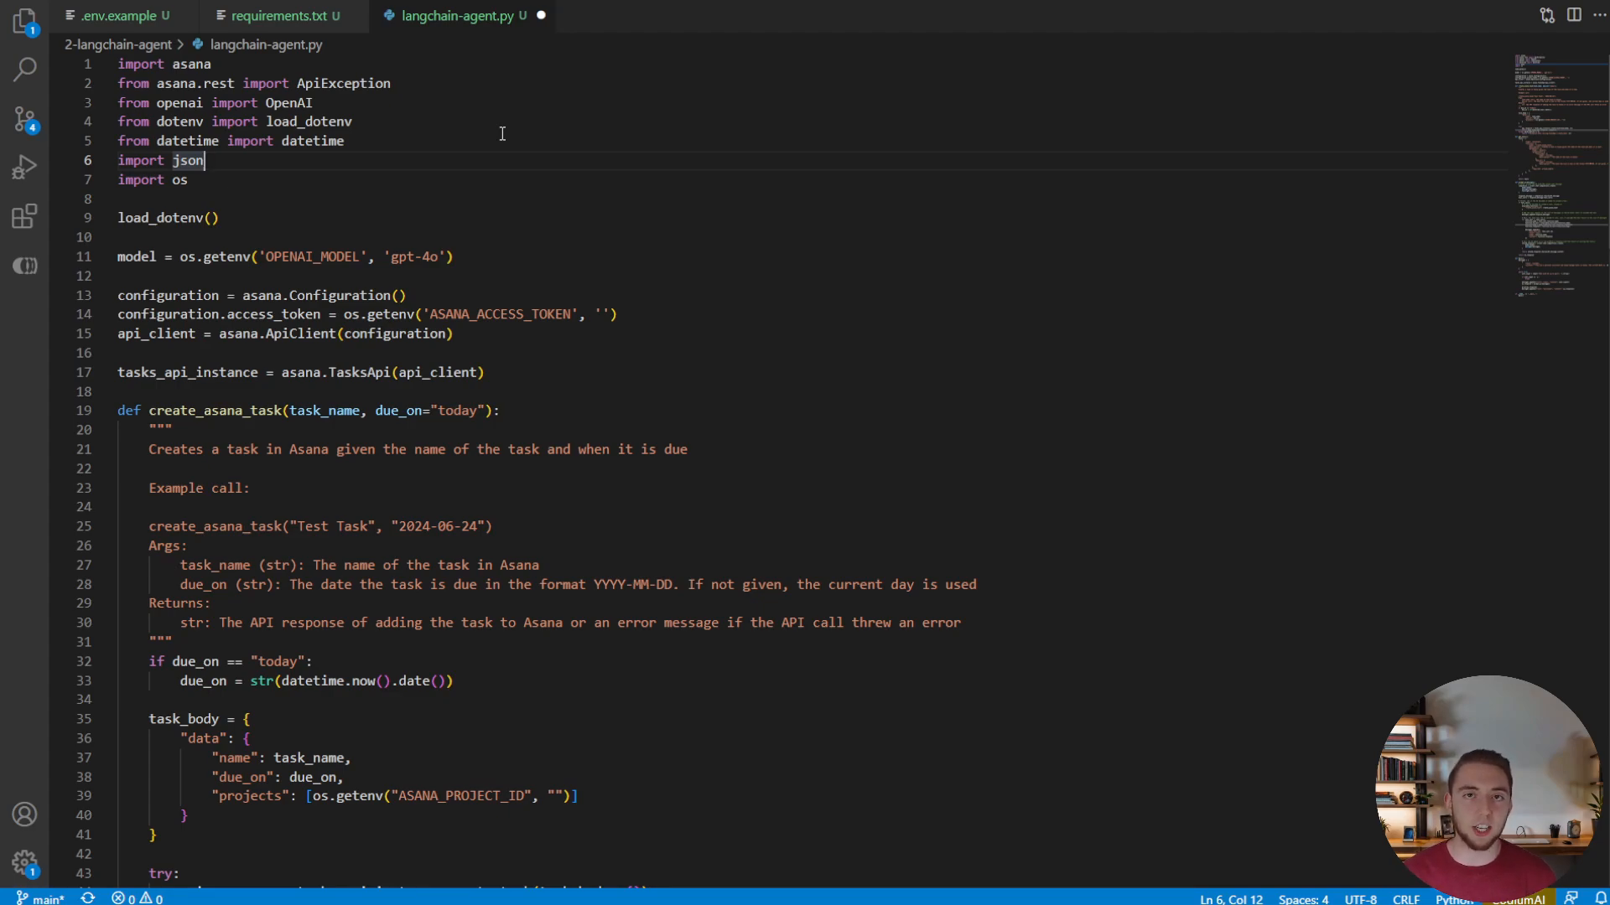
mouse_move(341, 181)
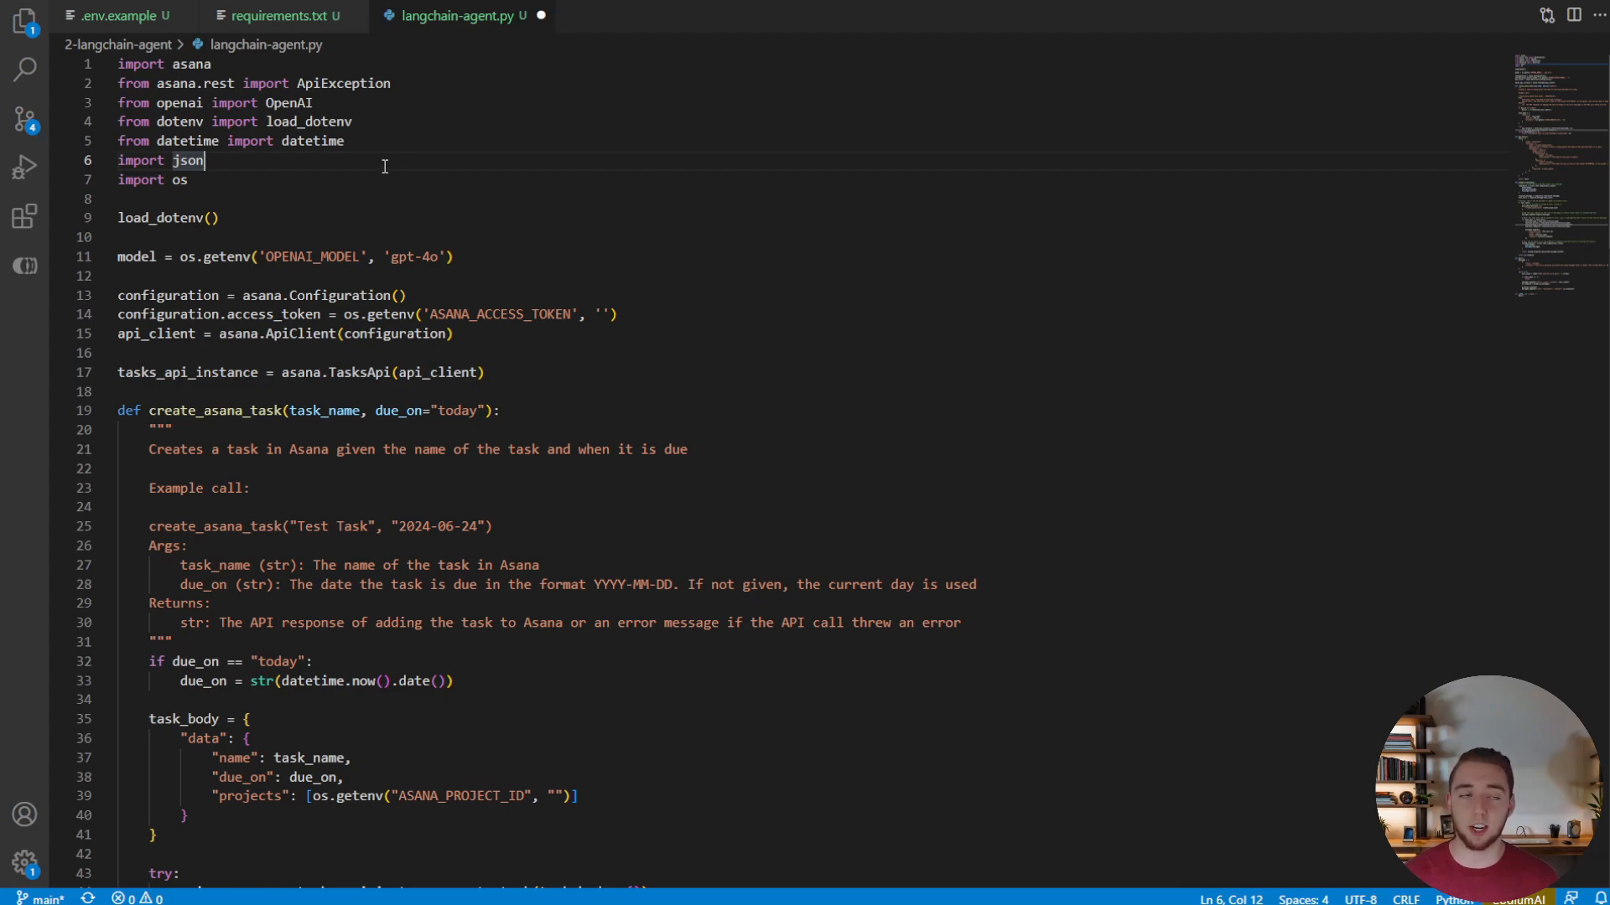
Step: Review the .env.example template, then bring up requirements.txt with asana, openai and langchain
left_click(100, 13)
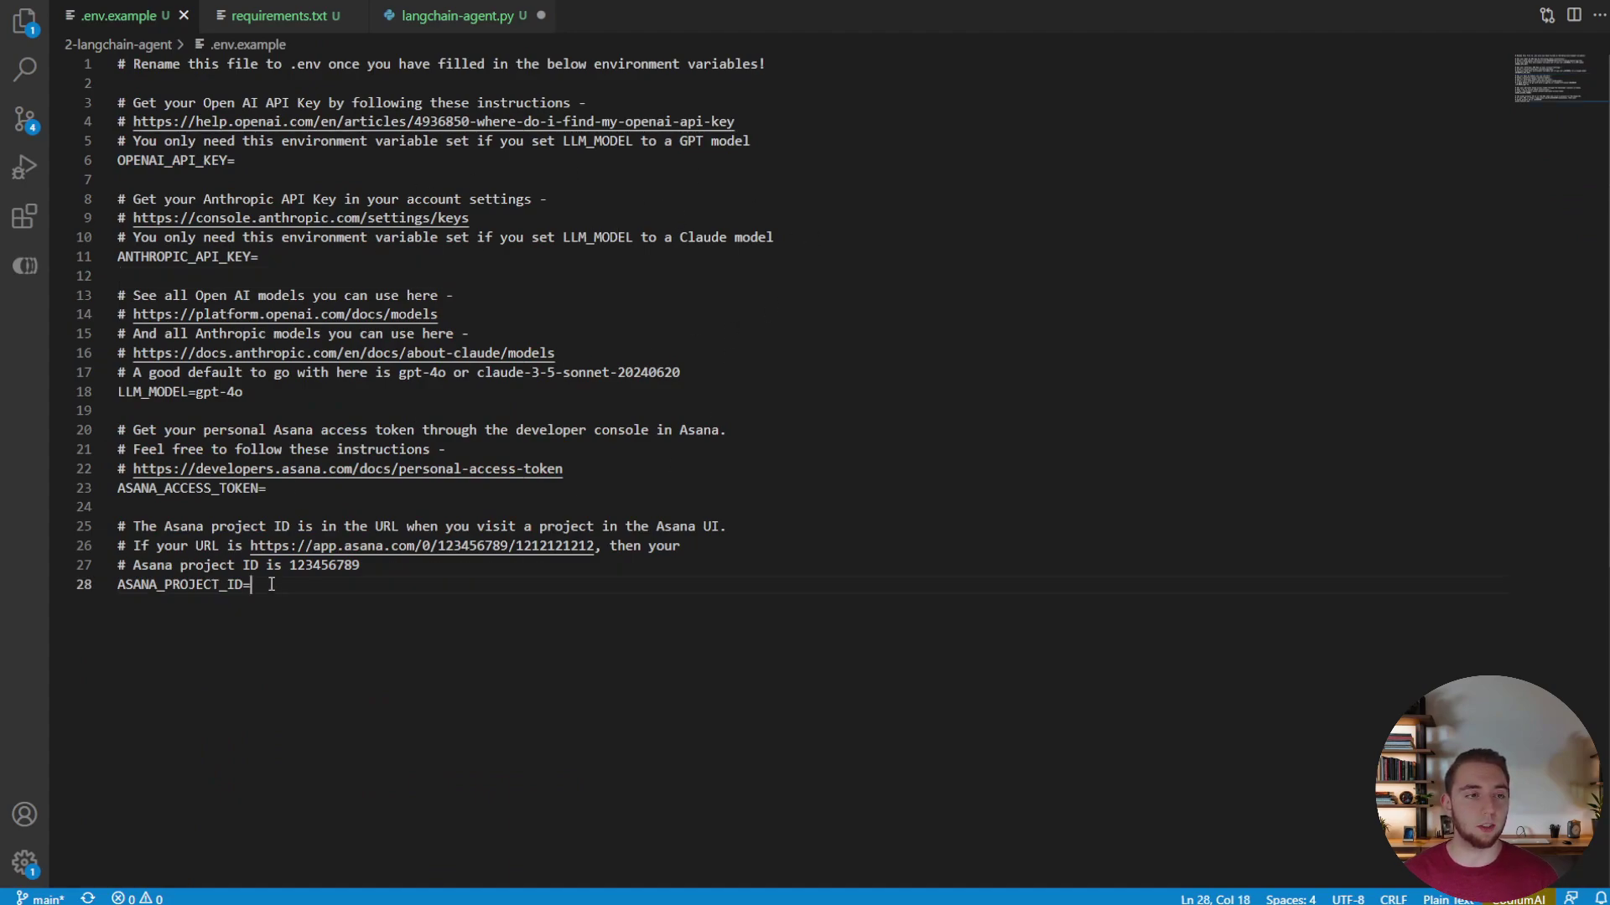
key("ctrl+a")
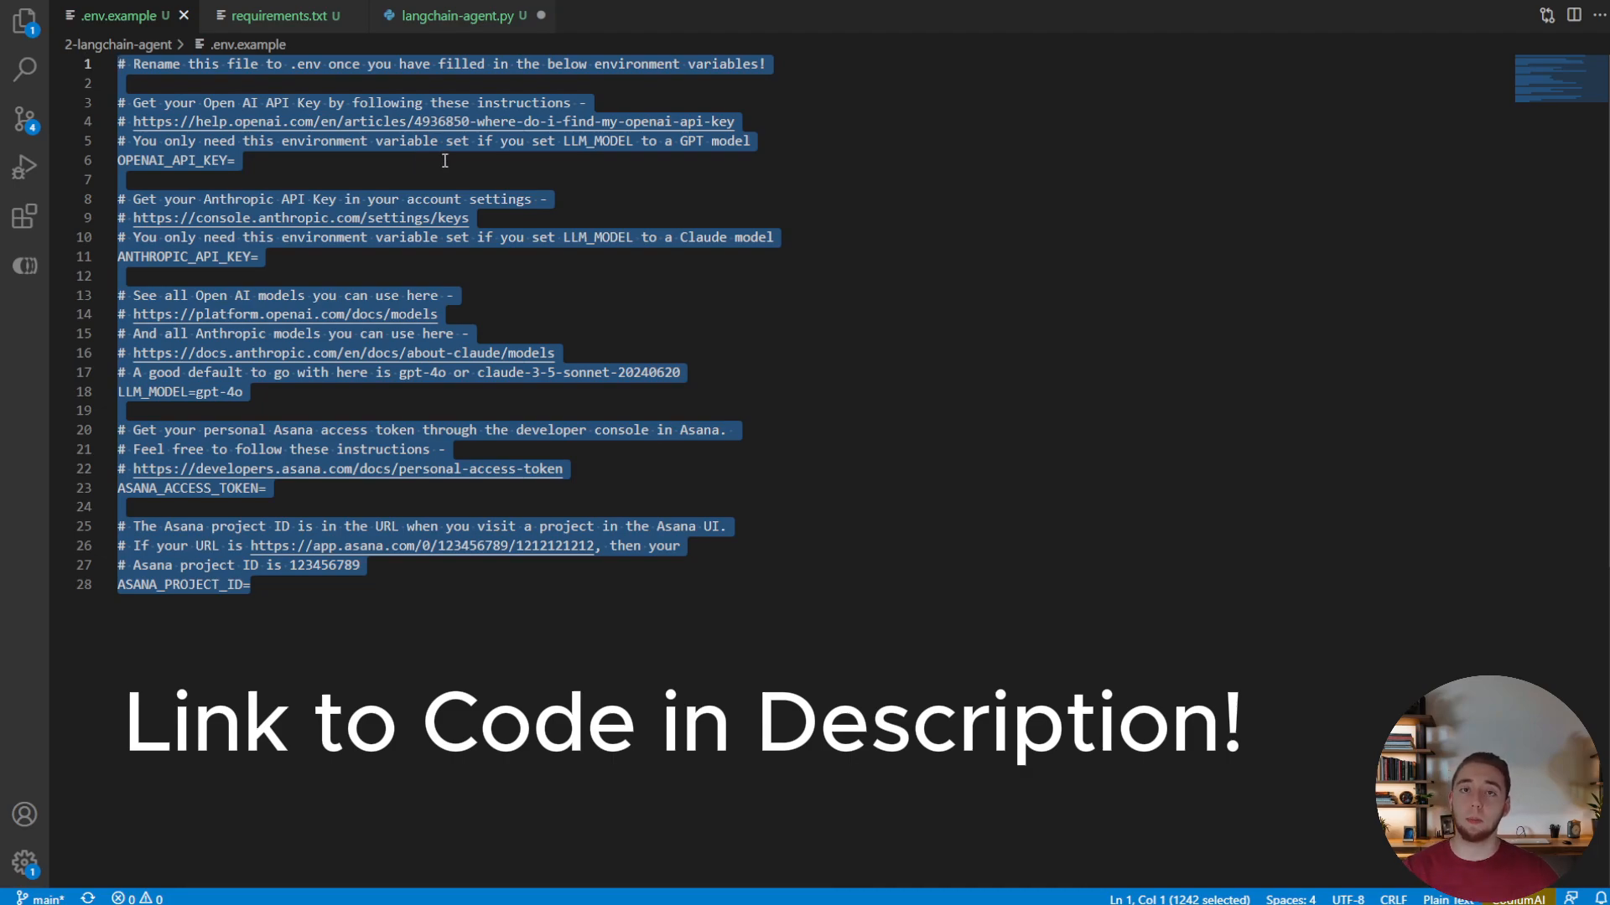
left_click(260, 257)
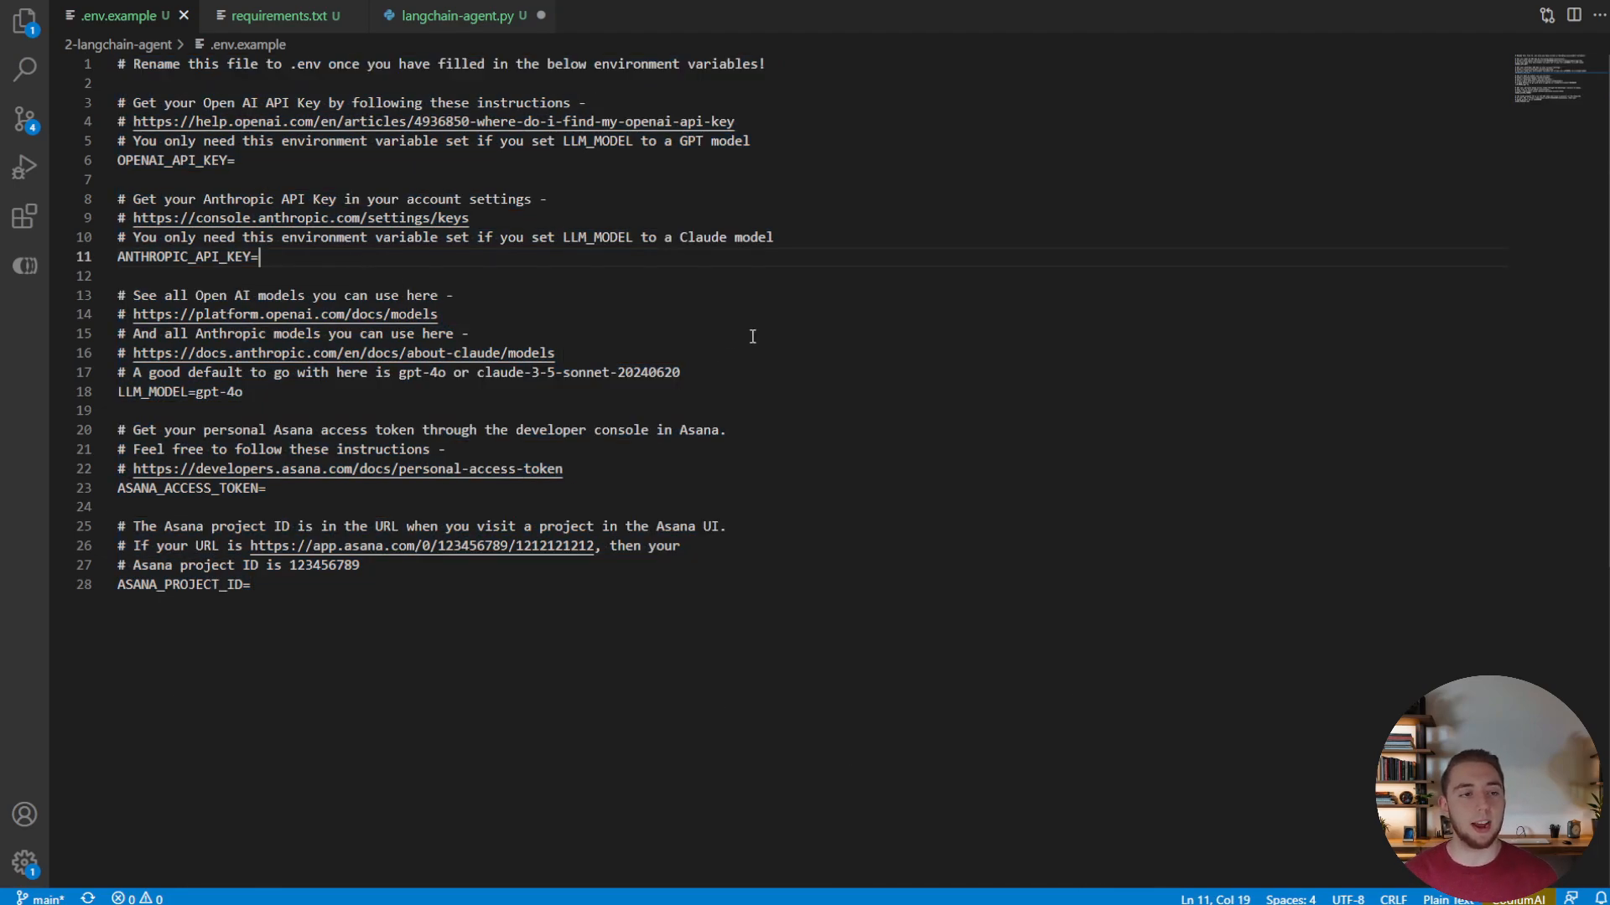
left_click(778, 238)
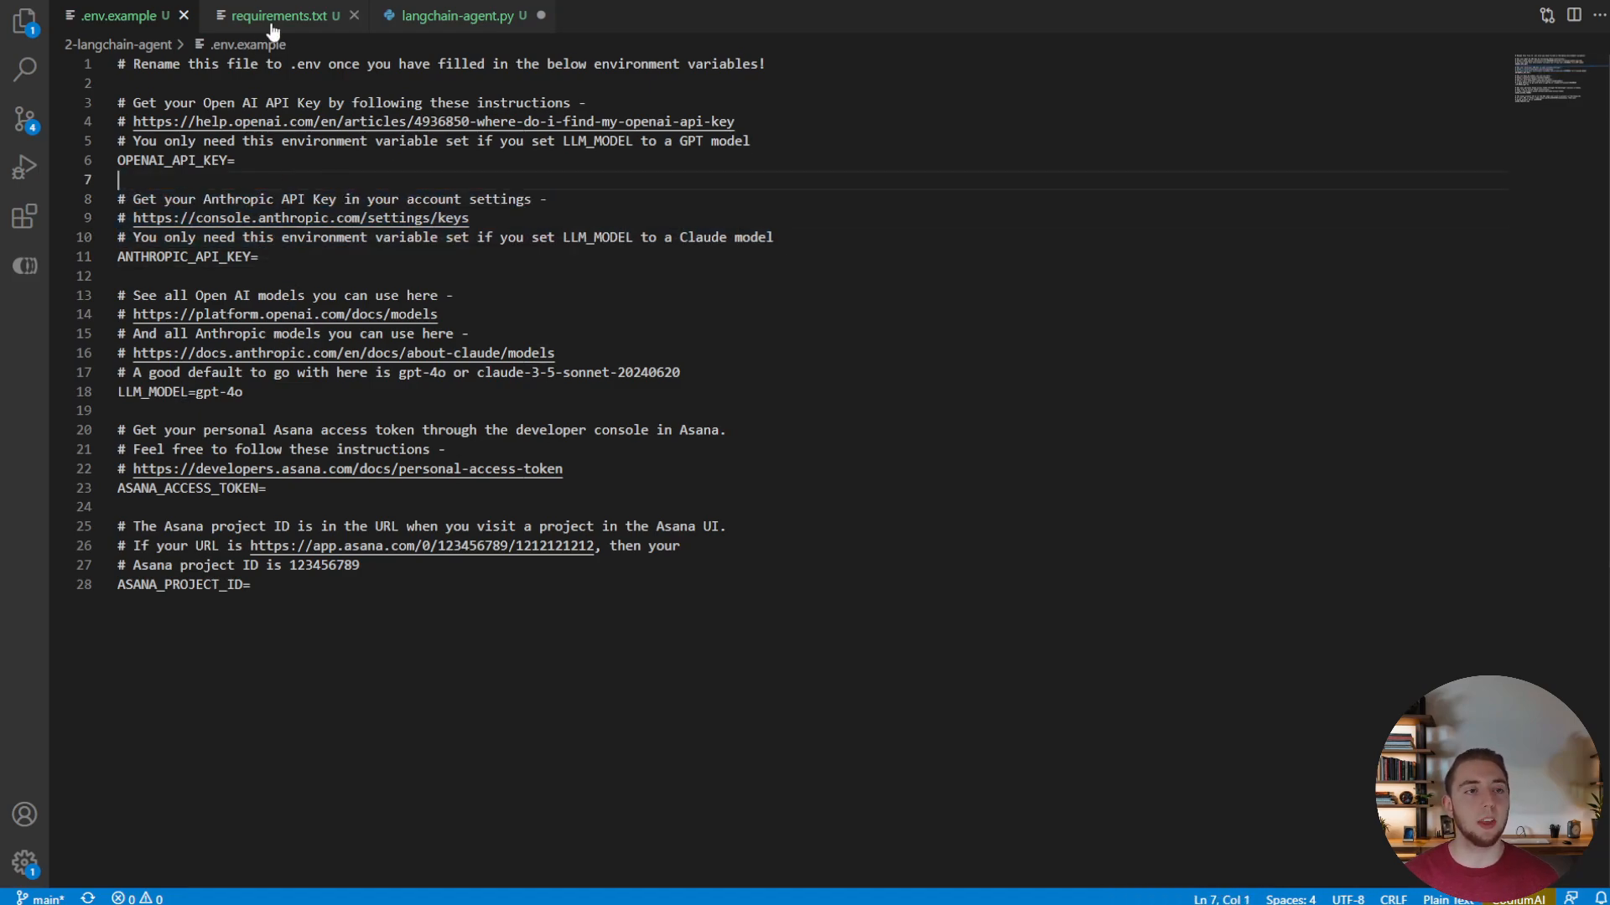
left_click(284, 15)
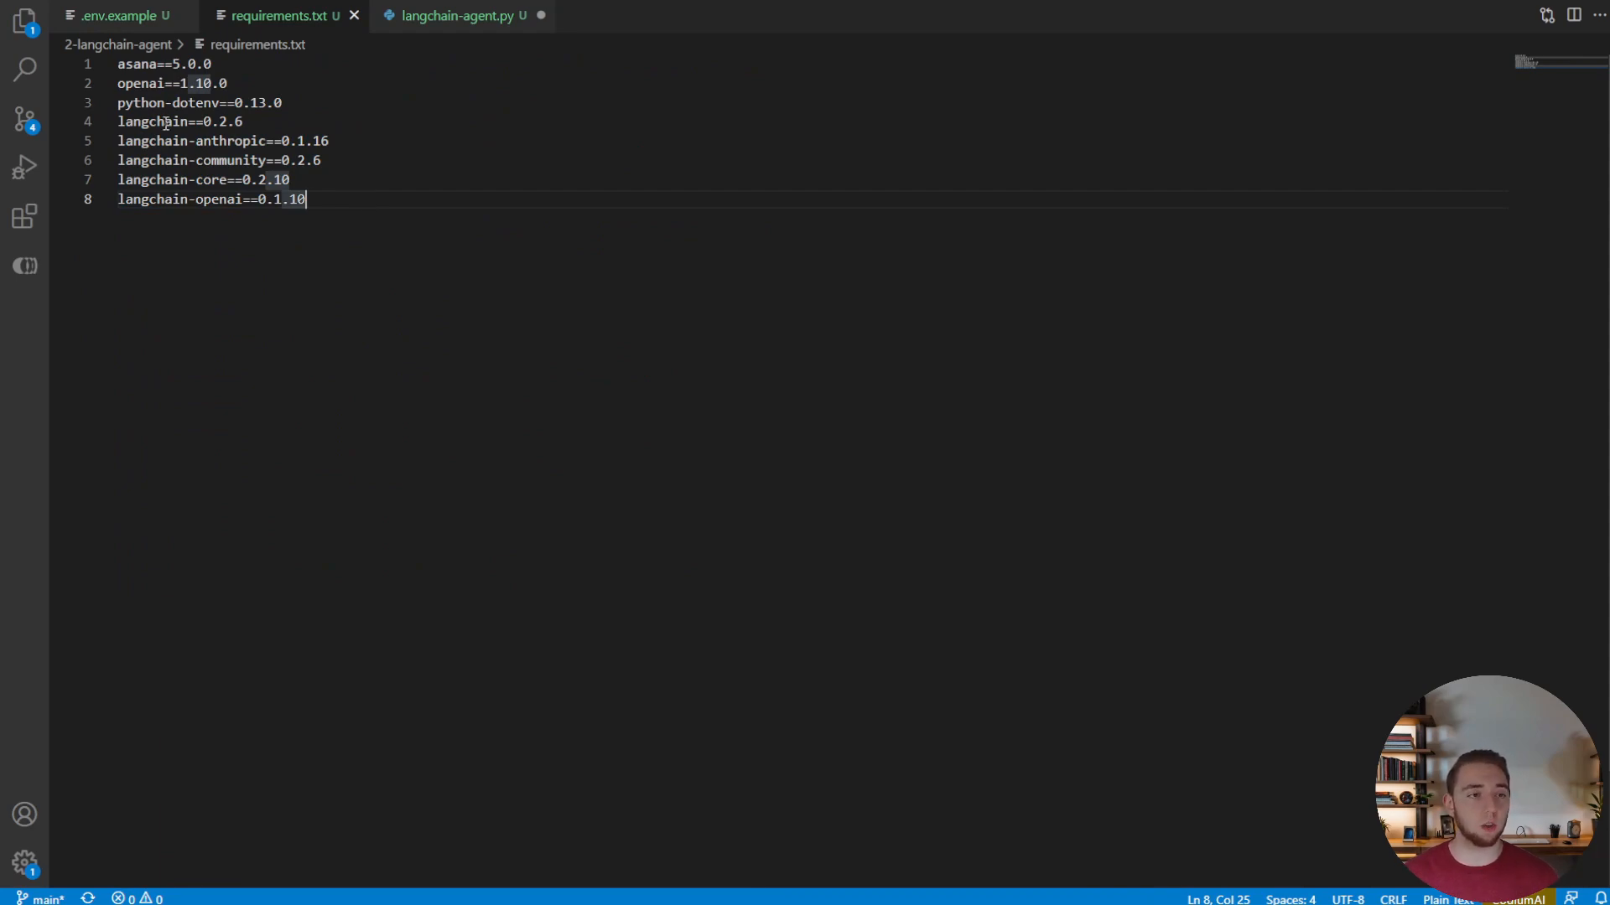
Step: Add imports for tool, ChatOpenAI and SystemMessage, HumanMessage, ToolMessage in langchain-agent.py
left_click(456, 15)
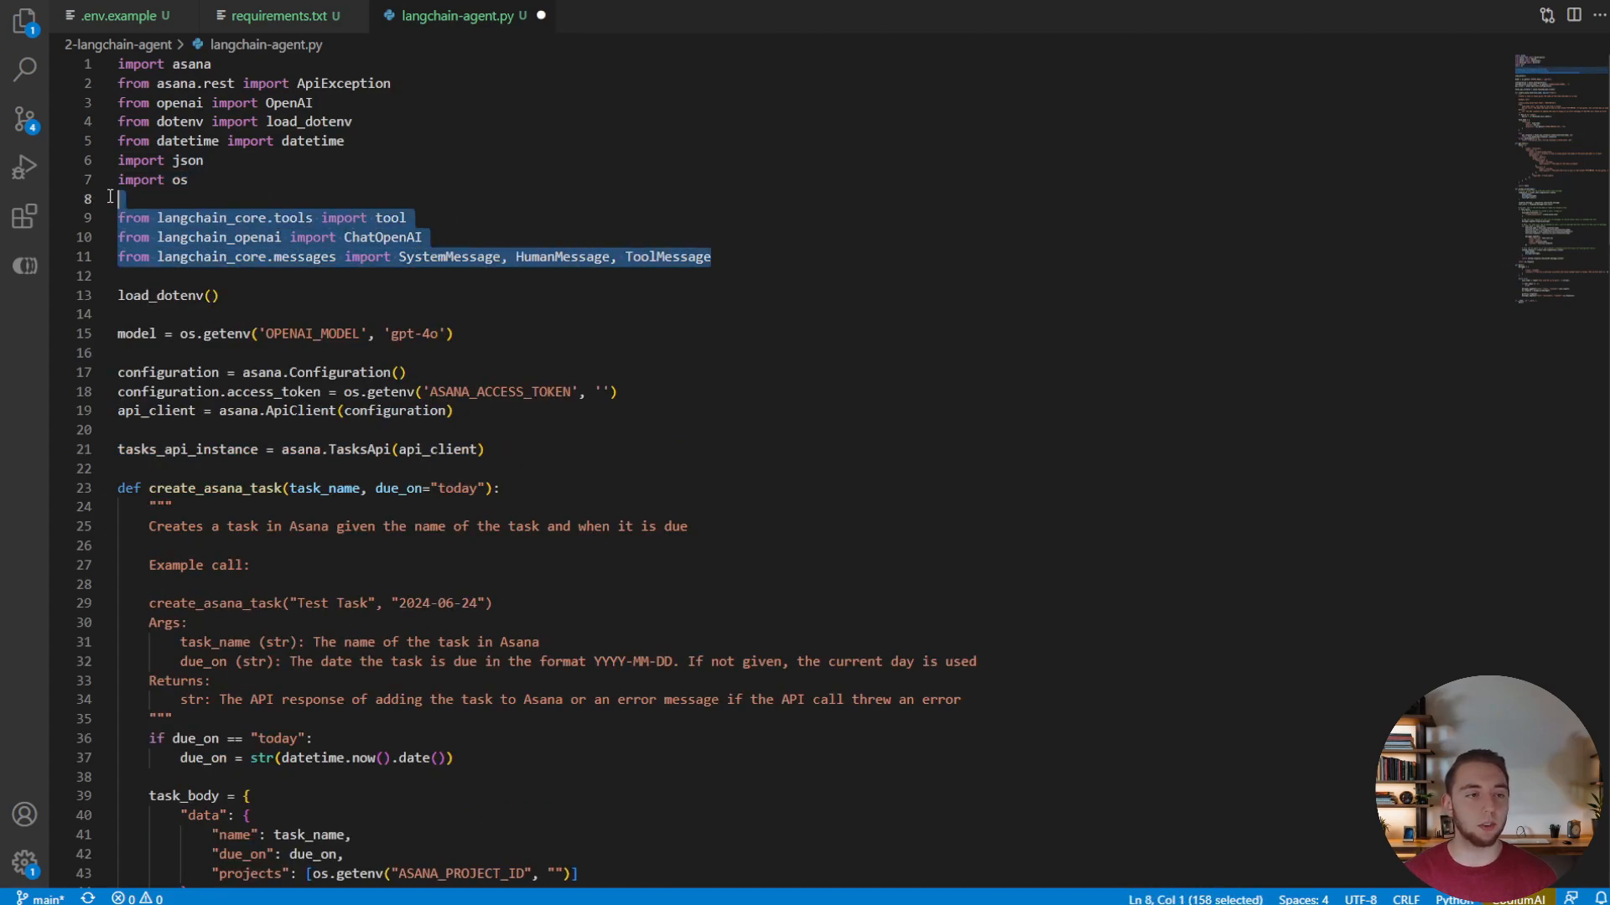
left_click(461, 208)
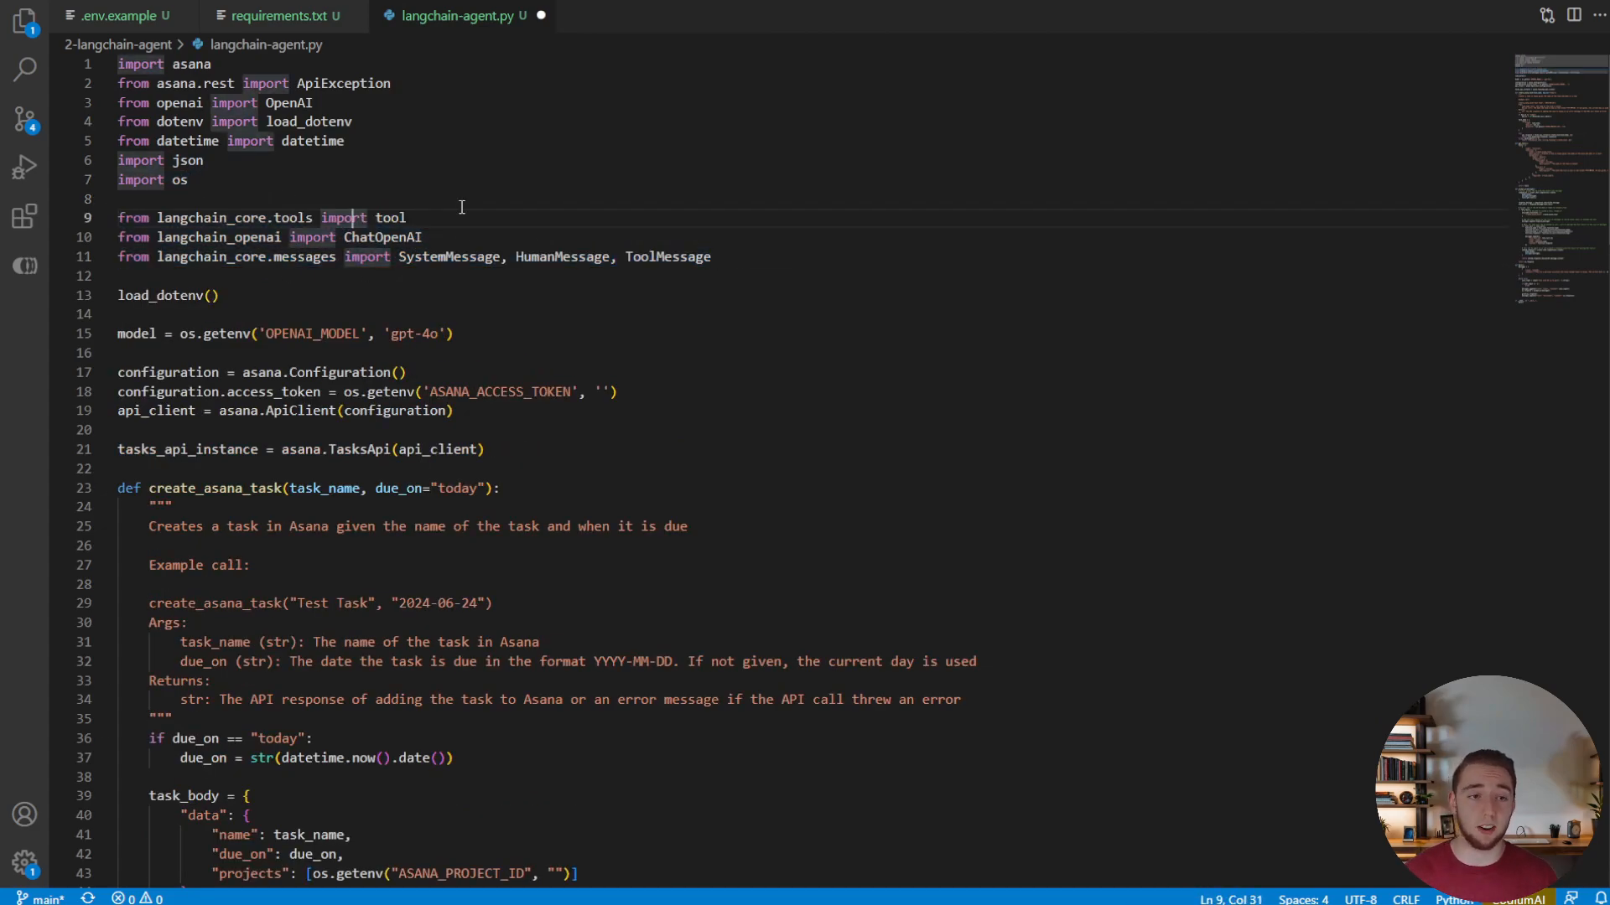
double_click(389, 218)
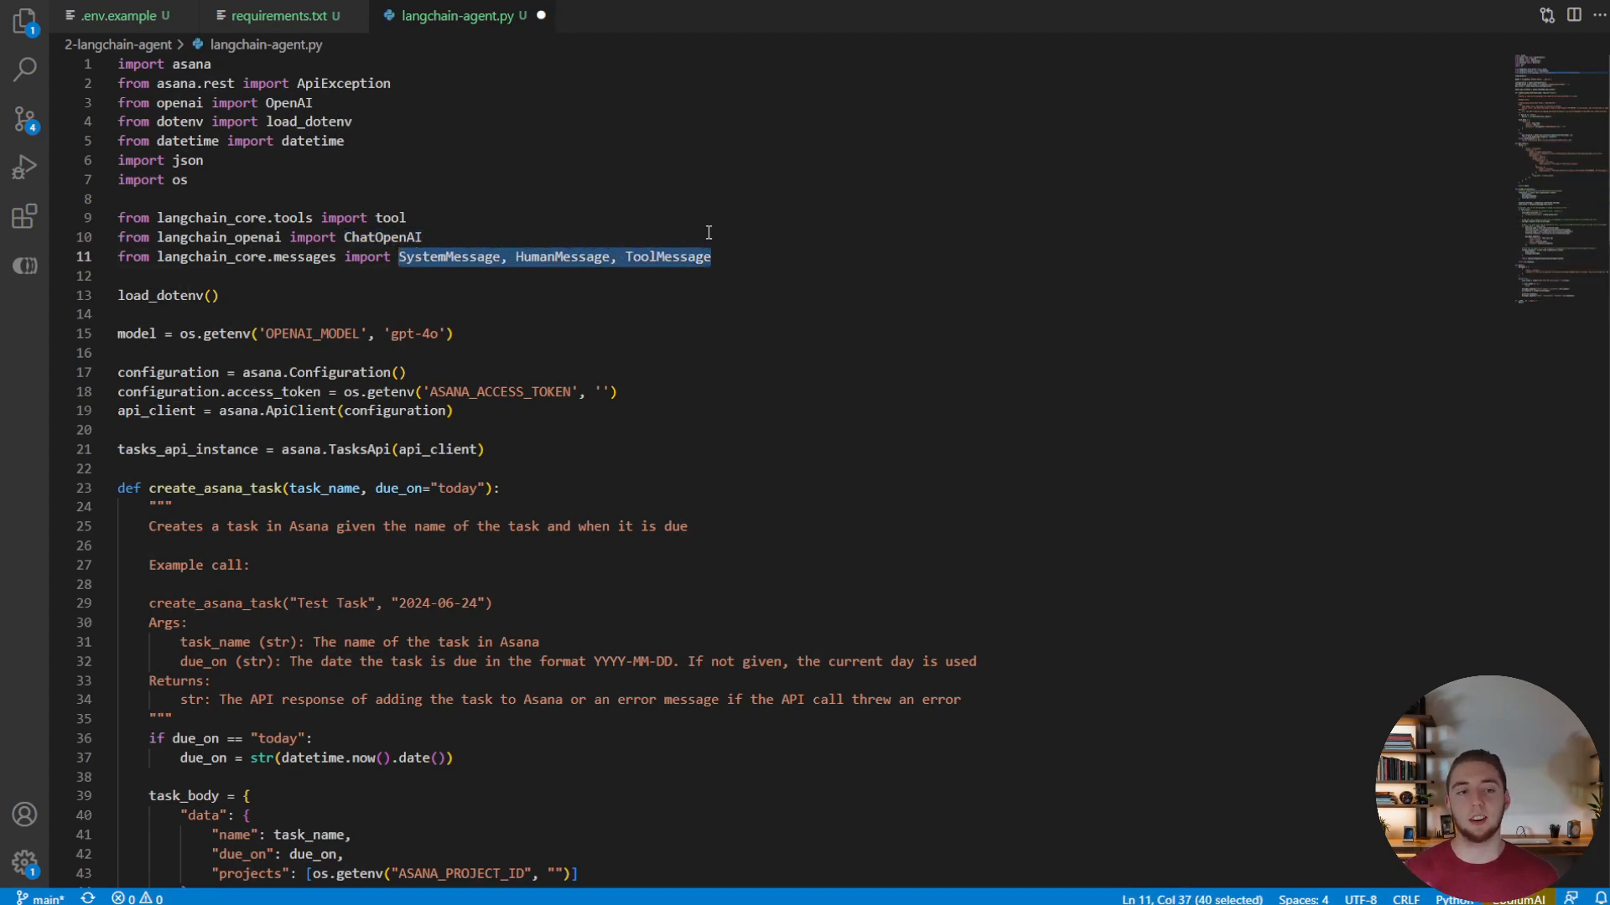
mouse_move(1500, 279)
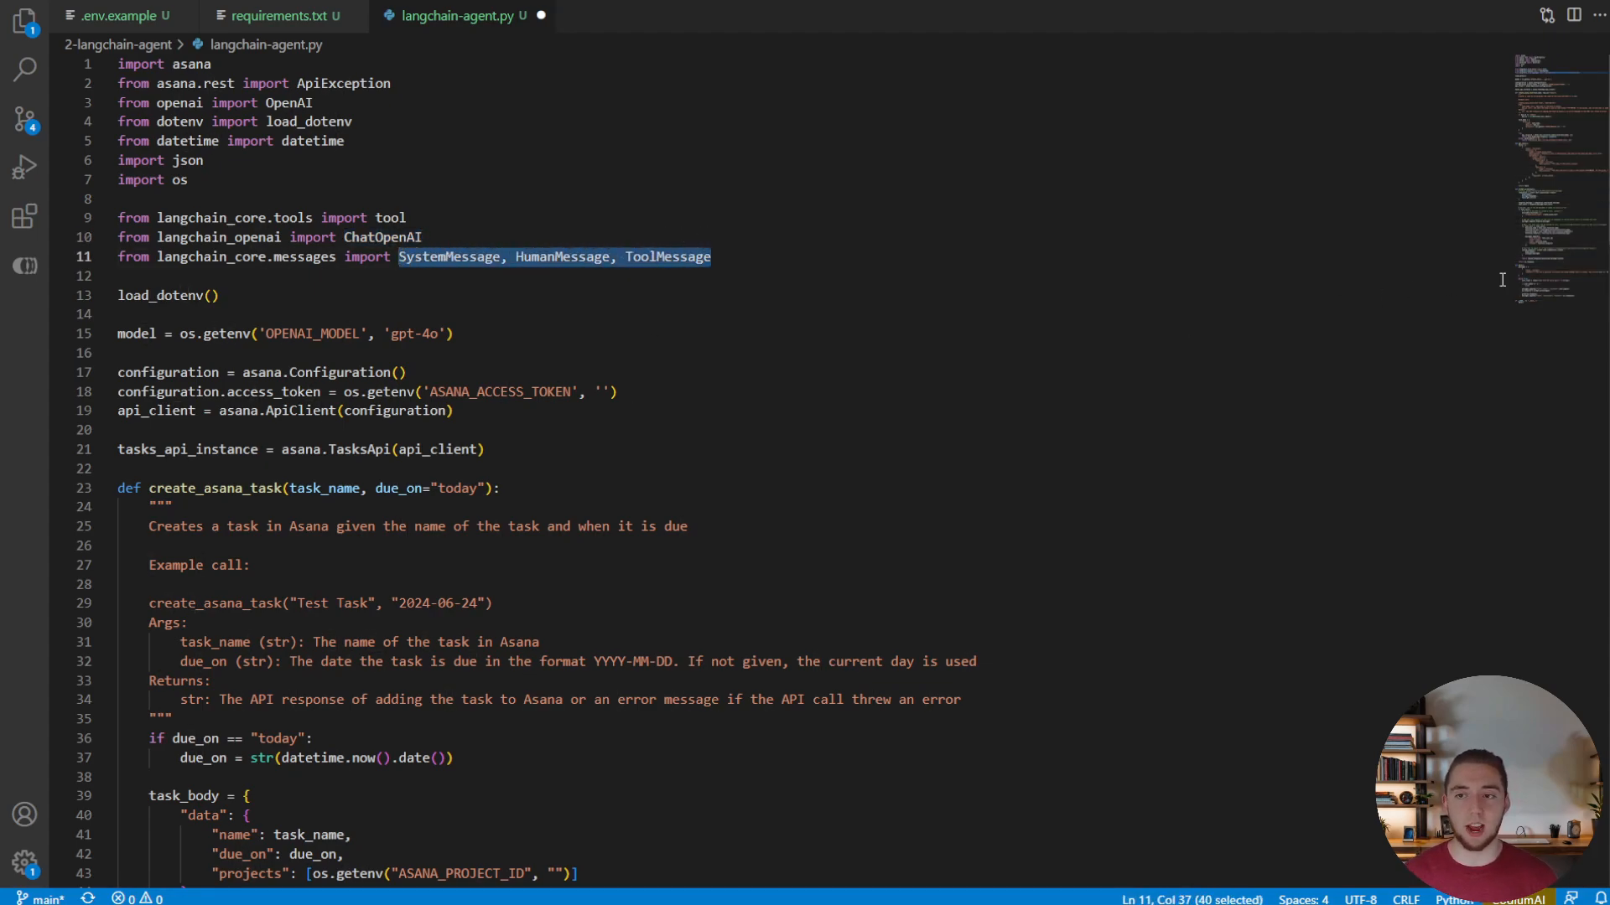
Step: Replace the system prompt dict with a SystemMessage describing the Asana personal assistant
scroll("down", 3)
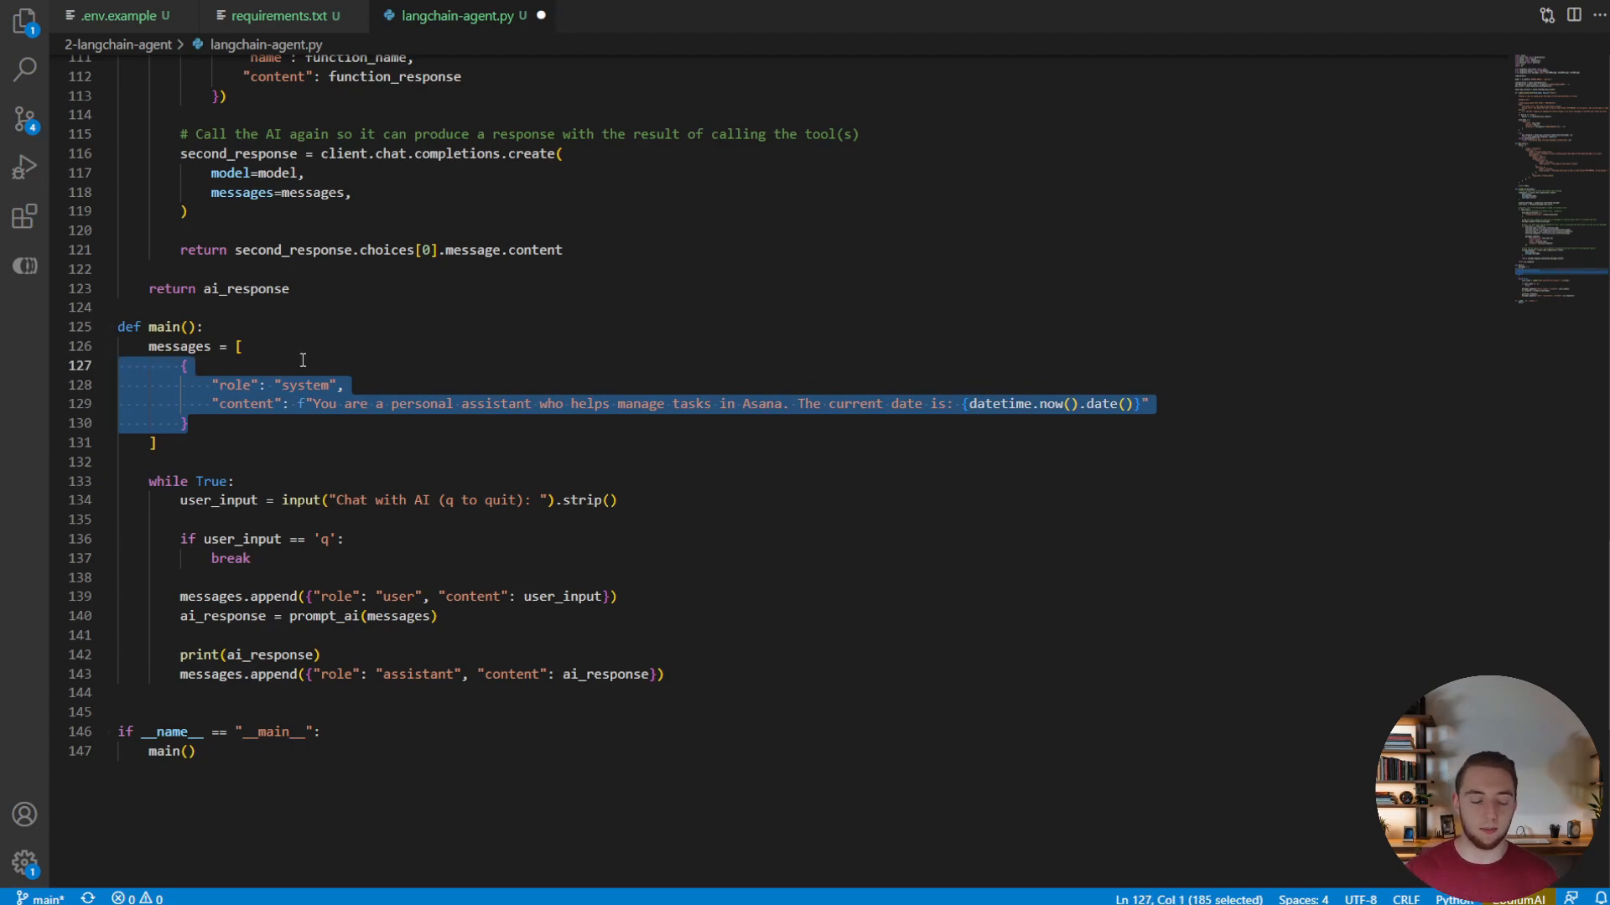
type("SystemMessage(content=f\"You are a personal assistant who helps manage tasks in Asana. The current date is: {datetime.now().date()}\")")
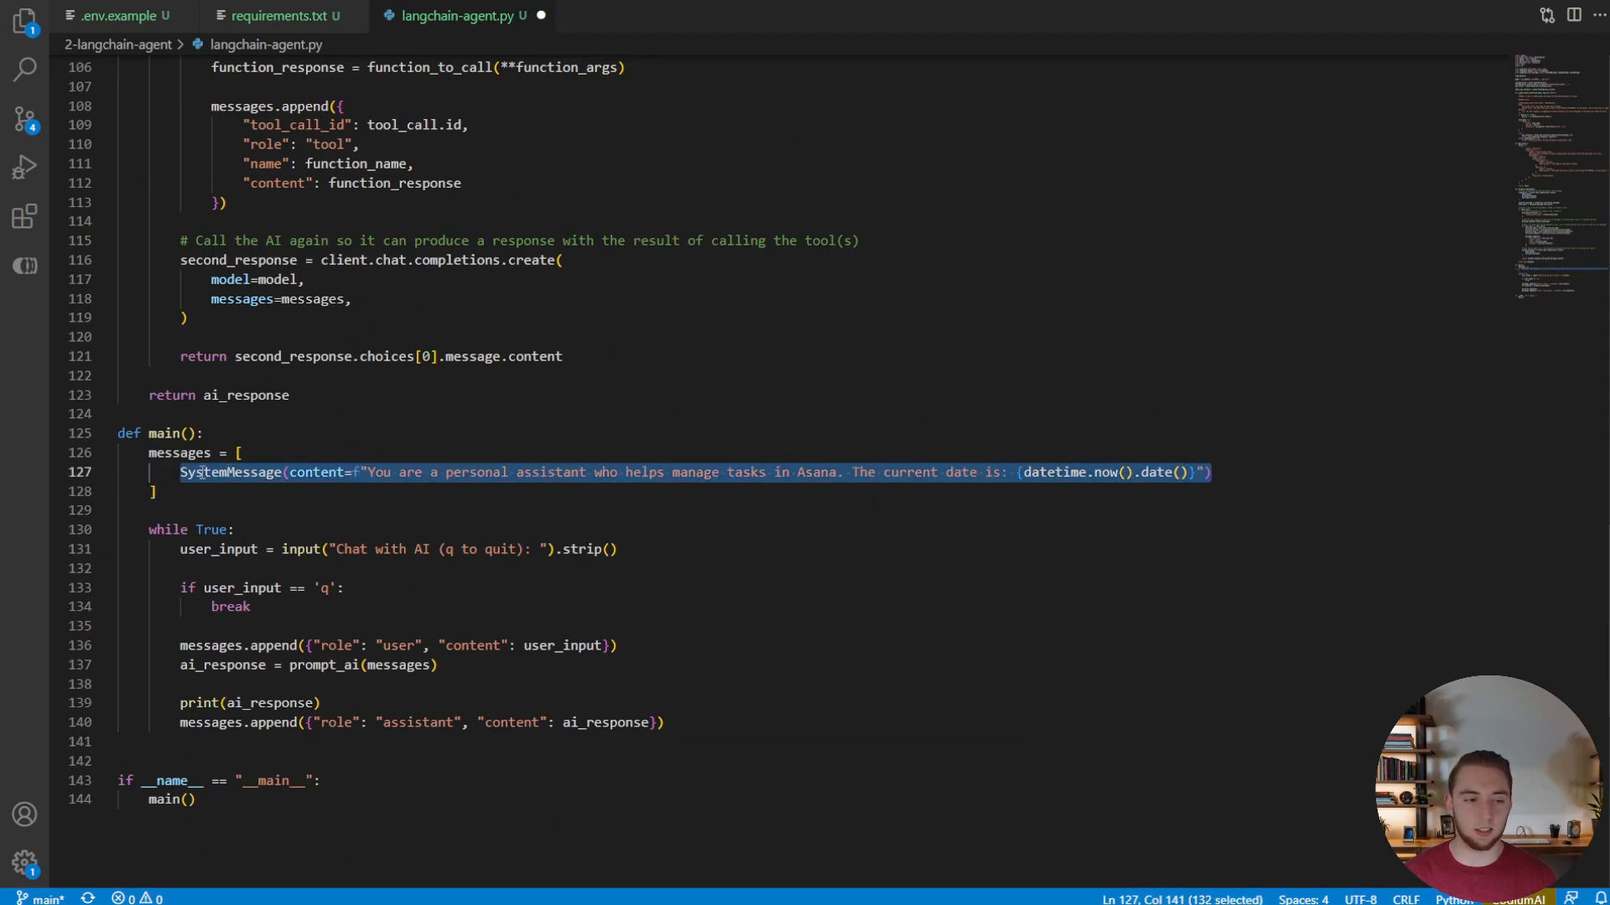
double_click(229, 473)
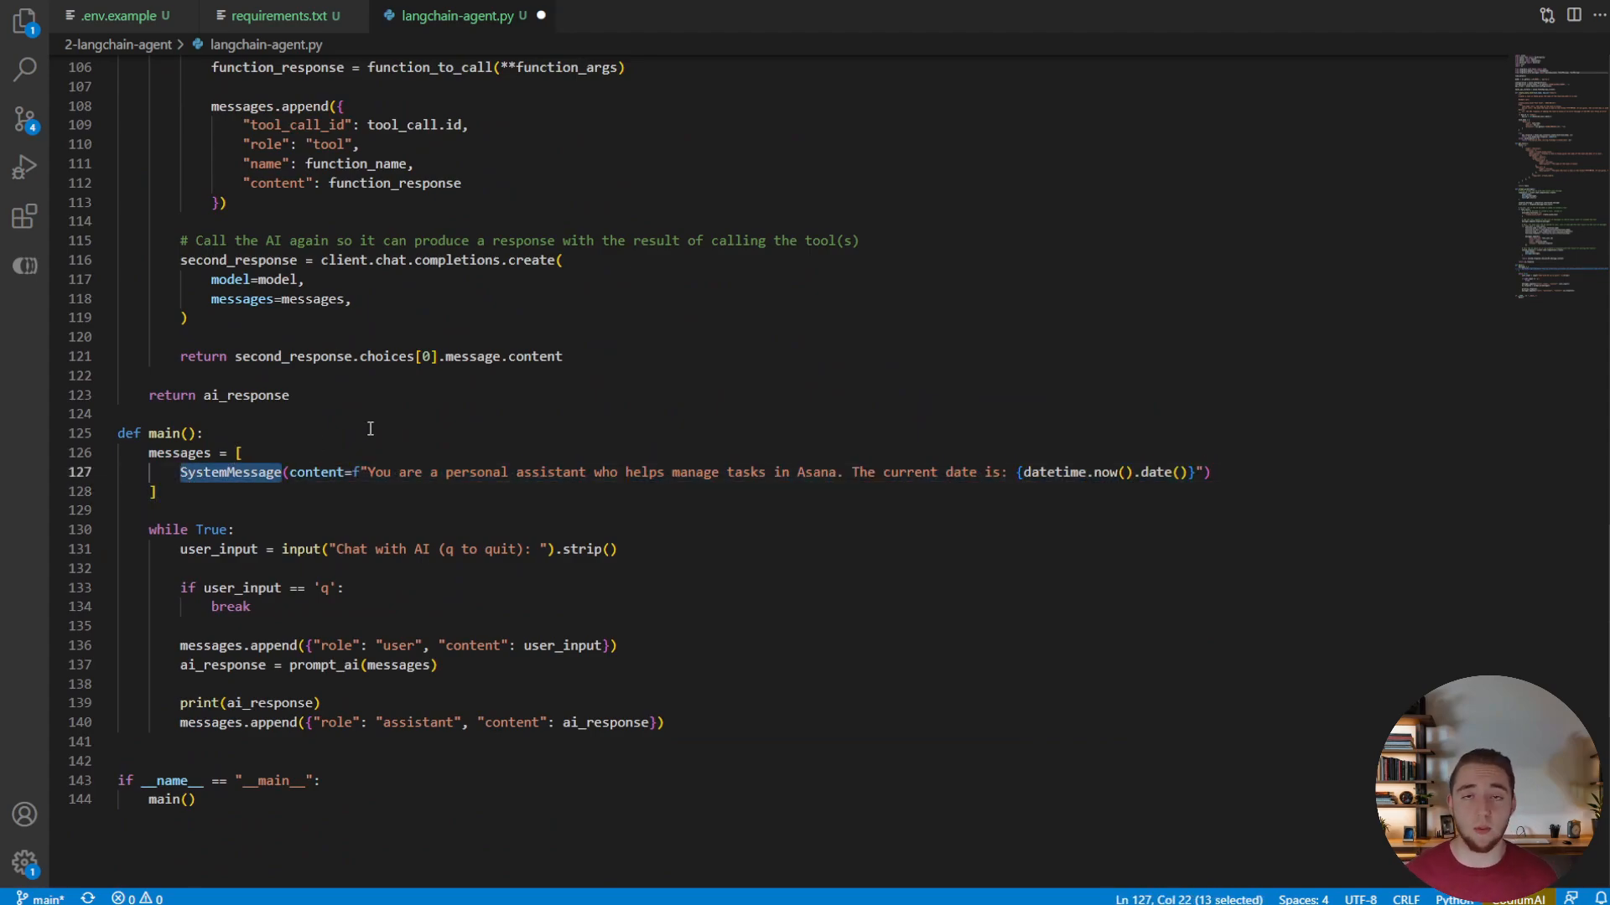
scroll("down", 3)
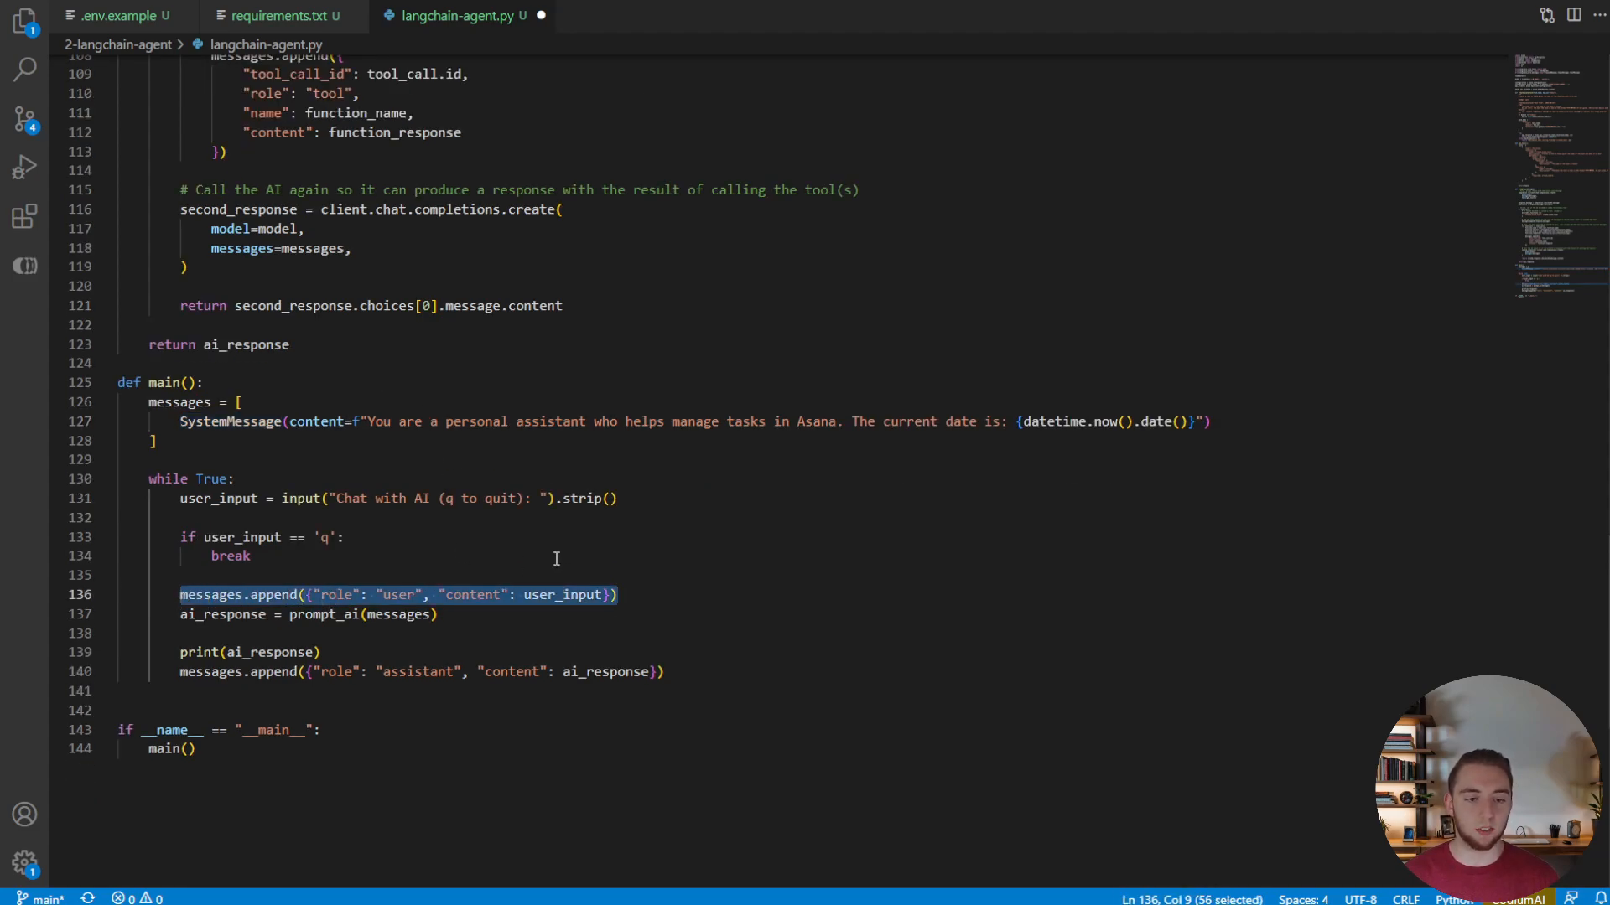
mouse_move(577, 546)
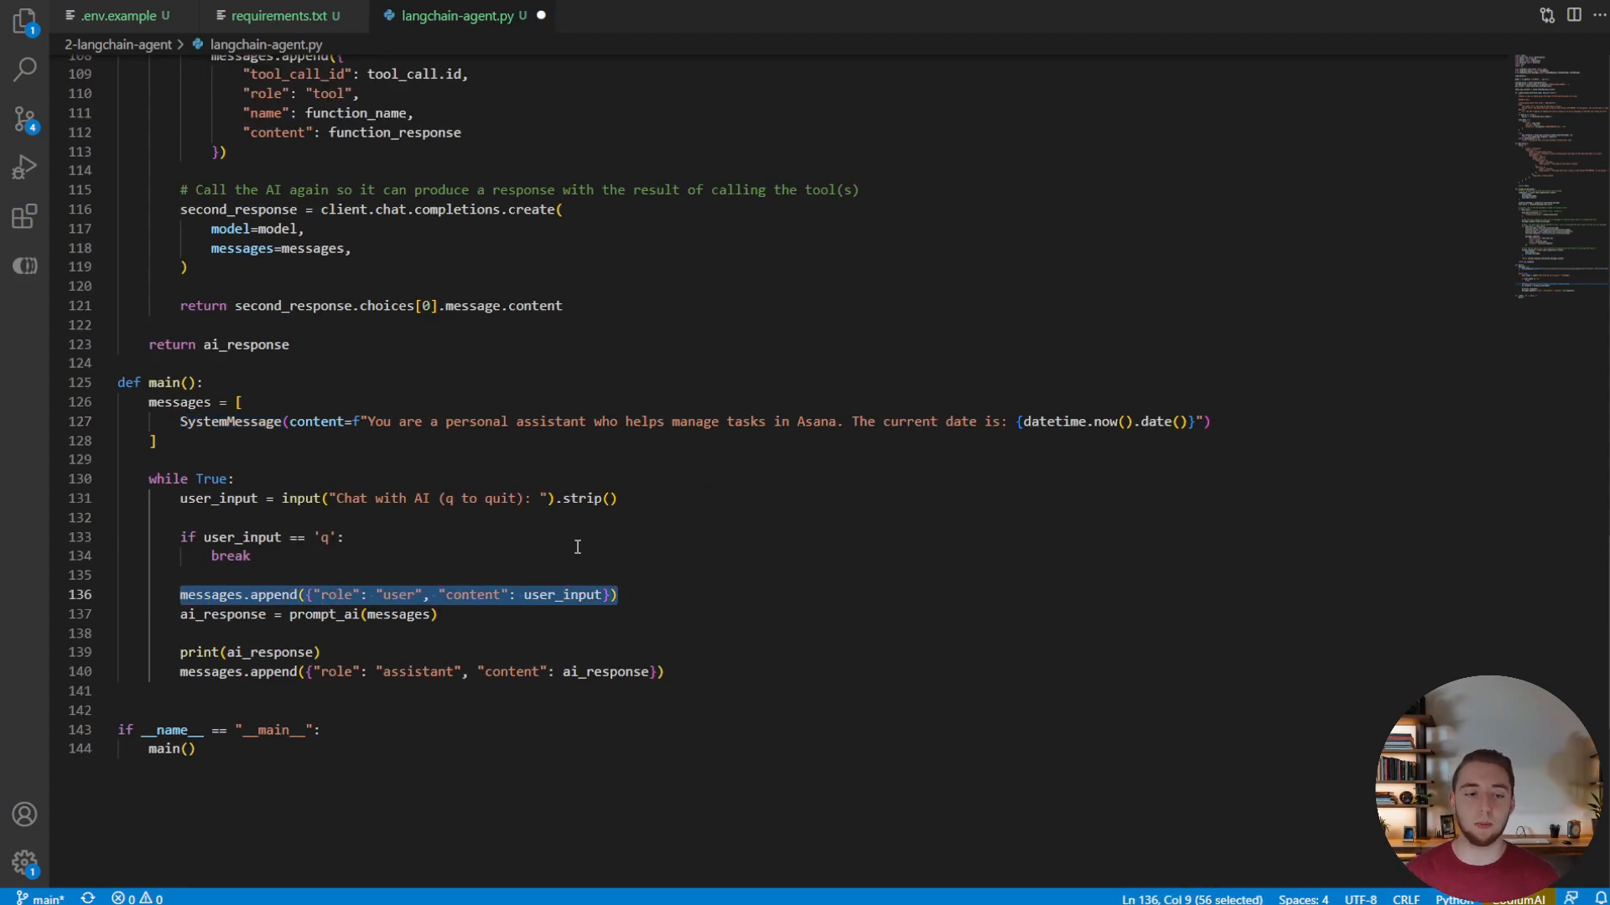
Step: Append HumanMessage(content=user_input), print ai_response.content and store ai_response in messages
type("HumanMessage(content=user_input)")
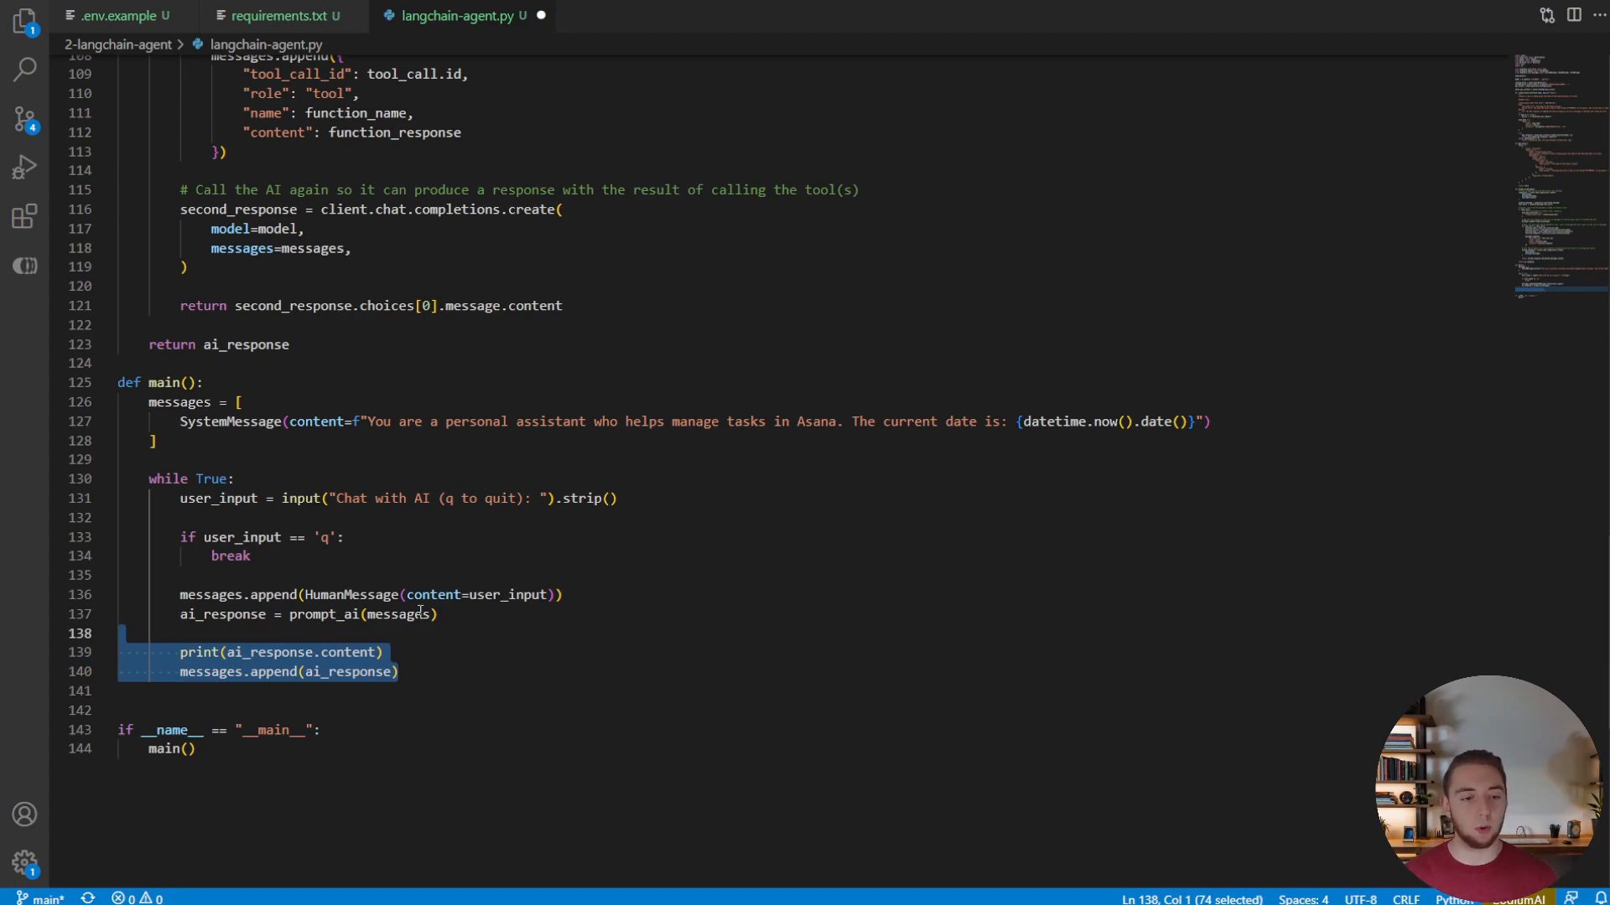
left_click(399, 671)
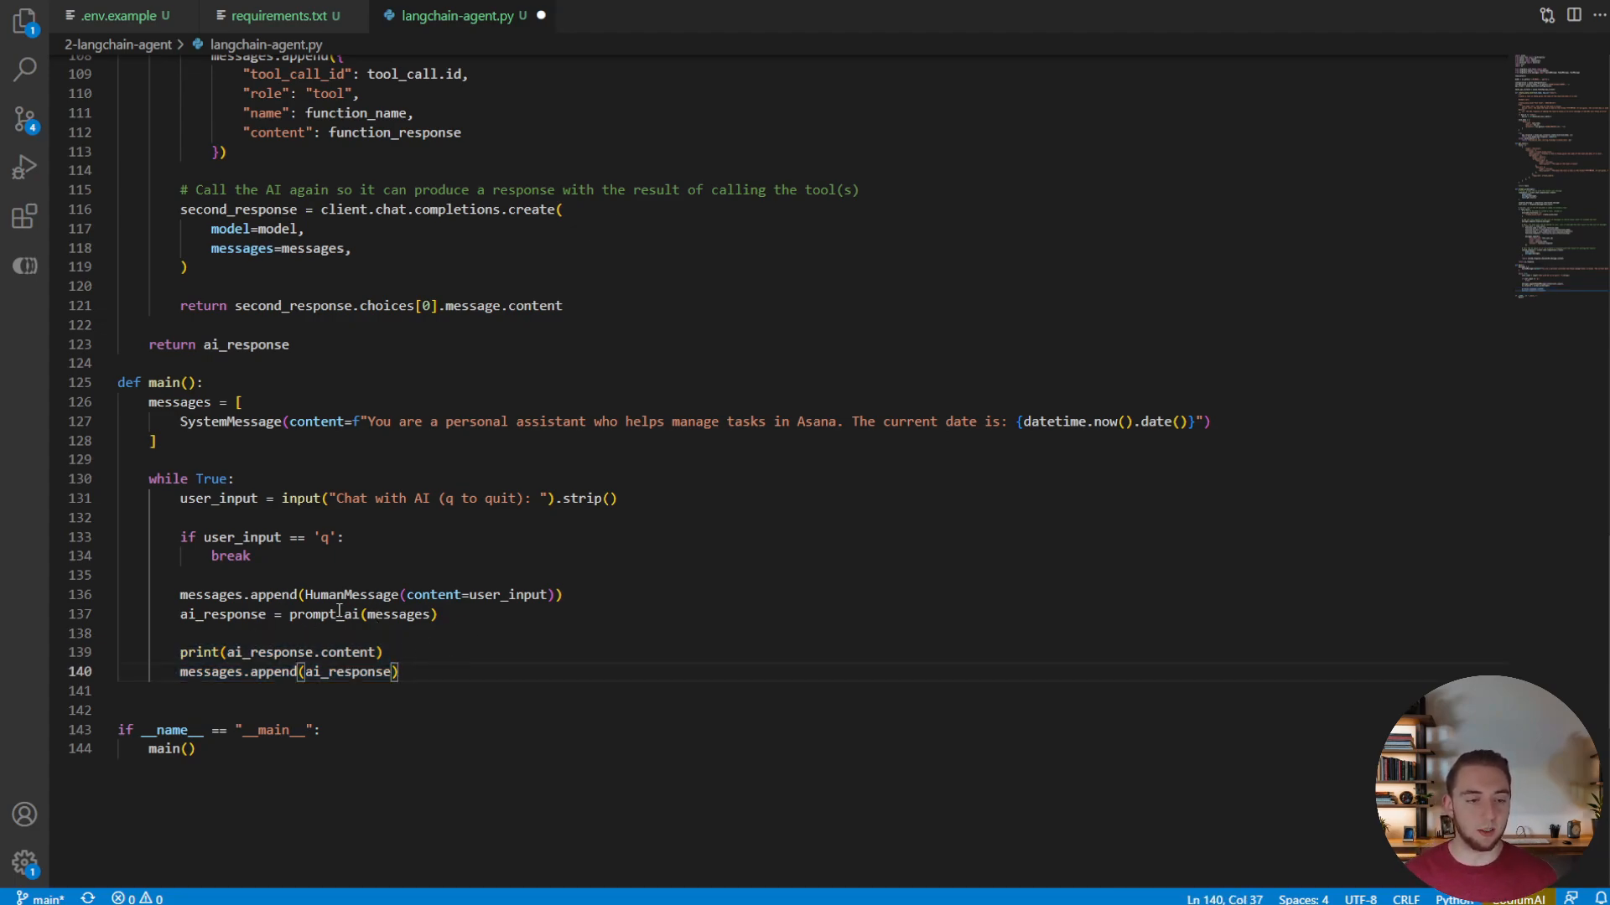
double_click(223, 614)
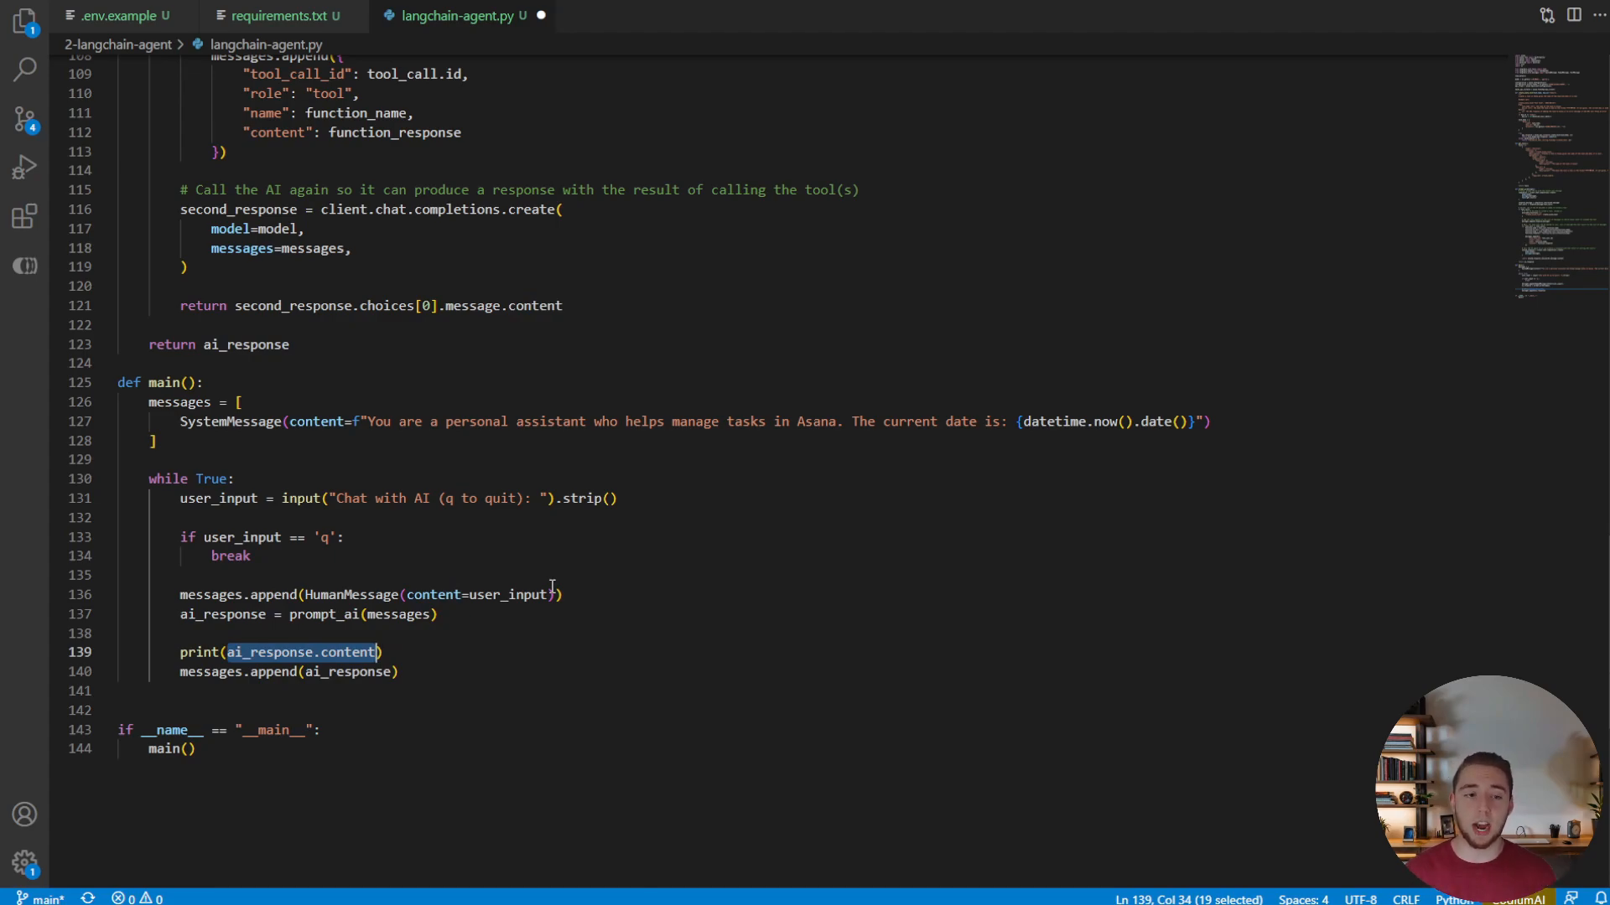
double_click(352, 593)
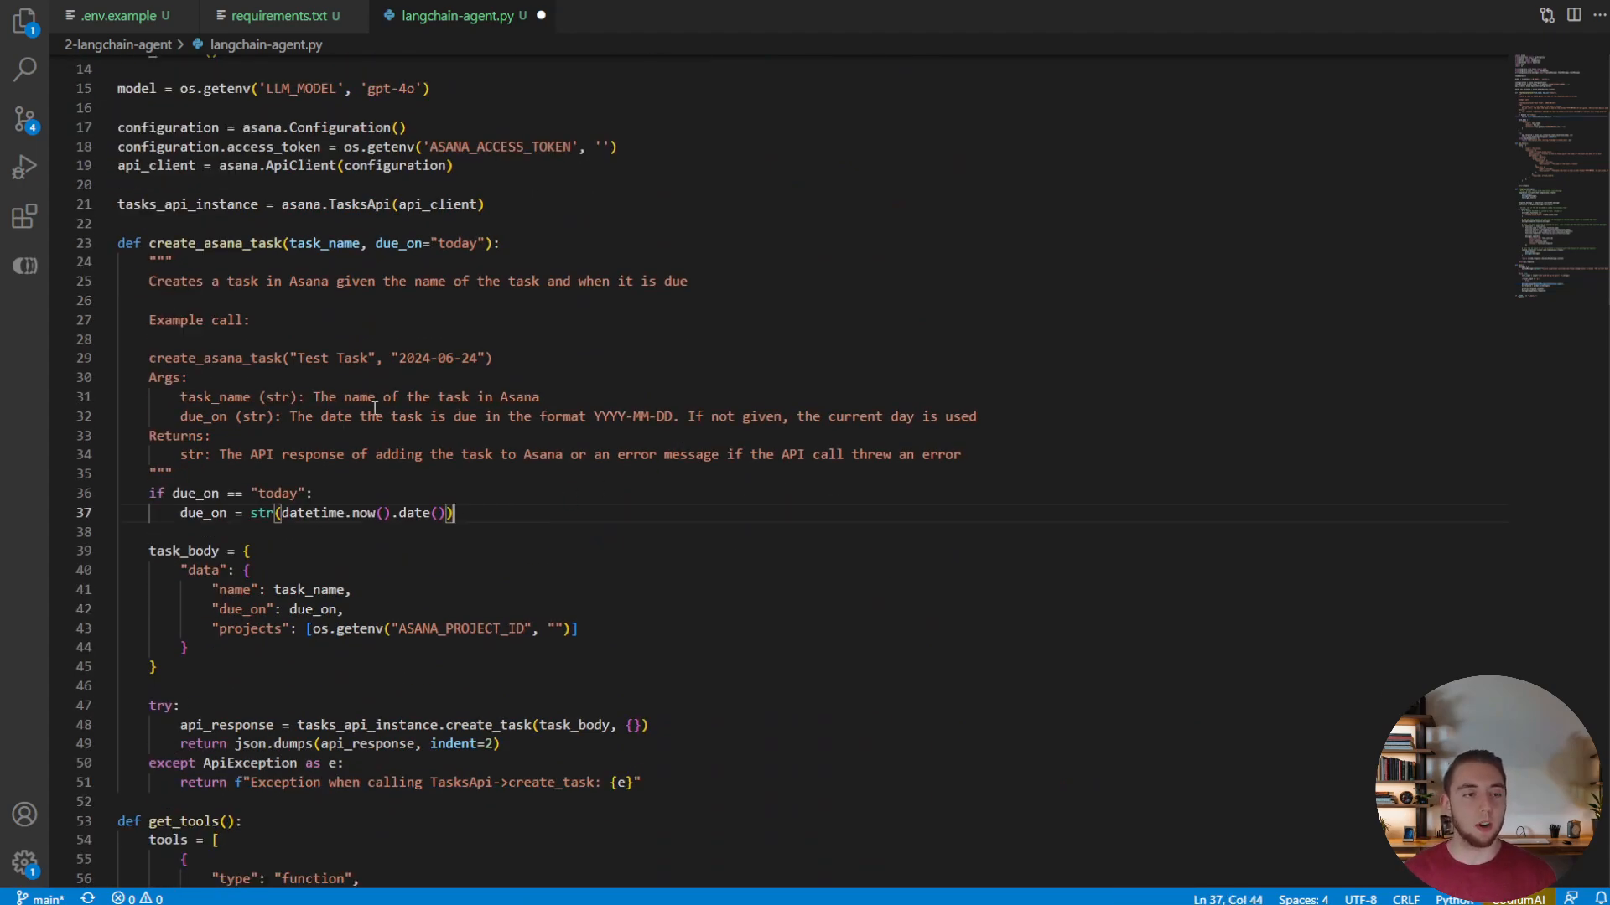
type("@tool")
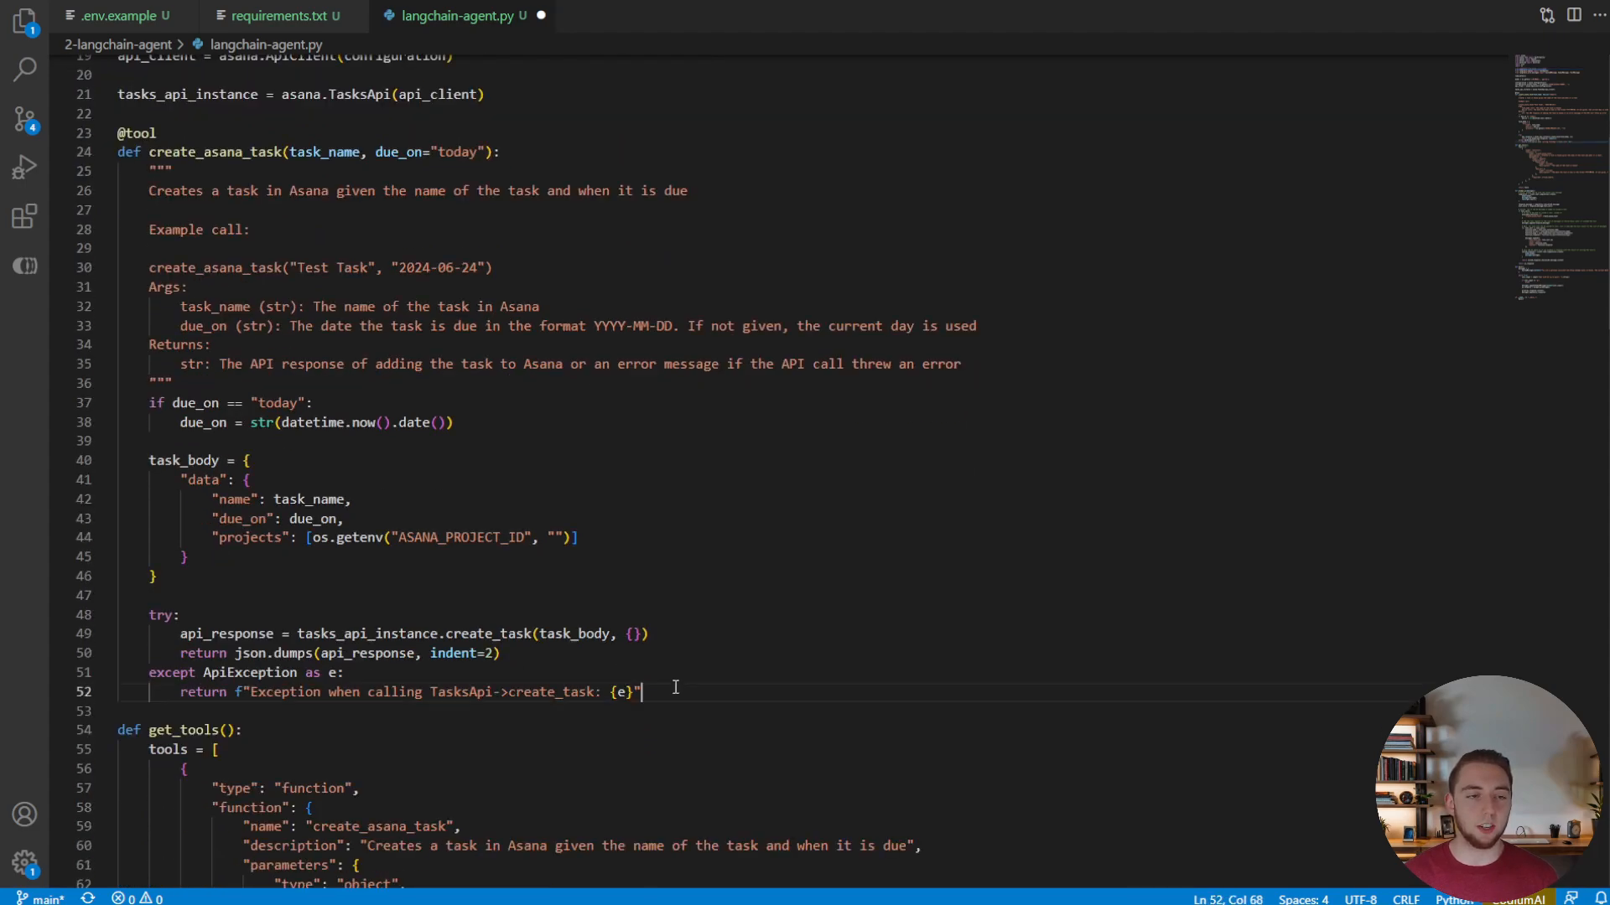
left_click_drag(639, 691, 117, 132)
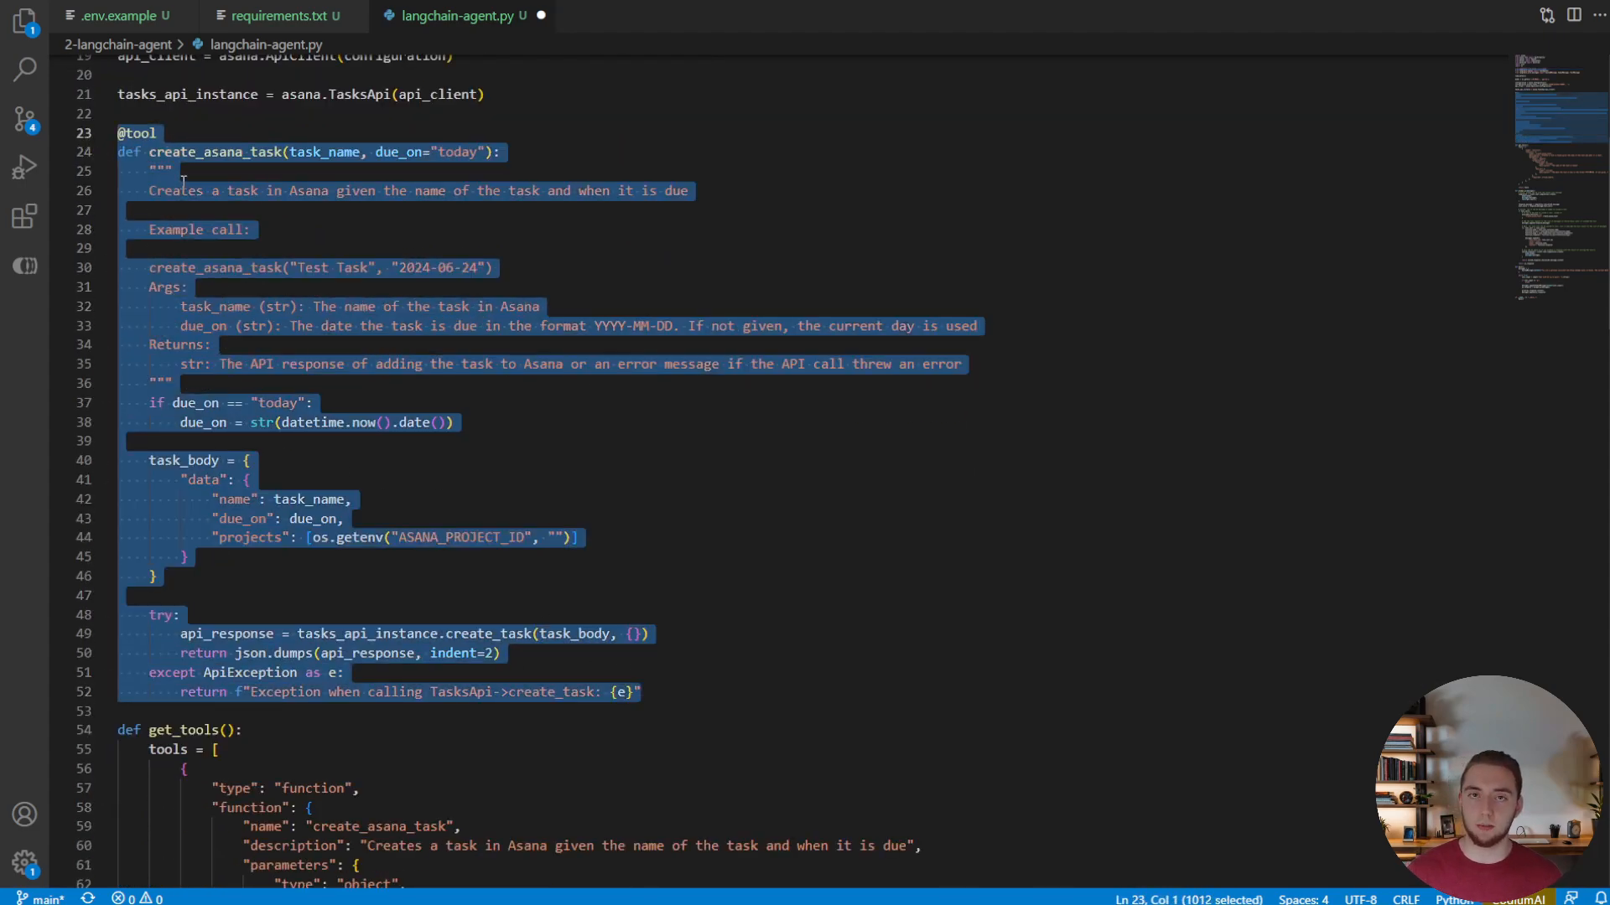
mouse_move(292, 239)
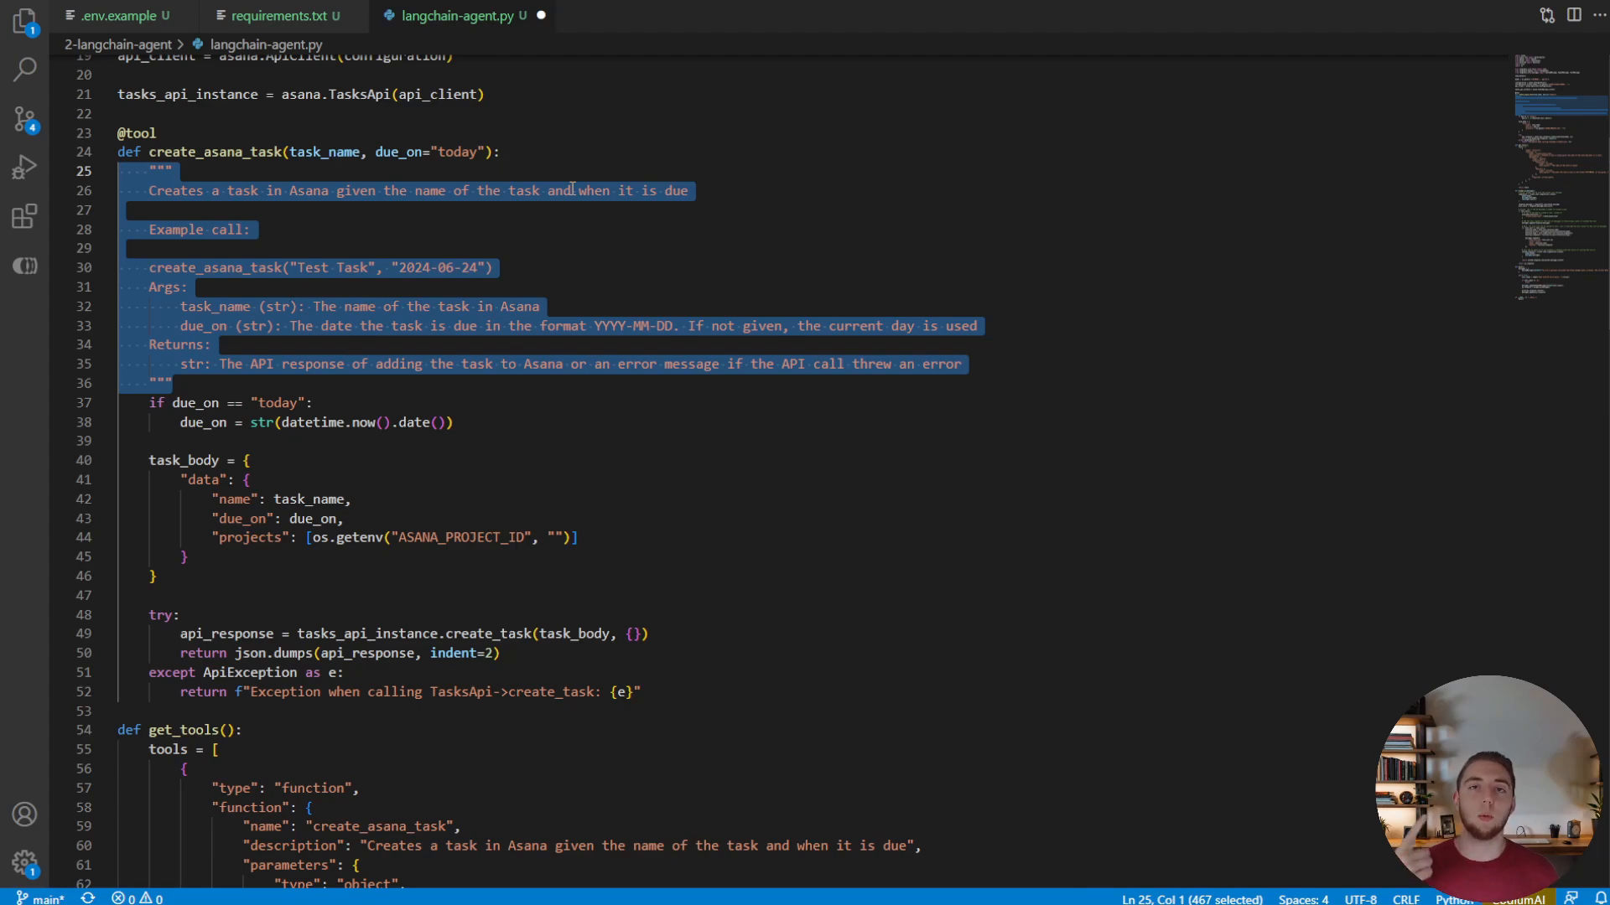
left_click(192, 287)
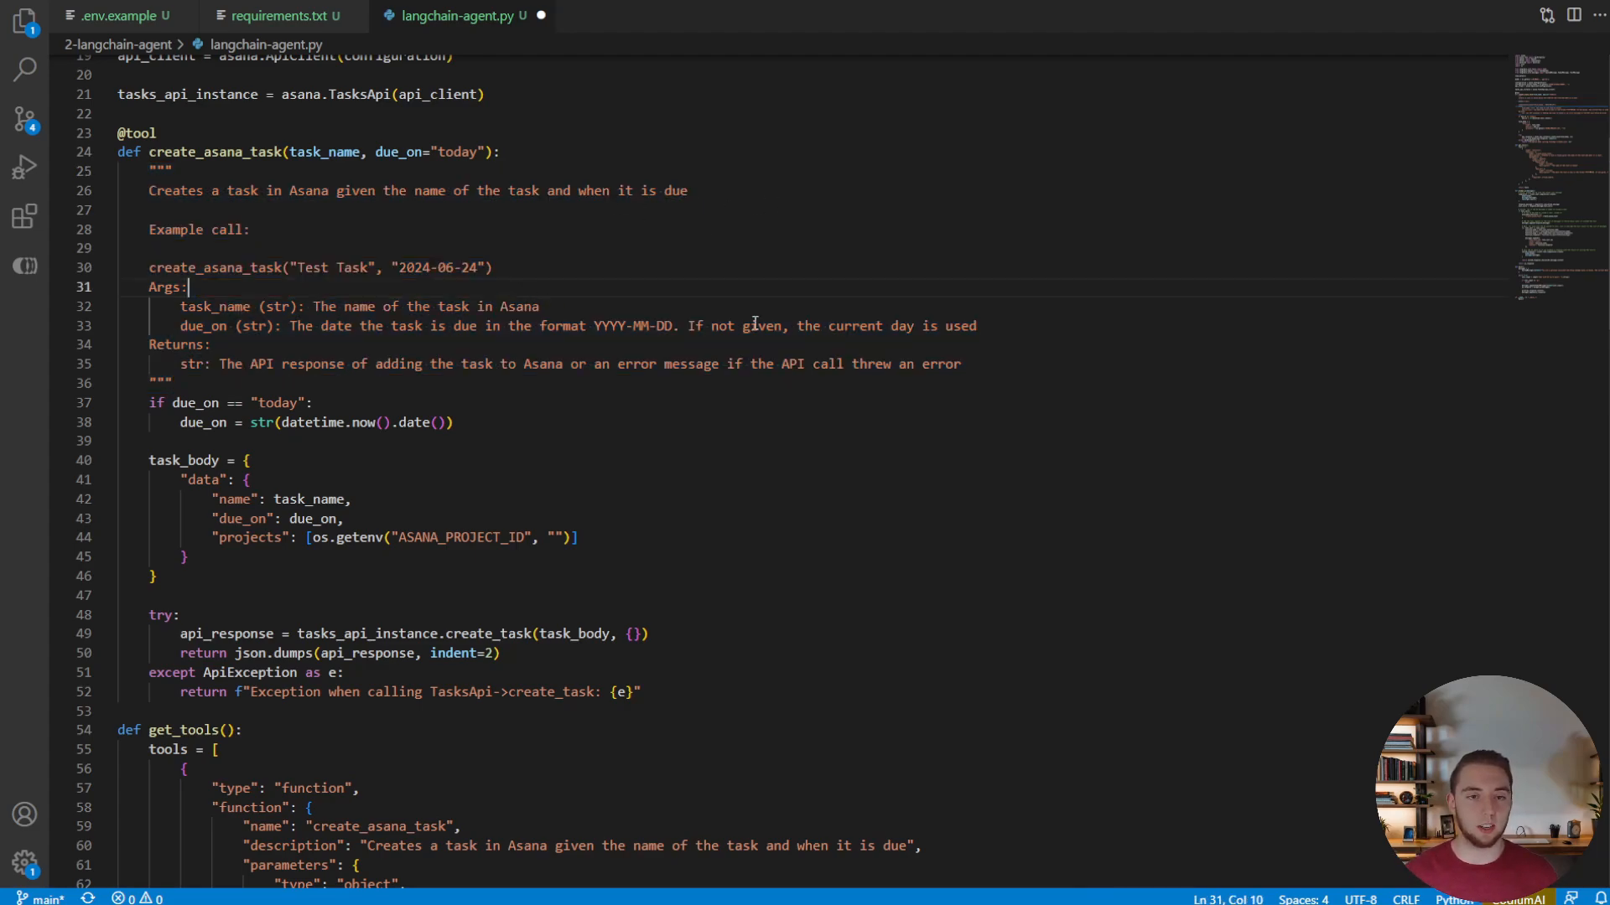
left_click(479, 326)
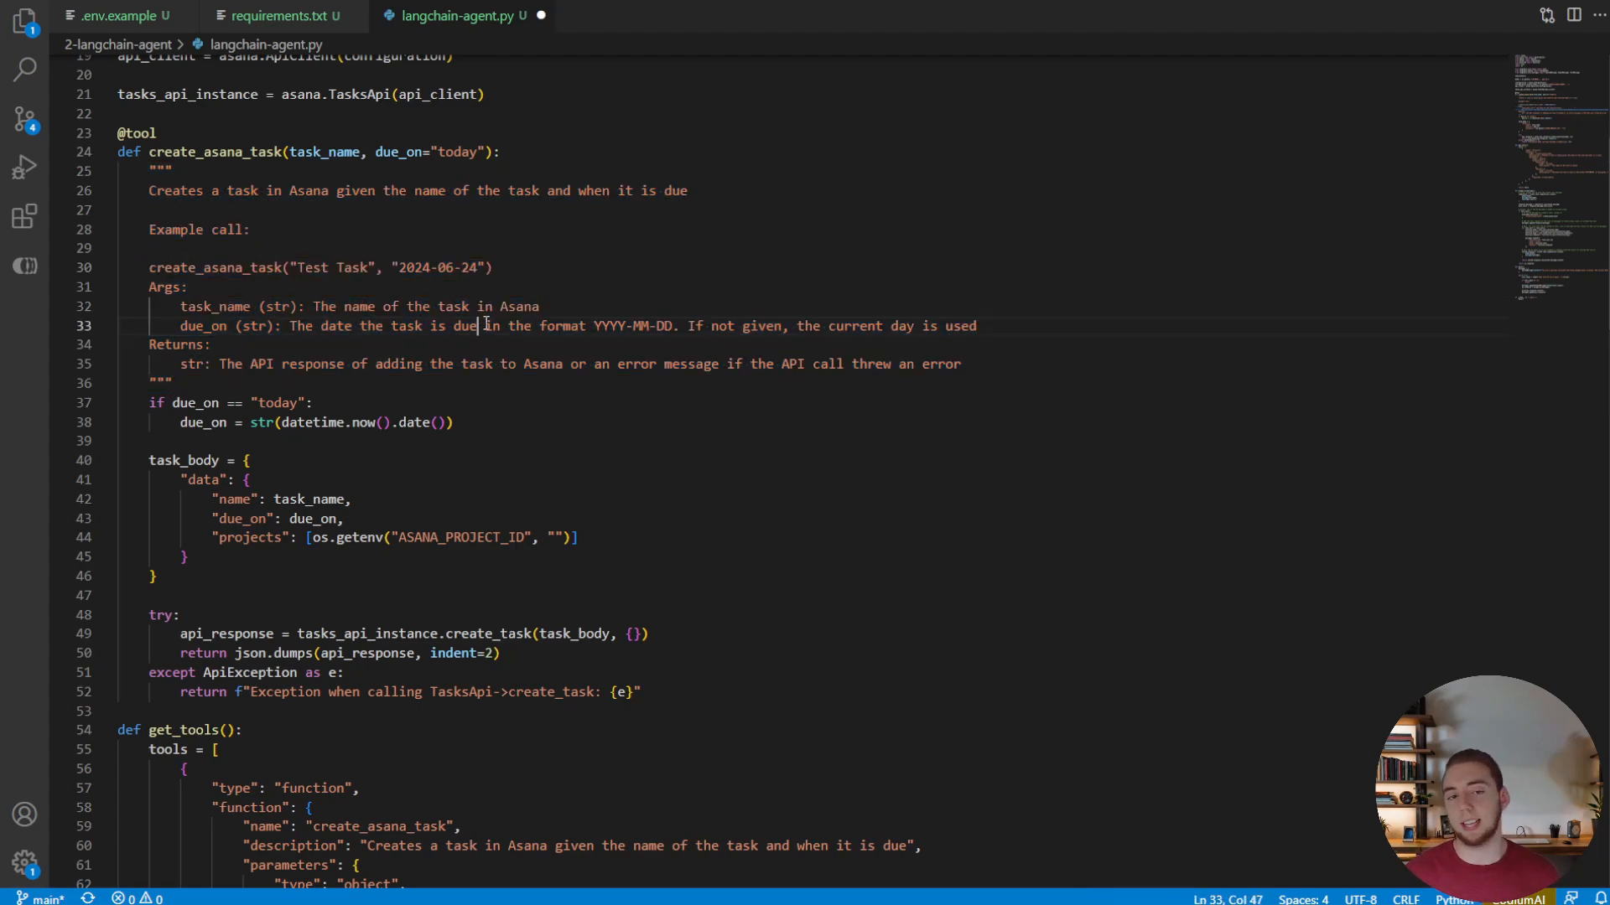
double_click(633, 325)
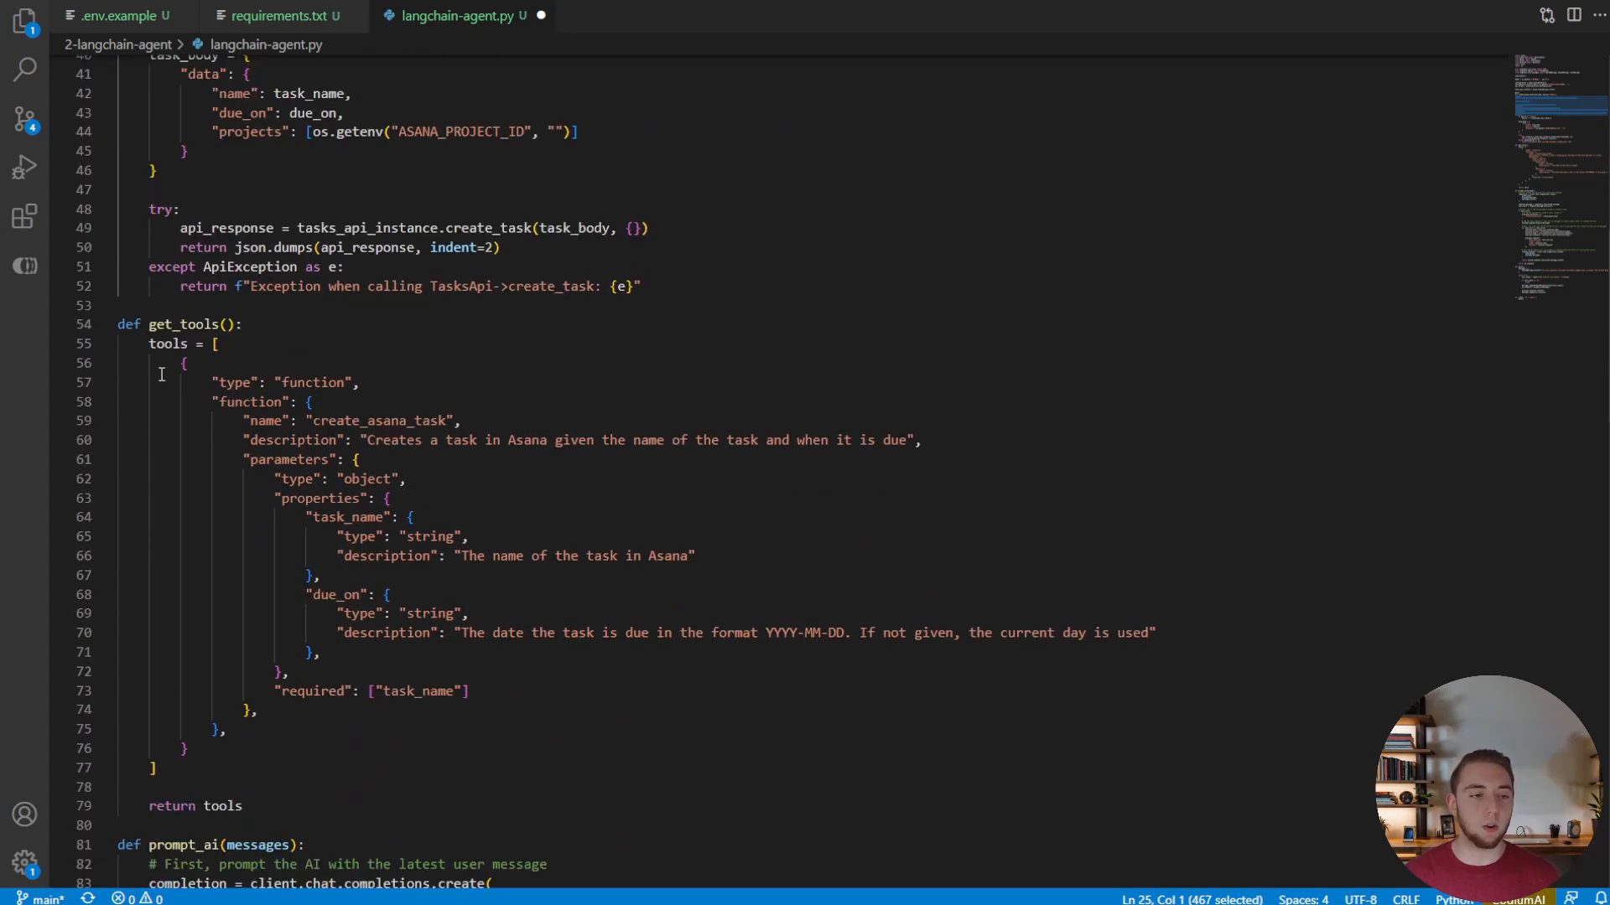
Step: Delete the hand-written get_tools schema, leaving the docstring as the tool description
left_click_drag(183, 362, 223, 729)
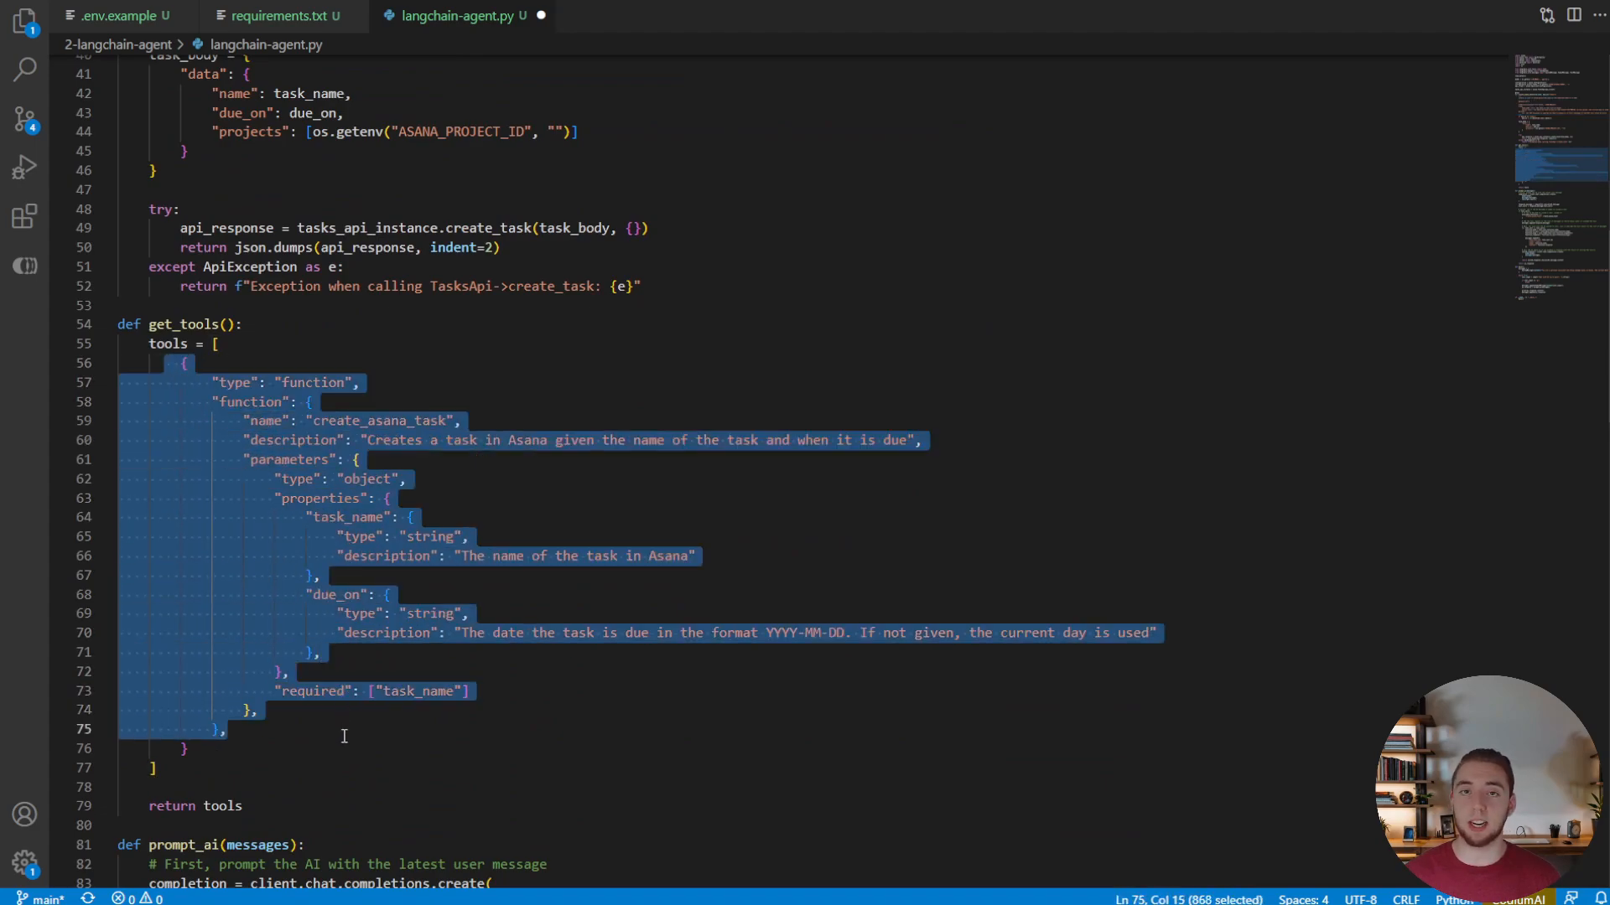
mouse_move(516, 657)
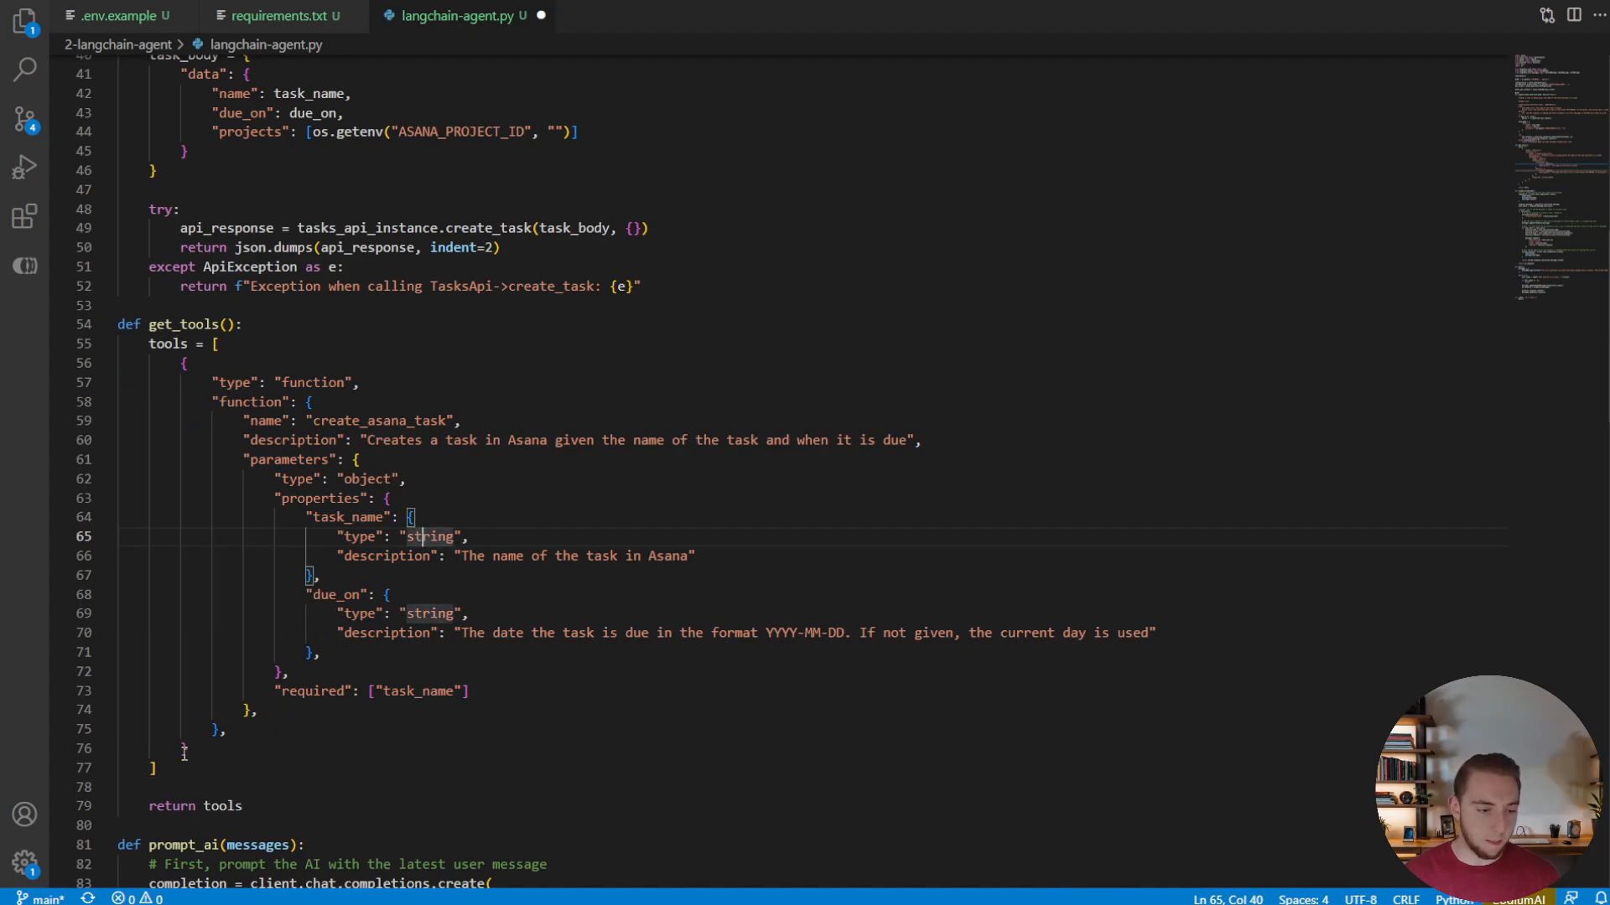
left_click_drag(369, 439, 594, 439)
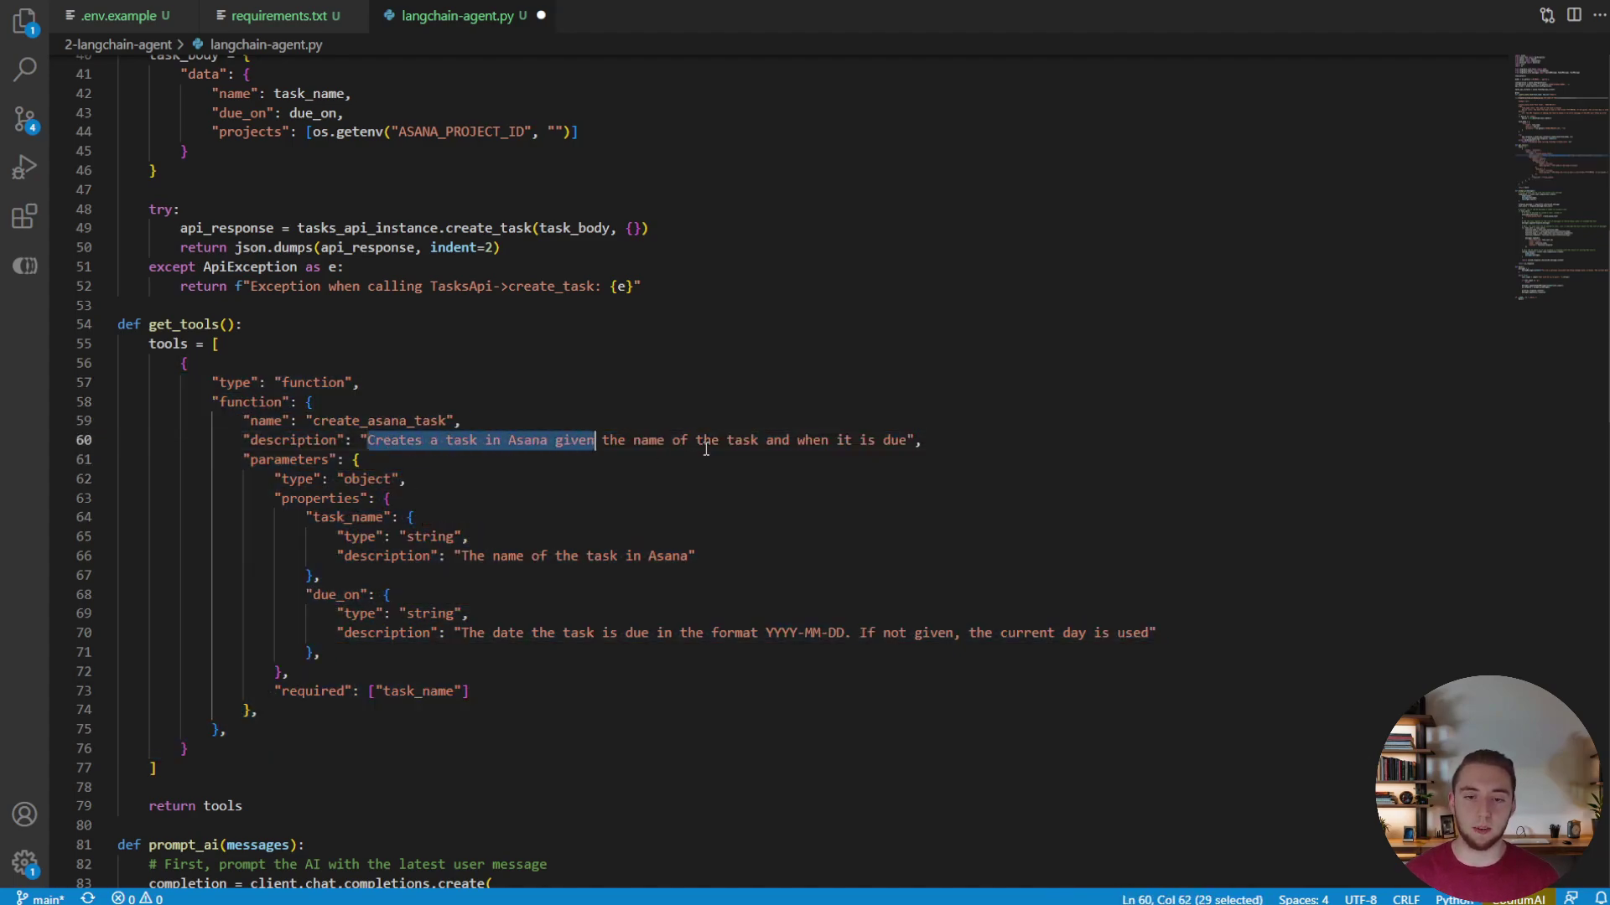
double_click(379, 419)
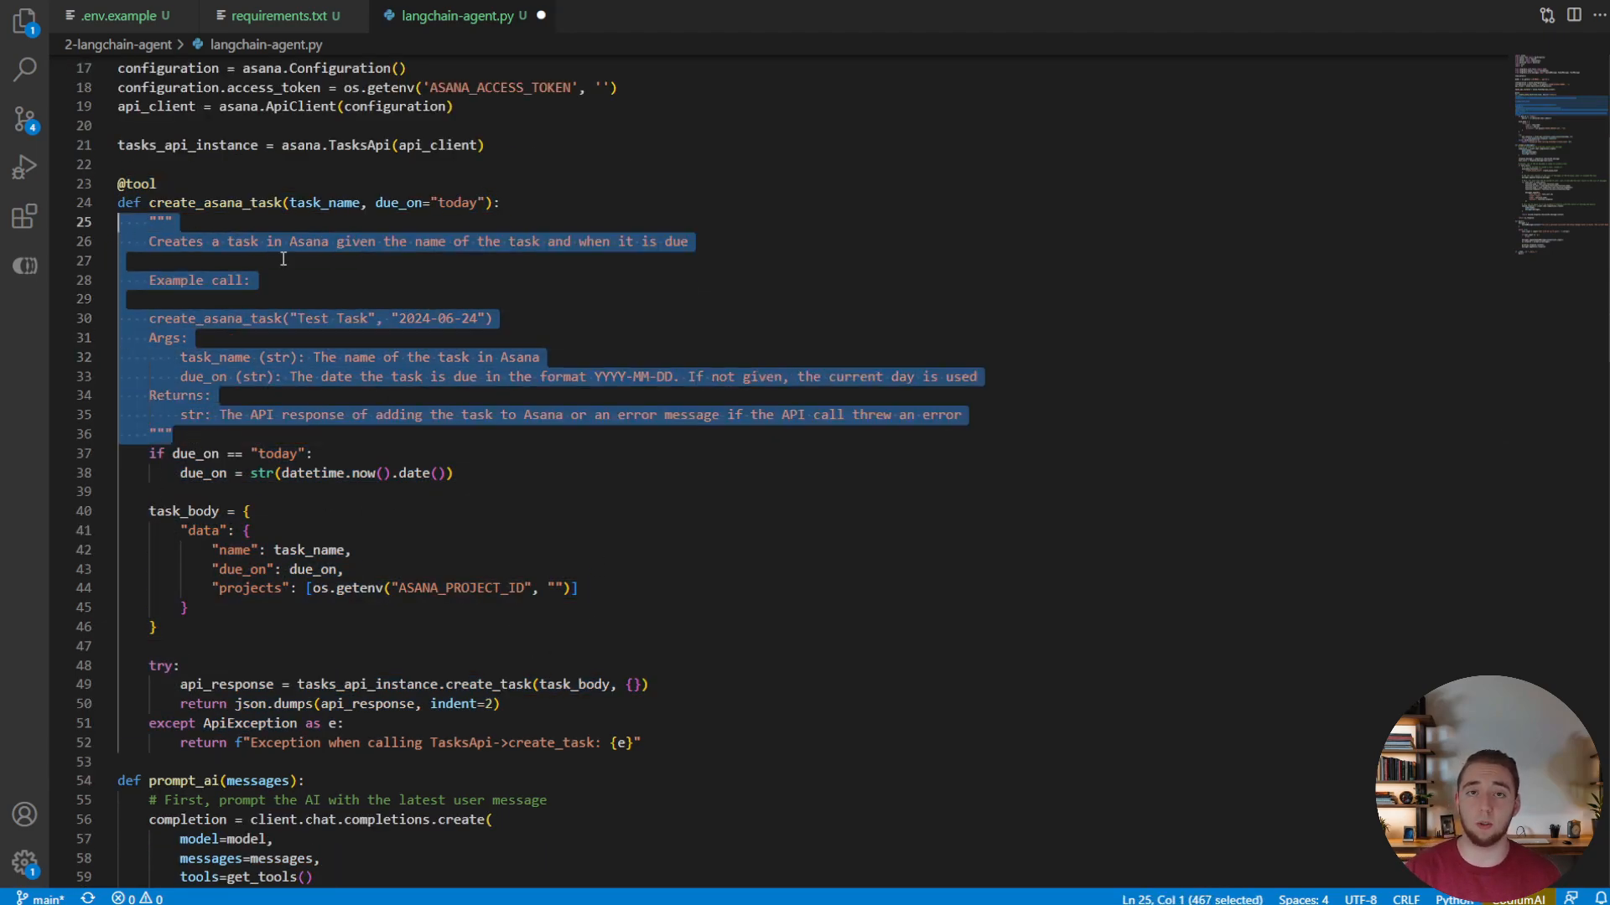
Step: Create ChatOpenAI(model=model).bind_tools([create_asana_task]) in prompt_ai, checking LLM_MODEL in .env.example
scroll("down", 3)
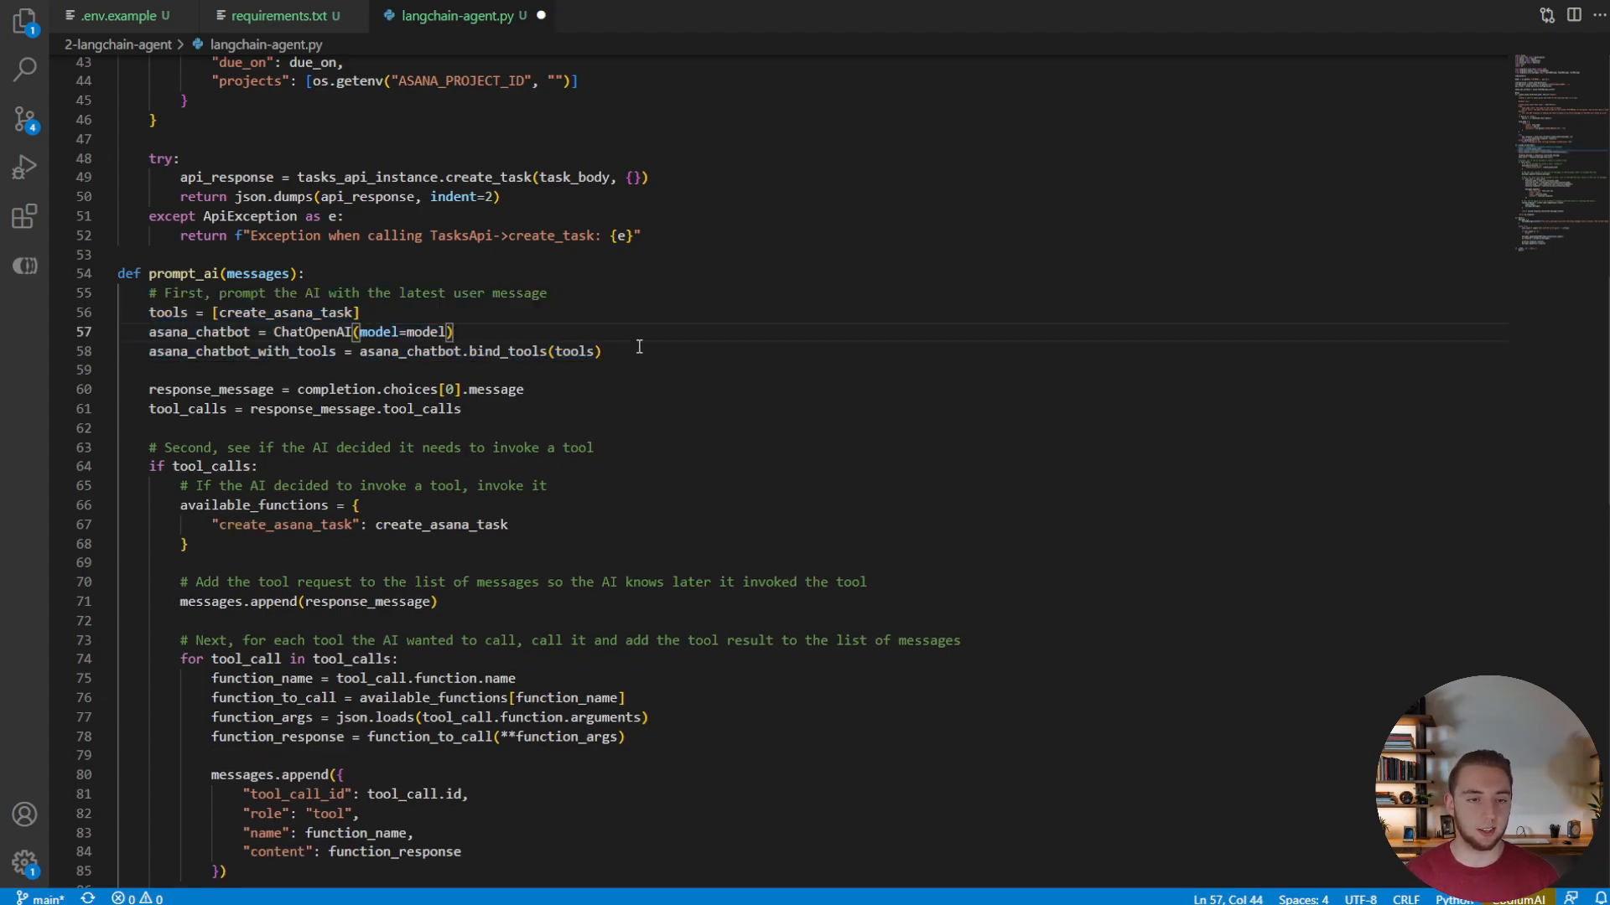
double_click(312, 332)
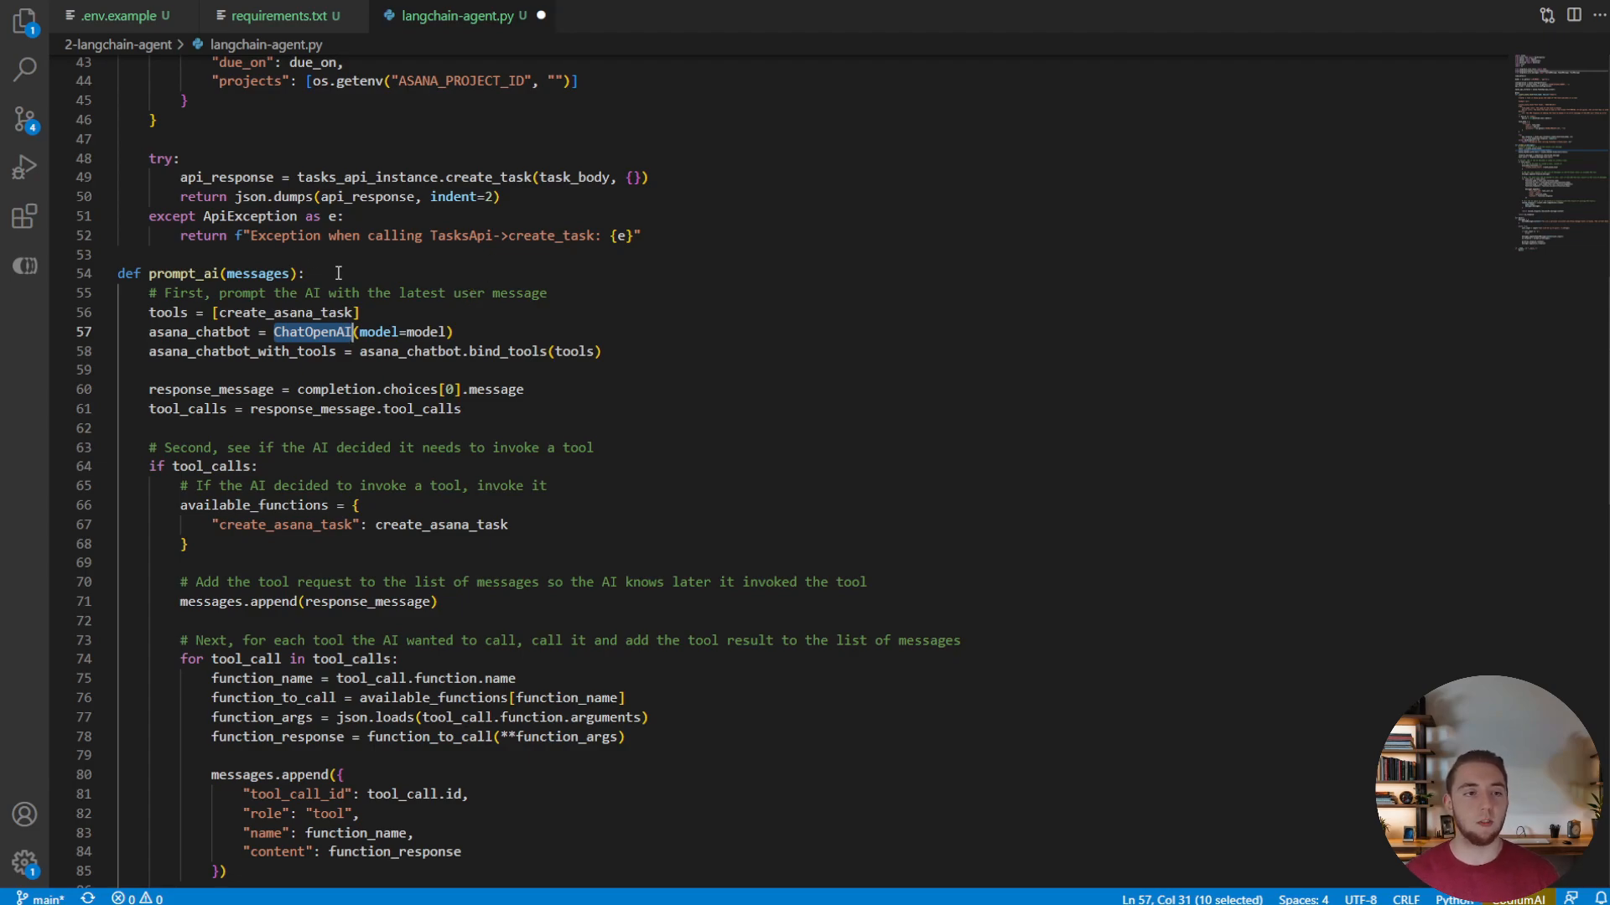
left_click(111, 15)
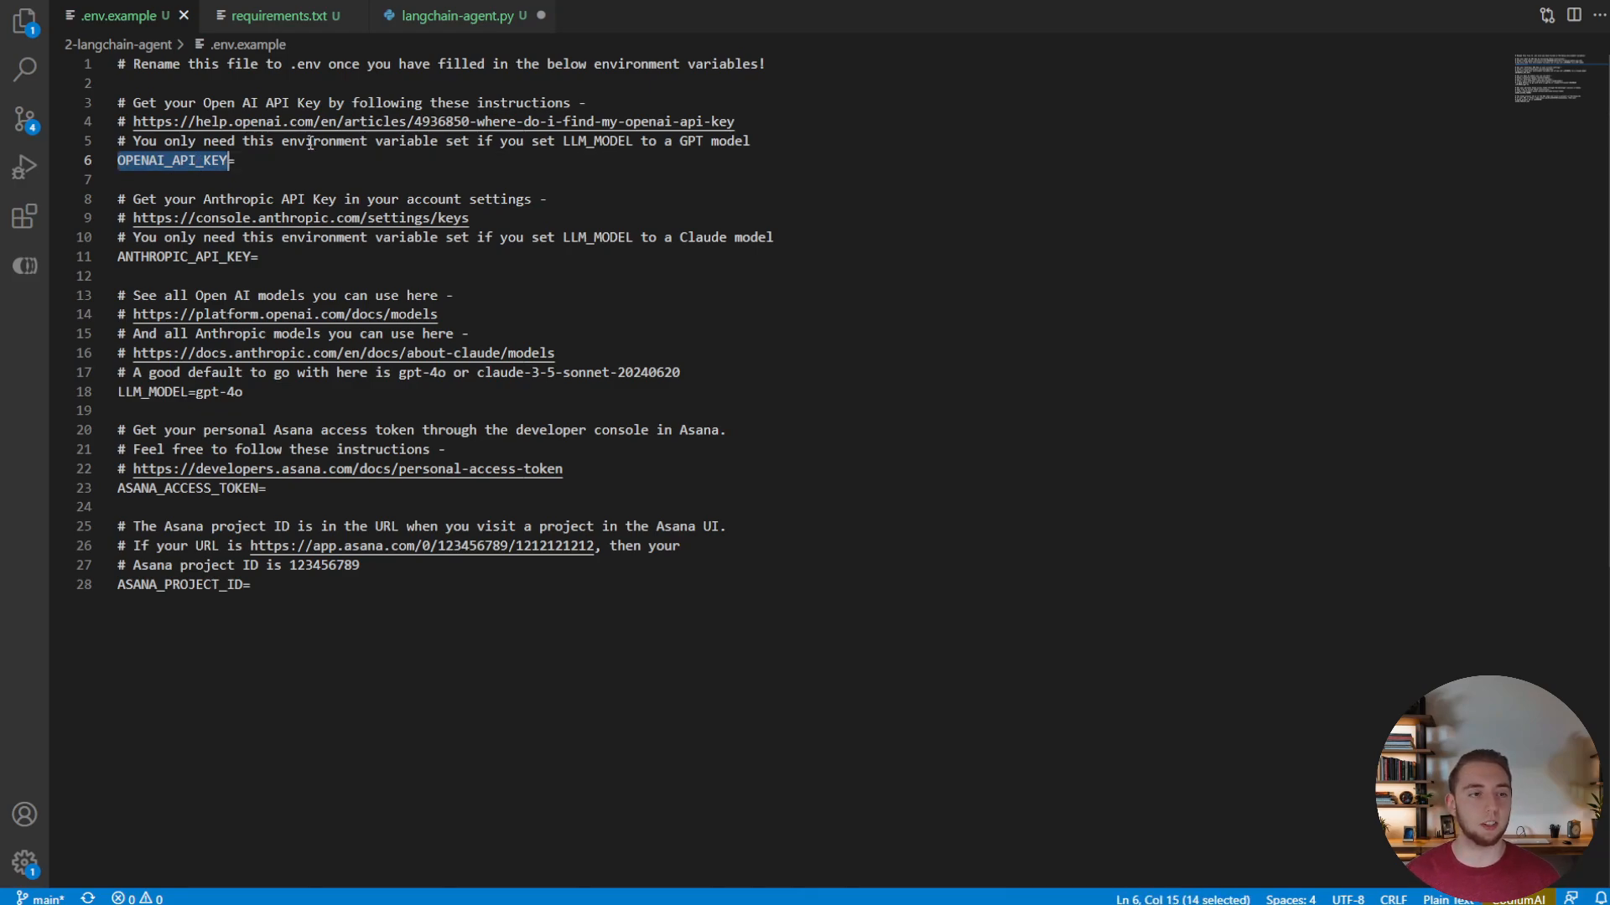
left_click(458, 15)
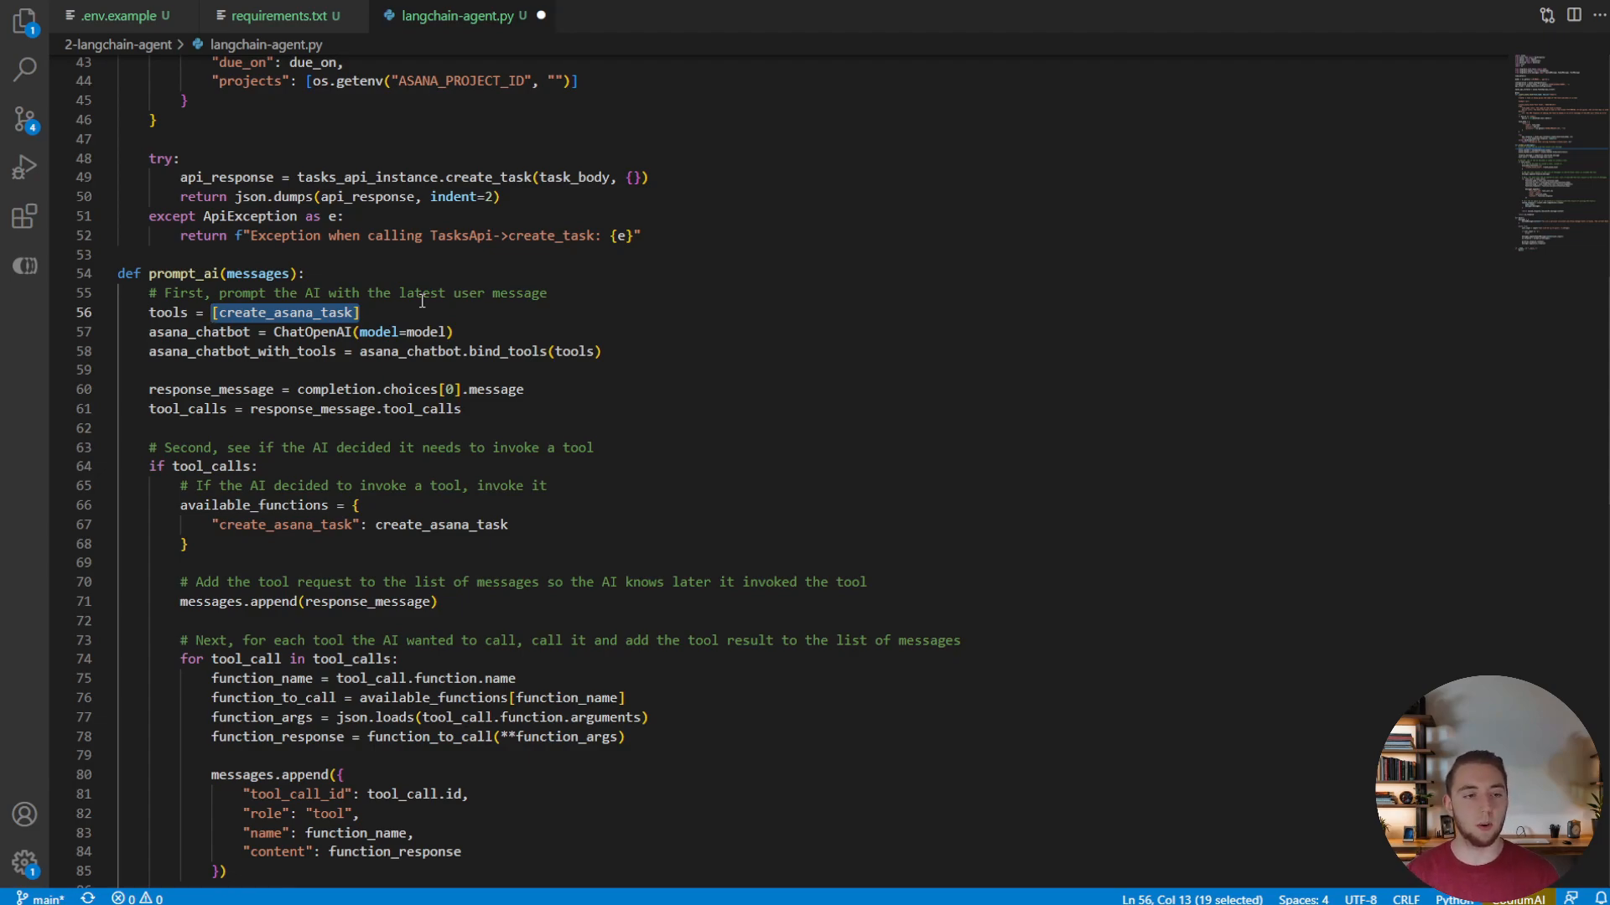
mouse_move(510, 347)
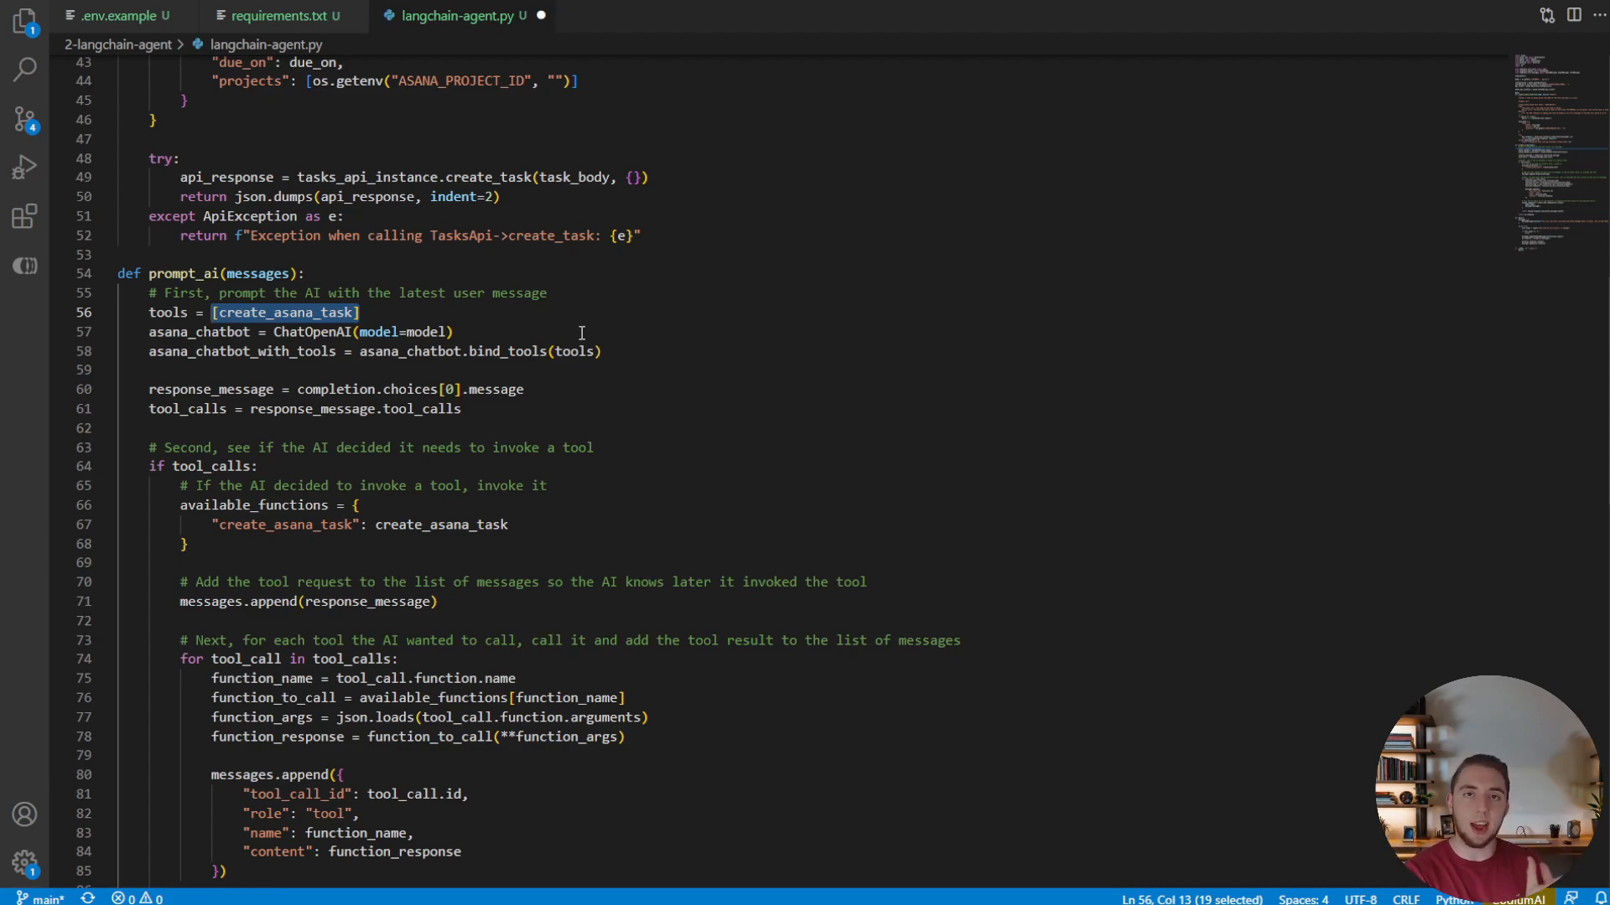
Step: Invoke the bound model on messages and set tool_calls from len(ai_response.tool_calls) > 0
double_click(506, 352)
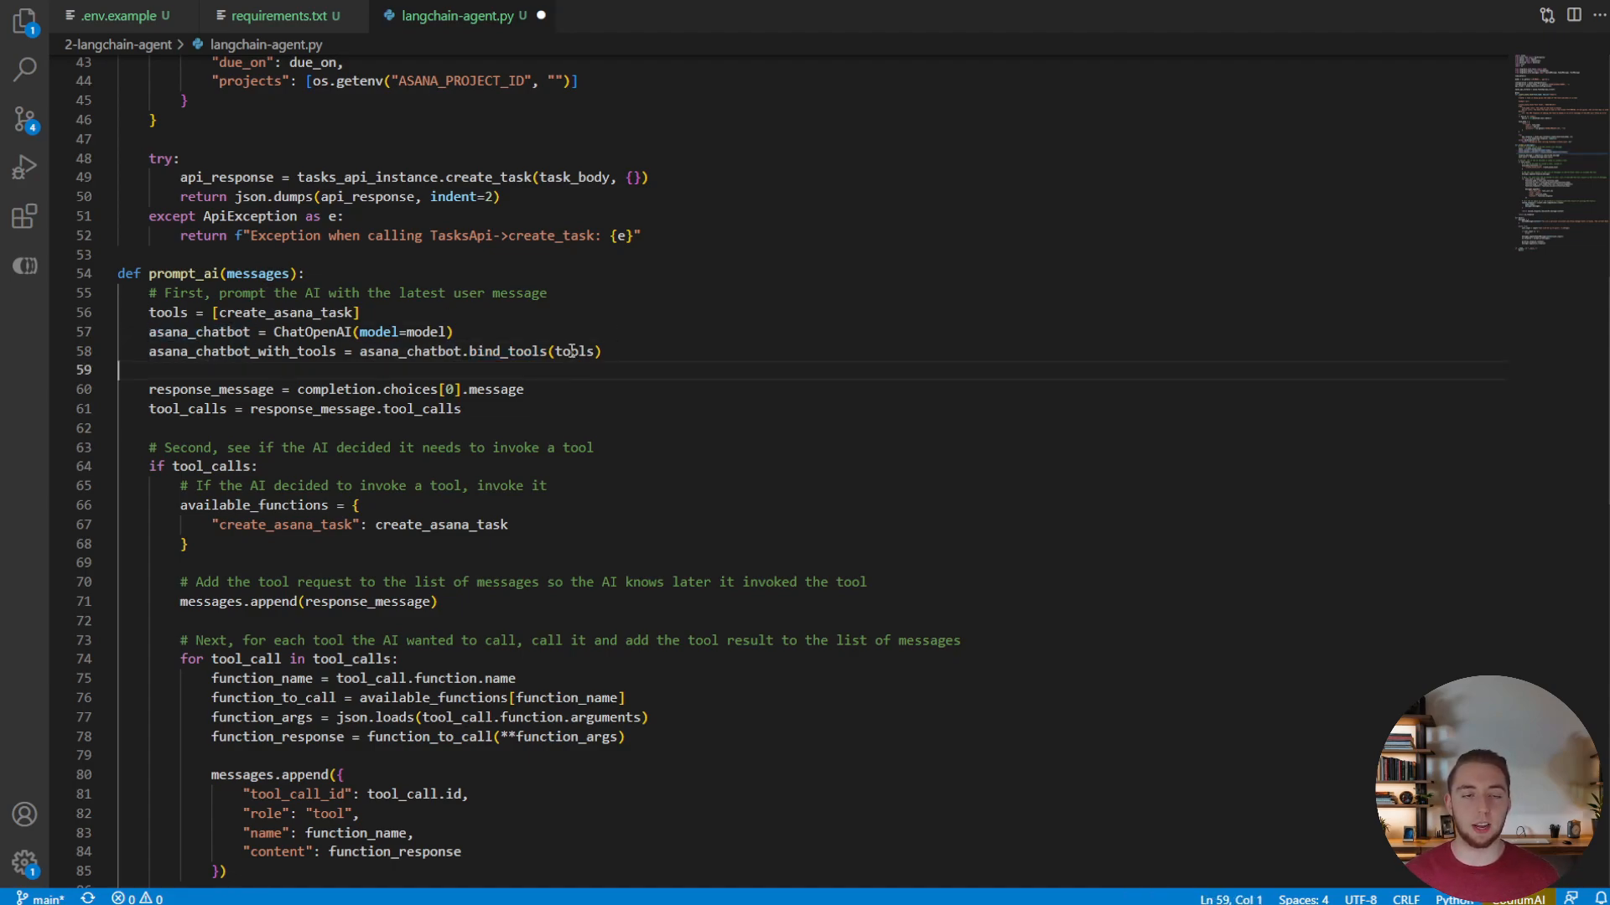
double_click(574, 352)
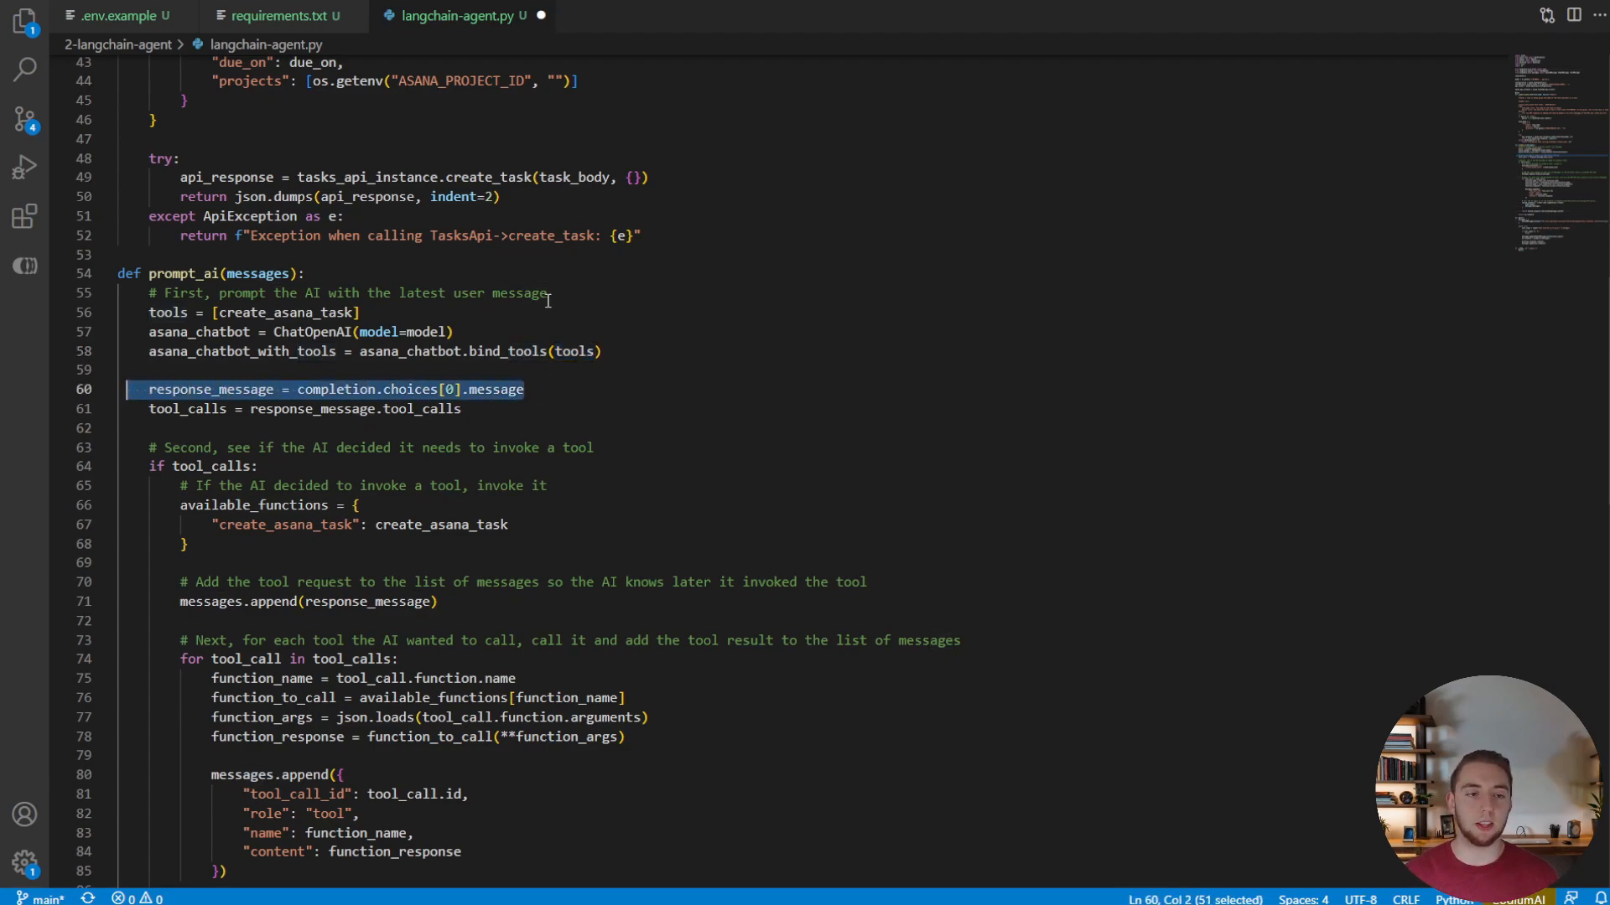
type("ai_response = asana_chatbot_with_tools.invoke(messages)")
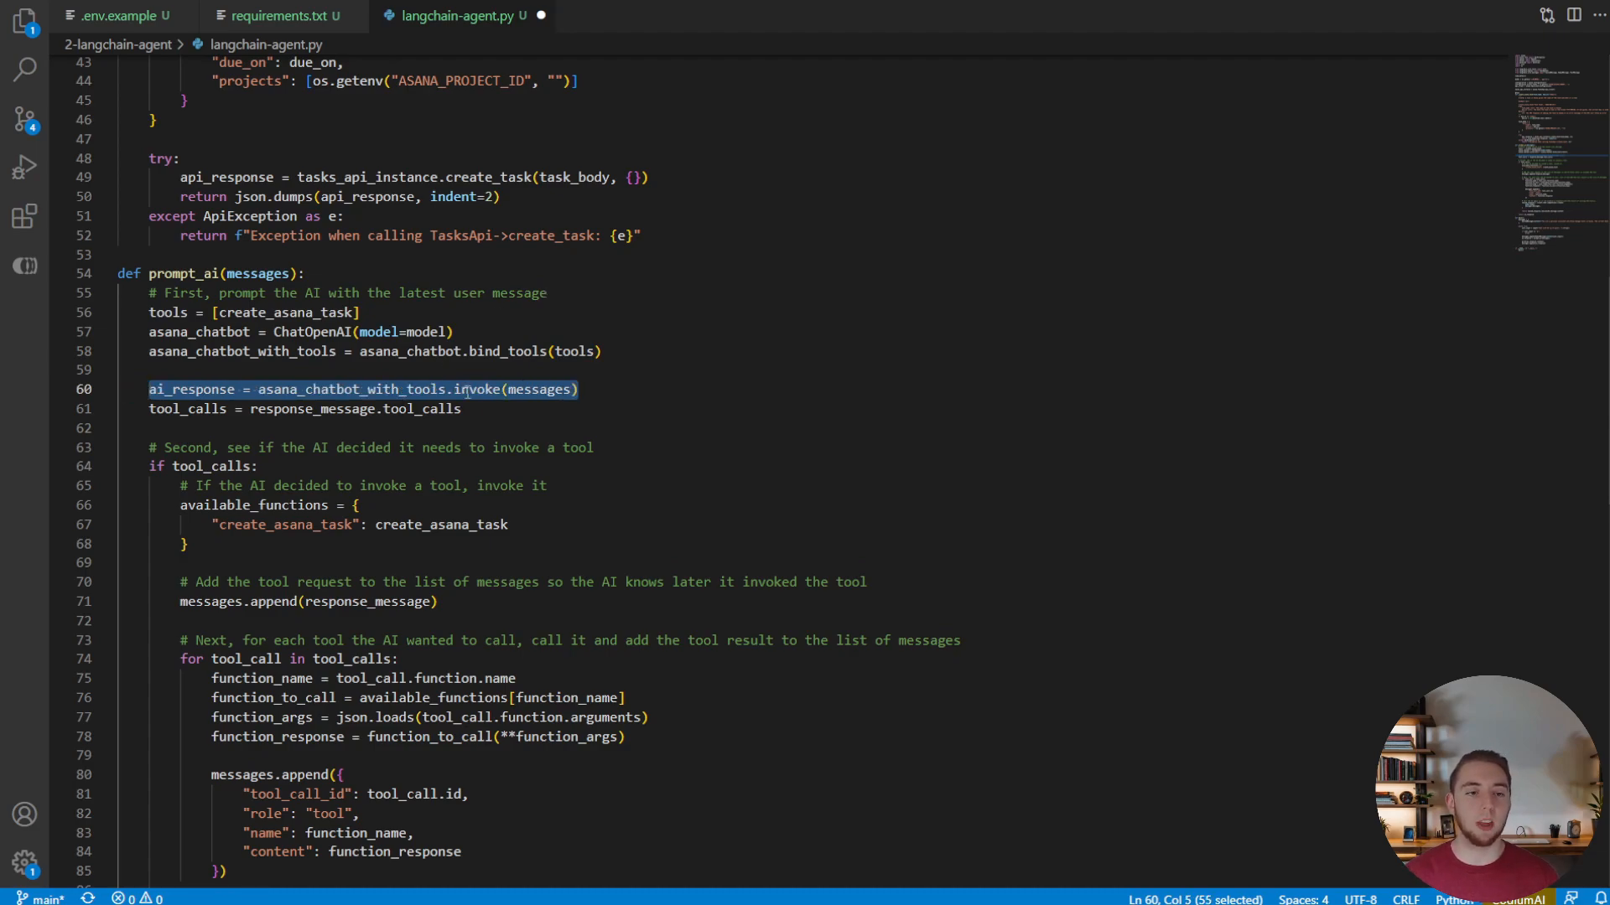
double_click(476, 389)
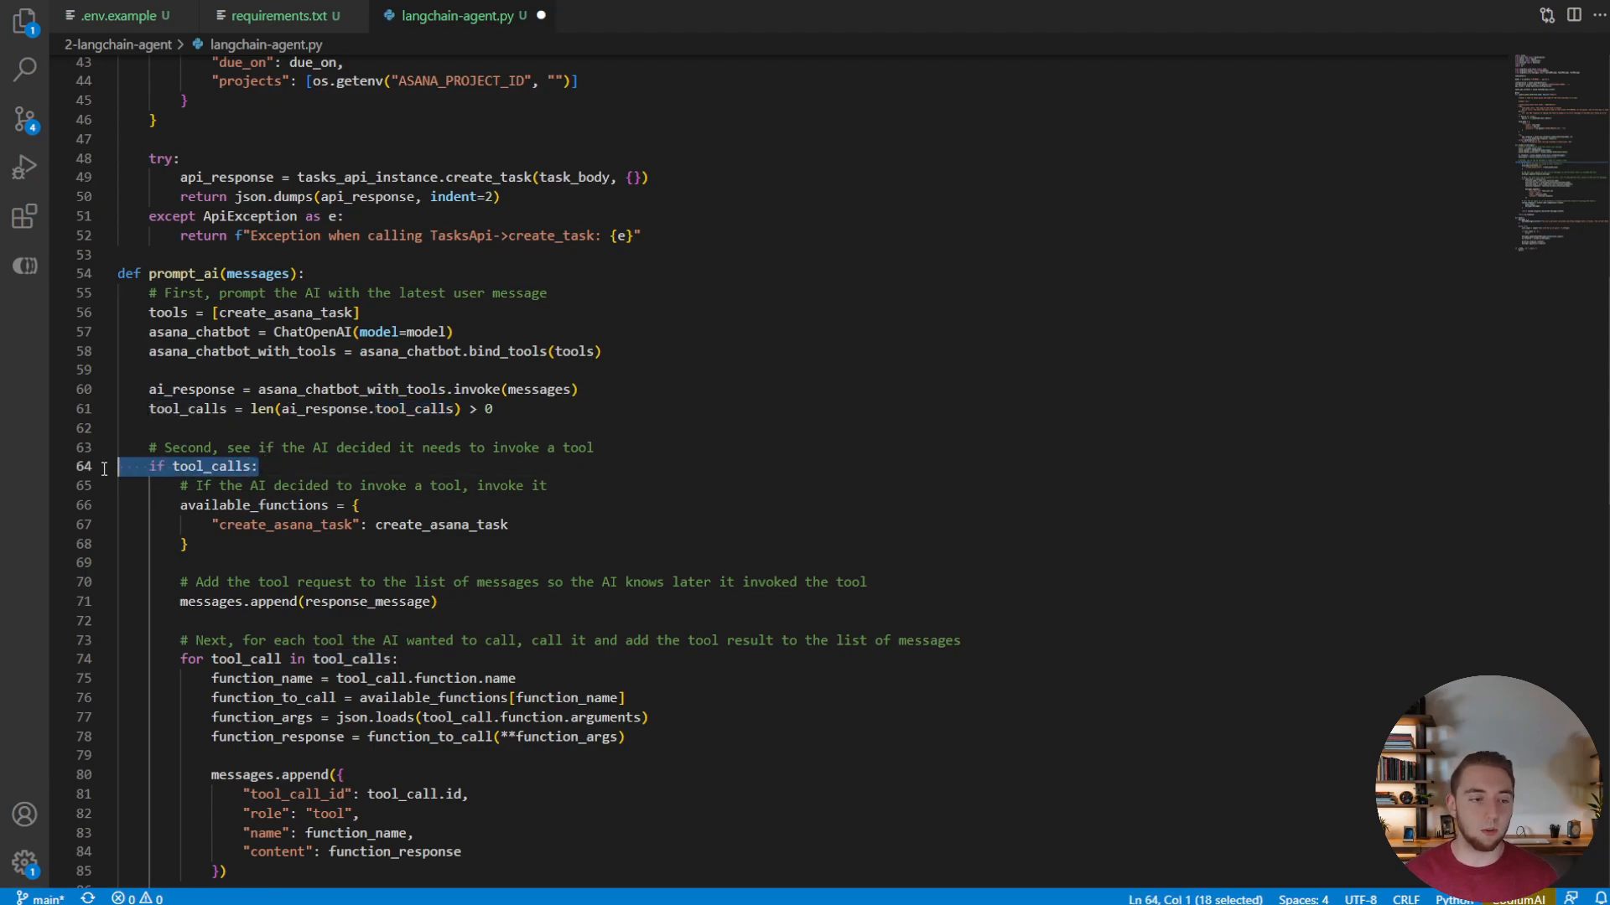
Step: Append ai_response instead of response_message to the history when a tool is called
scroll("down", 3)
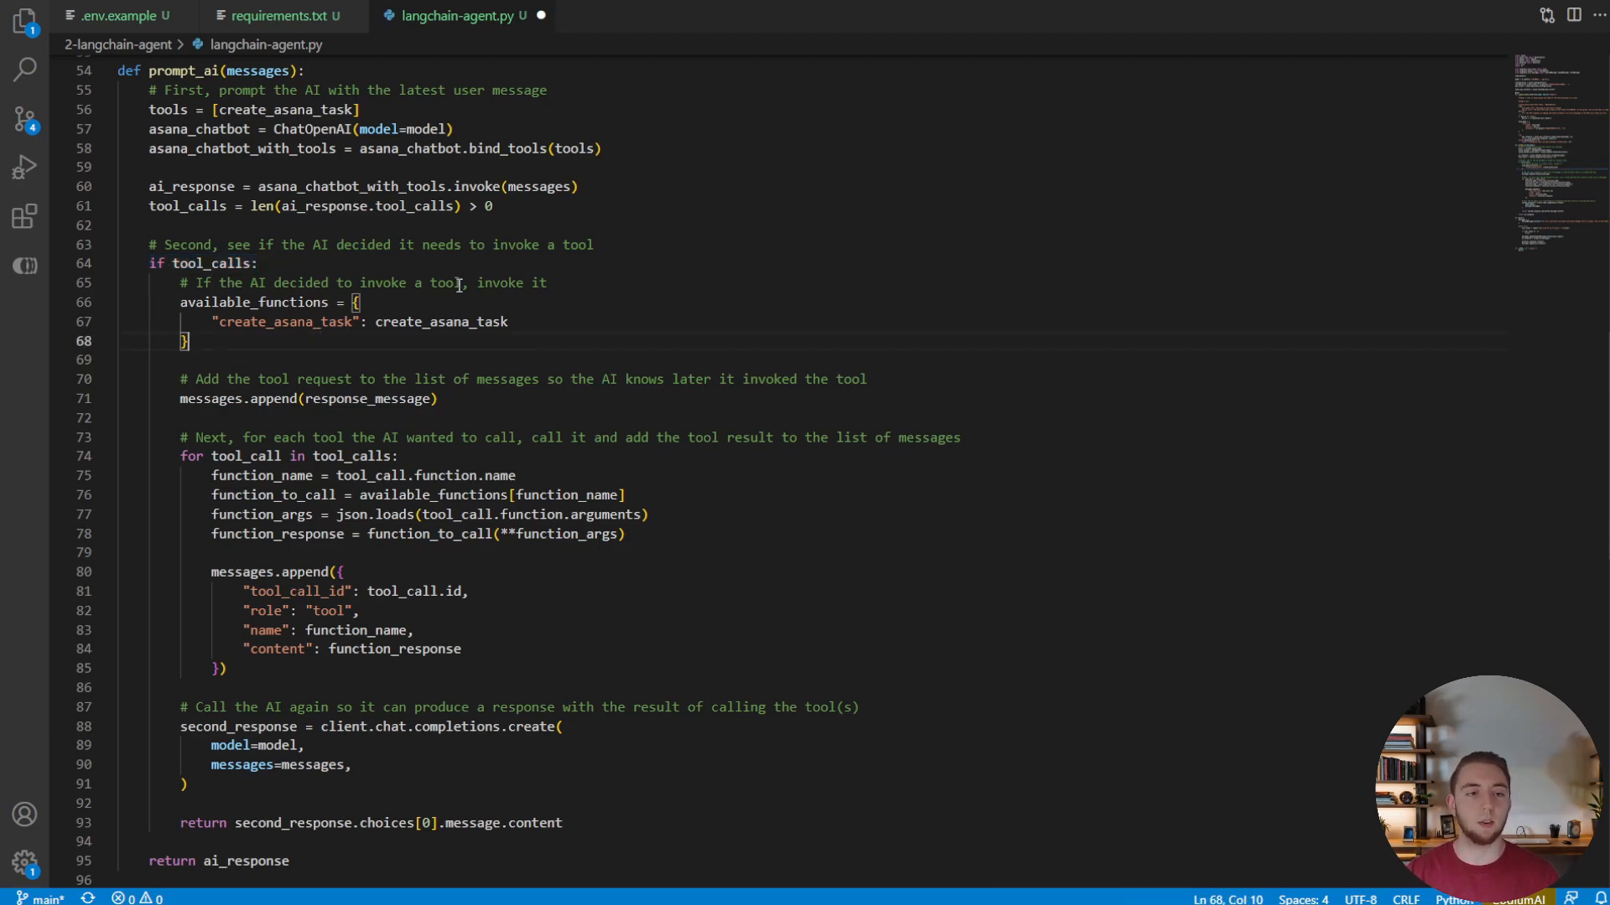
mouse_move(442, 289)
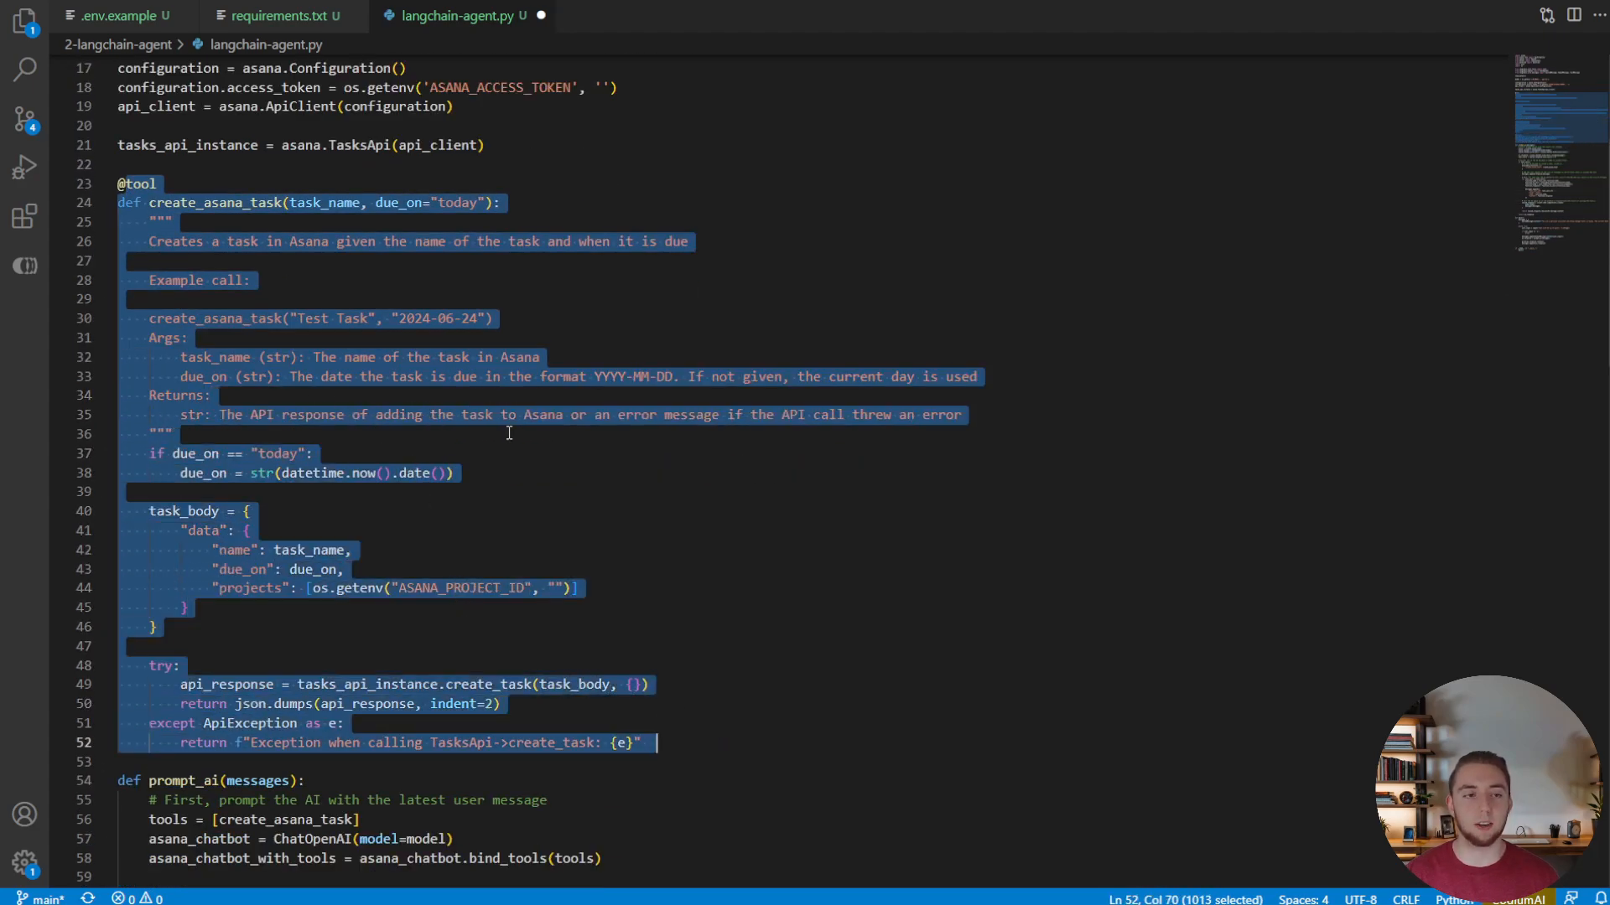
scroll("down", 3)
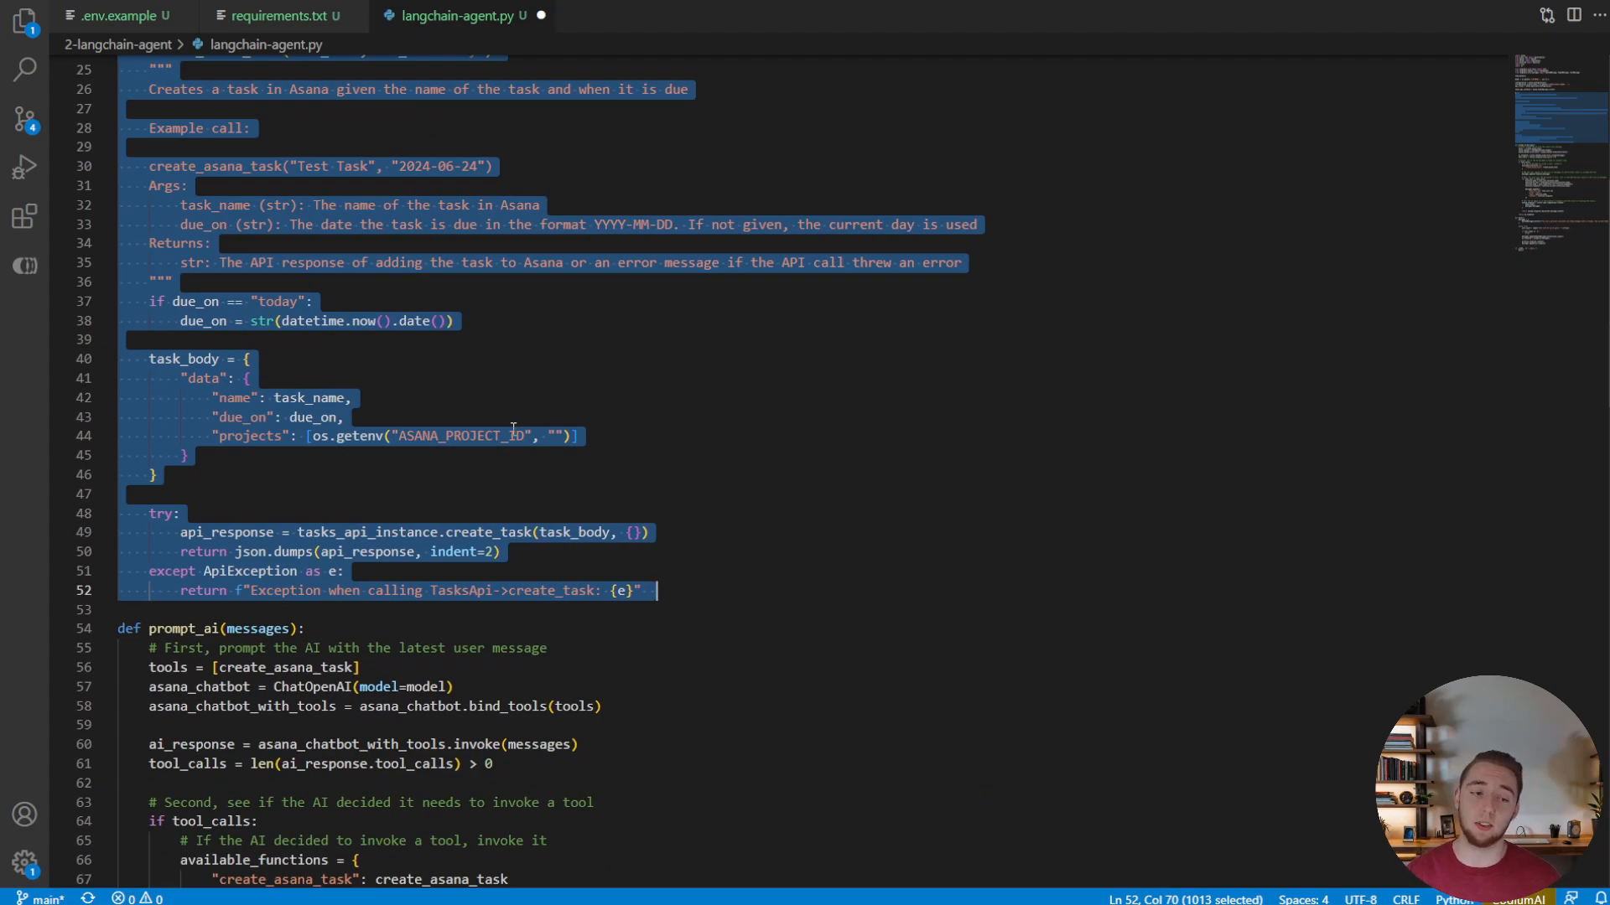
scroll("down", 3)
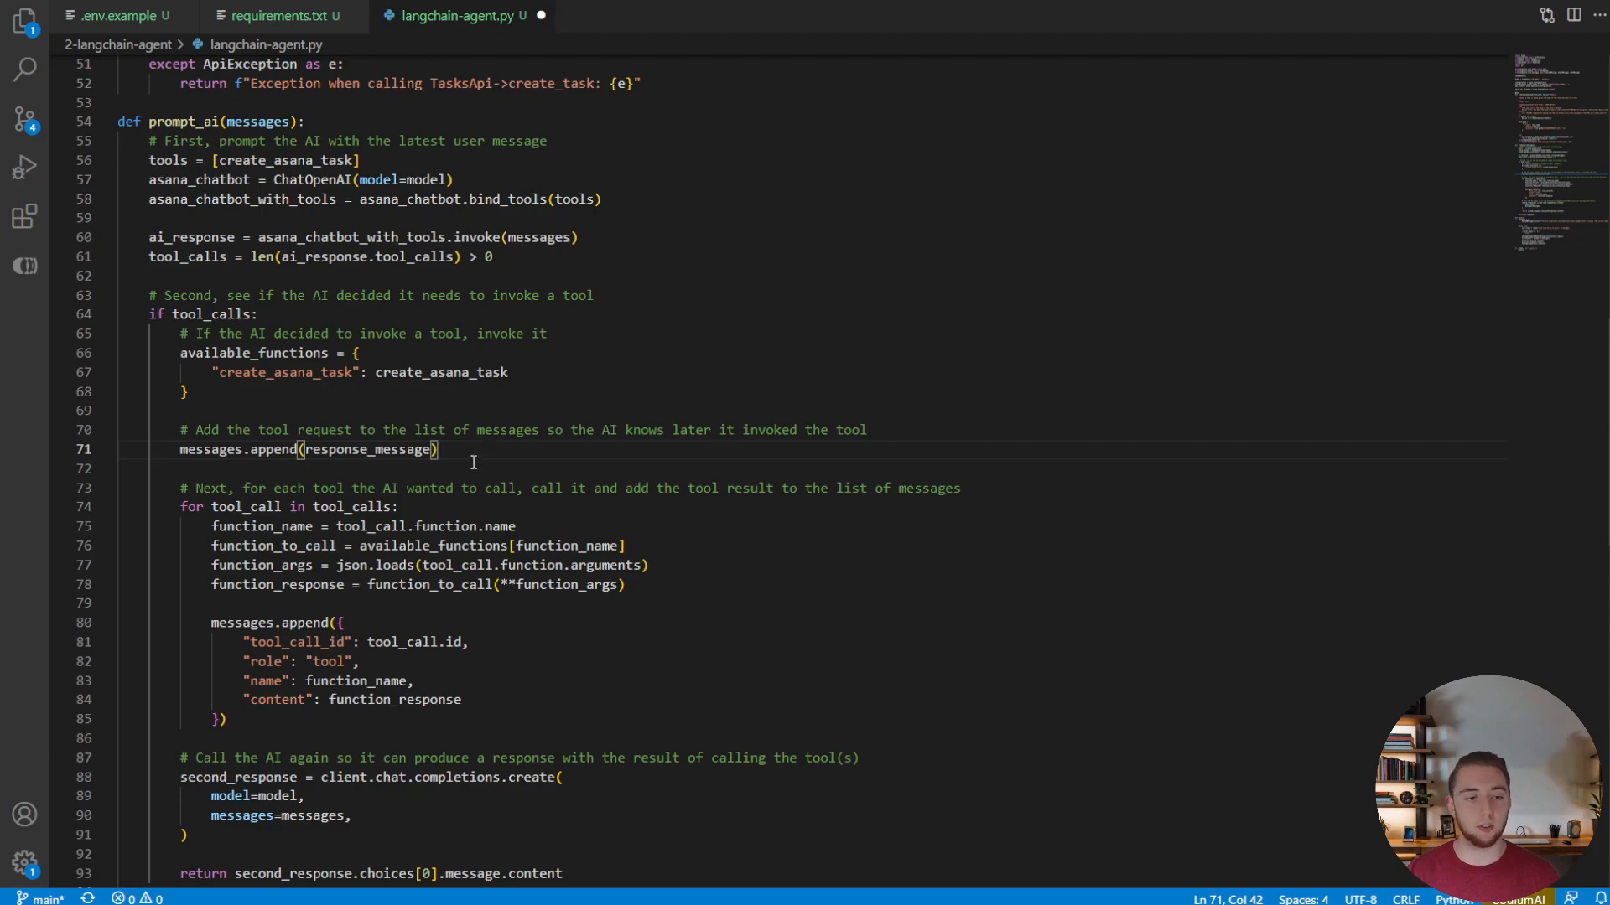
type("ai_response")
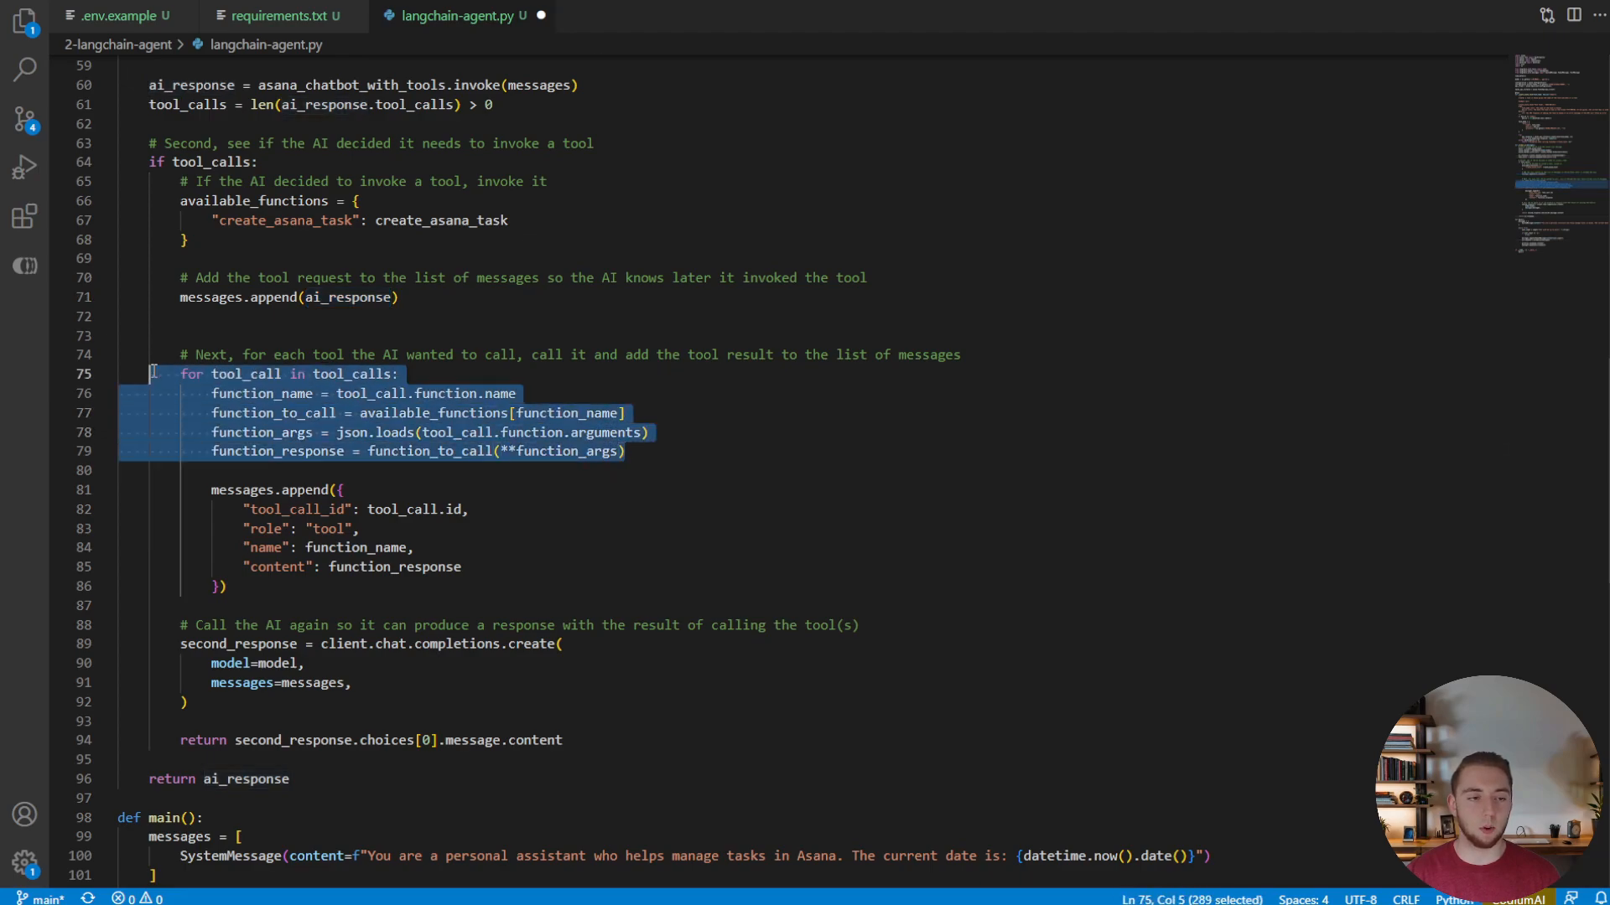
Step: Look up each tool by lowercased tool_call name in available_functions and invoke it with the call's args
left_click(476, 327)
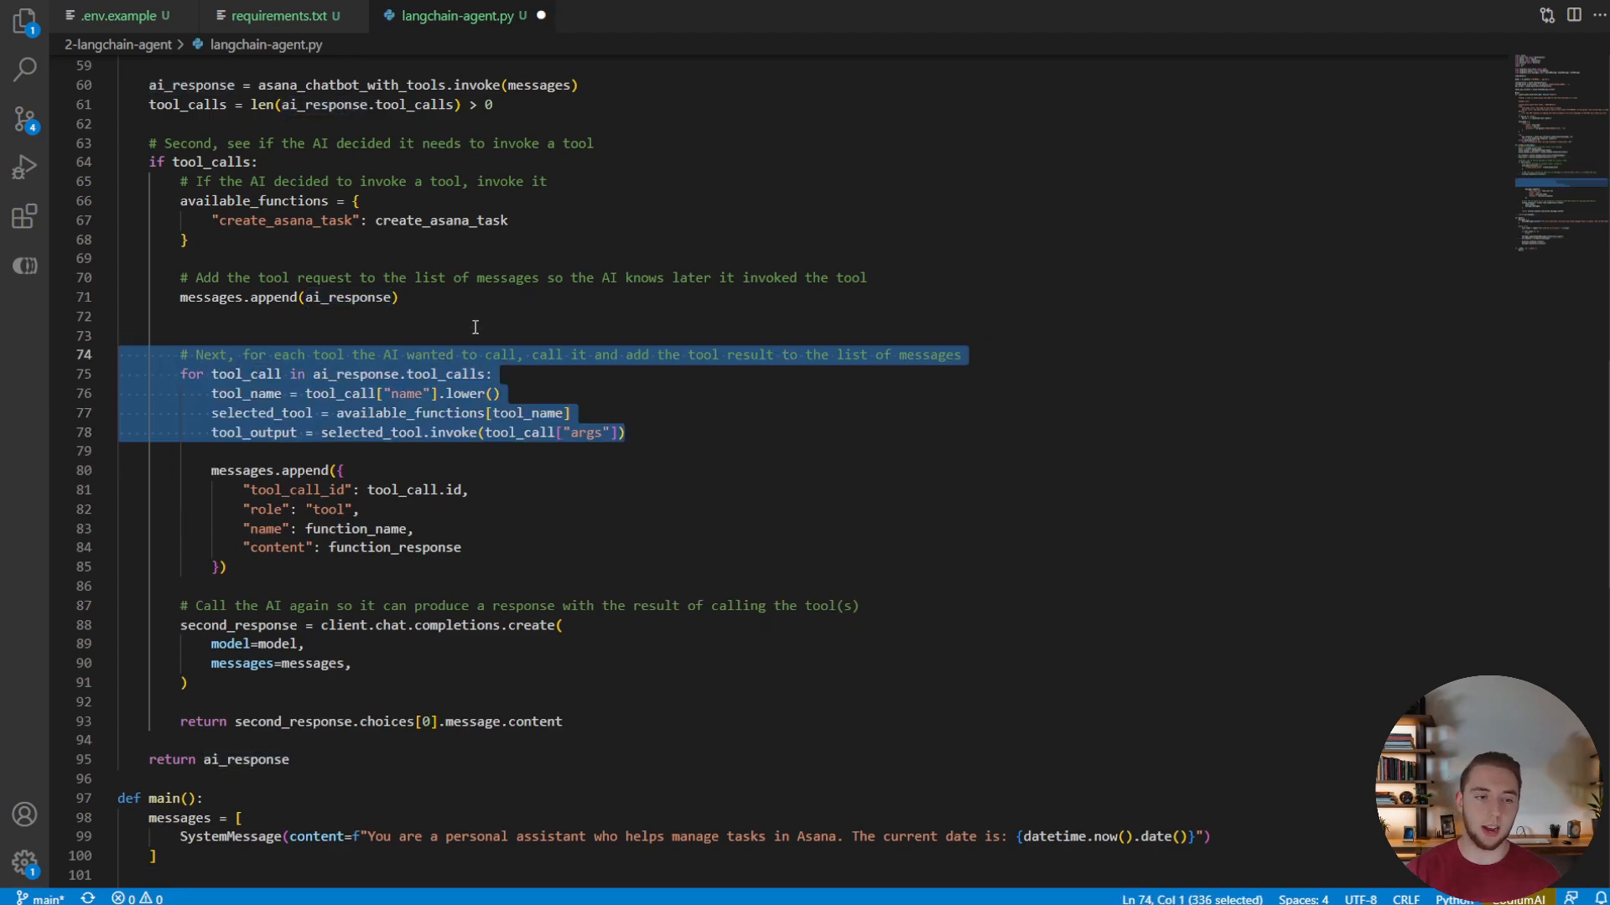
left_click(510, 392)
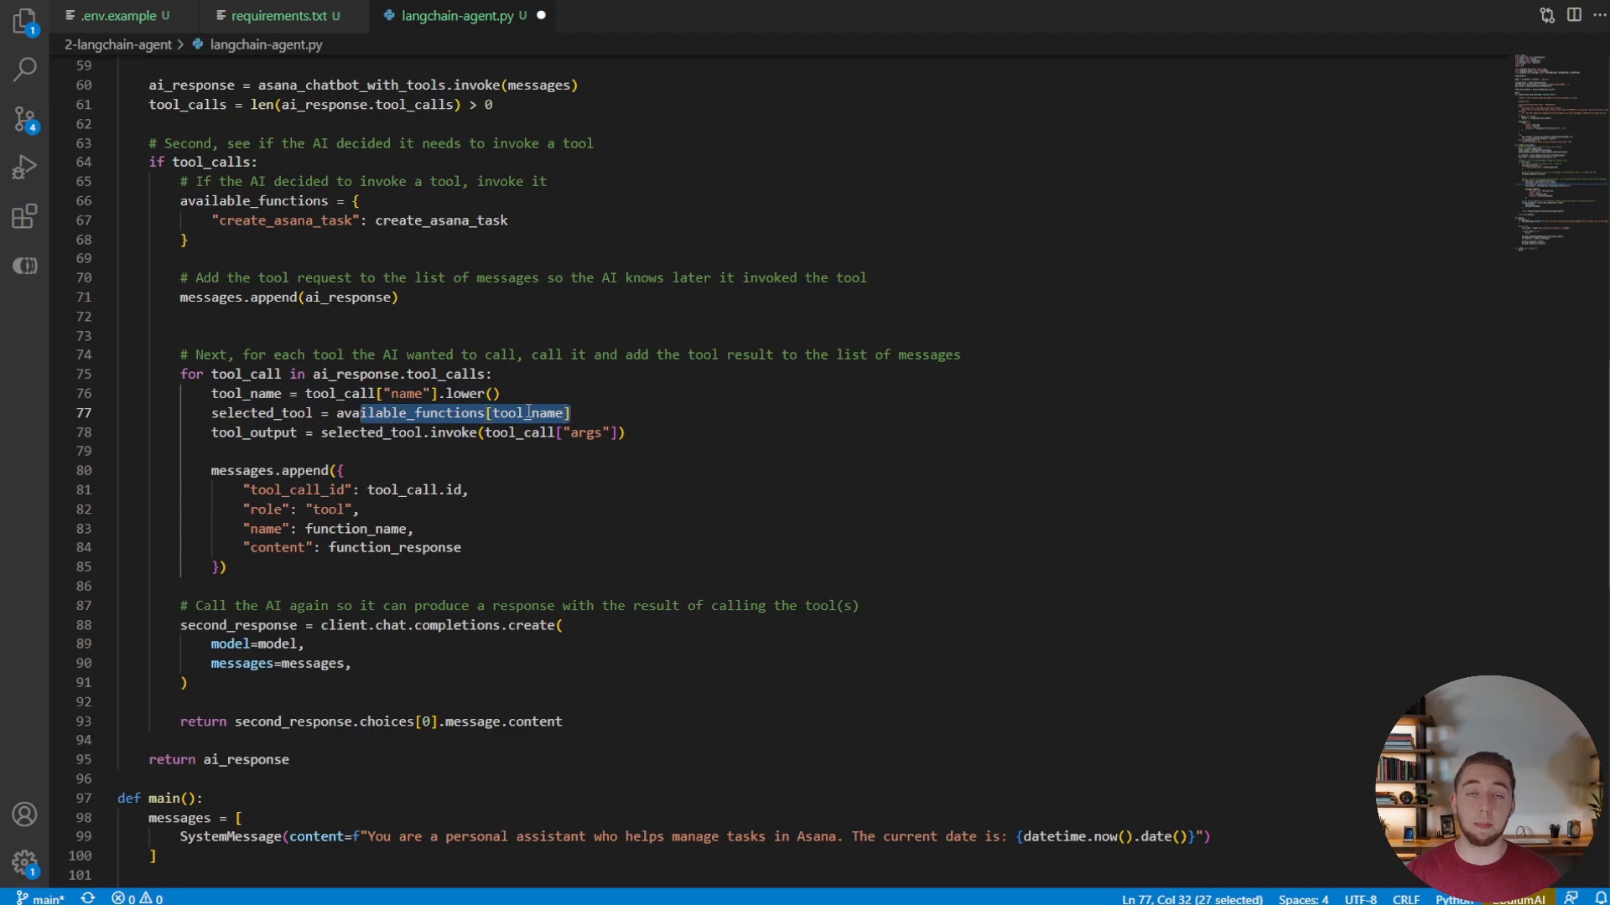
double_click(409, 412)
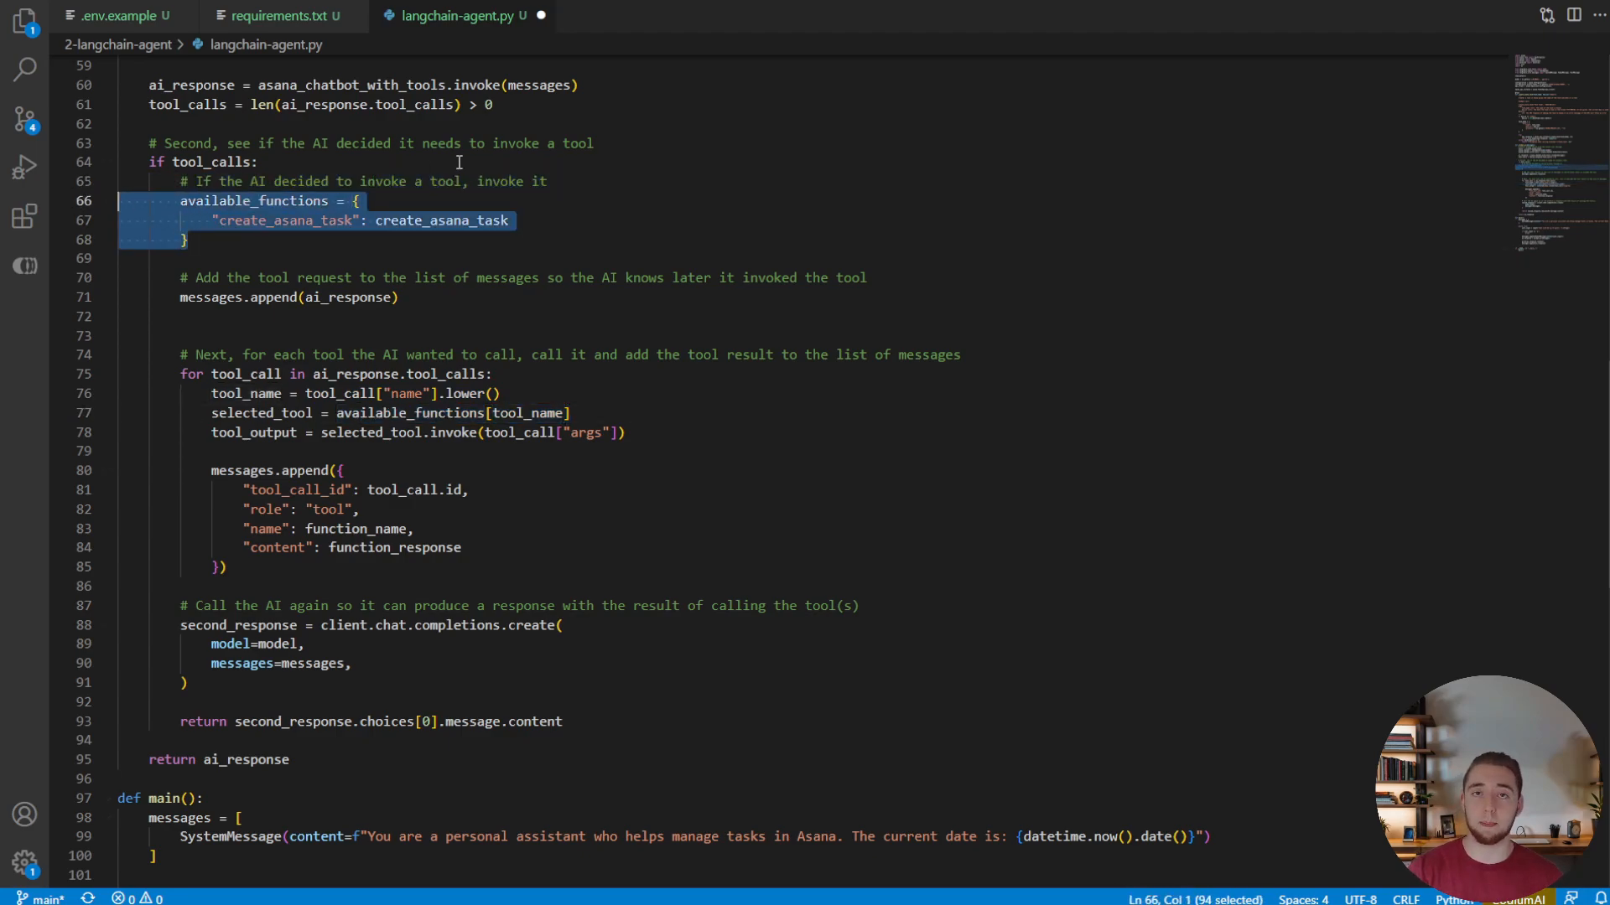
mouse_move(439, 452)
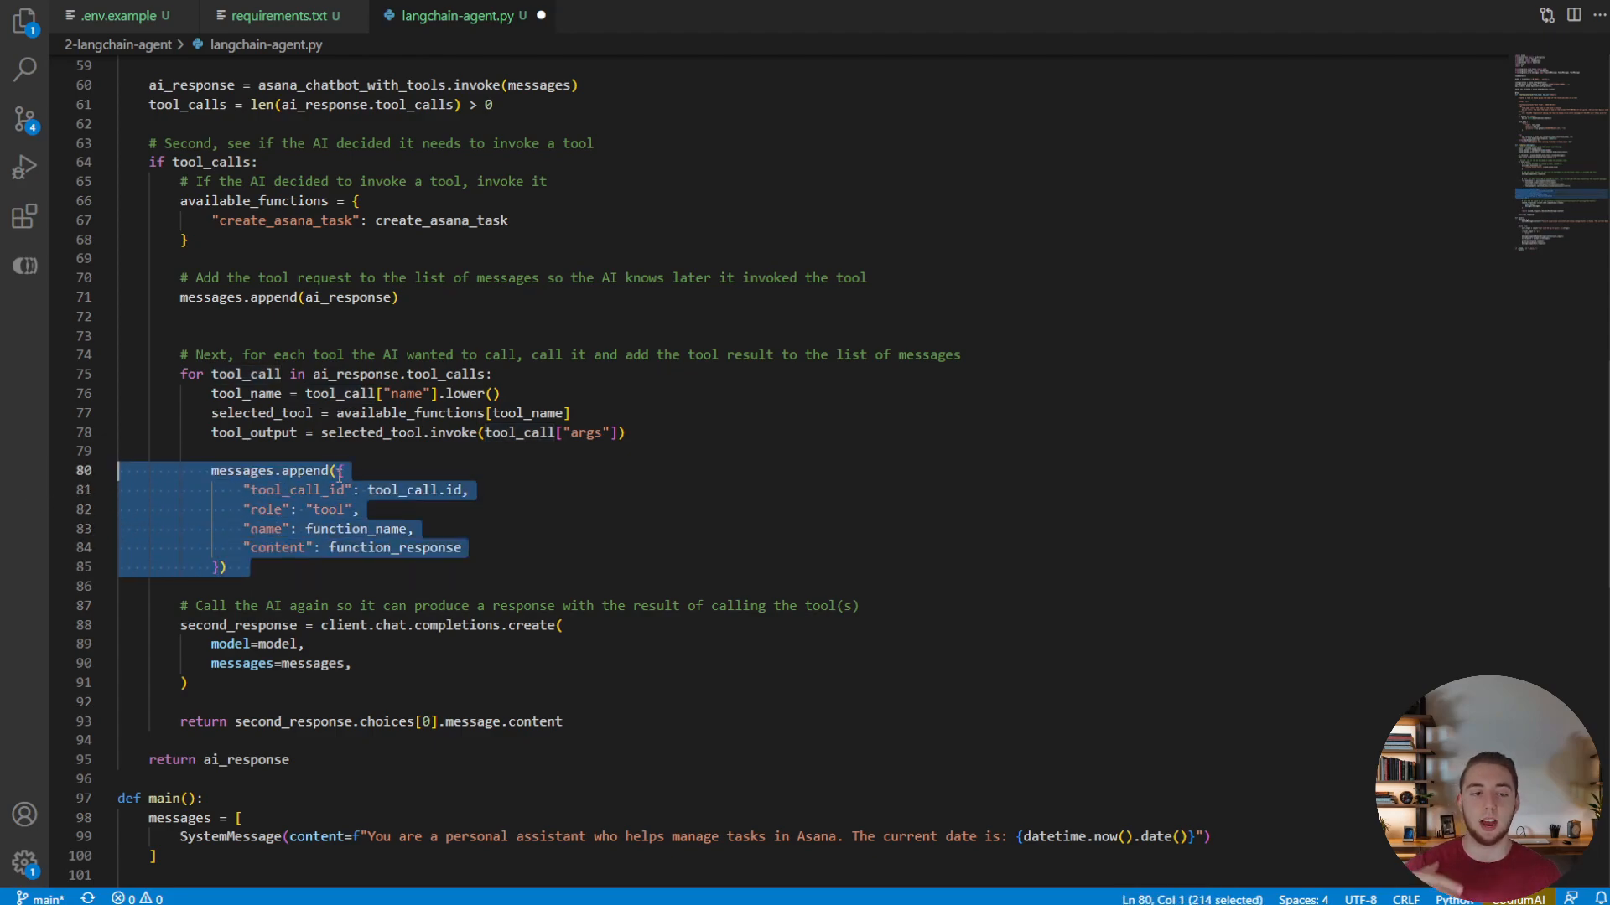
type("messages.append(ToolMessage(tool_output, tool_call_id=tool_call[\"id\"]))")
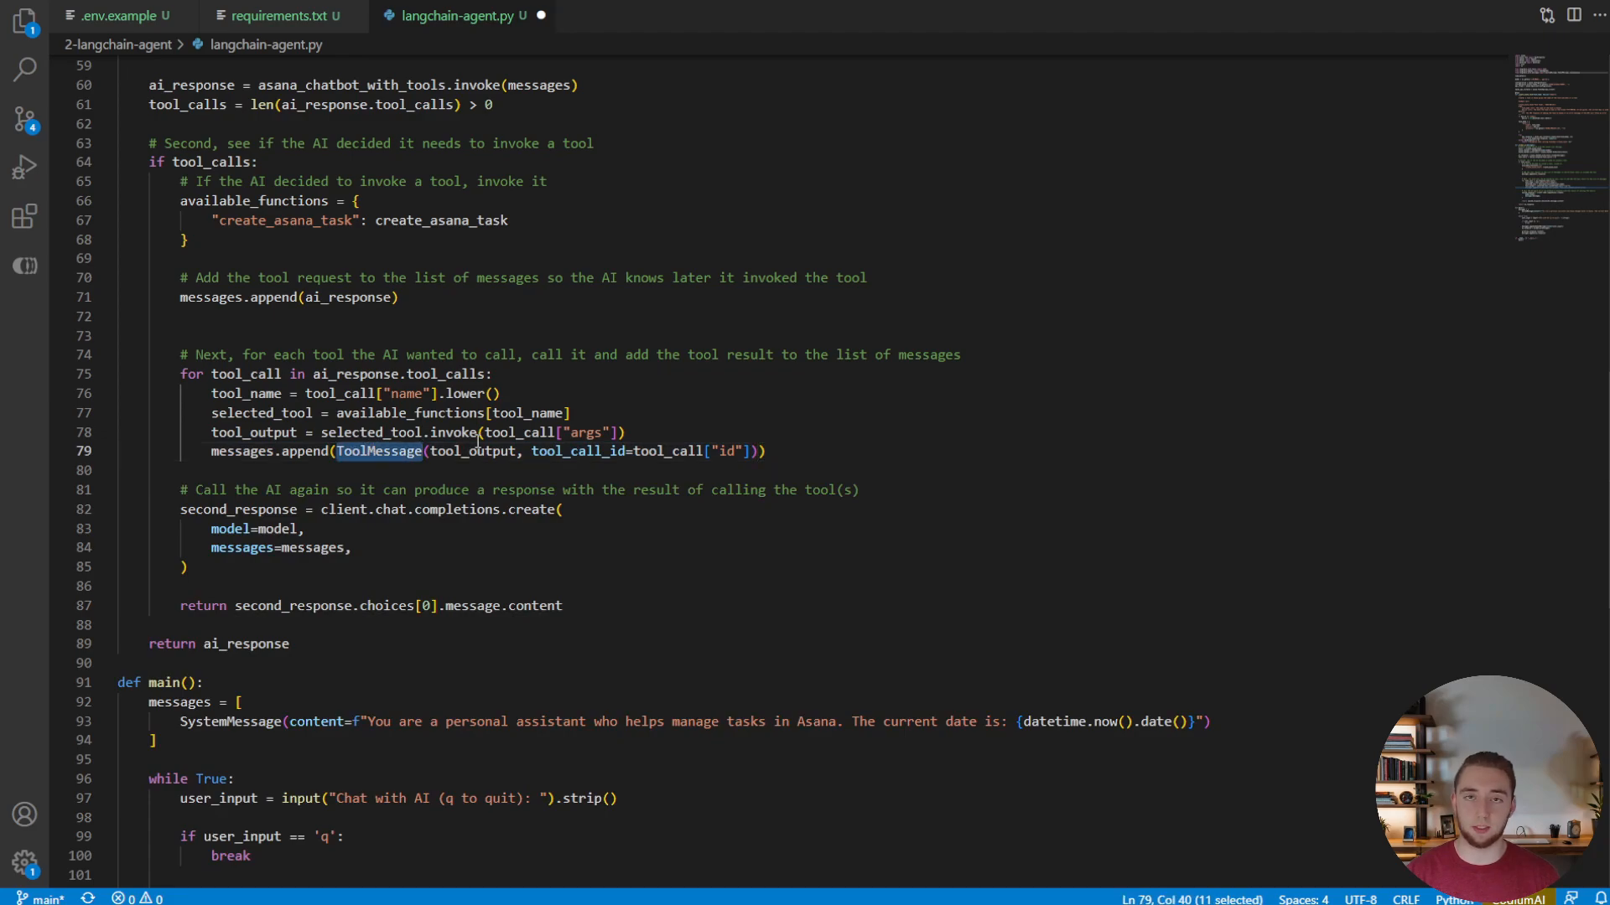
double_click(473, 451)
type("ai_response = asana_chatbot_with_tools.invoke(messages)")
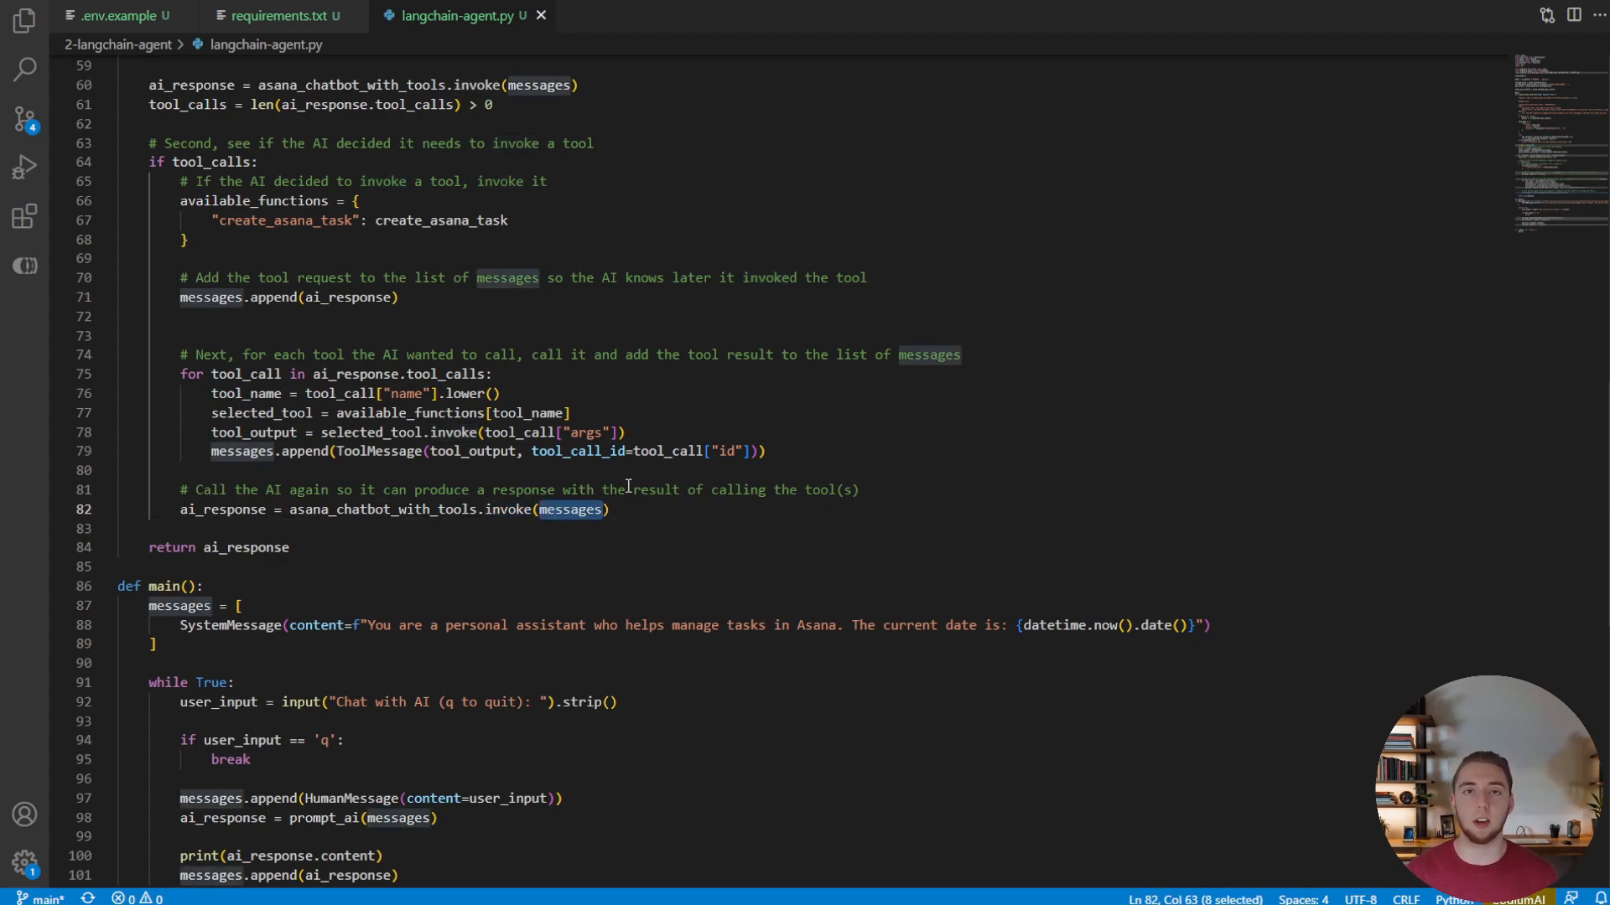
mouse_move(265, 546)
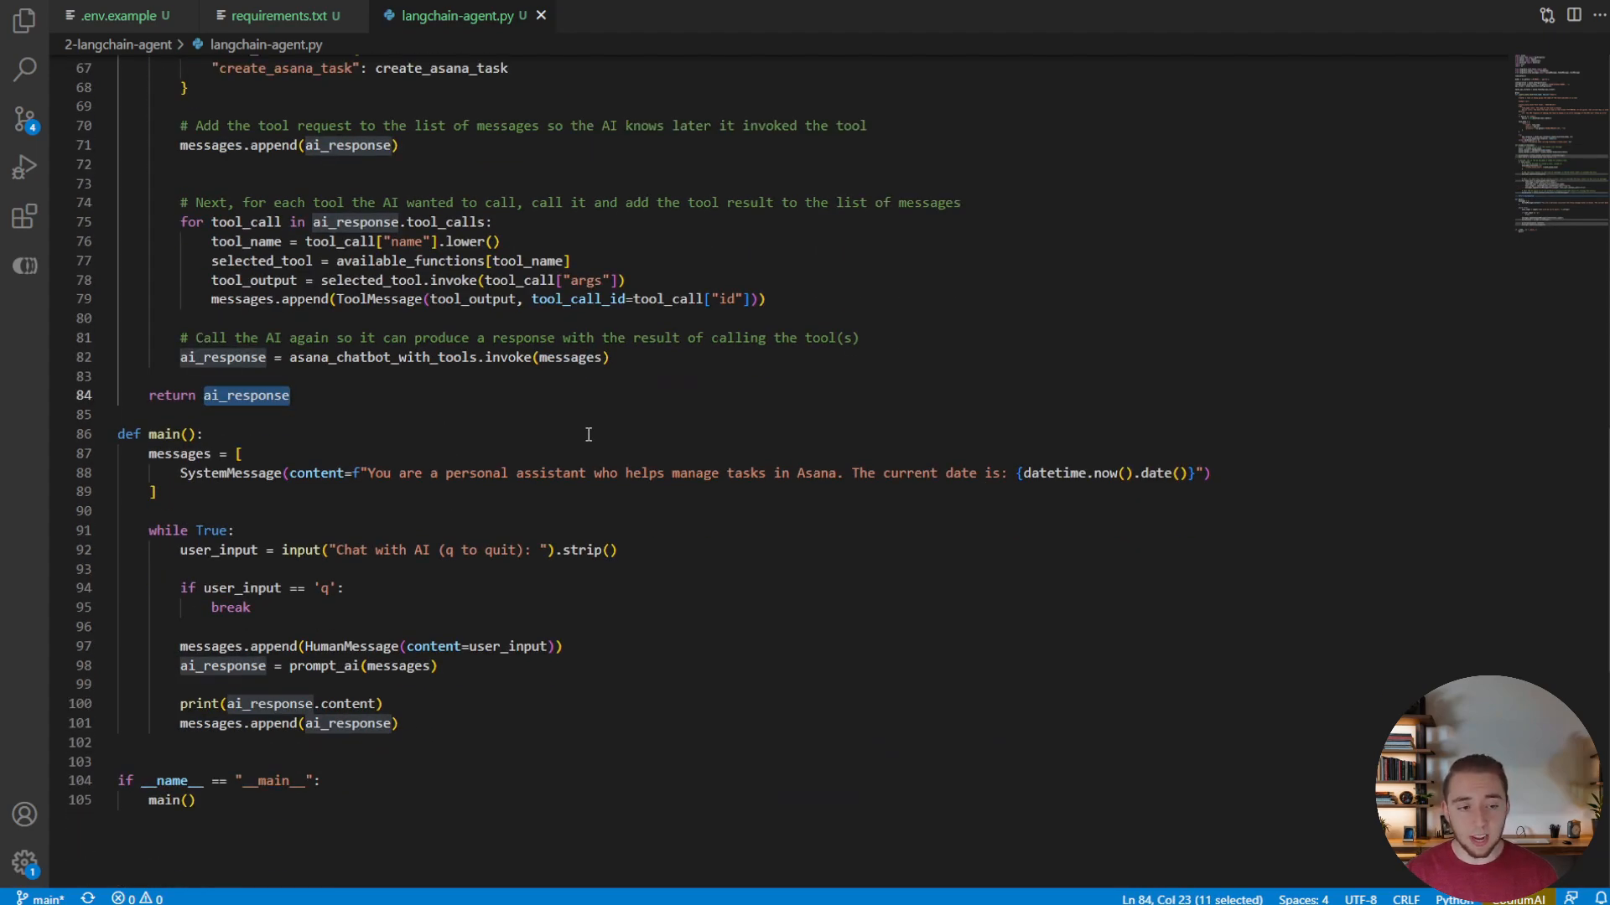
mouse_move(530, 459)
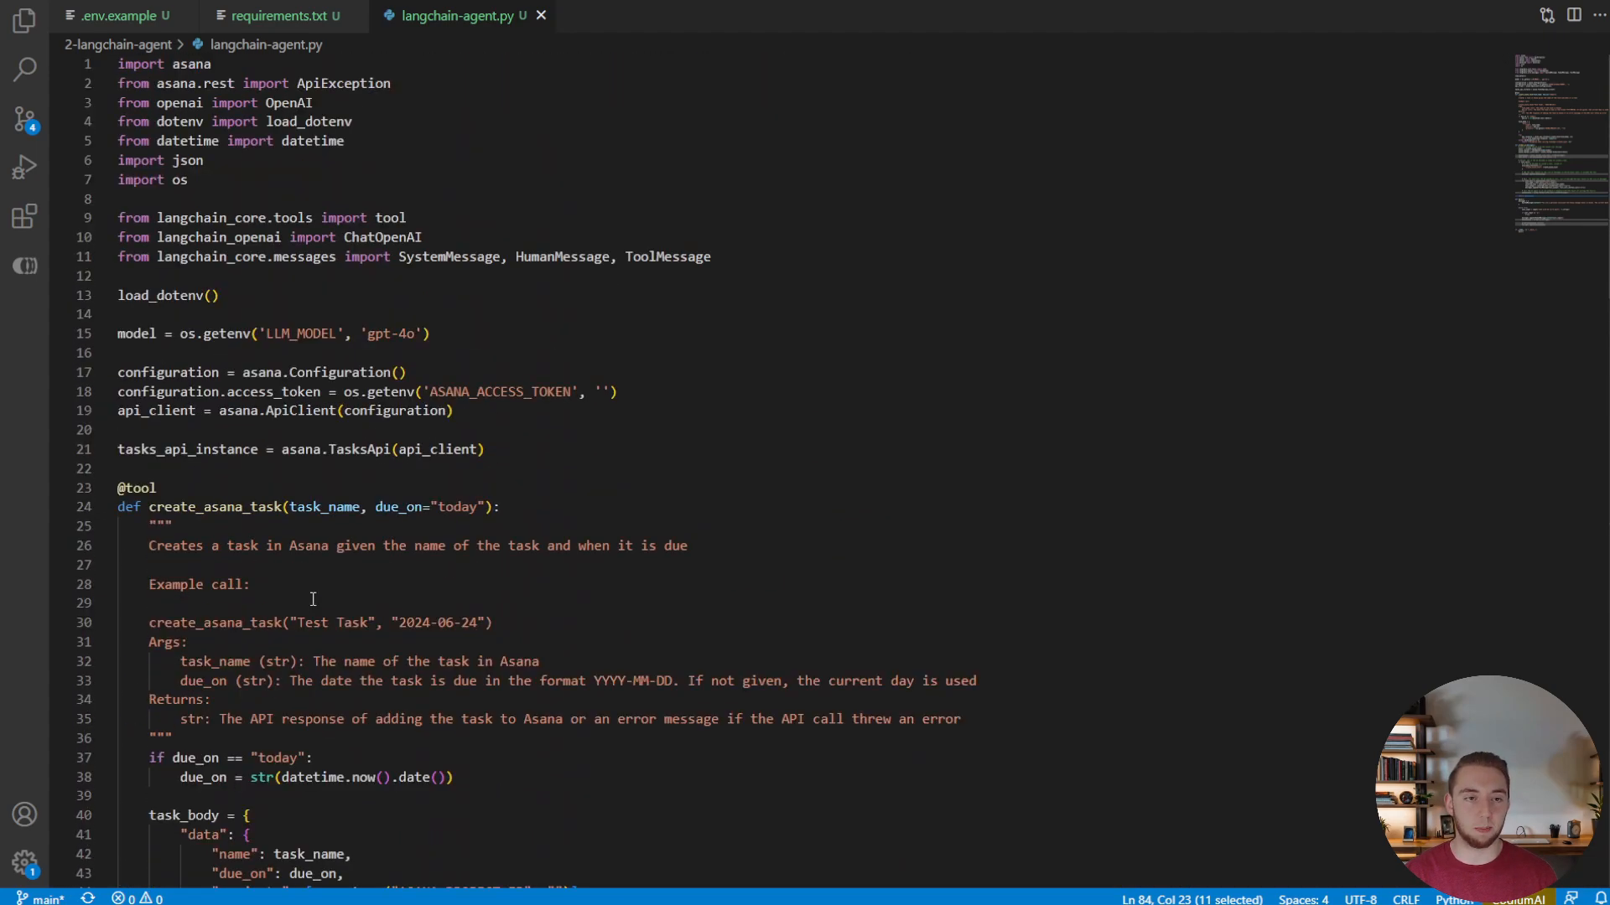
scroll("down", 3)
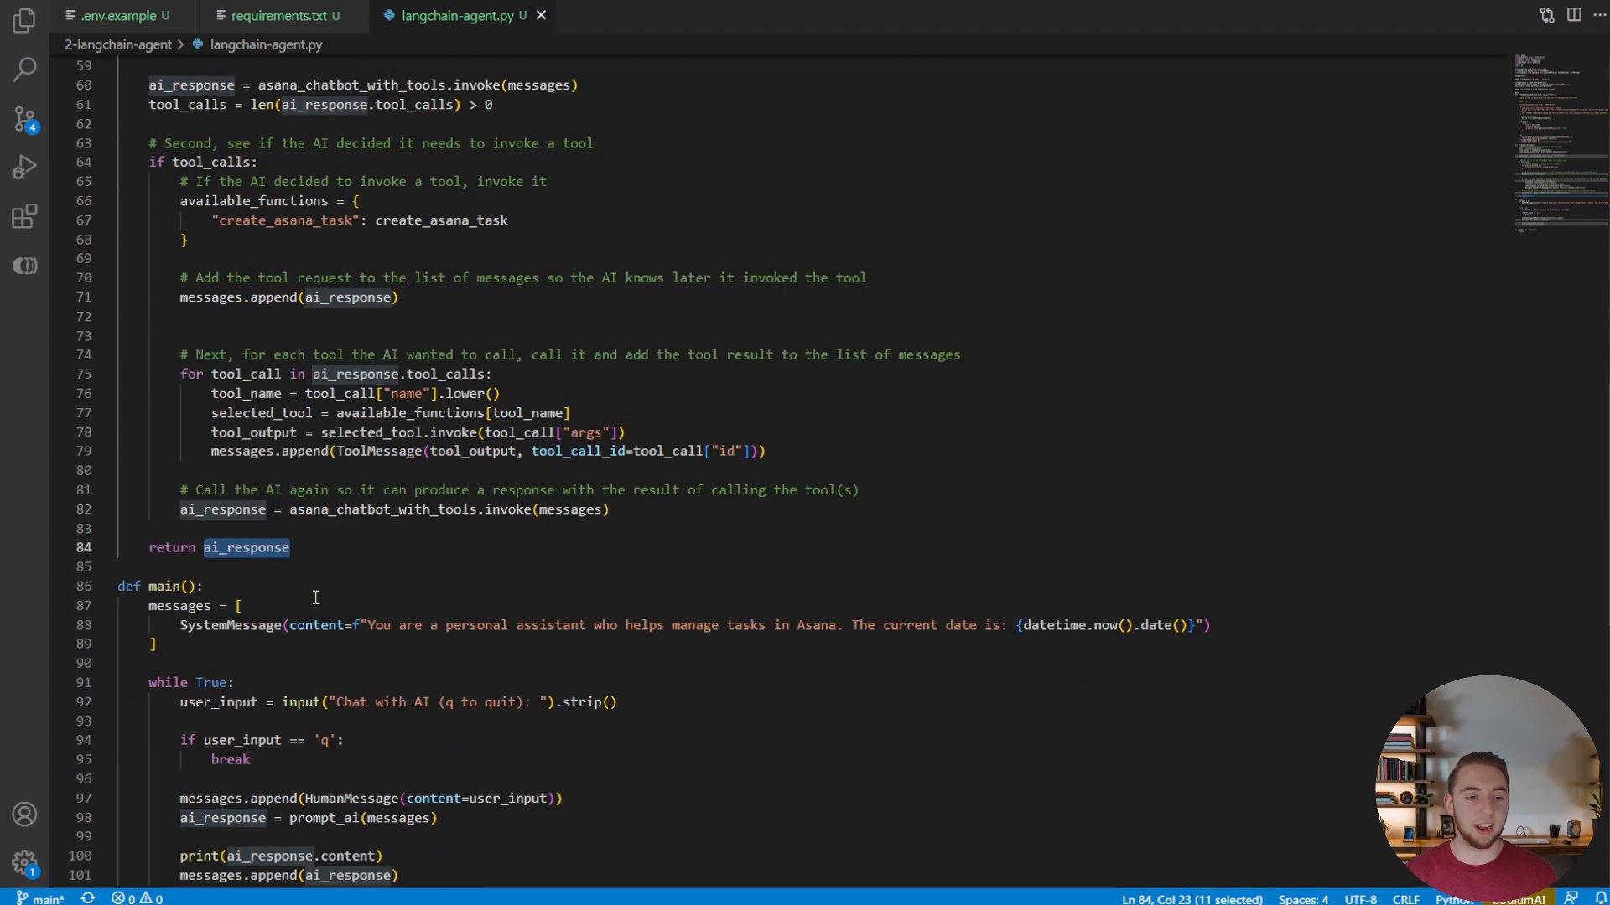
scroll("down", 3)
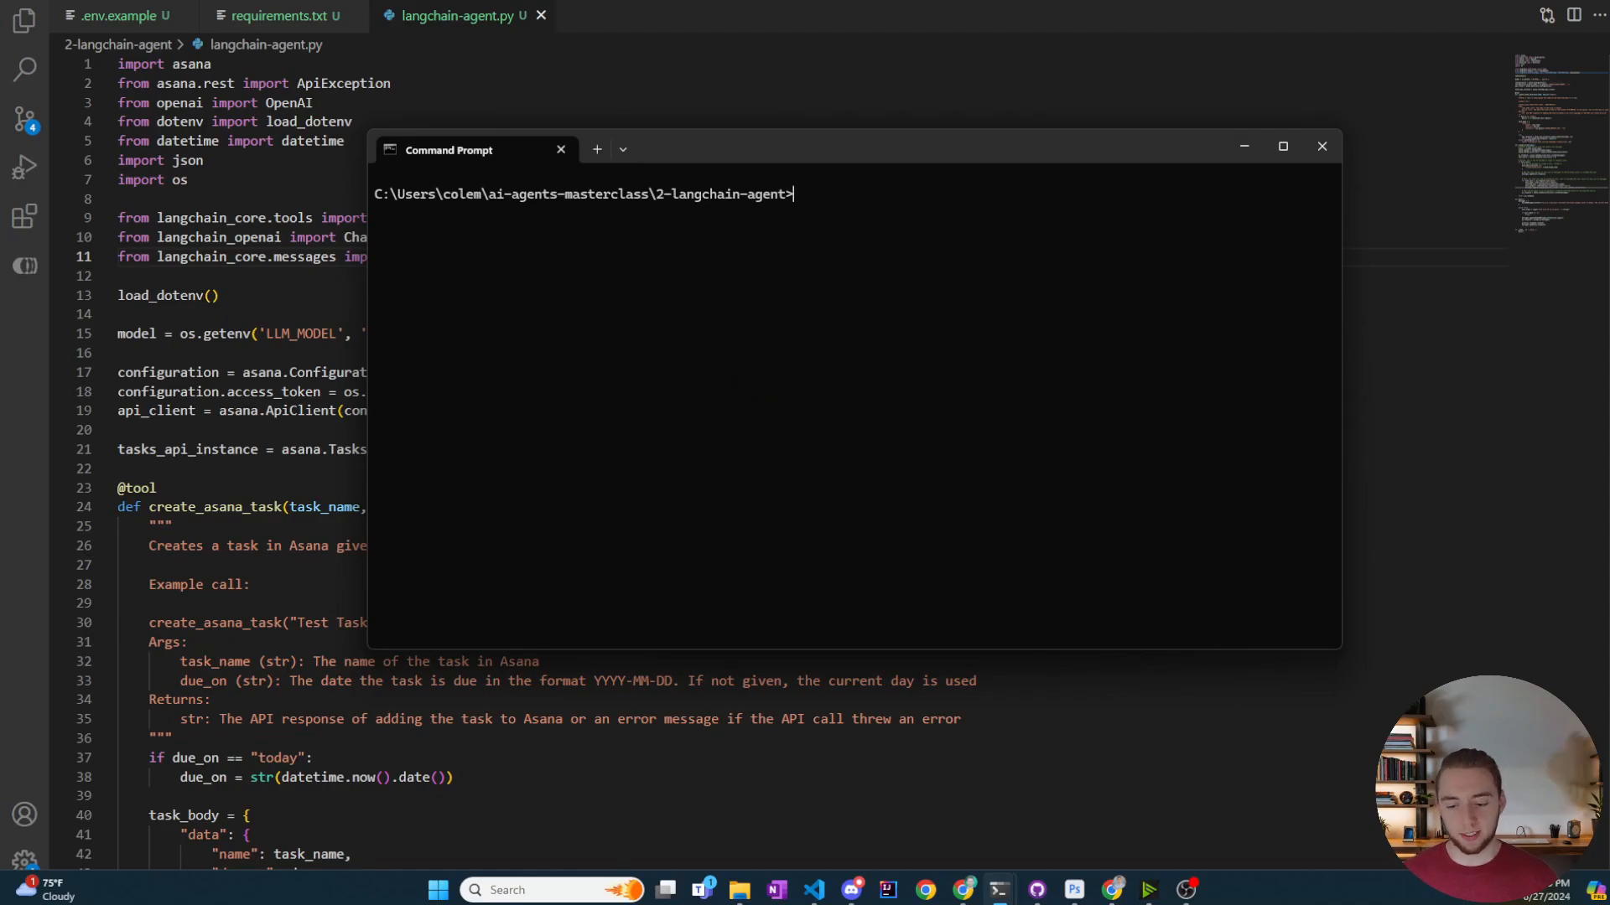
mouse_move(863, 218)
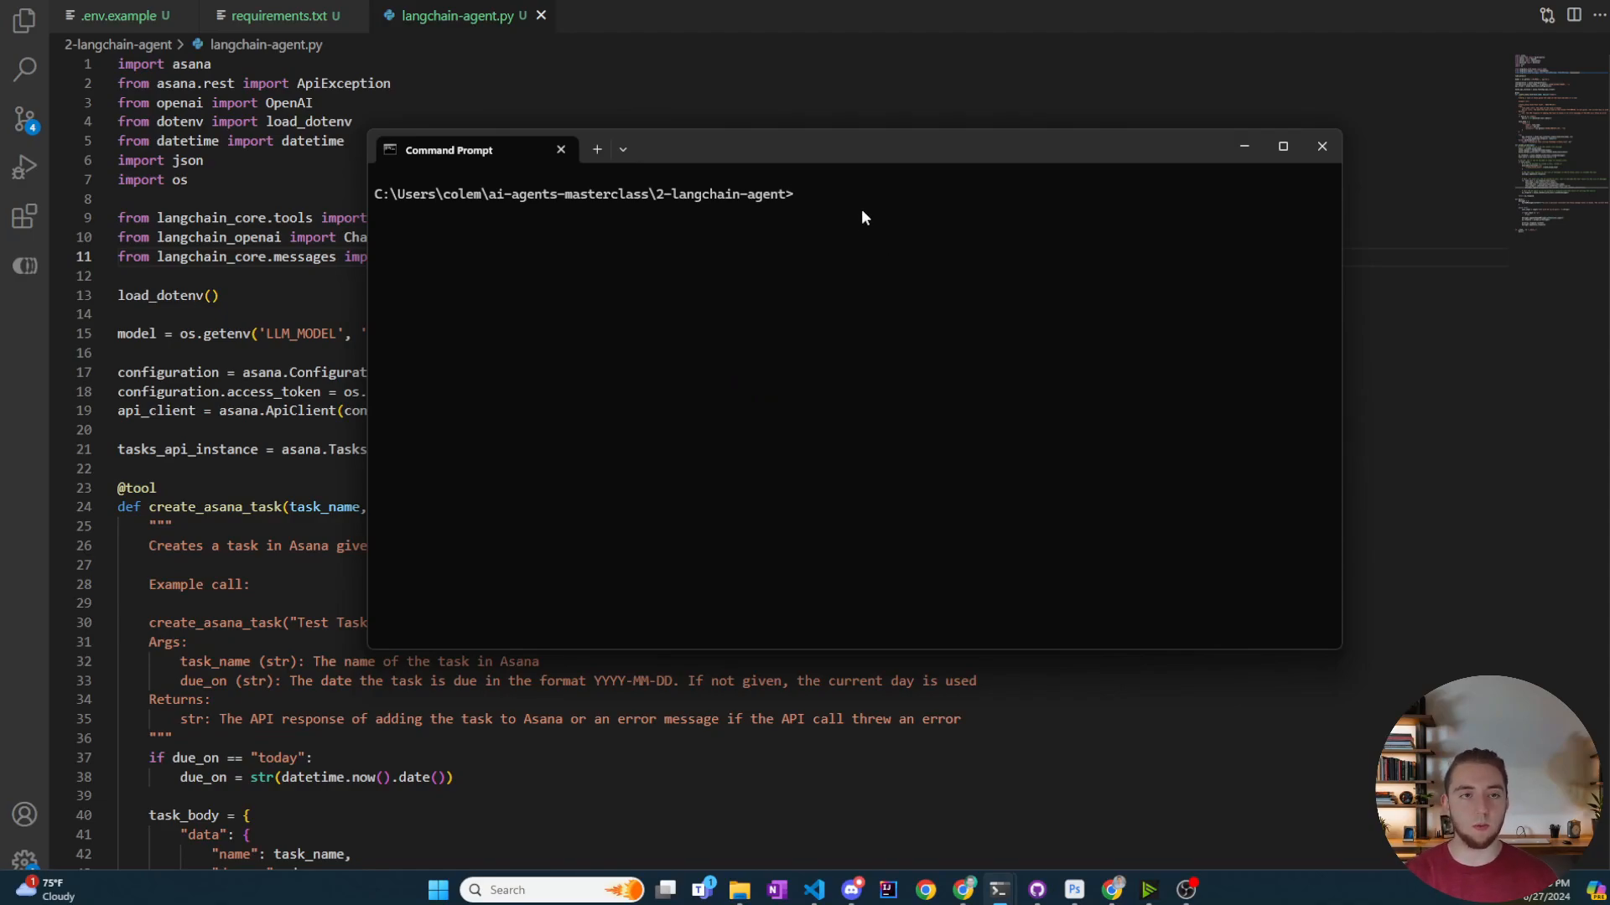
Step: Run python langchain-agent.py from Command Prompt
type("python")
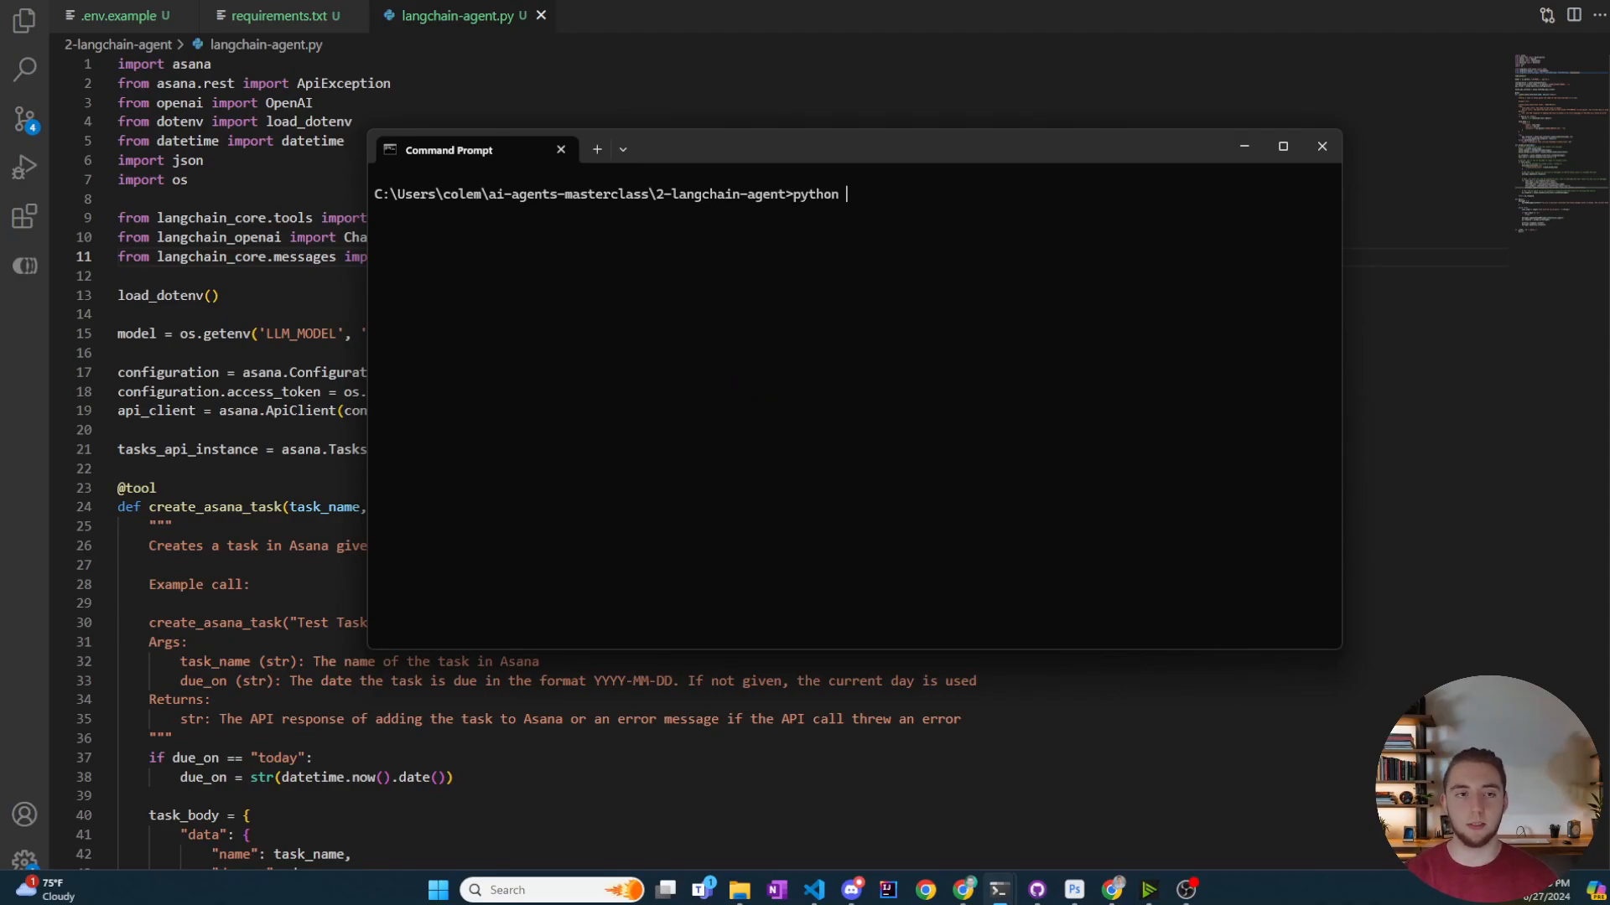
type("langchain-agent.py")
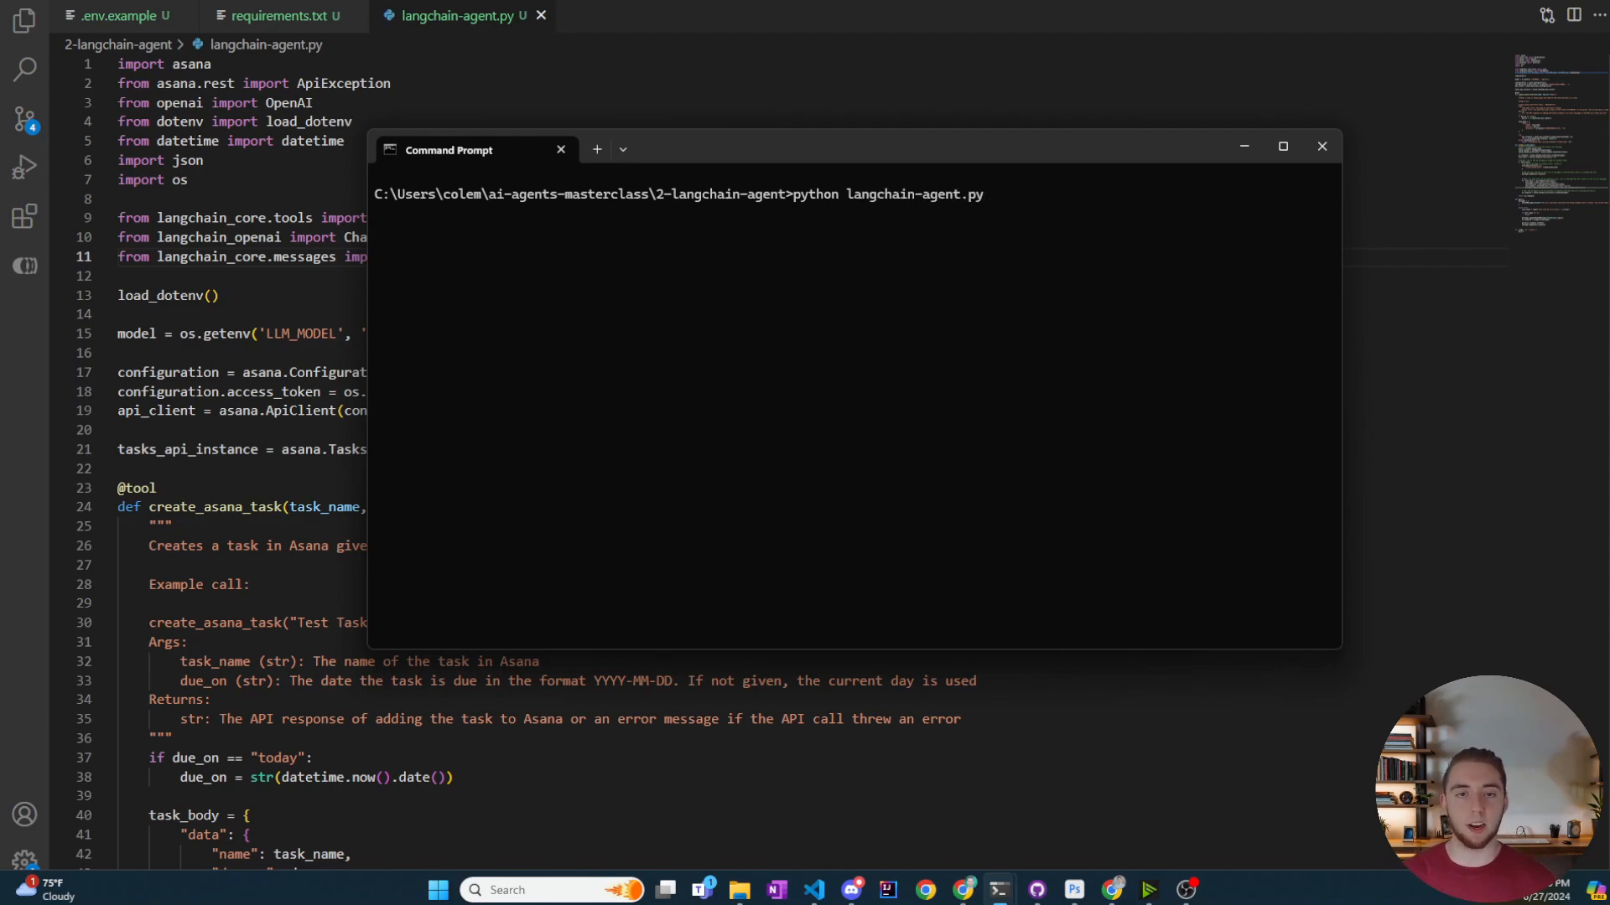
key("Enter")
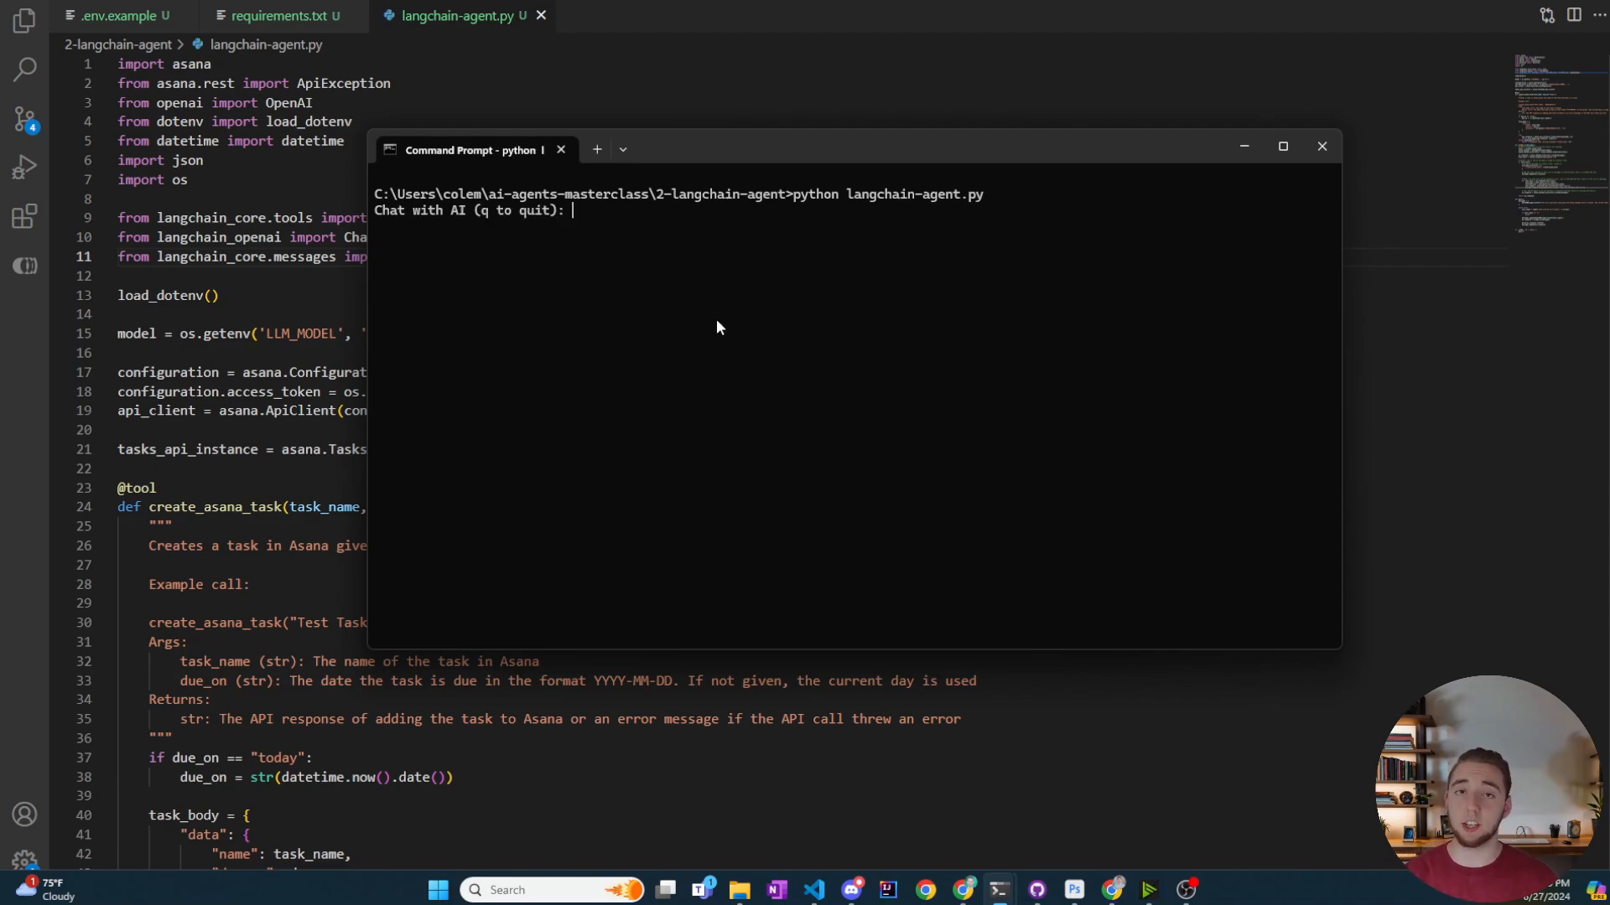
Step: Greet the agent, then ask it to add a bake cookies task due Sunday to Asana
type("Hey how are you doing?")
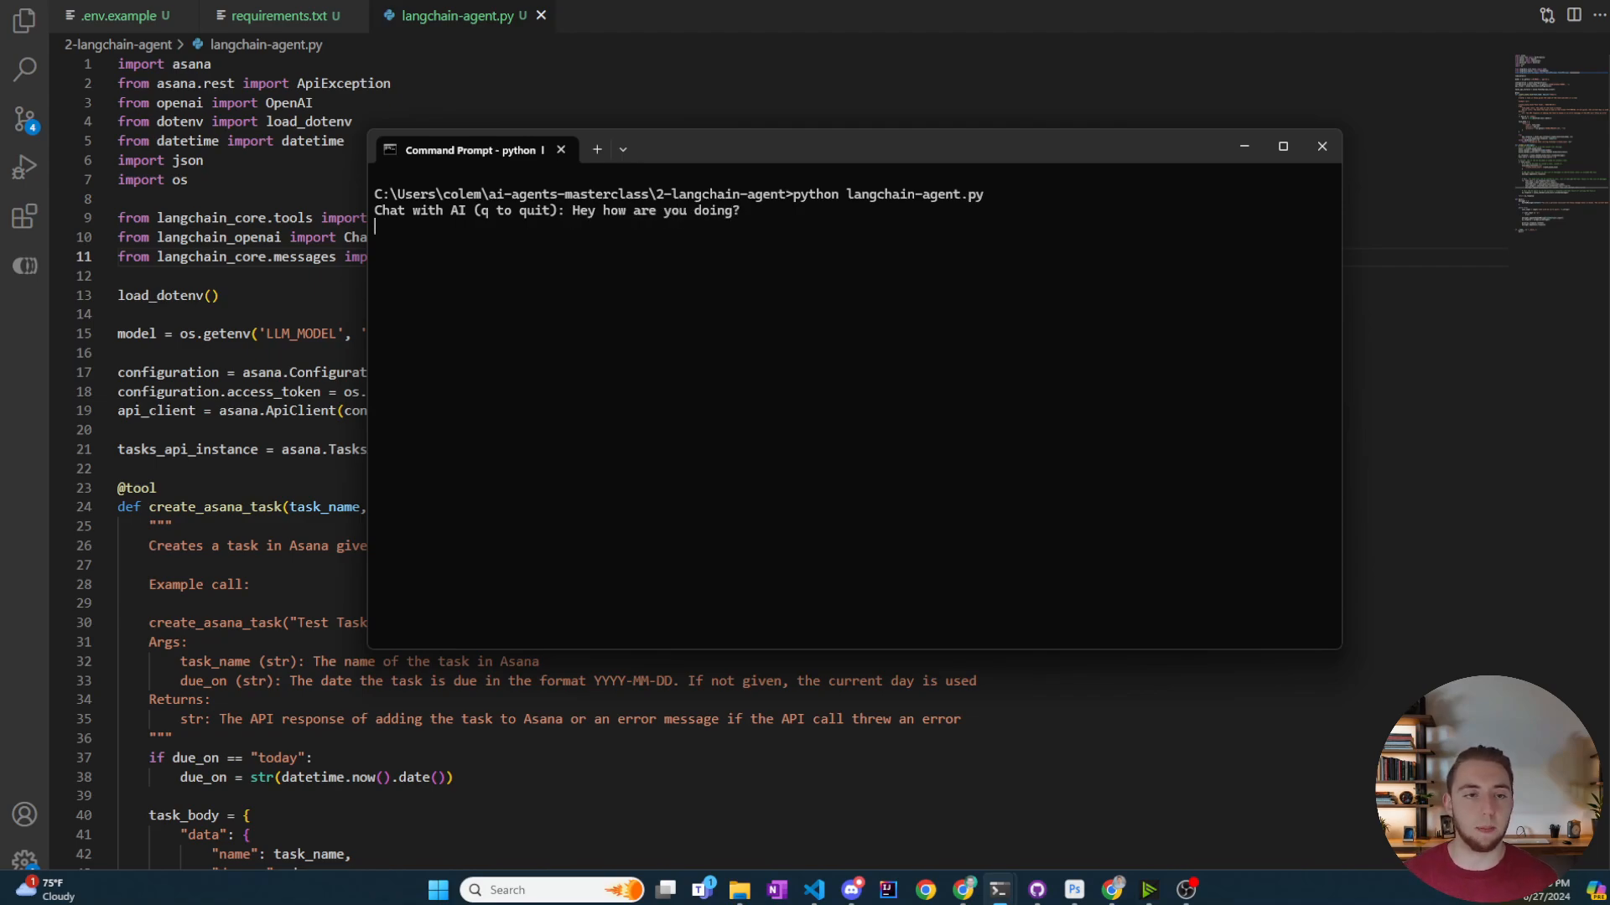
mouse_move(707, 326)
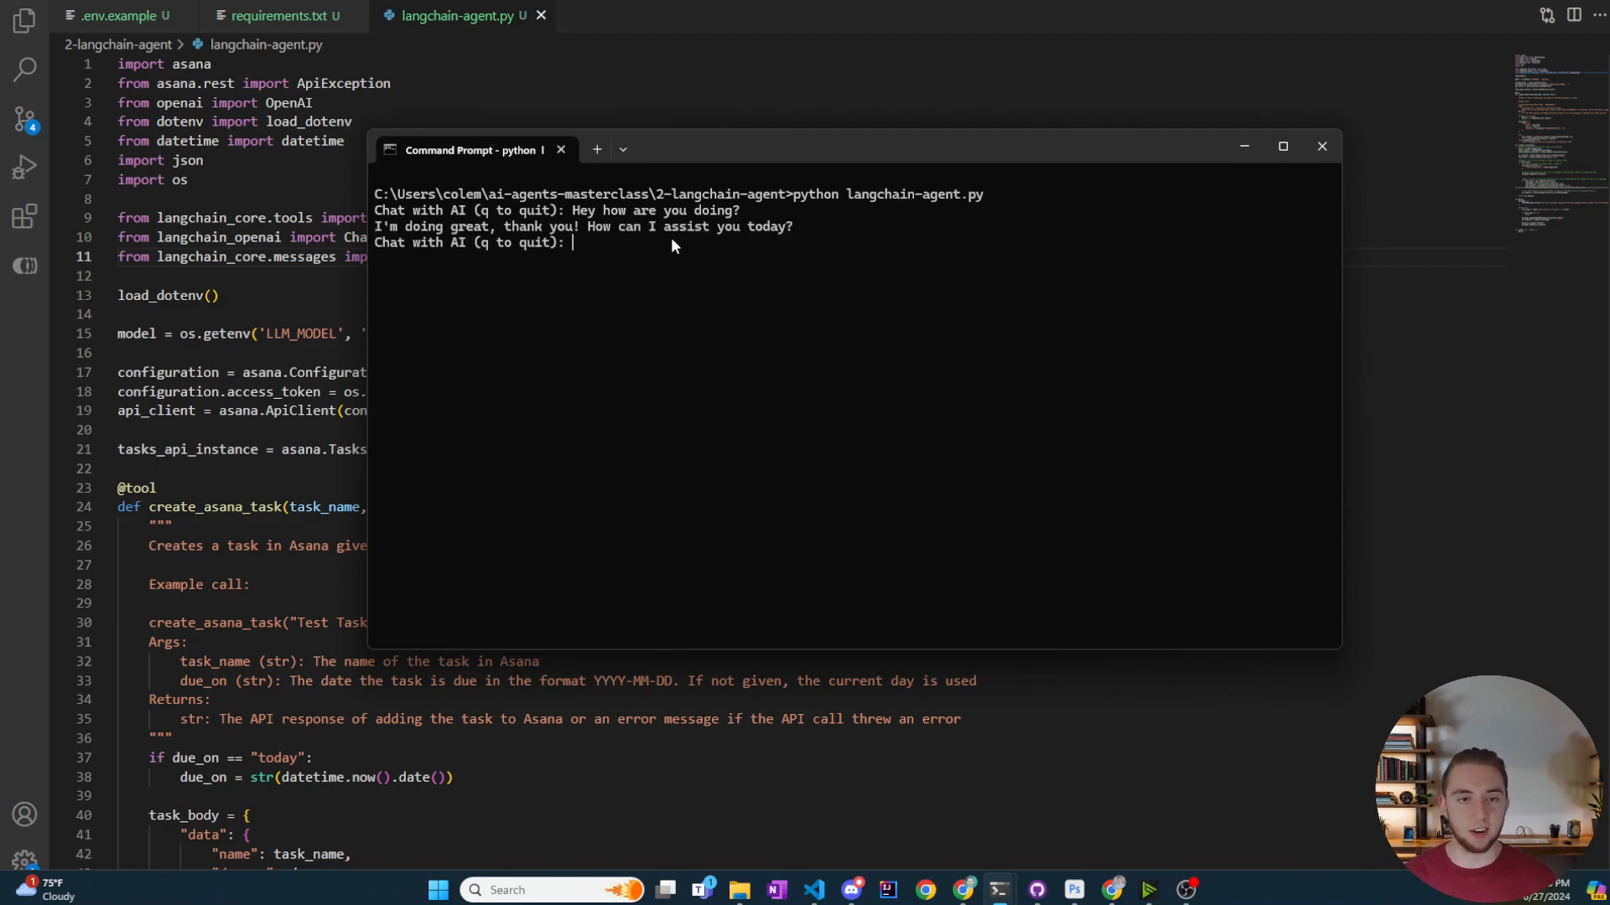
type("I need to bake some c")
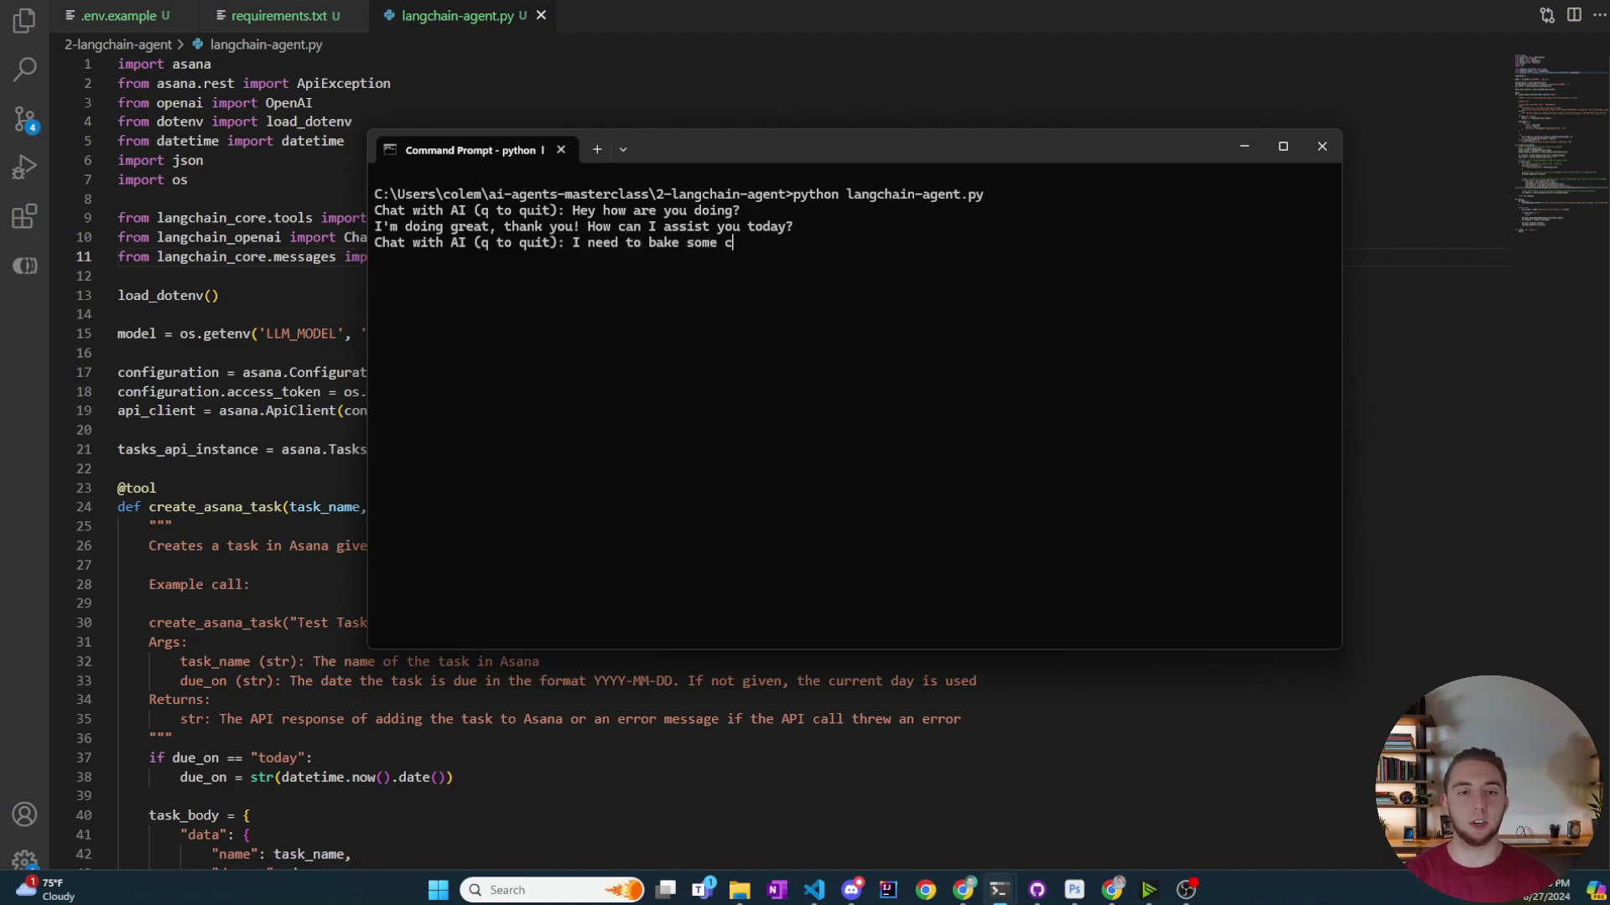
type("ookies by Sunday")
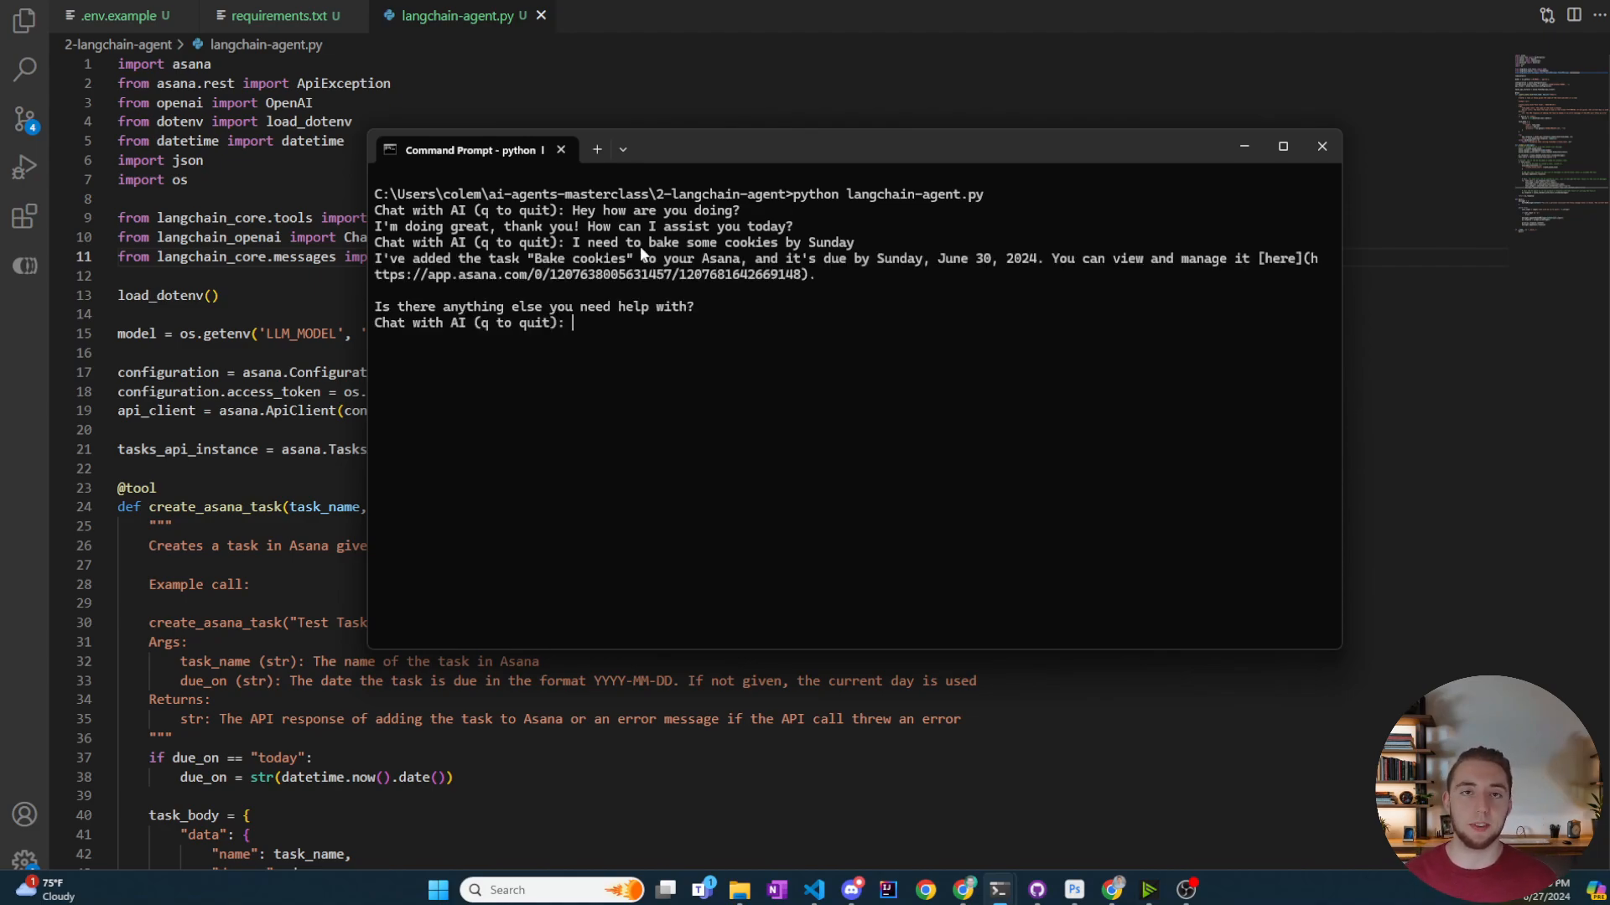
mouse_move(444, 263)
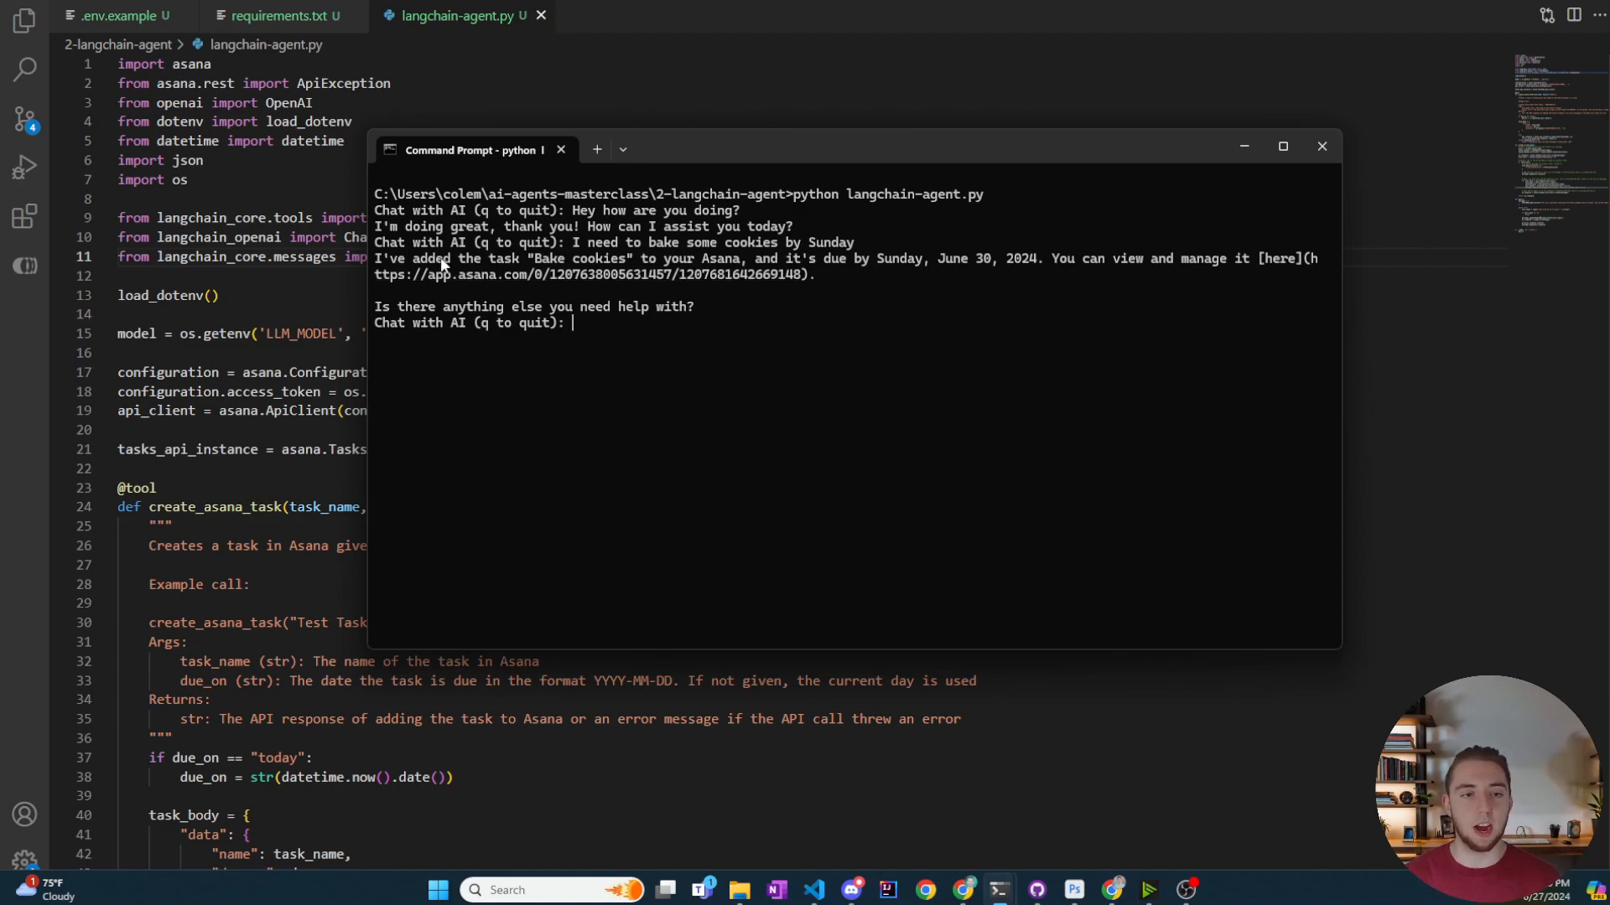
mouse_move(954, 270)
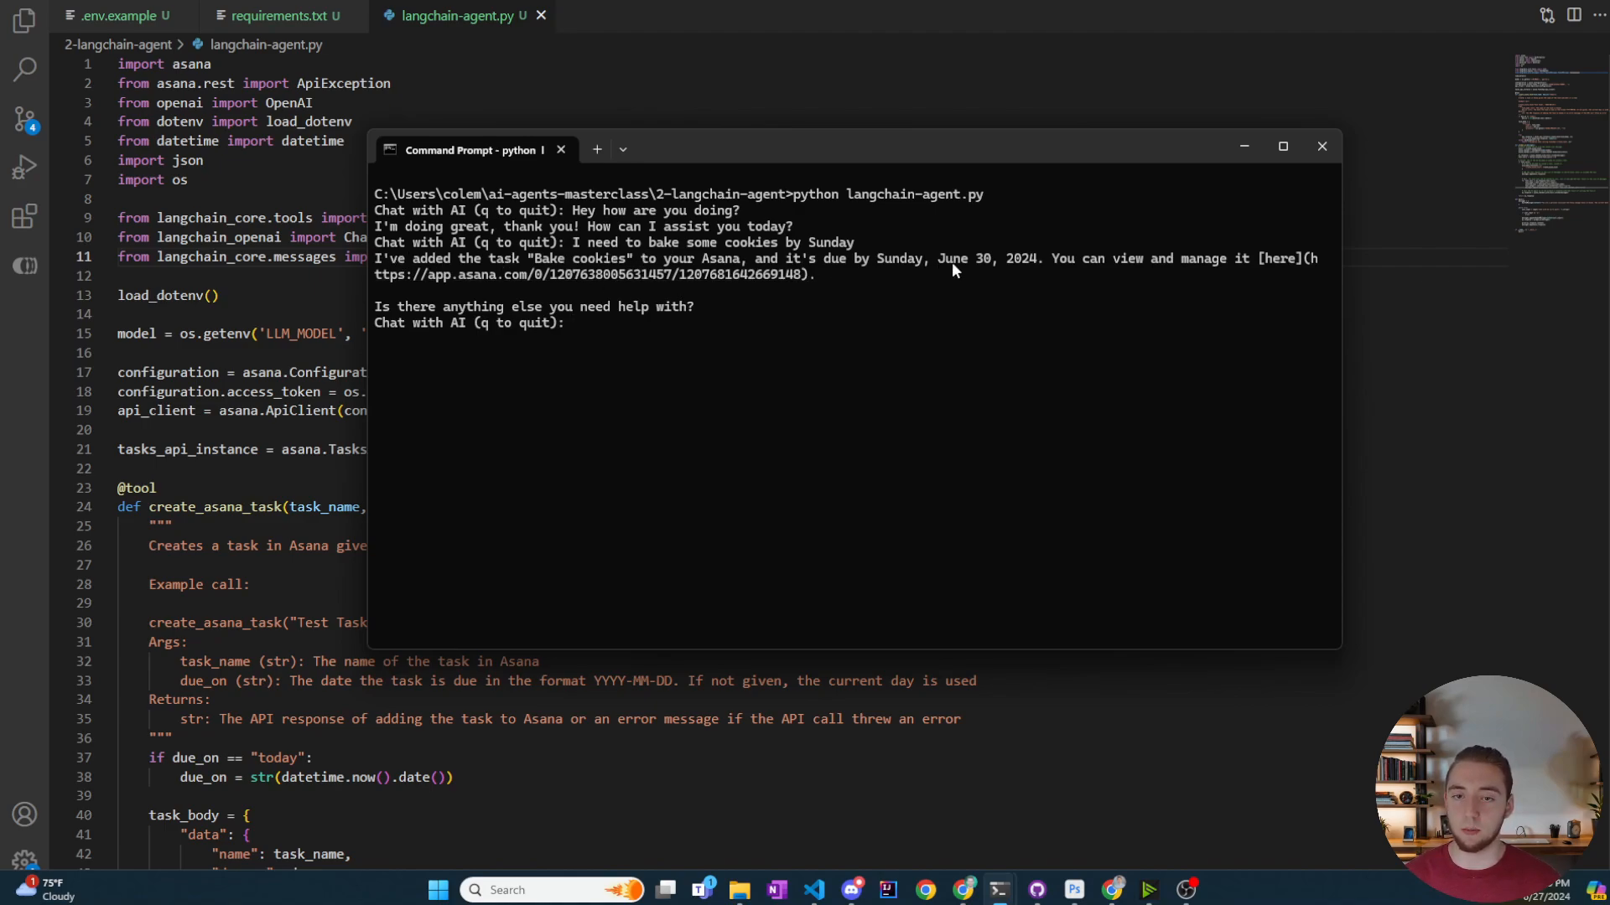
mouse_move(943, 812)
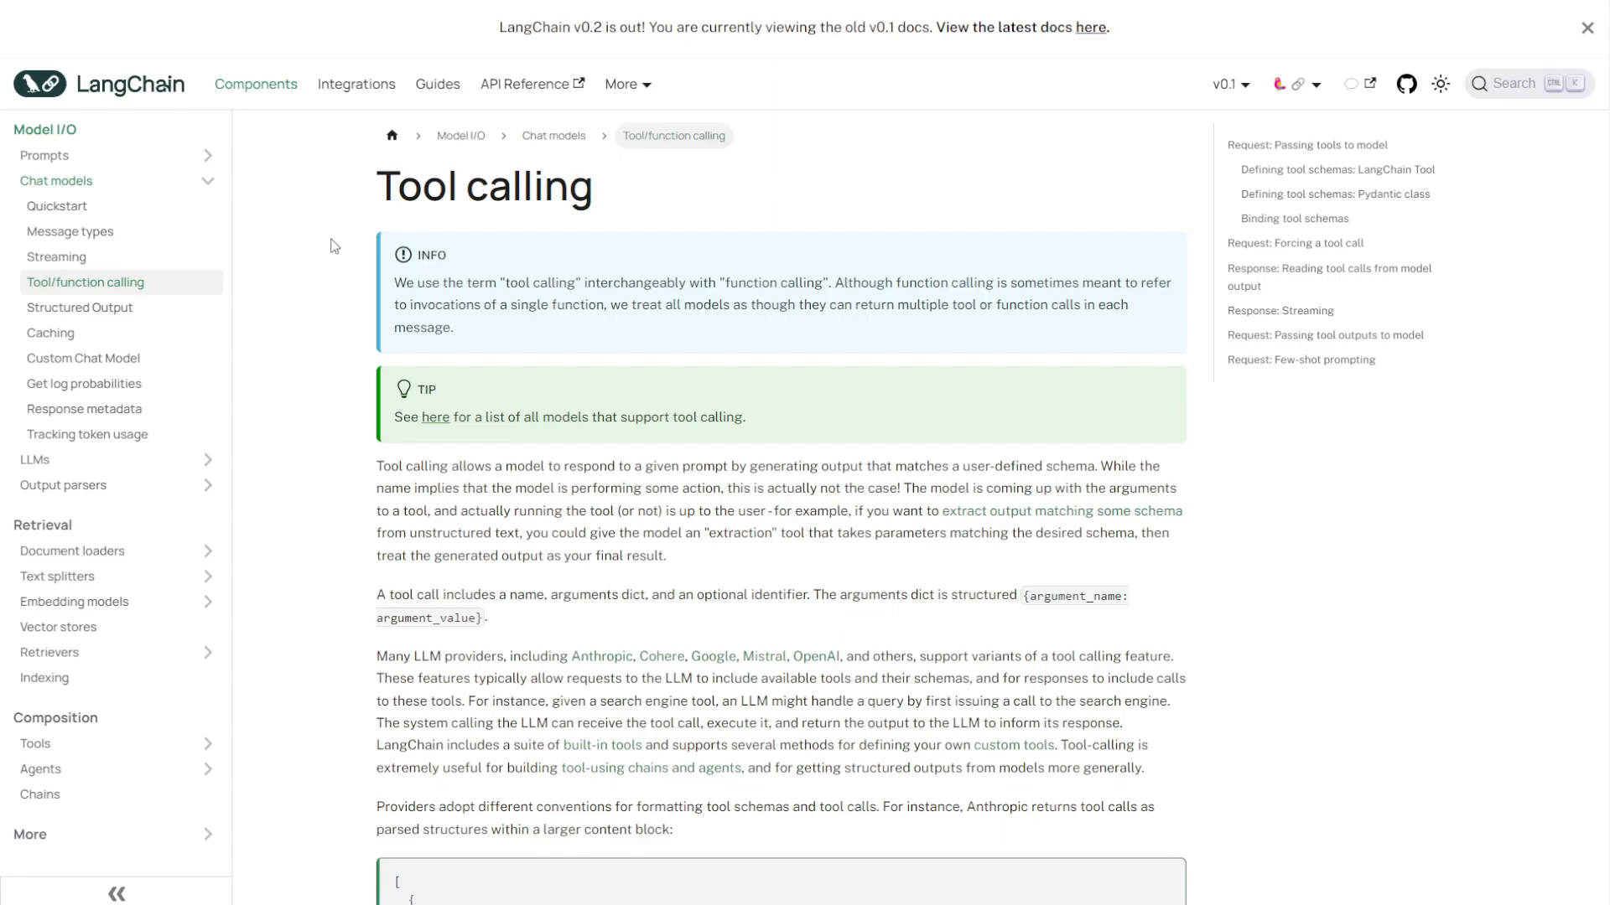
mouse_move(382, 228)
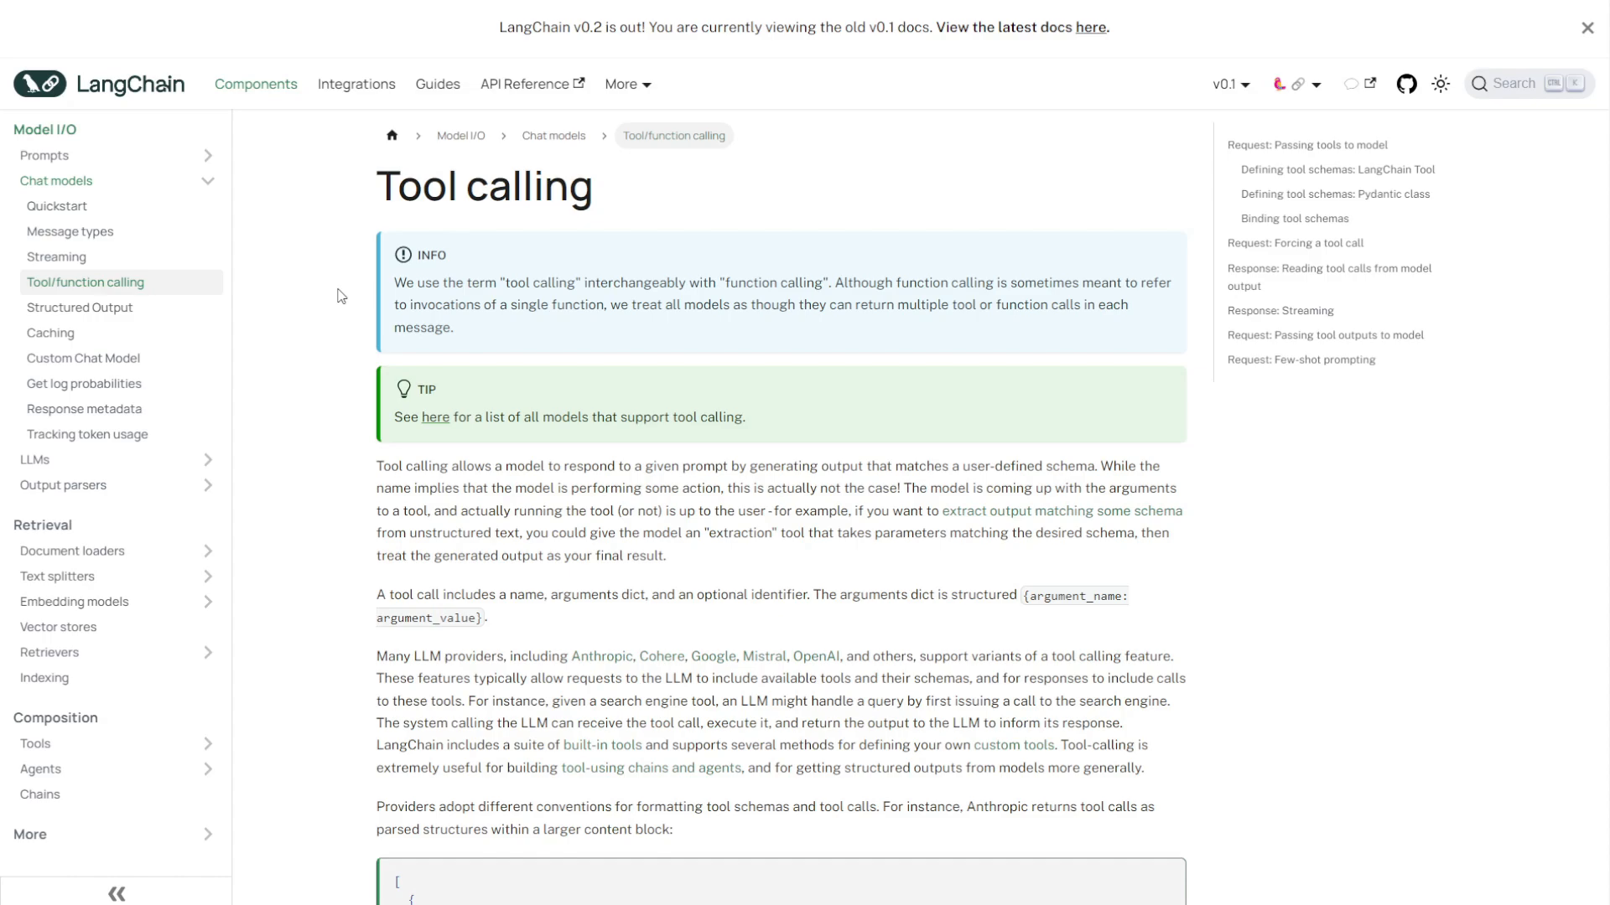
mouse_move(371, 330)
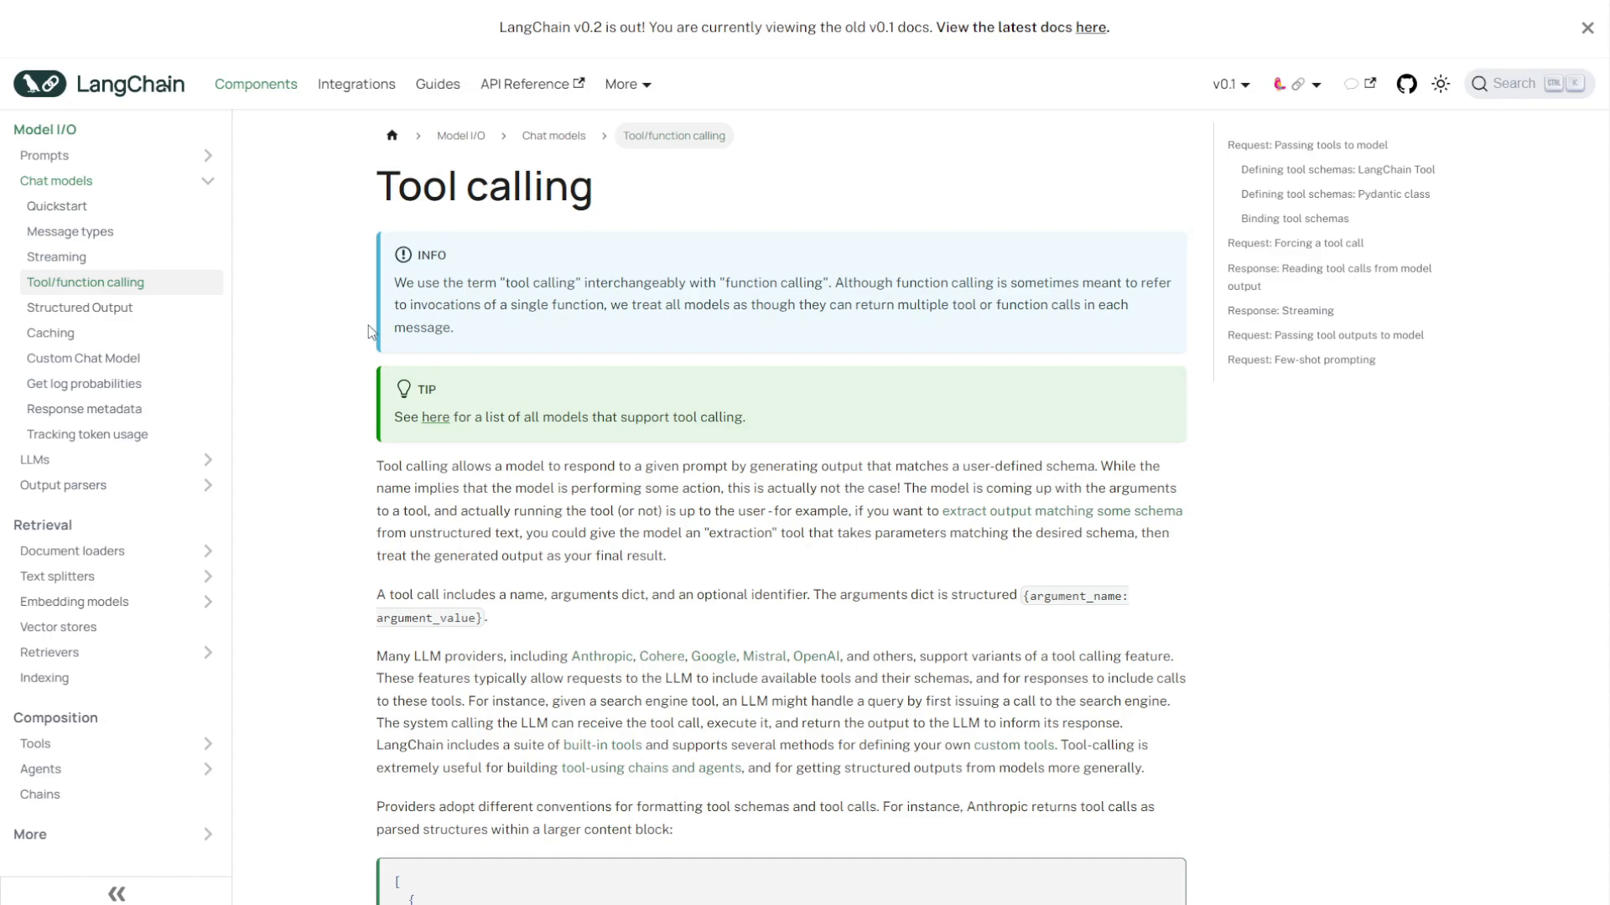
mouse_move(353, 348)
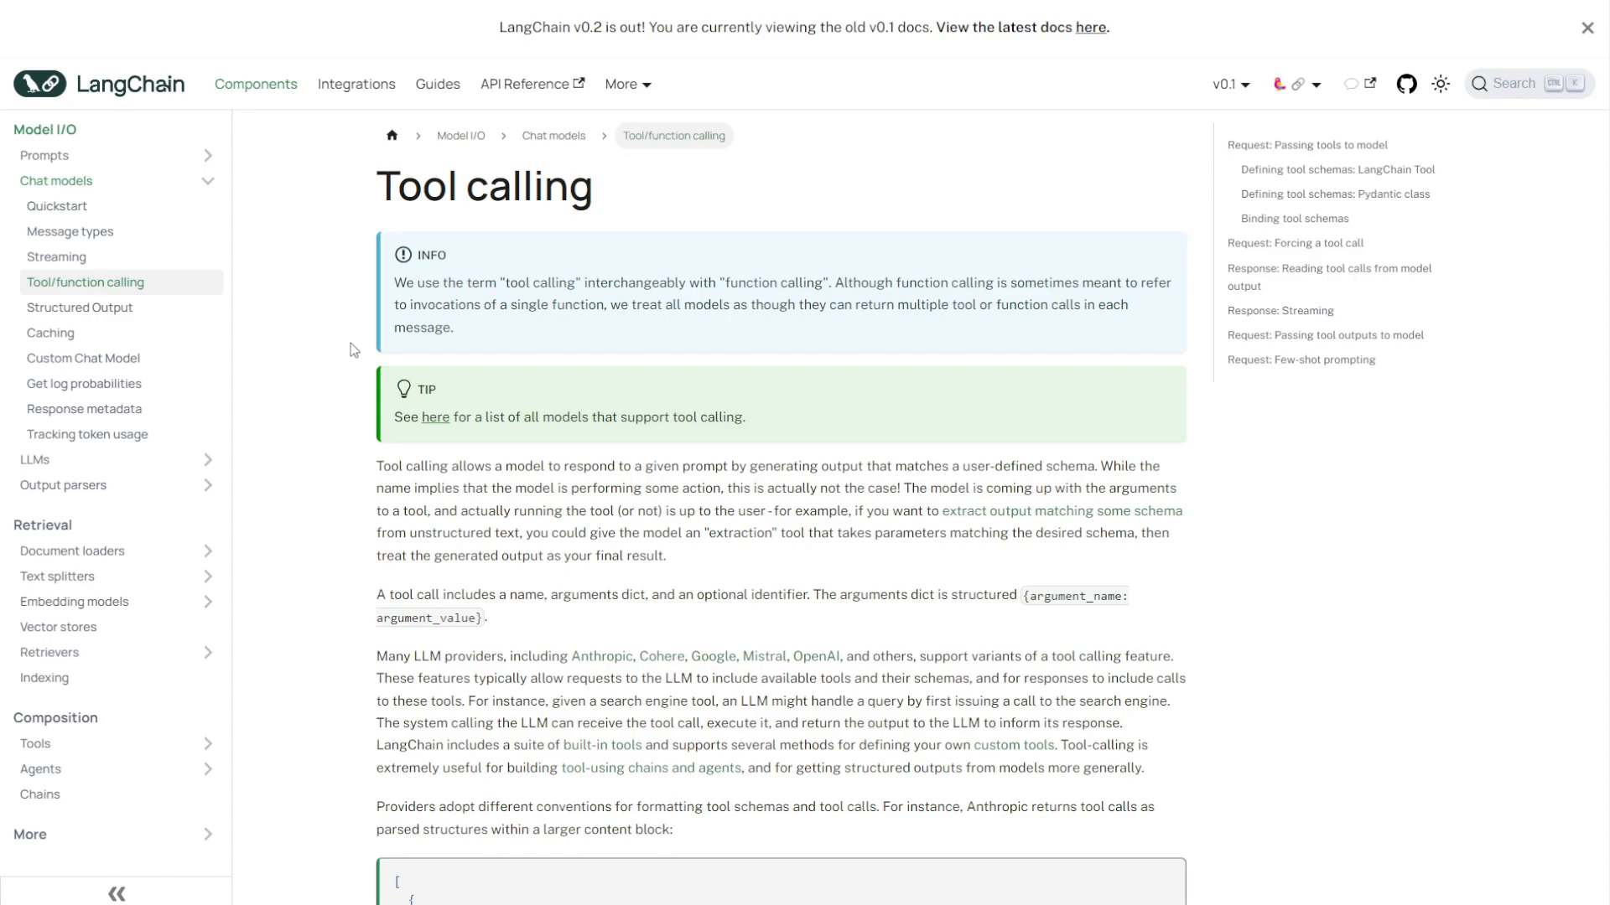
scroll("down", 3)
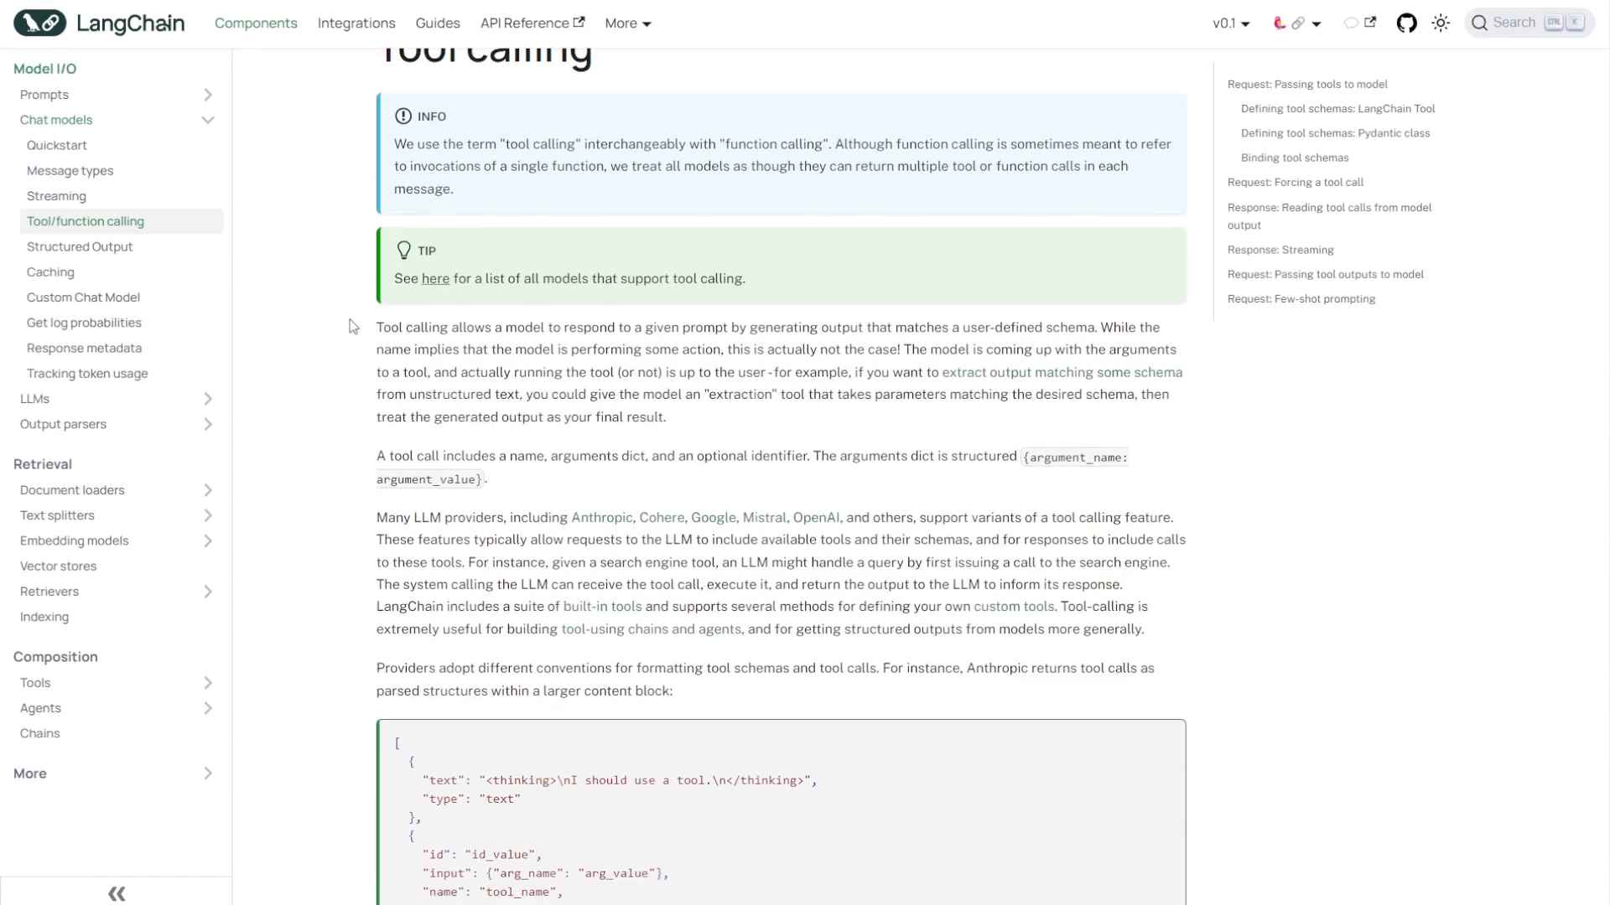
scroll("down", 3)
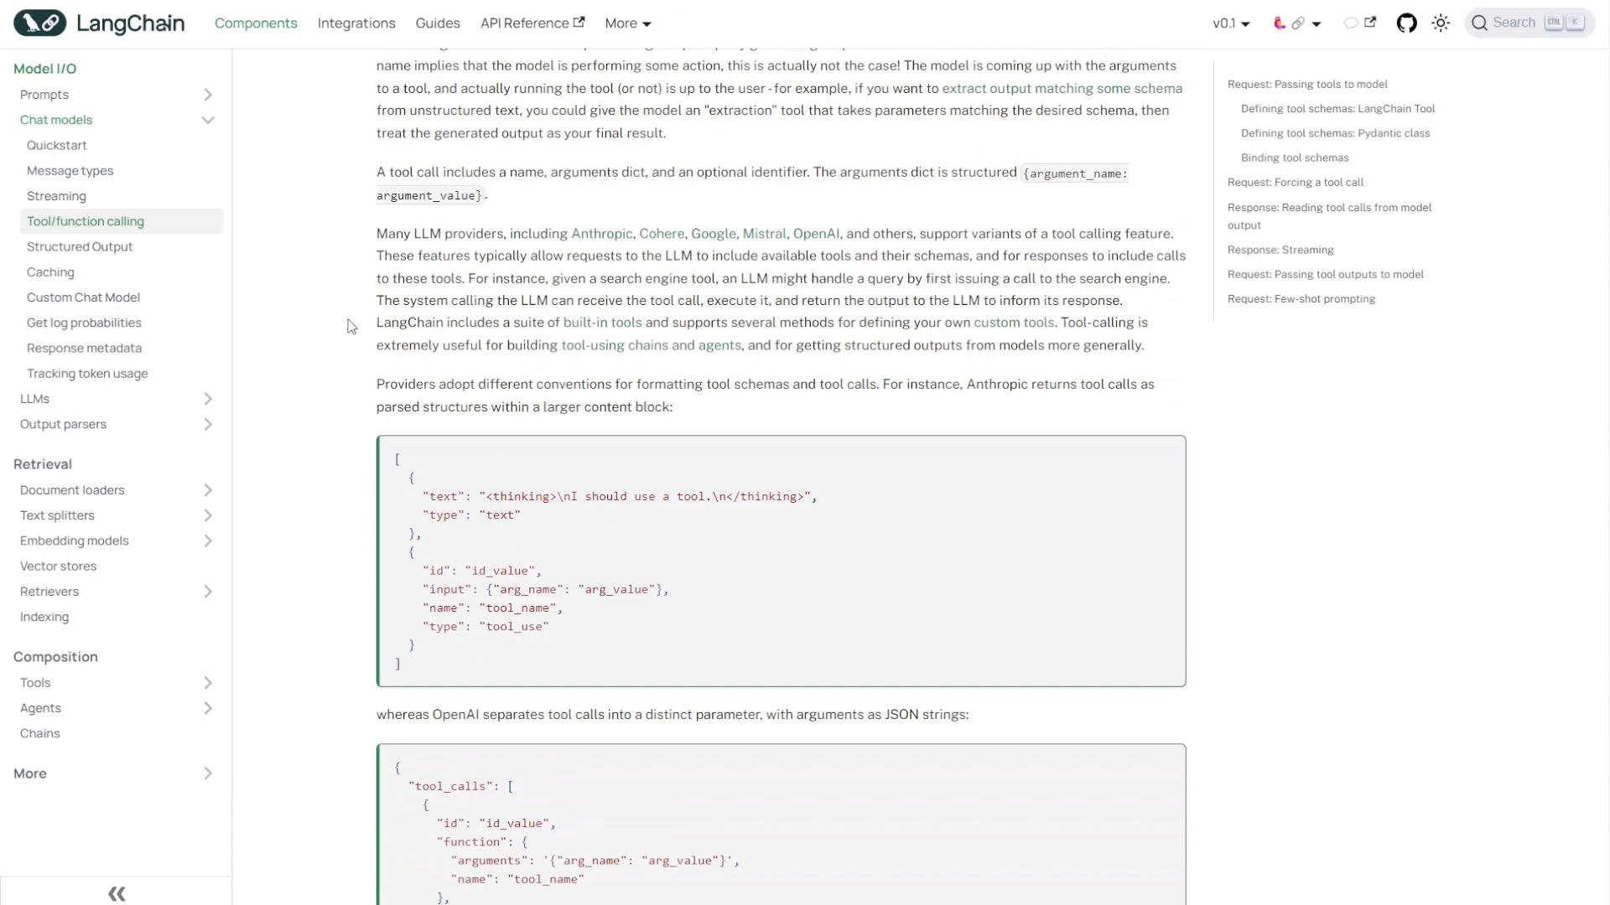
mouse_move(349, 366)
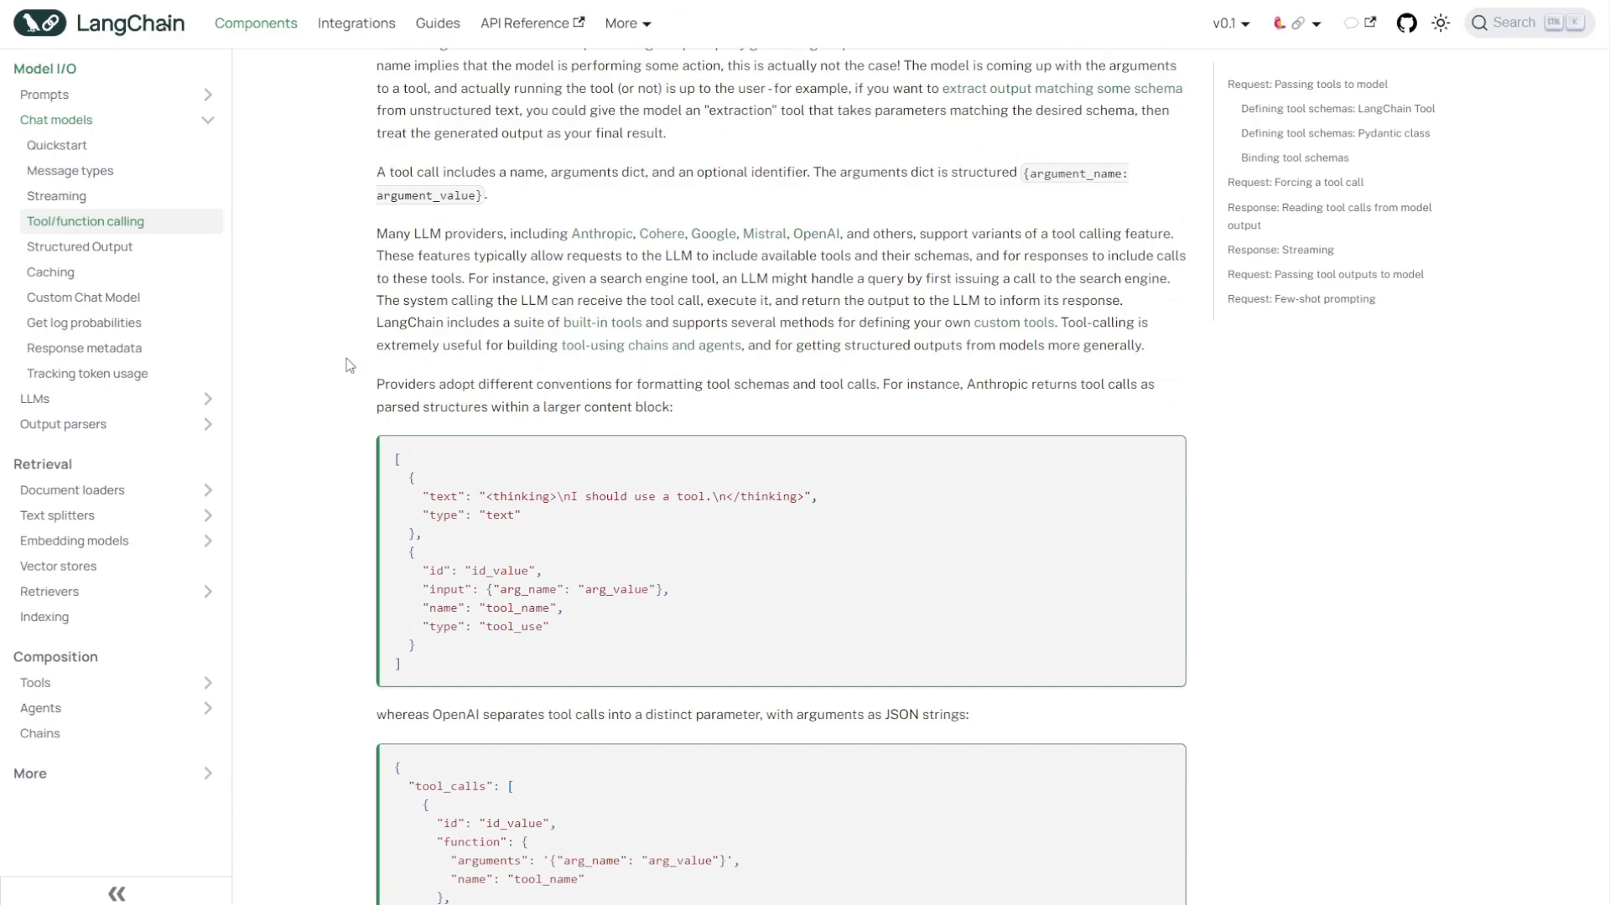
mouse_move(882, 384)
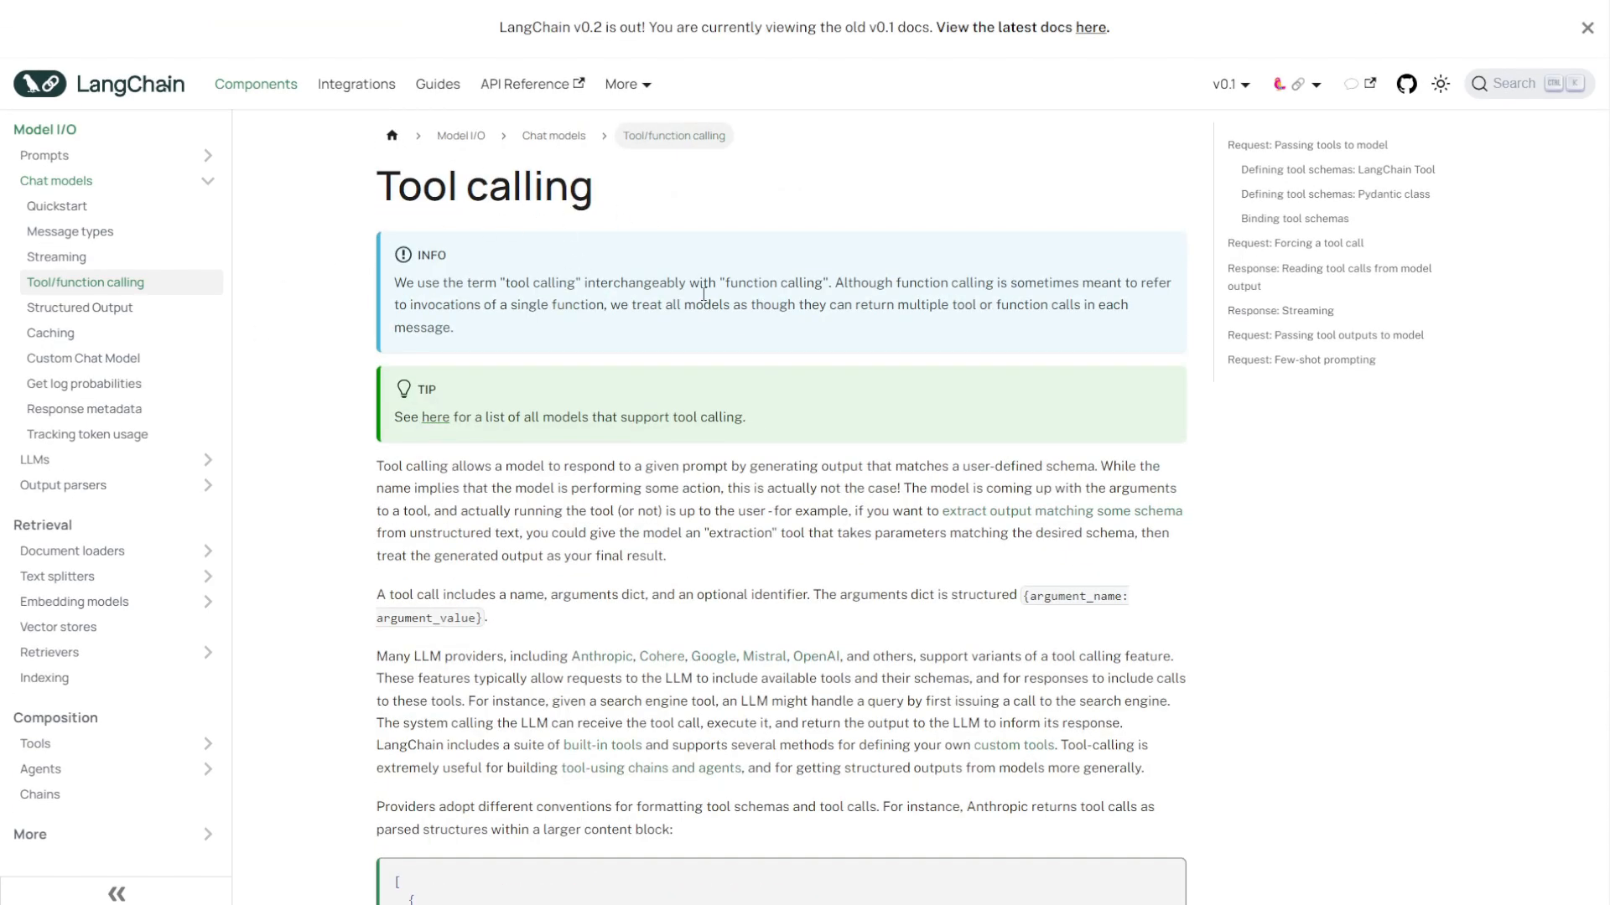
scroll("down", 3)
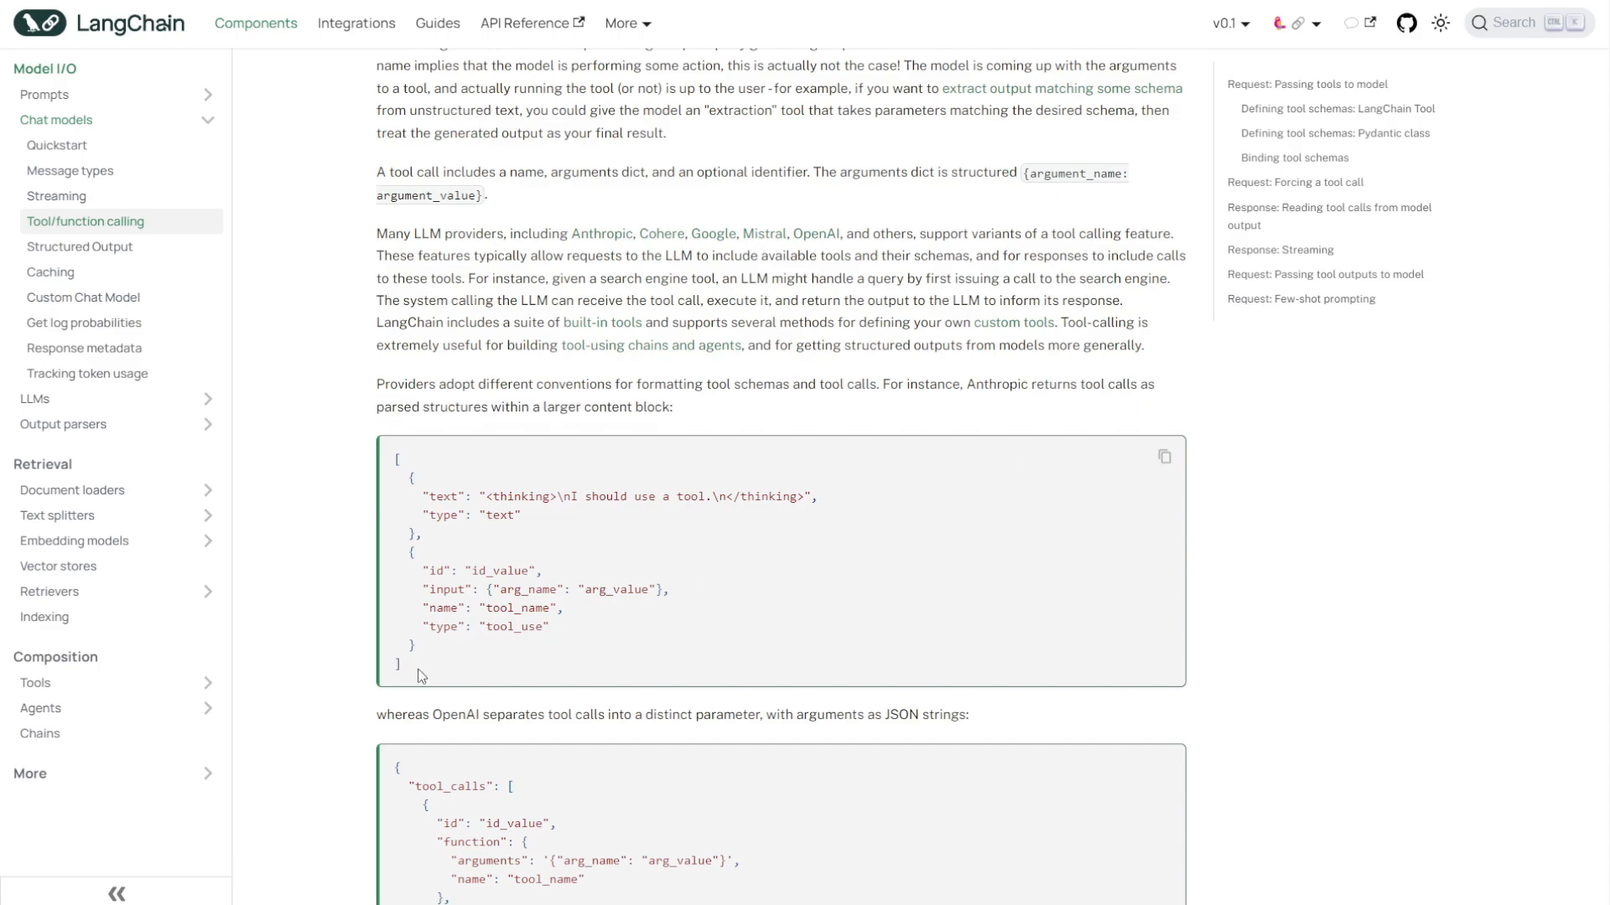
scroll("down", 3)
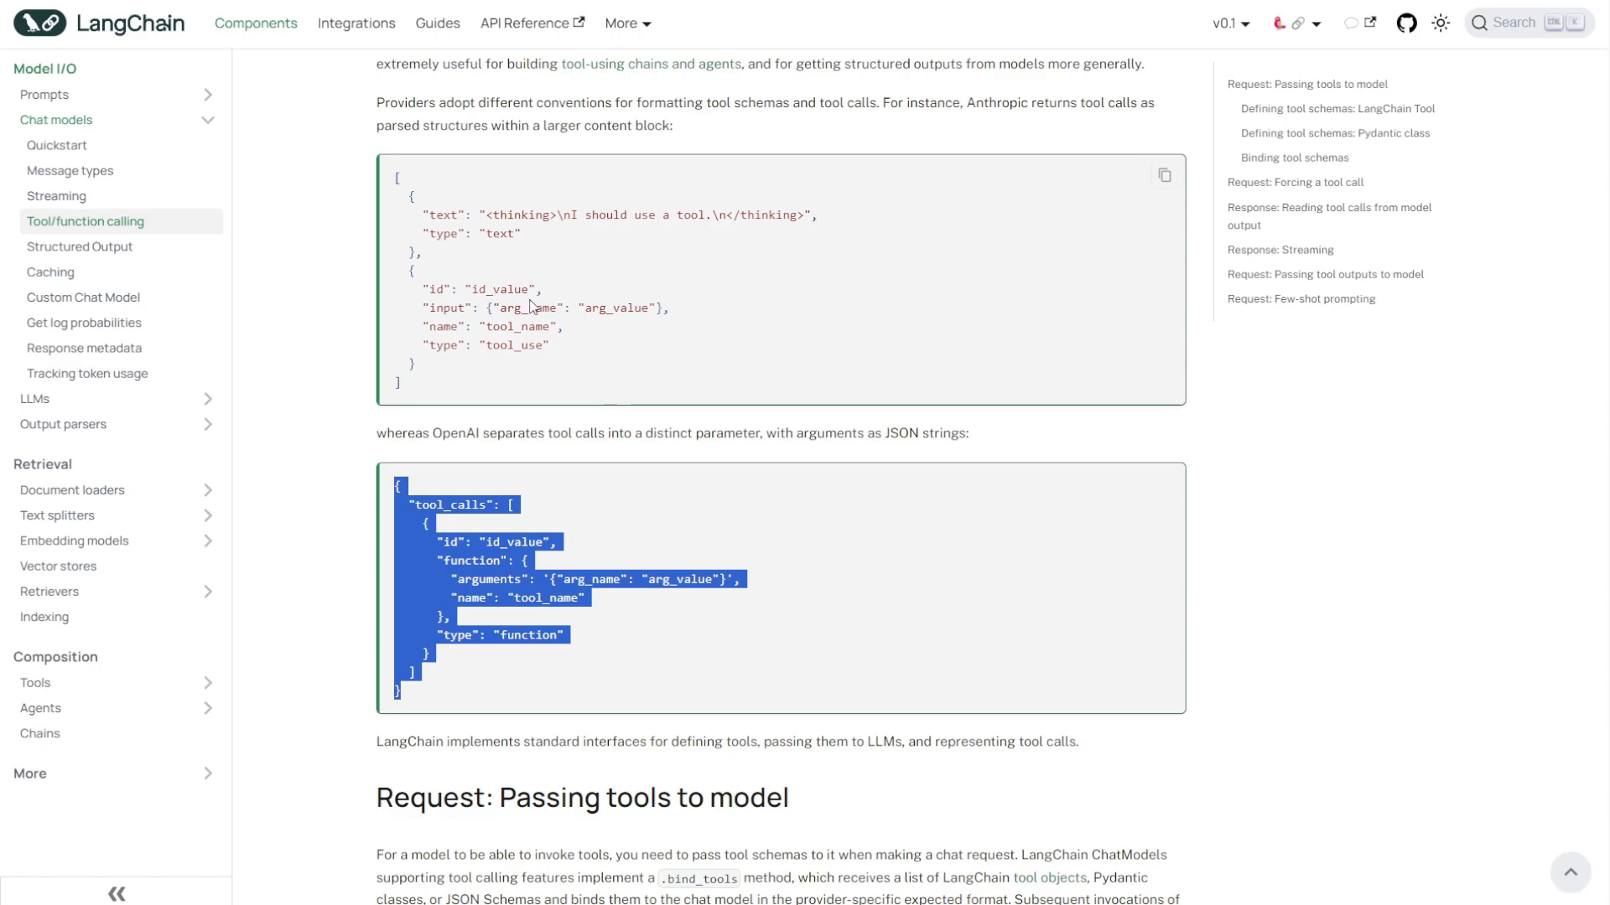
mouse_move(352, 362)
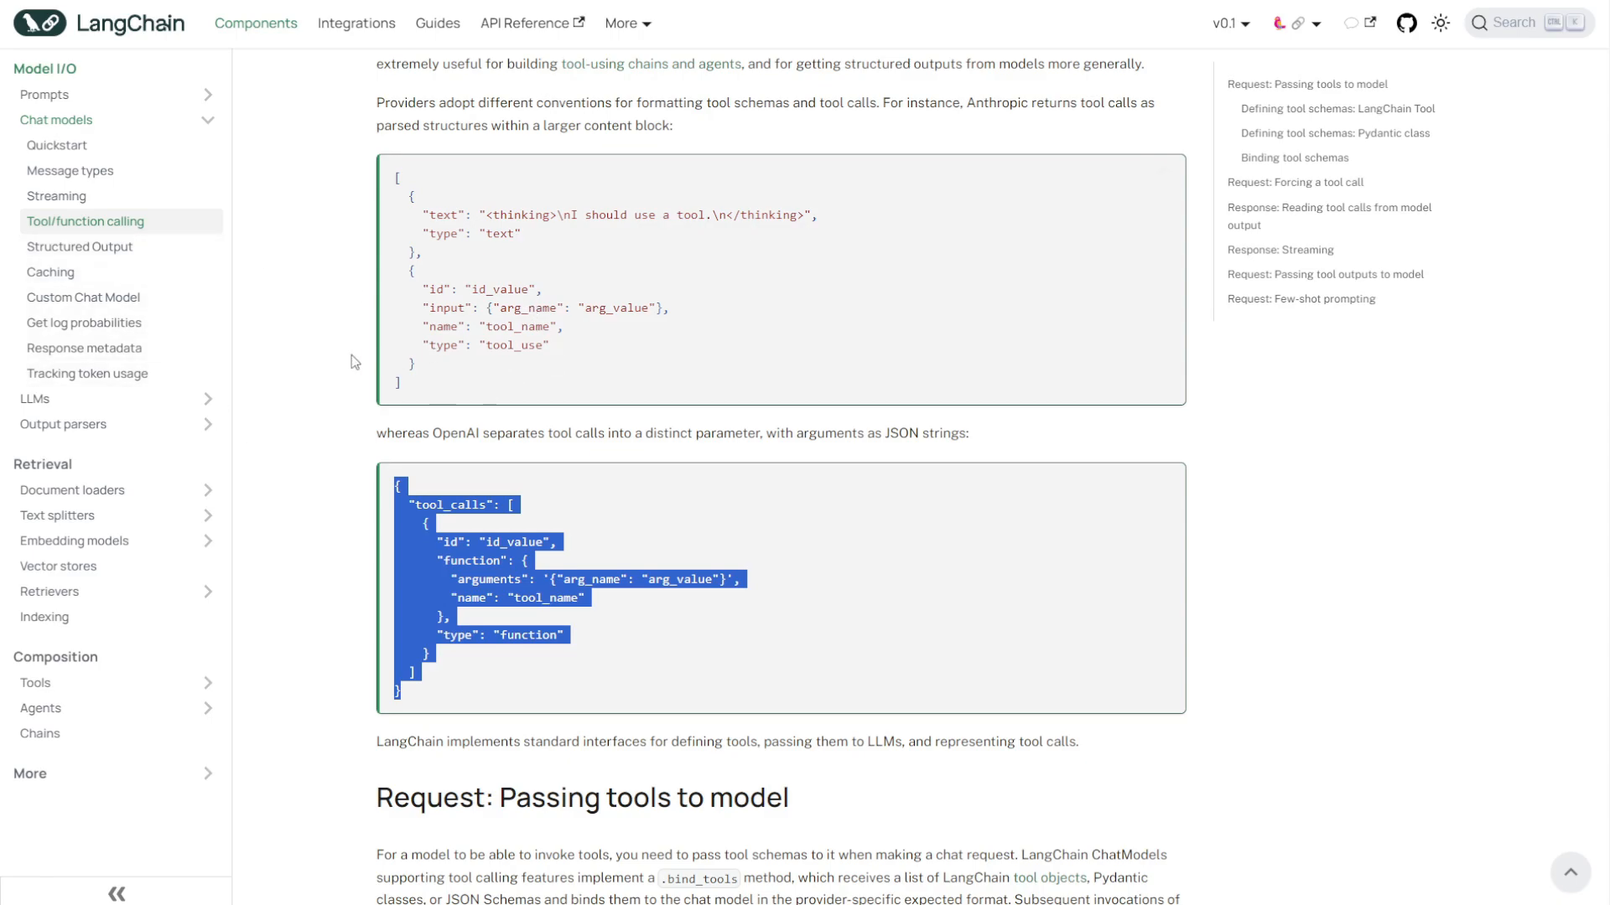
left_click(298, 318)
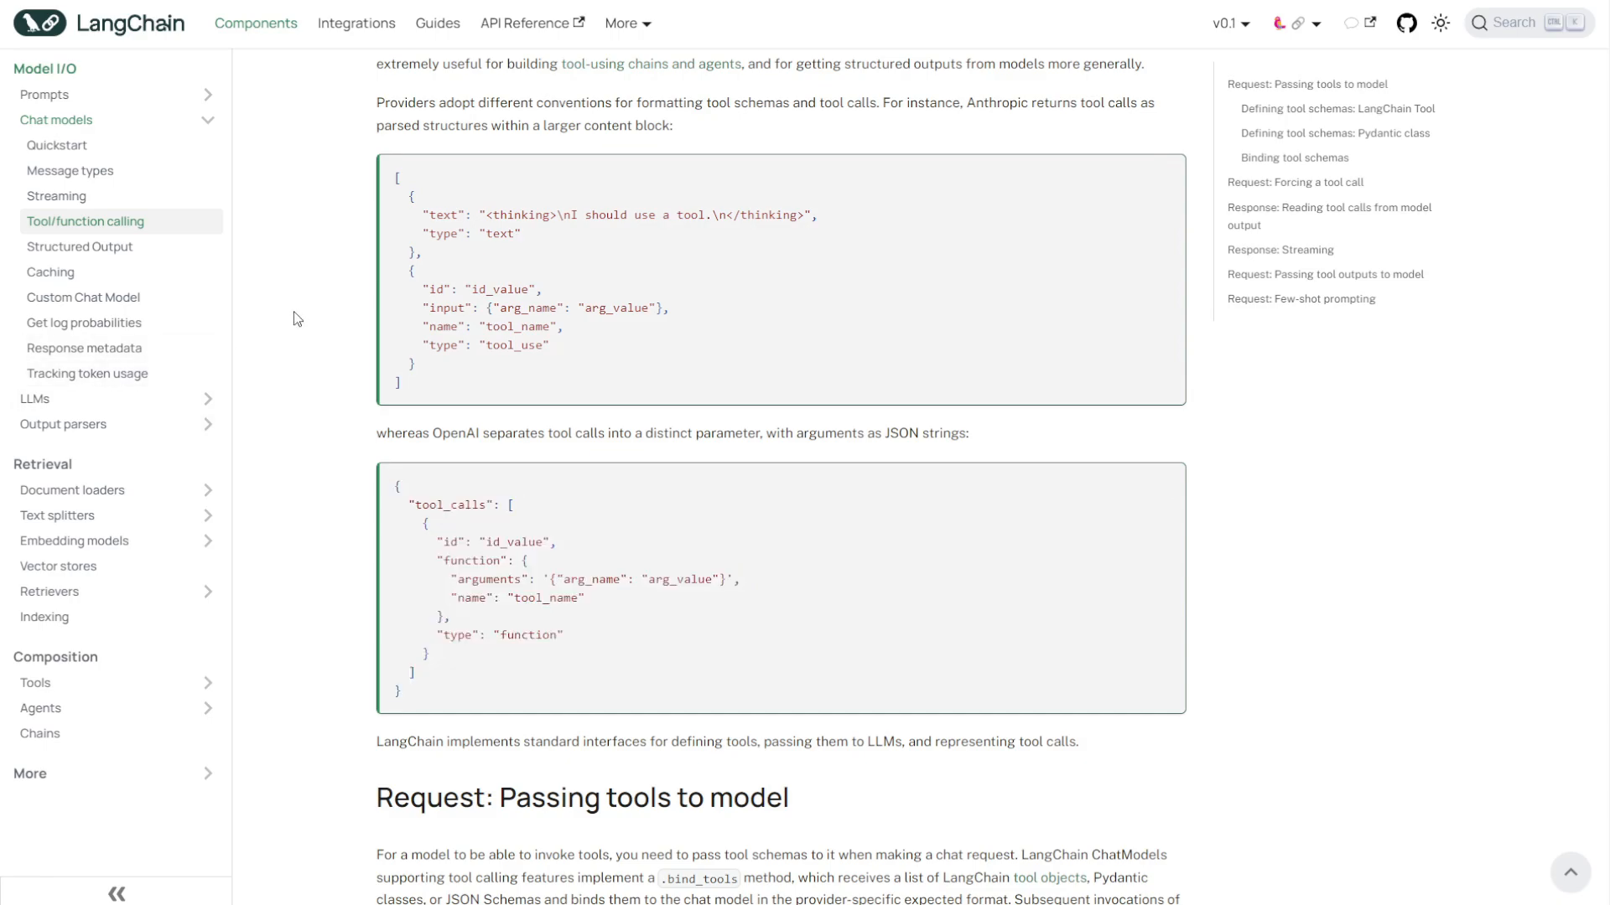
mouse_move(302, 328)
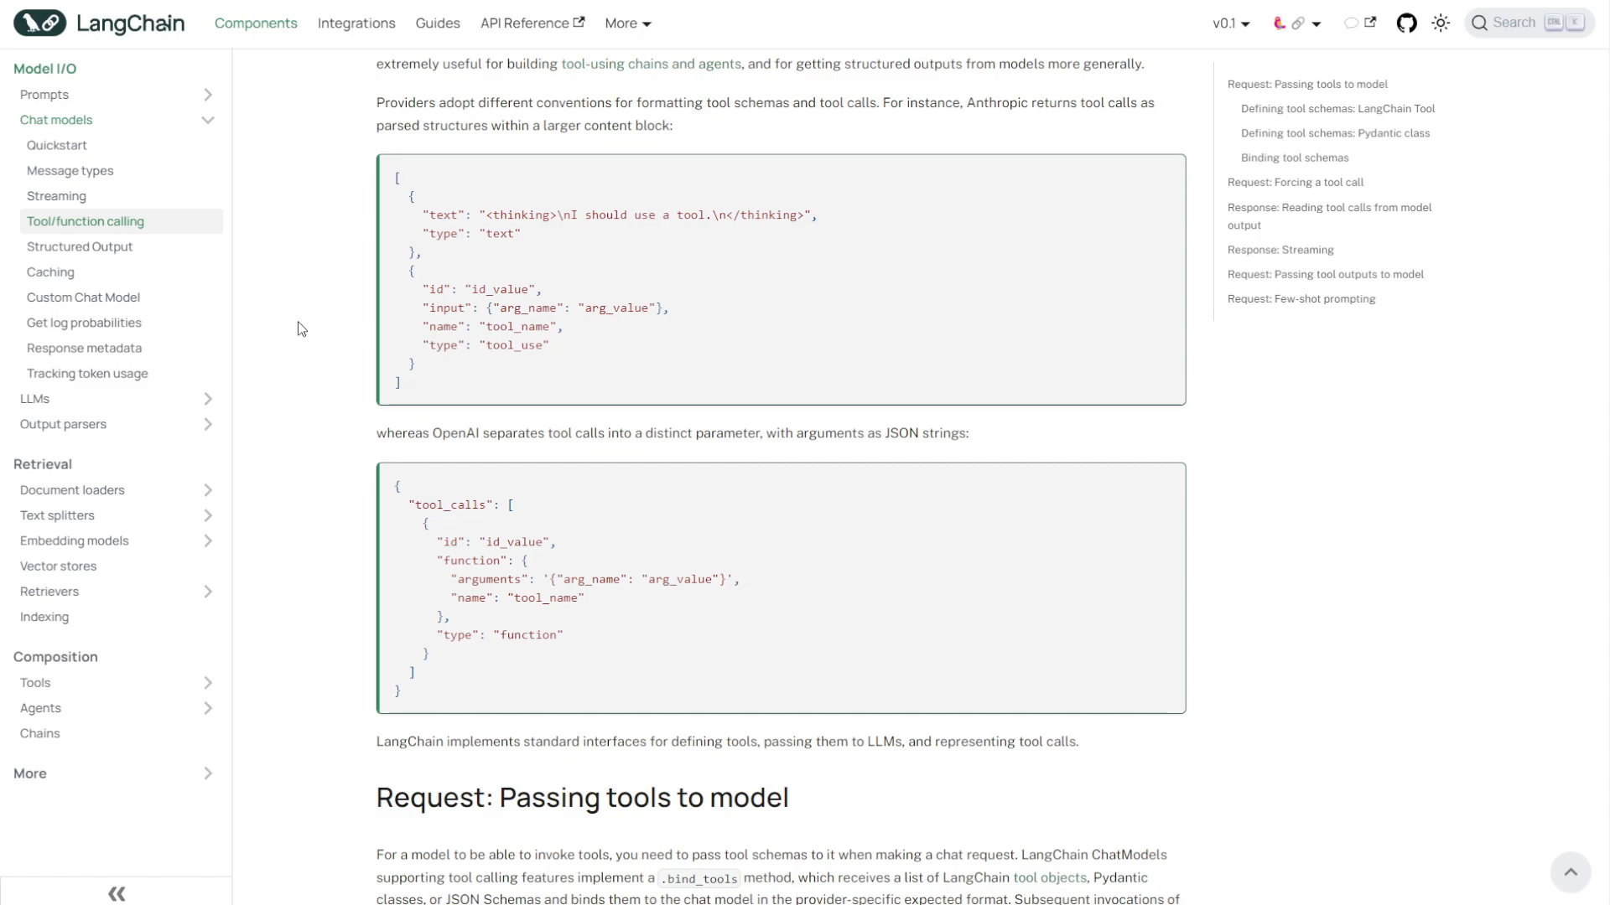
mouse_move(332, 265)
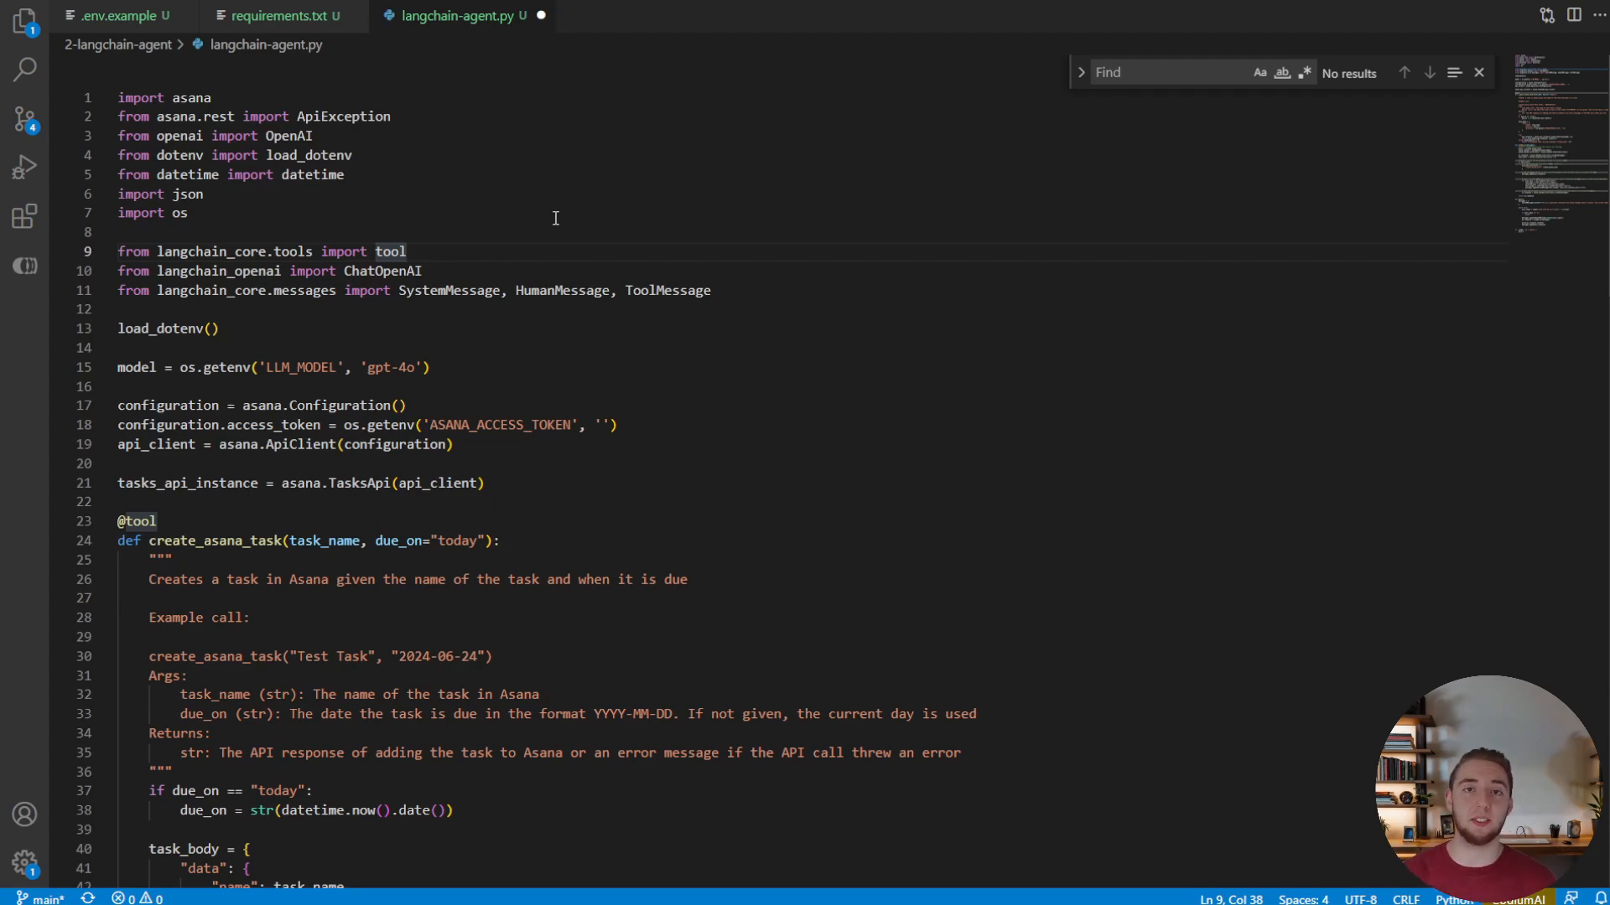
mouse_move(518, 258)
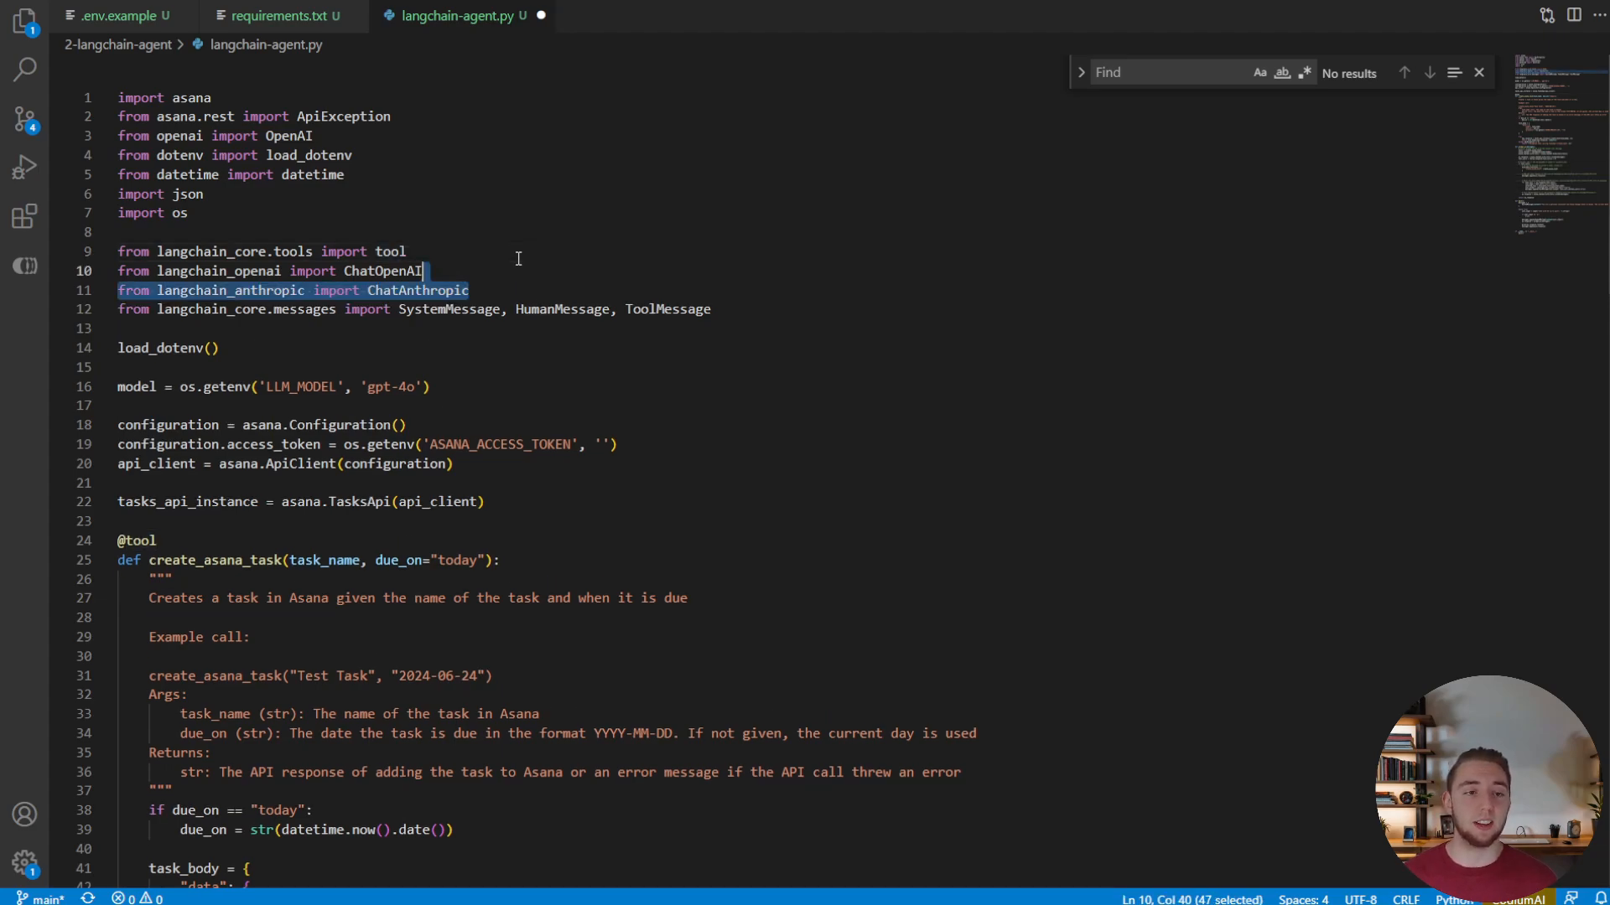
Step: Import ChatAnthropic and use it in prompt_ai when the model name lacks 'gpt', otherwise ChatOpenAI
double_click(416, 290)
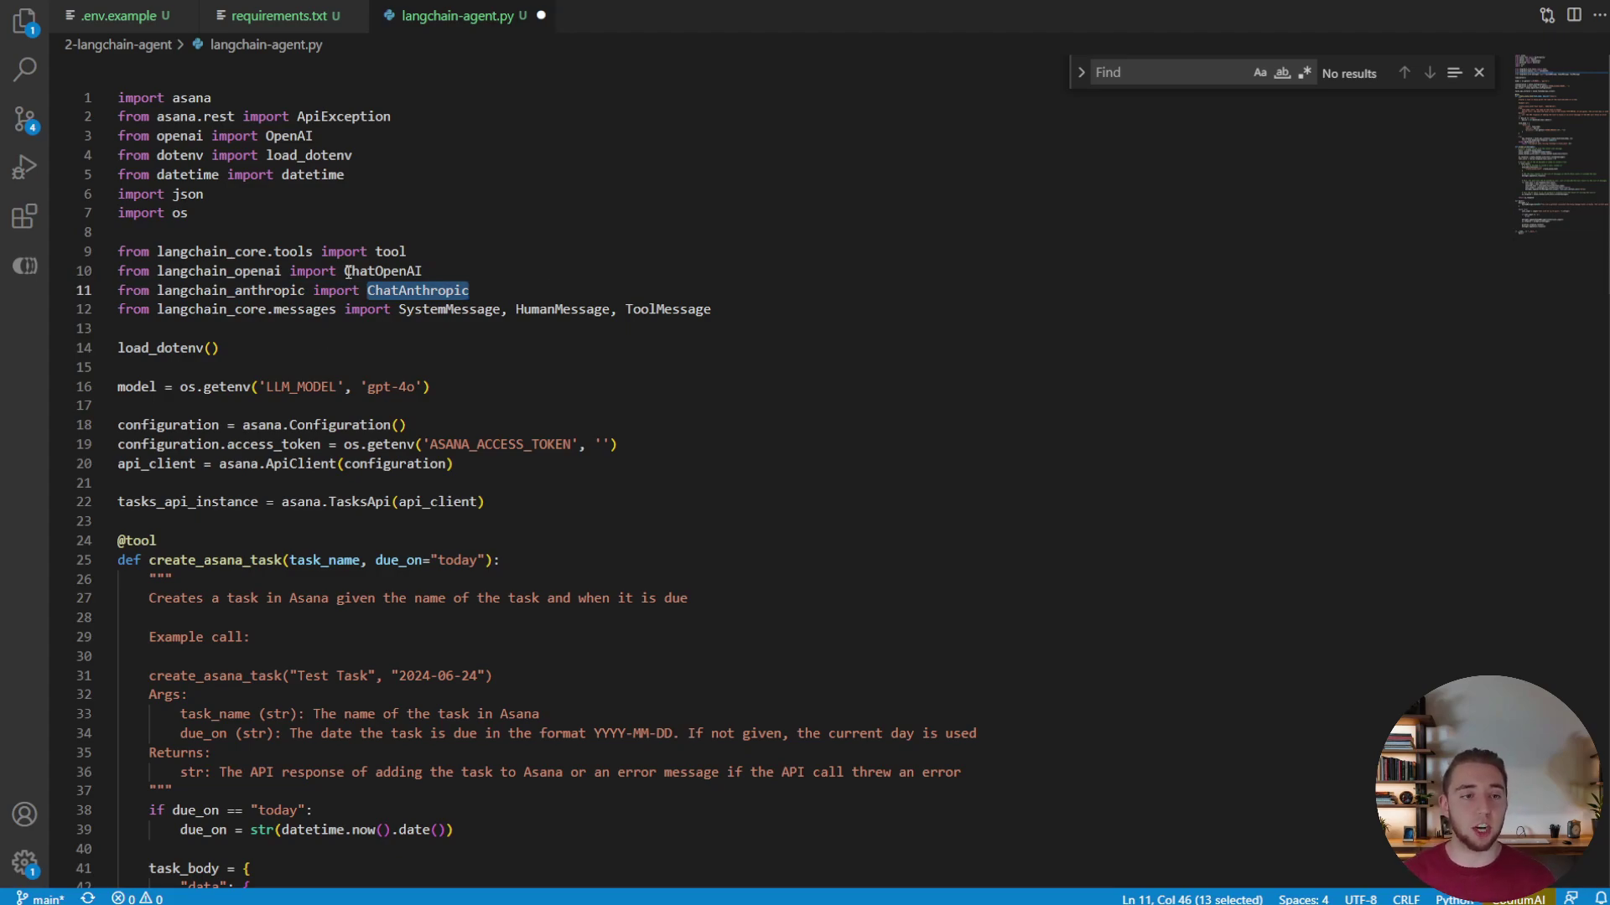
scroll("down", 3)
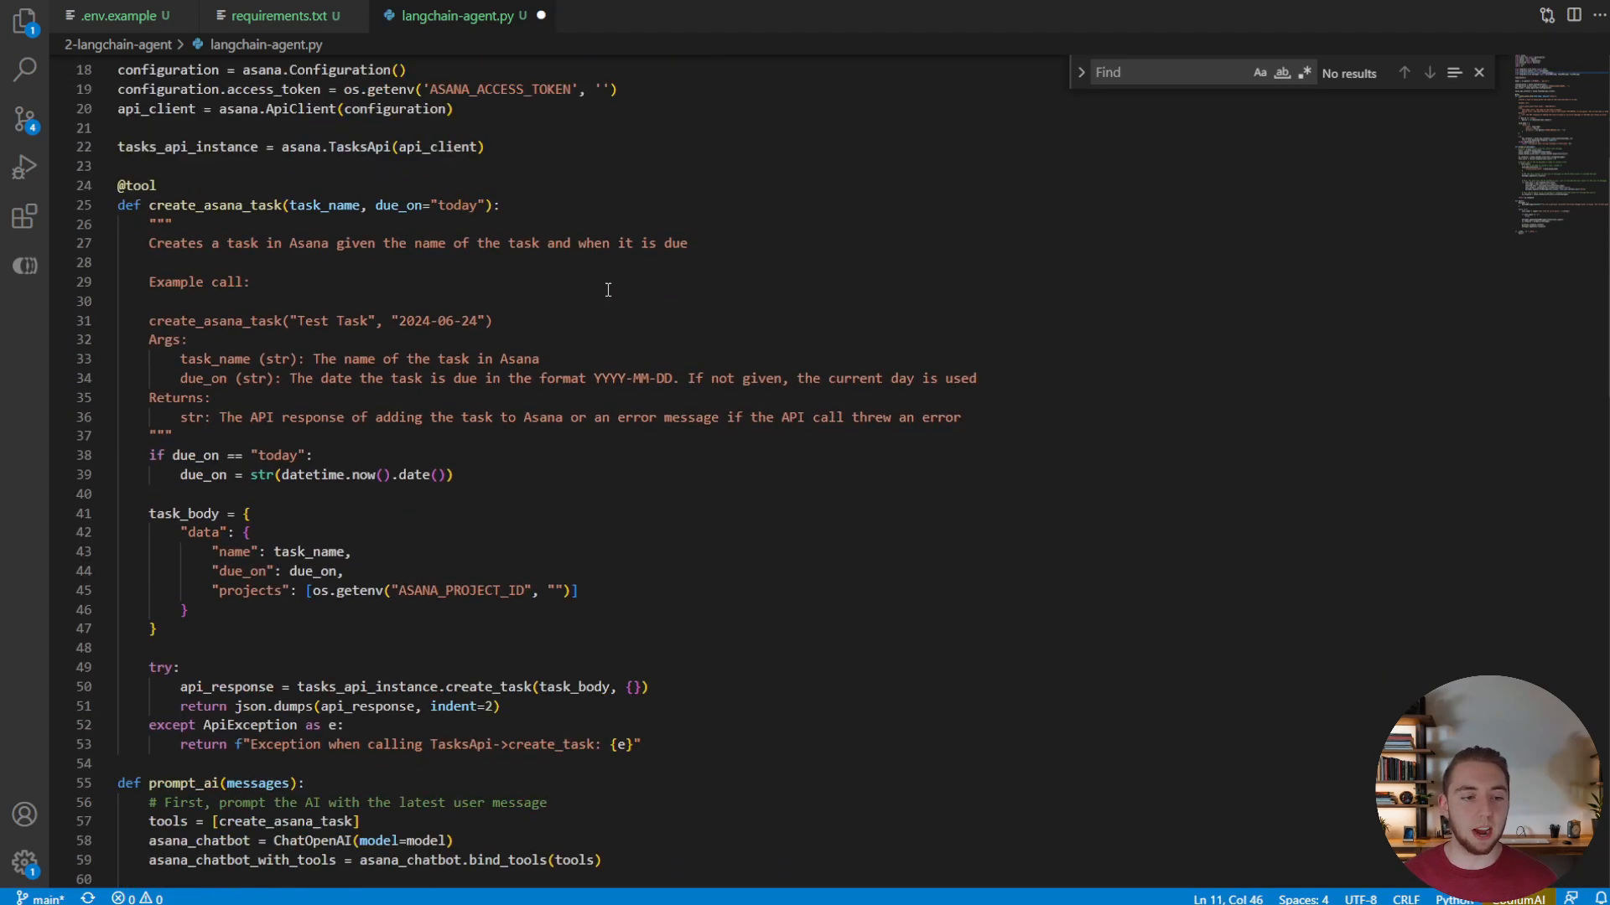
scroll("down", 3)
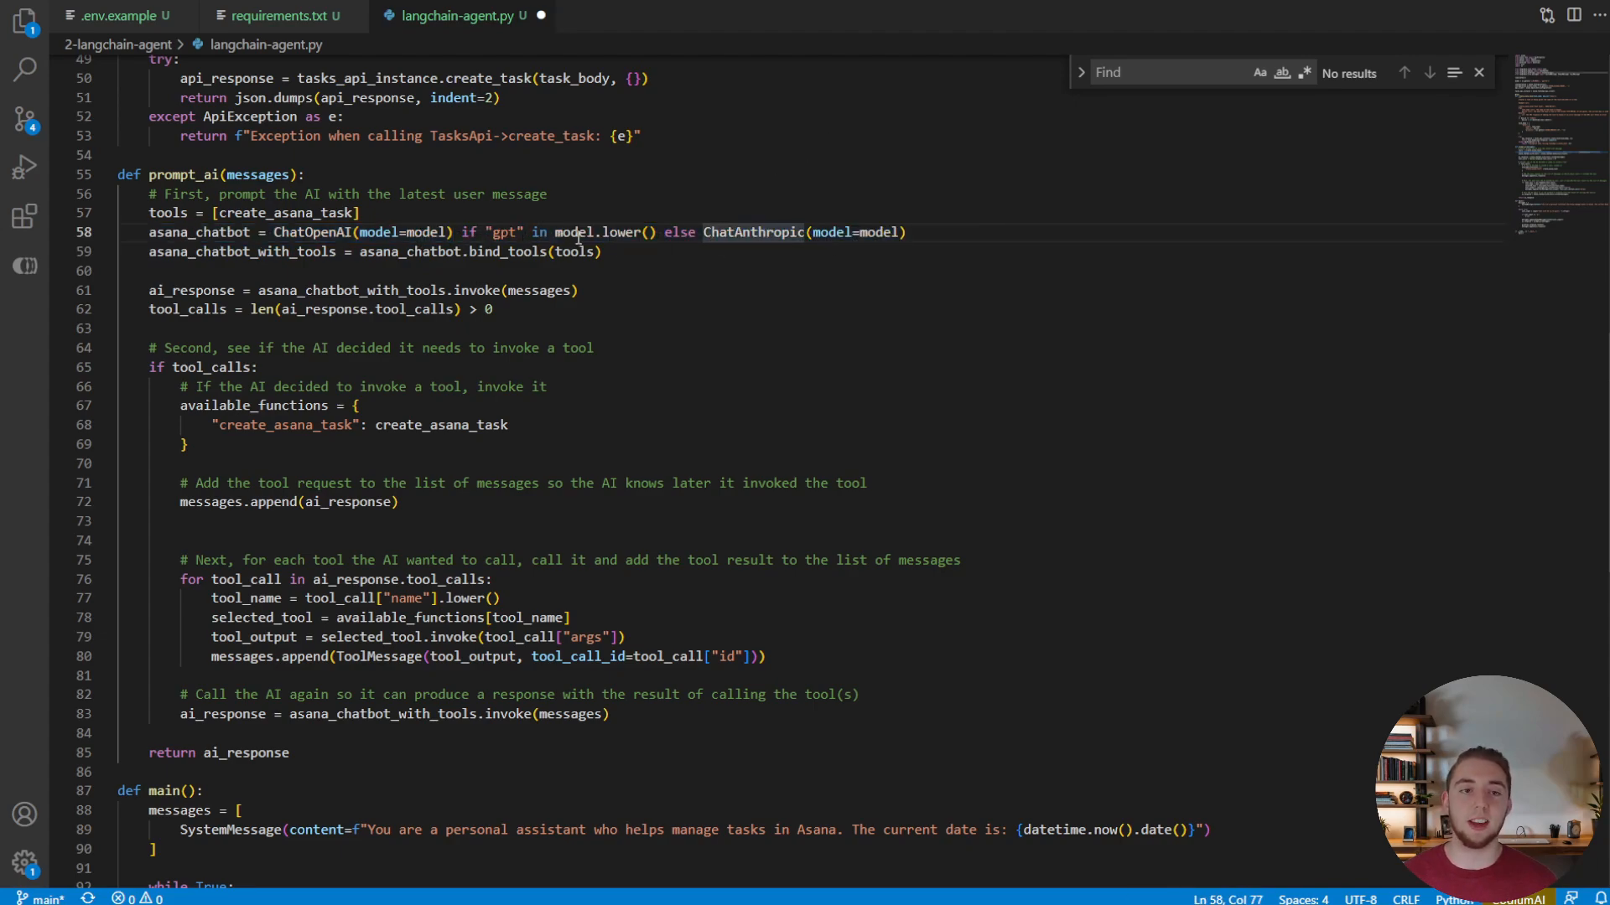
double_click(574, 231)
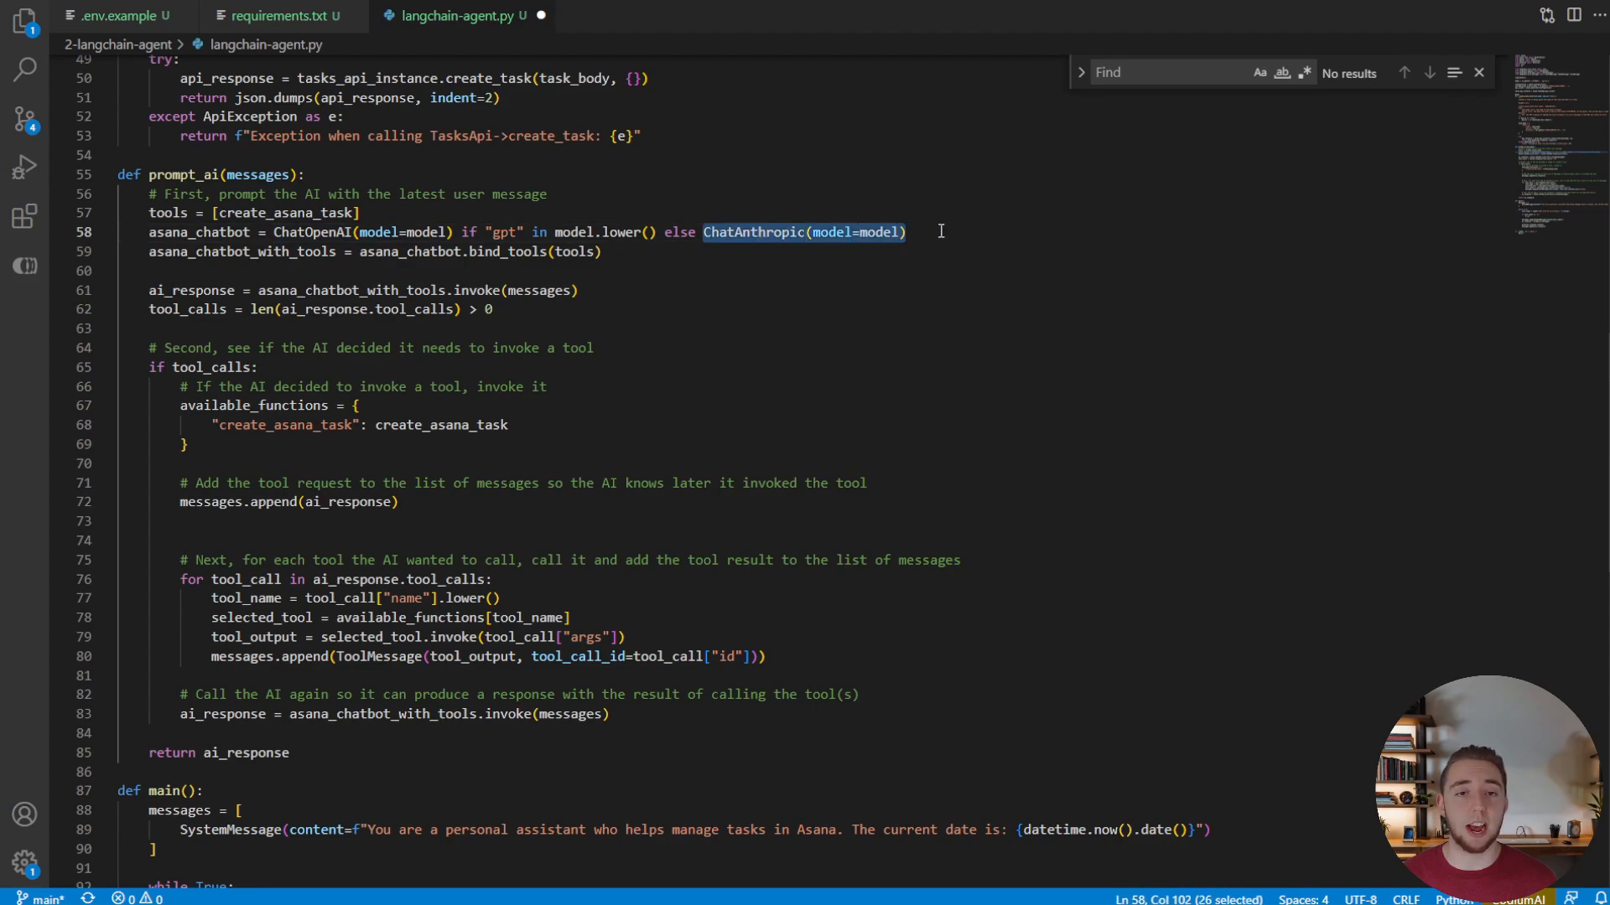
mouse_move(208, 30)
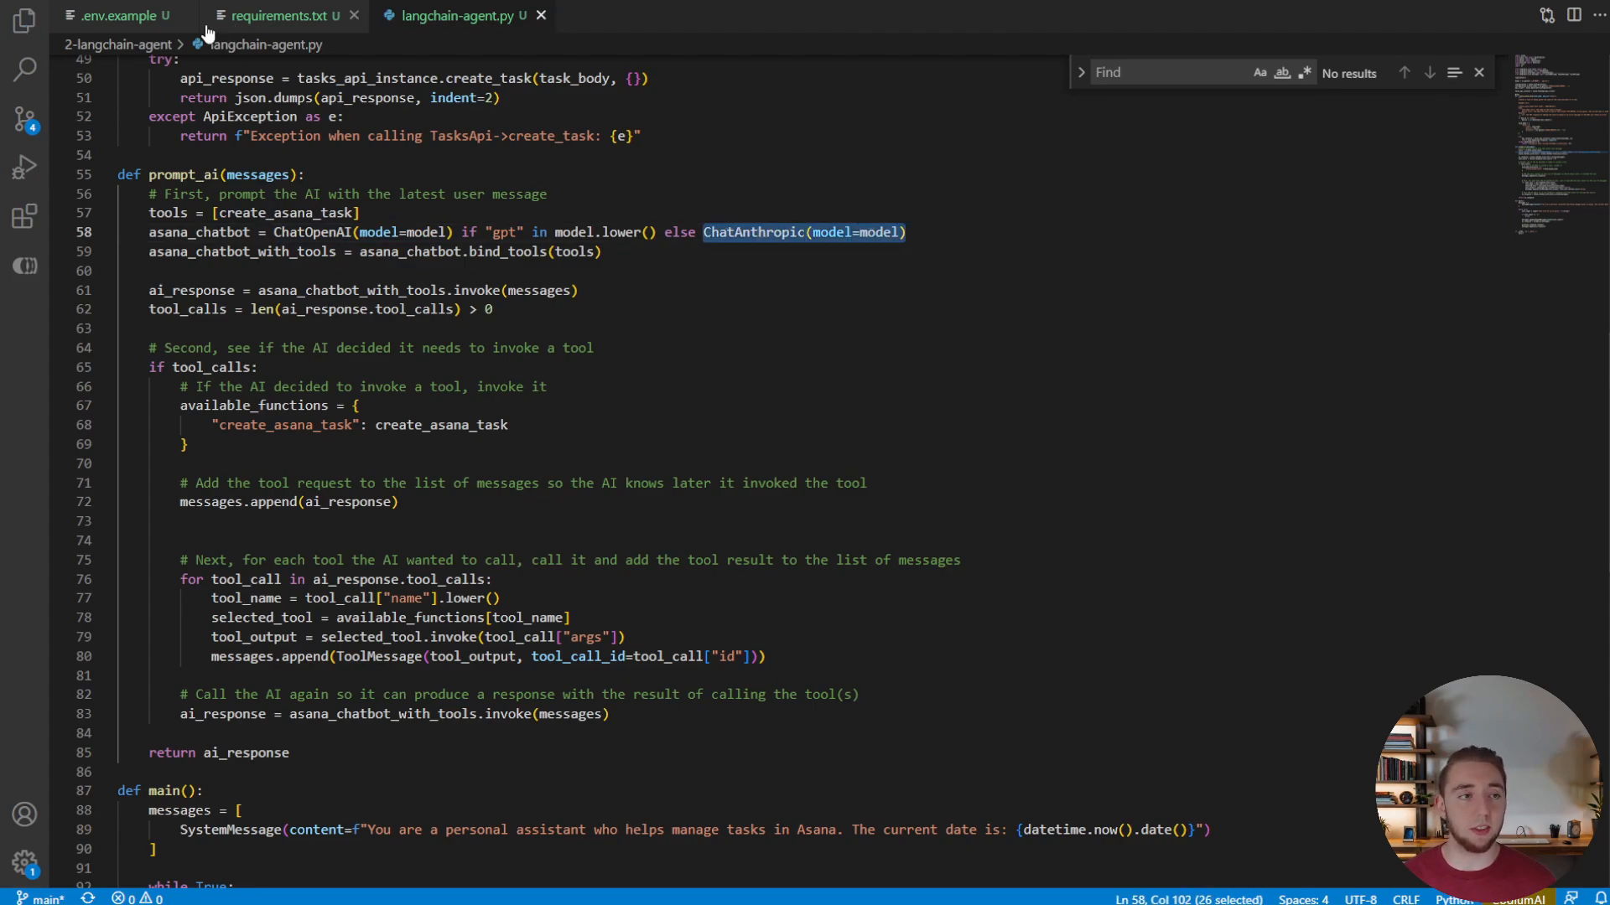
left_click(114, 17)
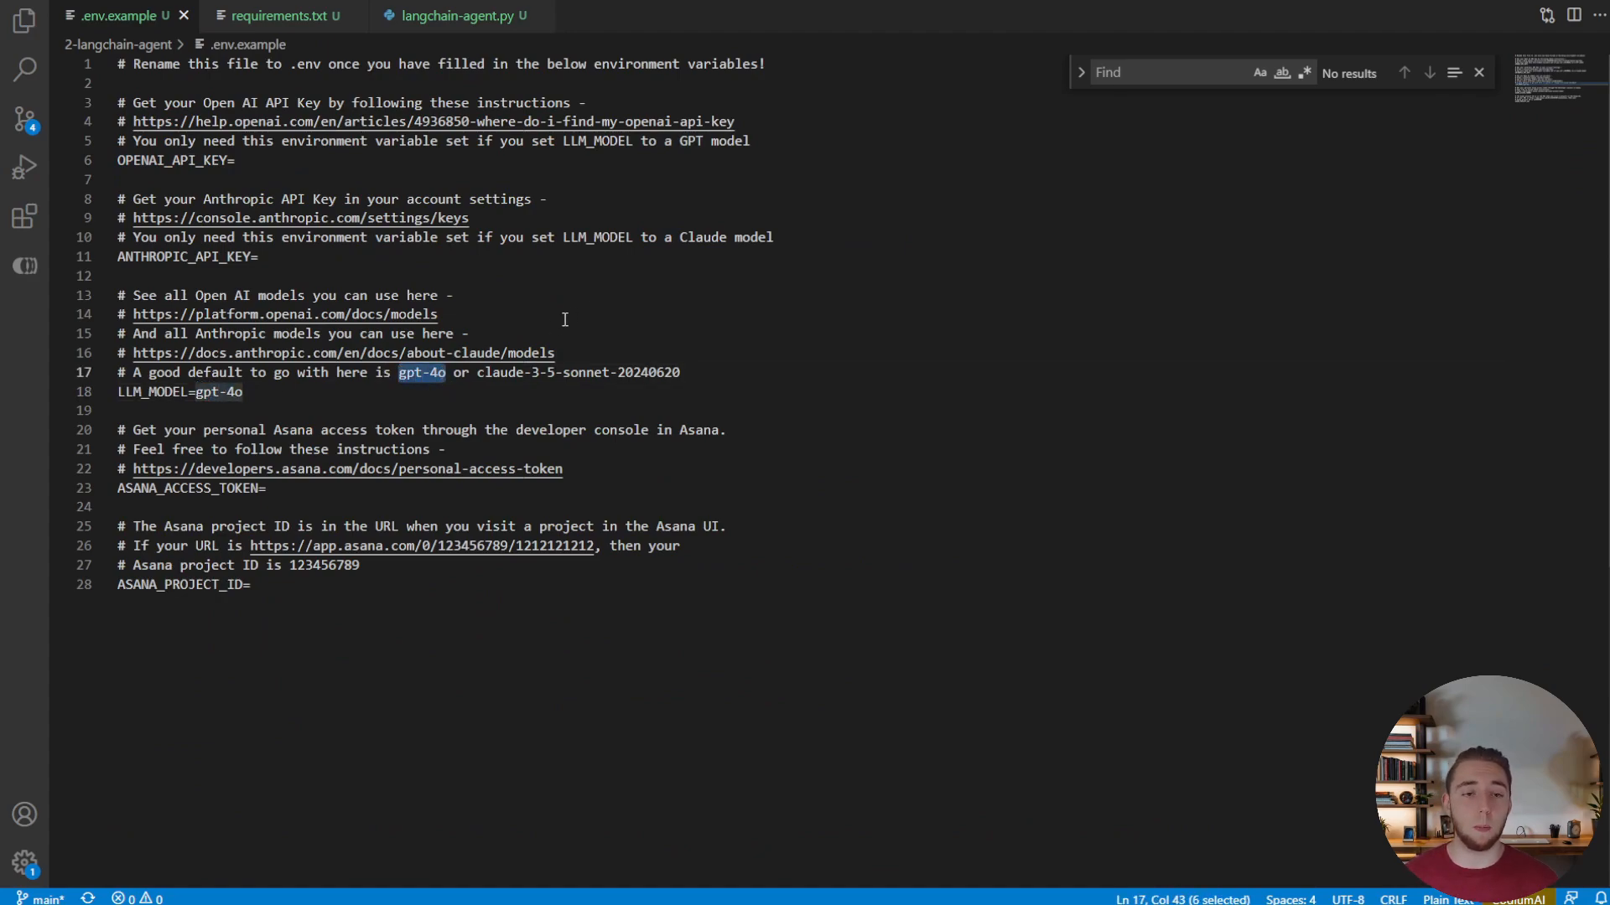
Step: Highlight the gpt-4o default in the LLM_MODEL comment of .env.example
double_click(577, 372)
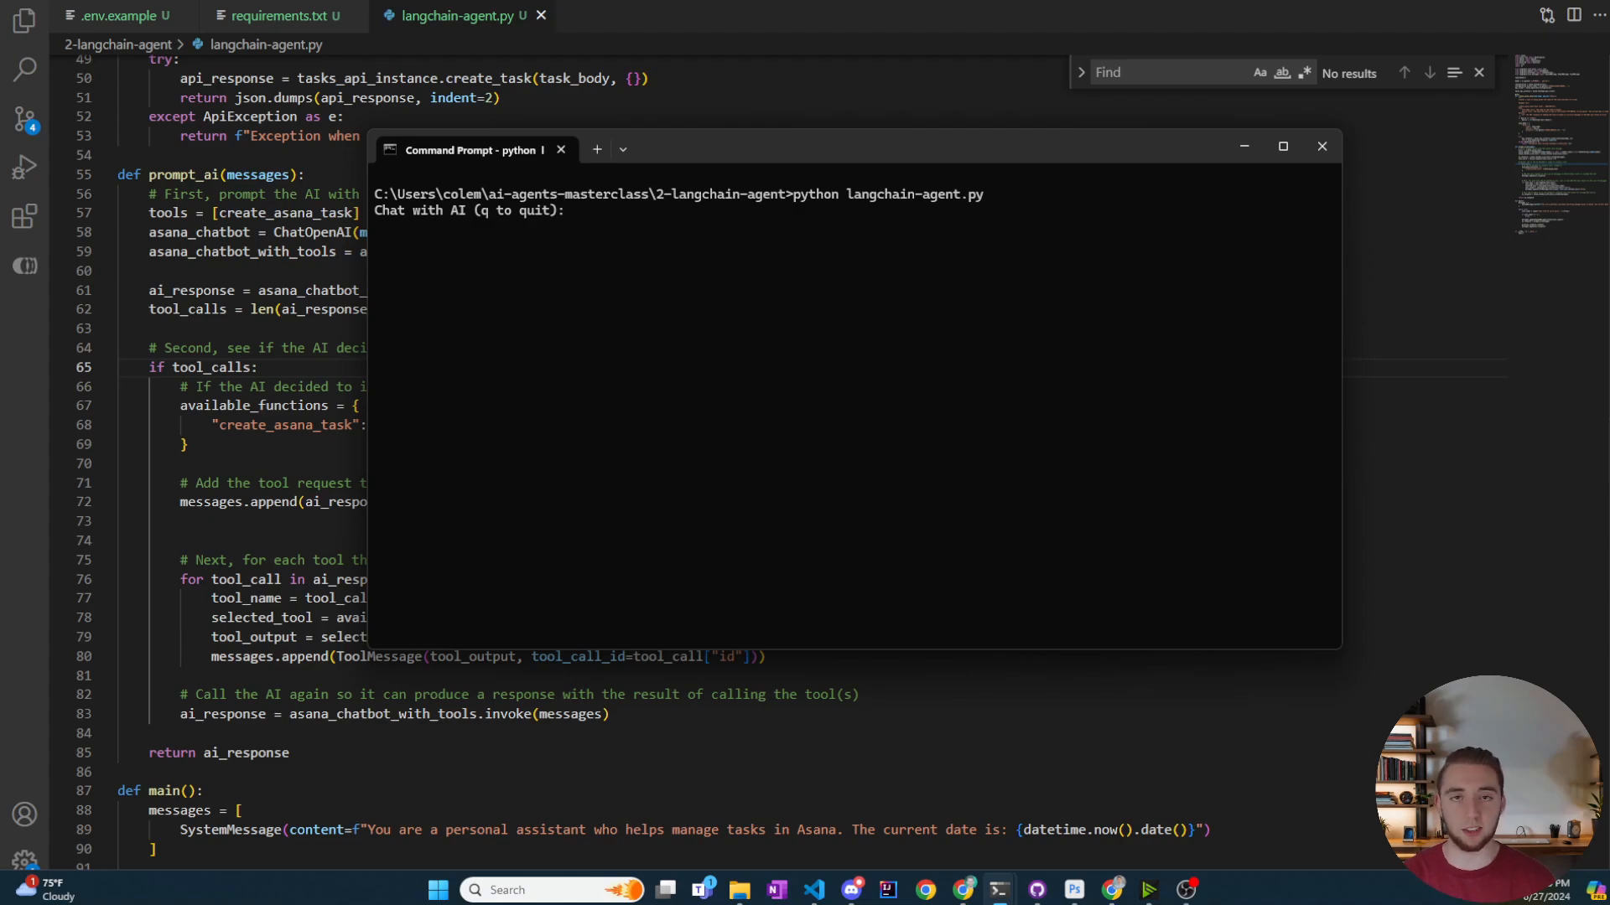
Step: Ask the agent "How far is the Earth from the Sun?" and get its answer
type("How")
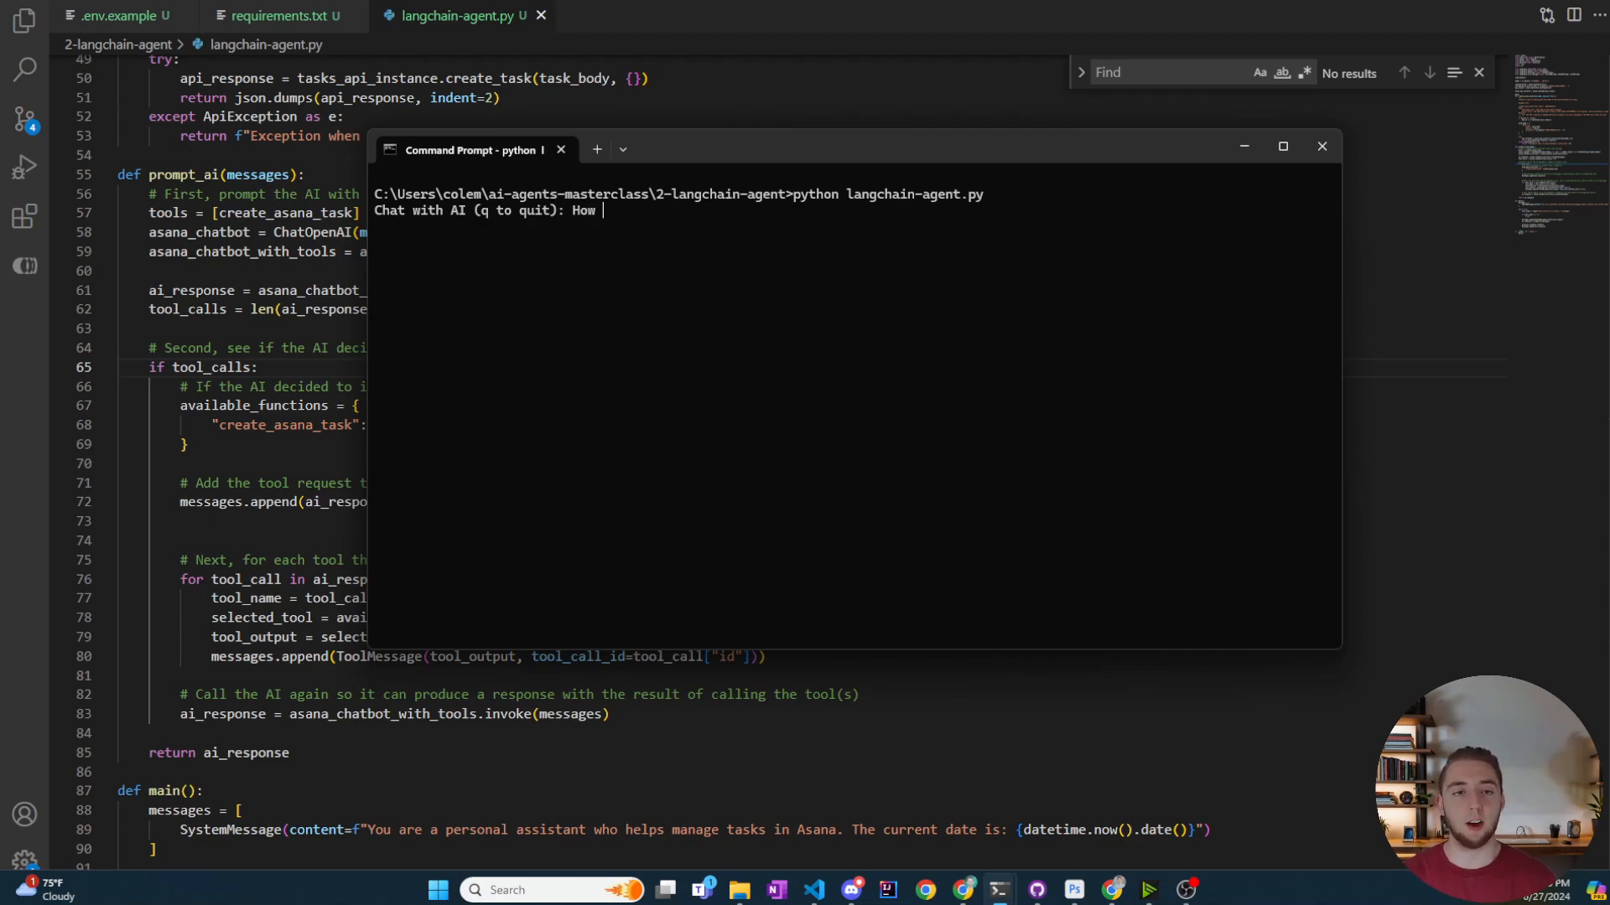
type("far is the Earth f")
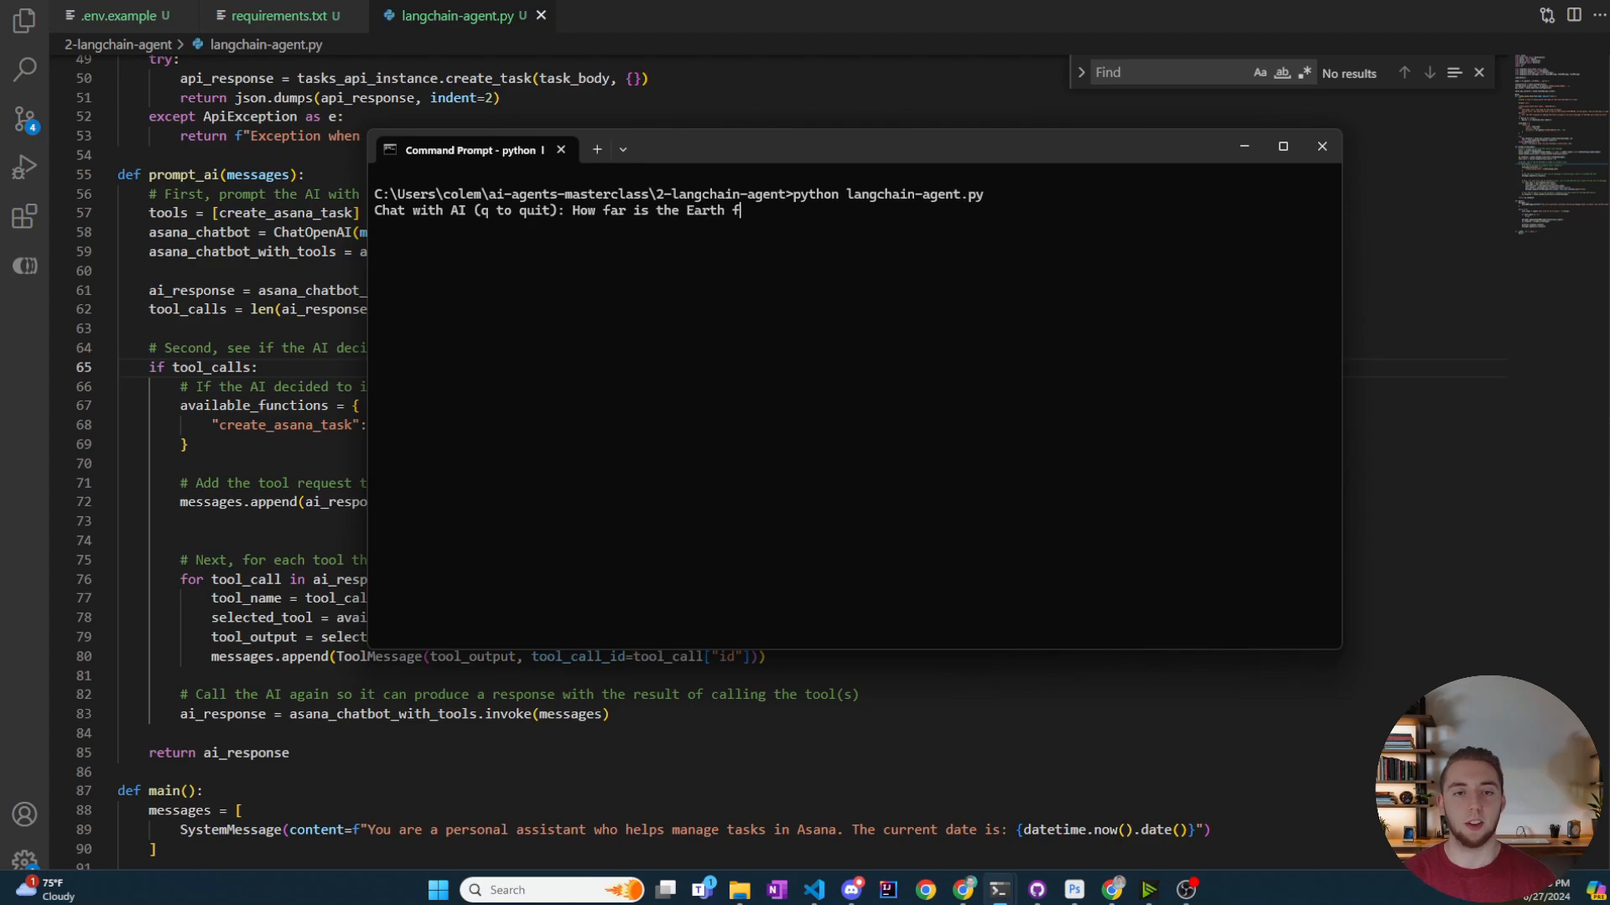
type("rom the Sun?")
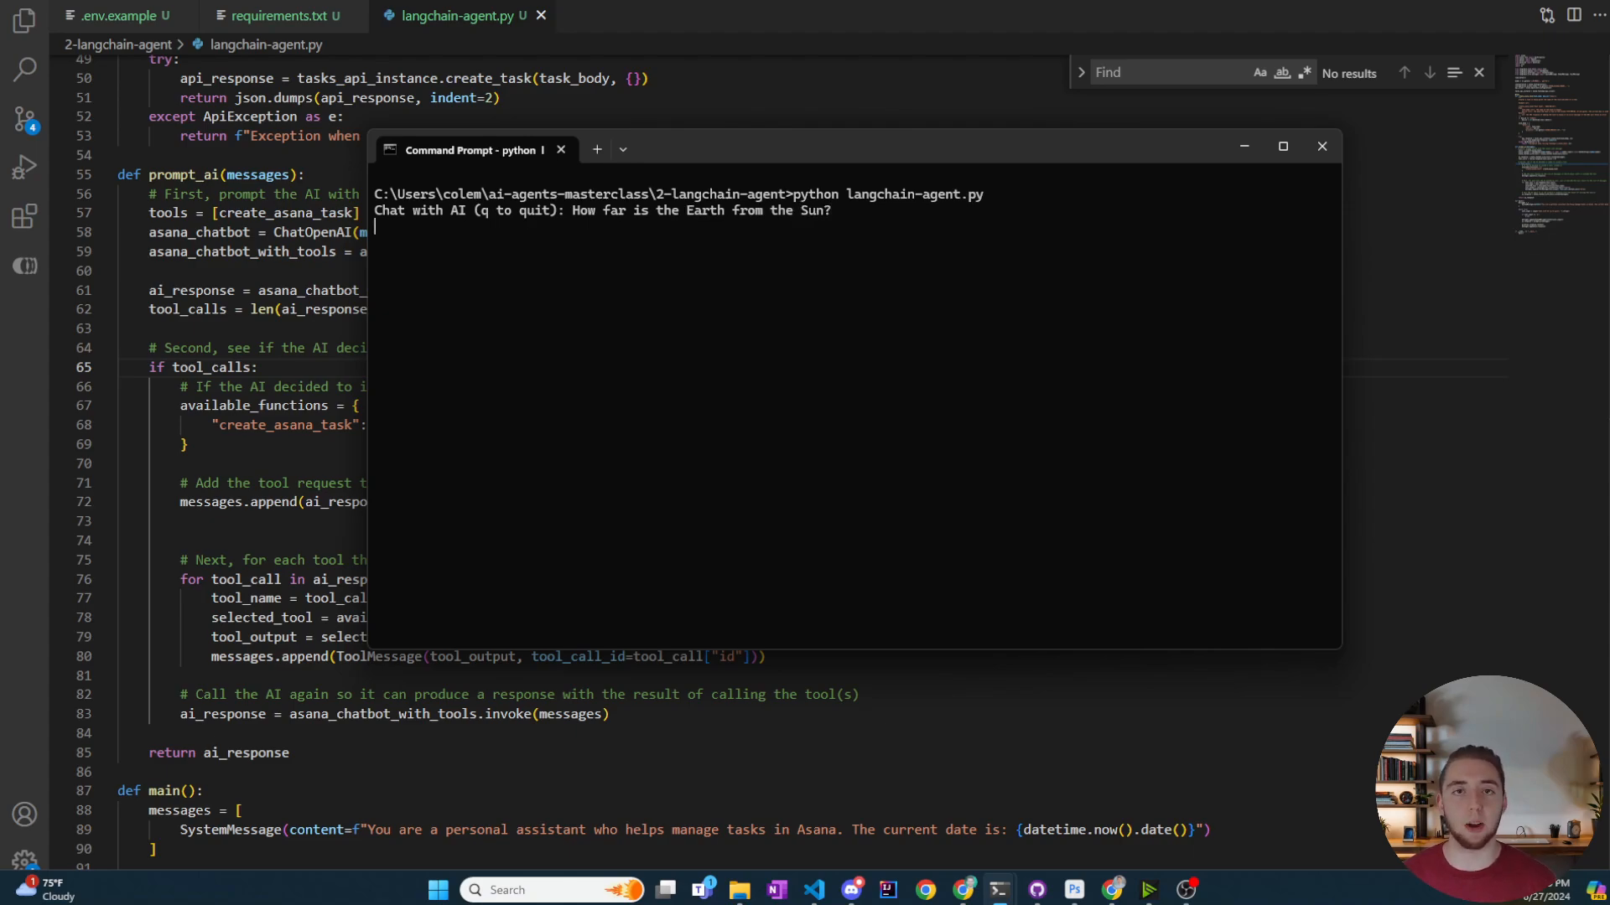
key("Enter")
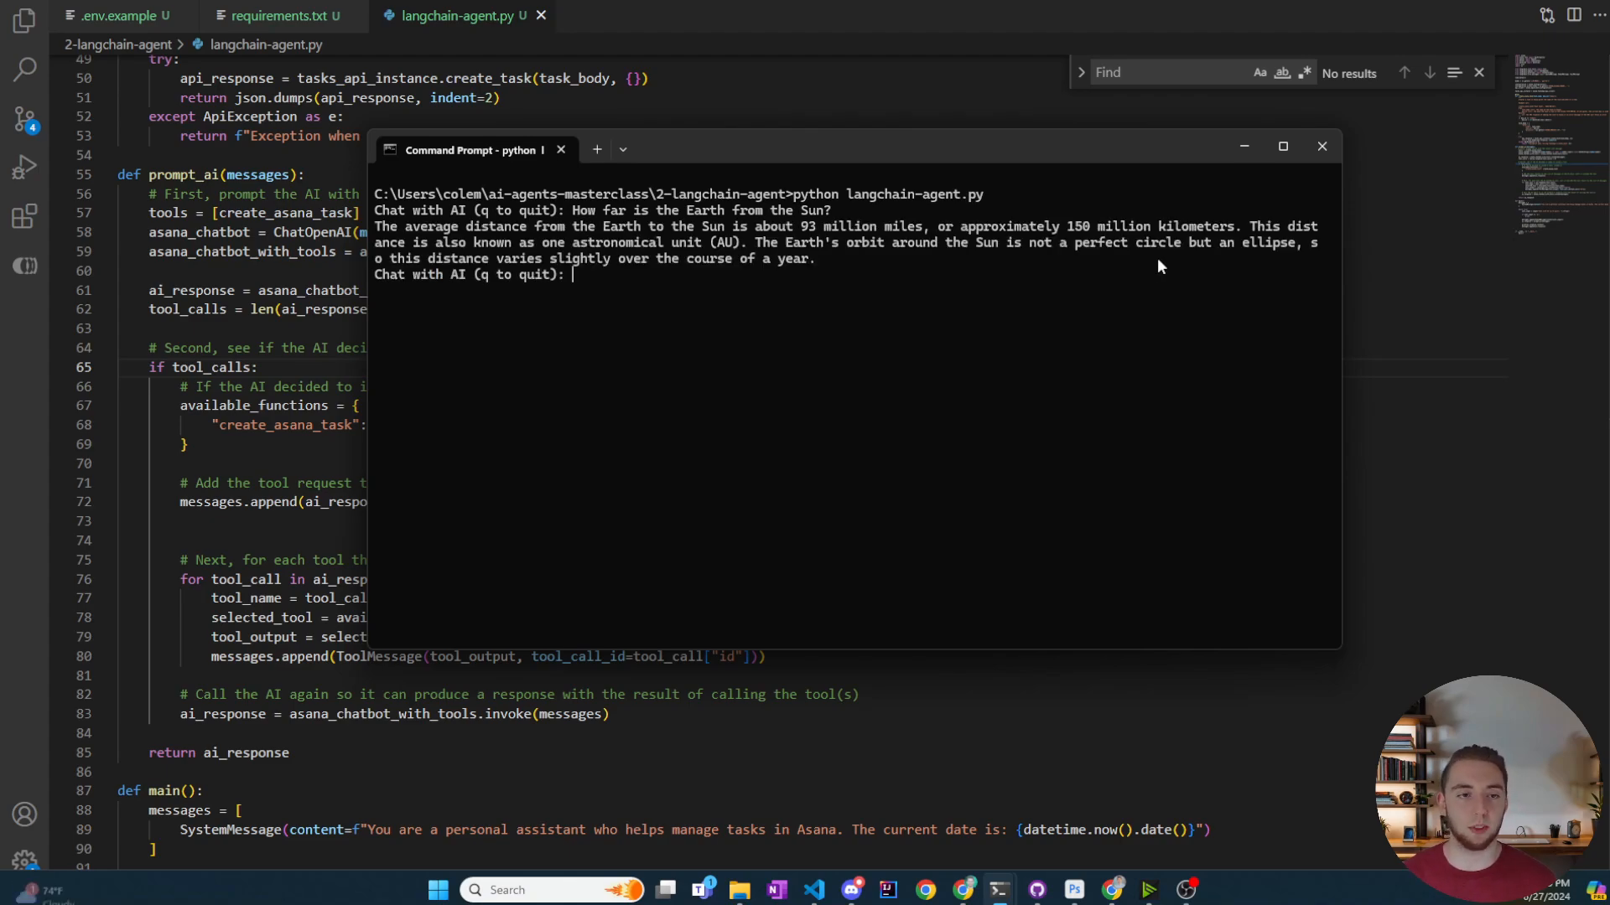
mouse_move(825, 329)
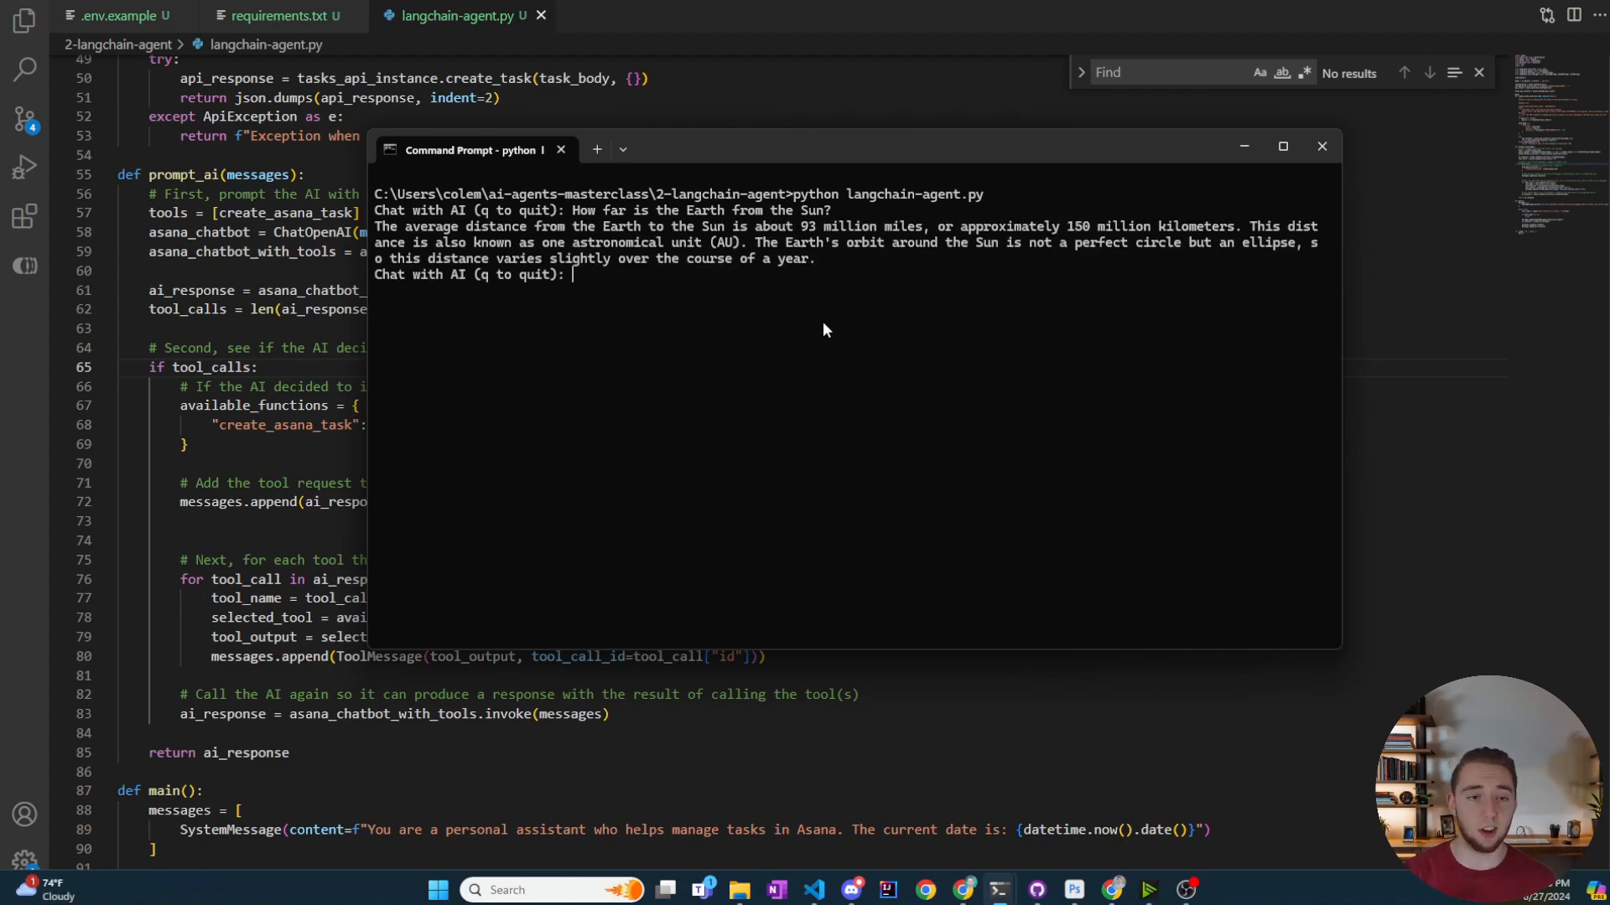
mouse_move(838, 337)
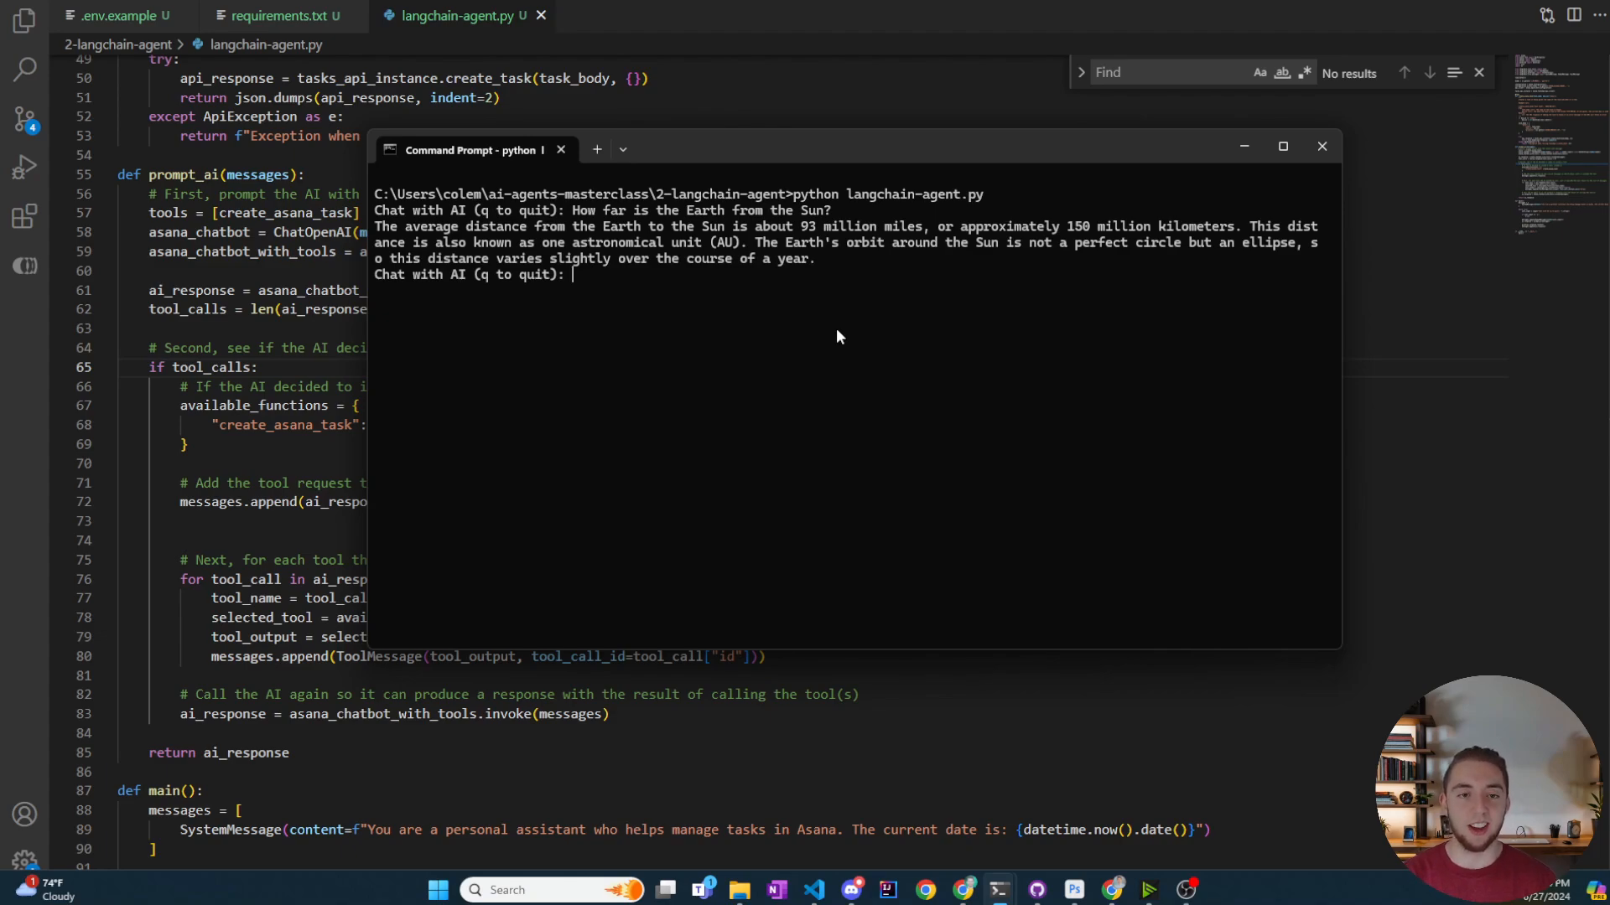
Step: Request a task to mow the lawn tomorrow so the agent creates it in Asana
type("I need to mow the lawn by")
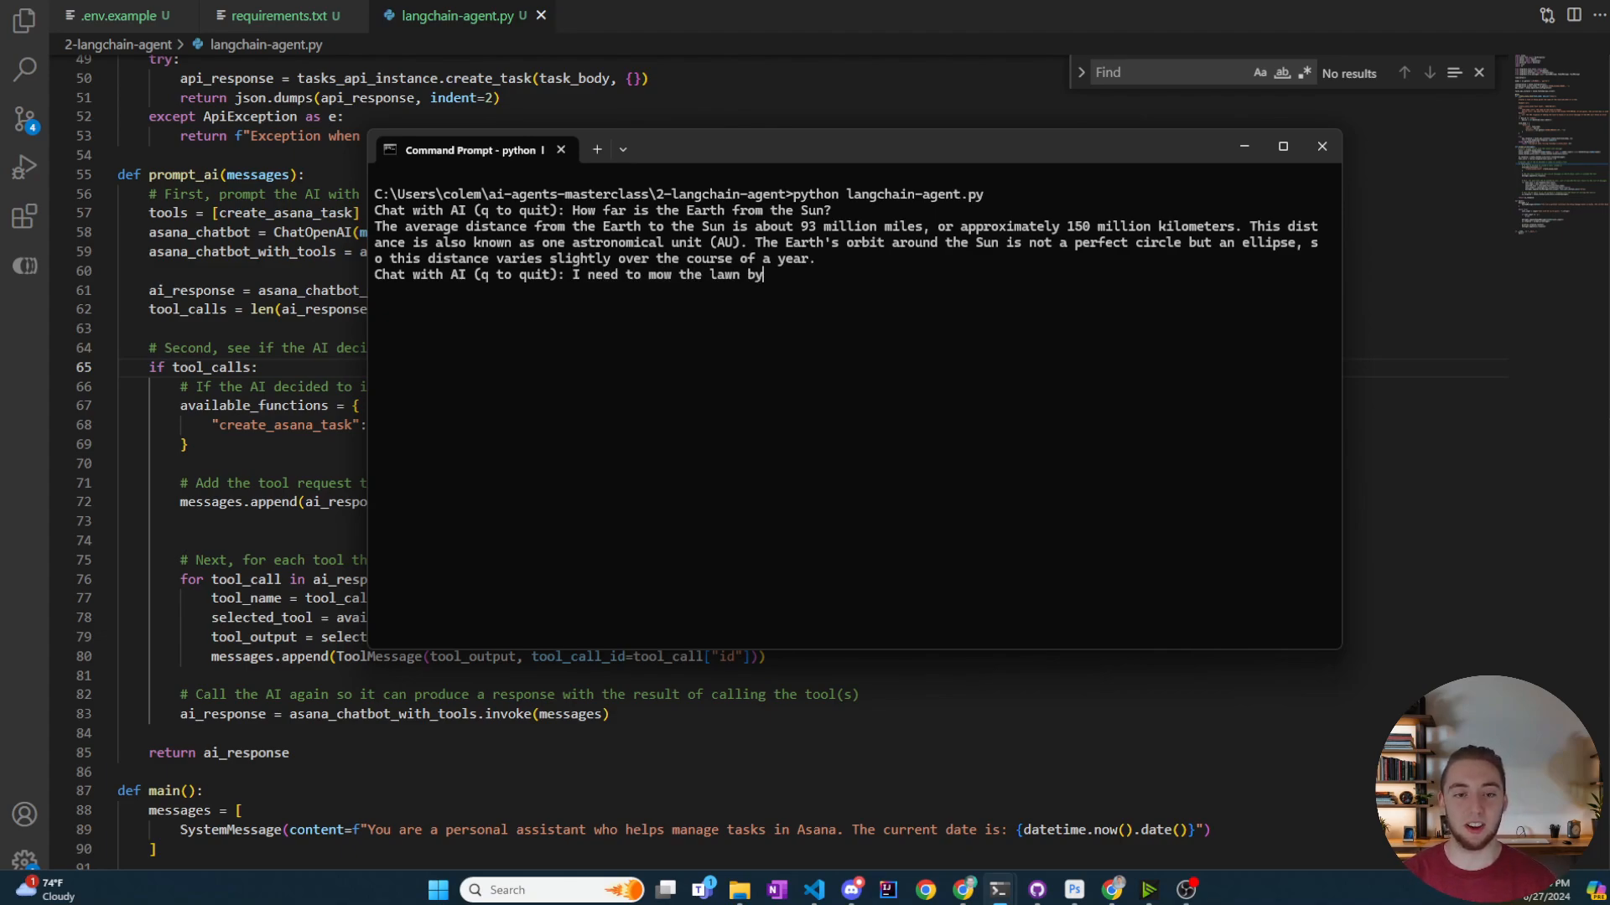
type("tomorrow")
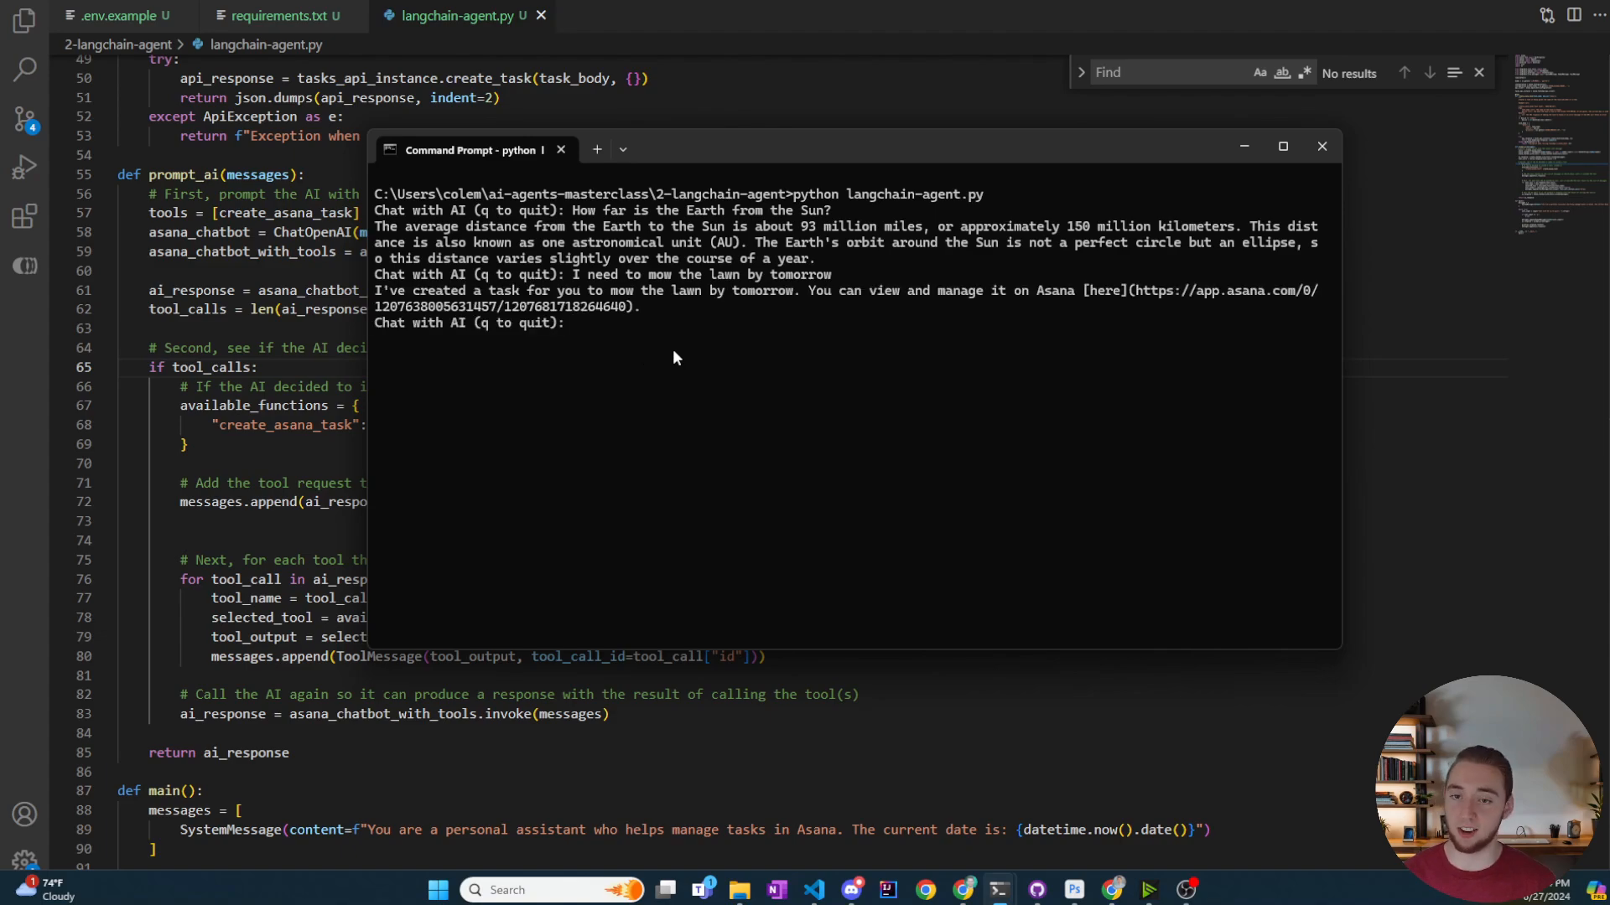
mouse_move(644, 316)
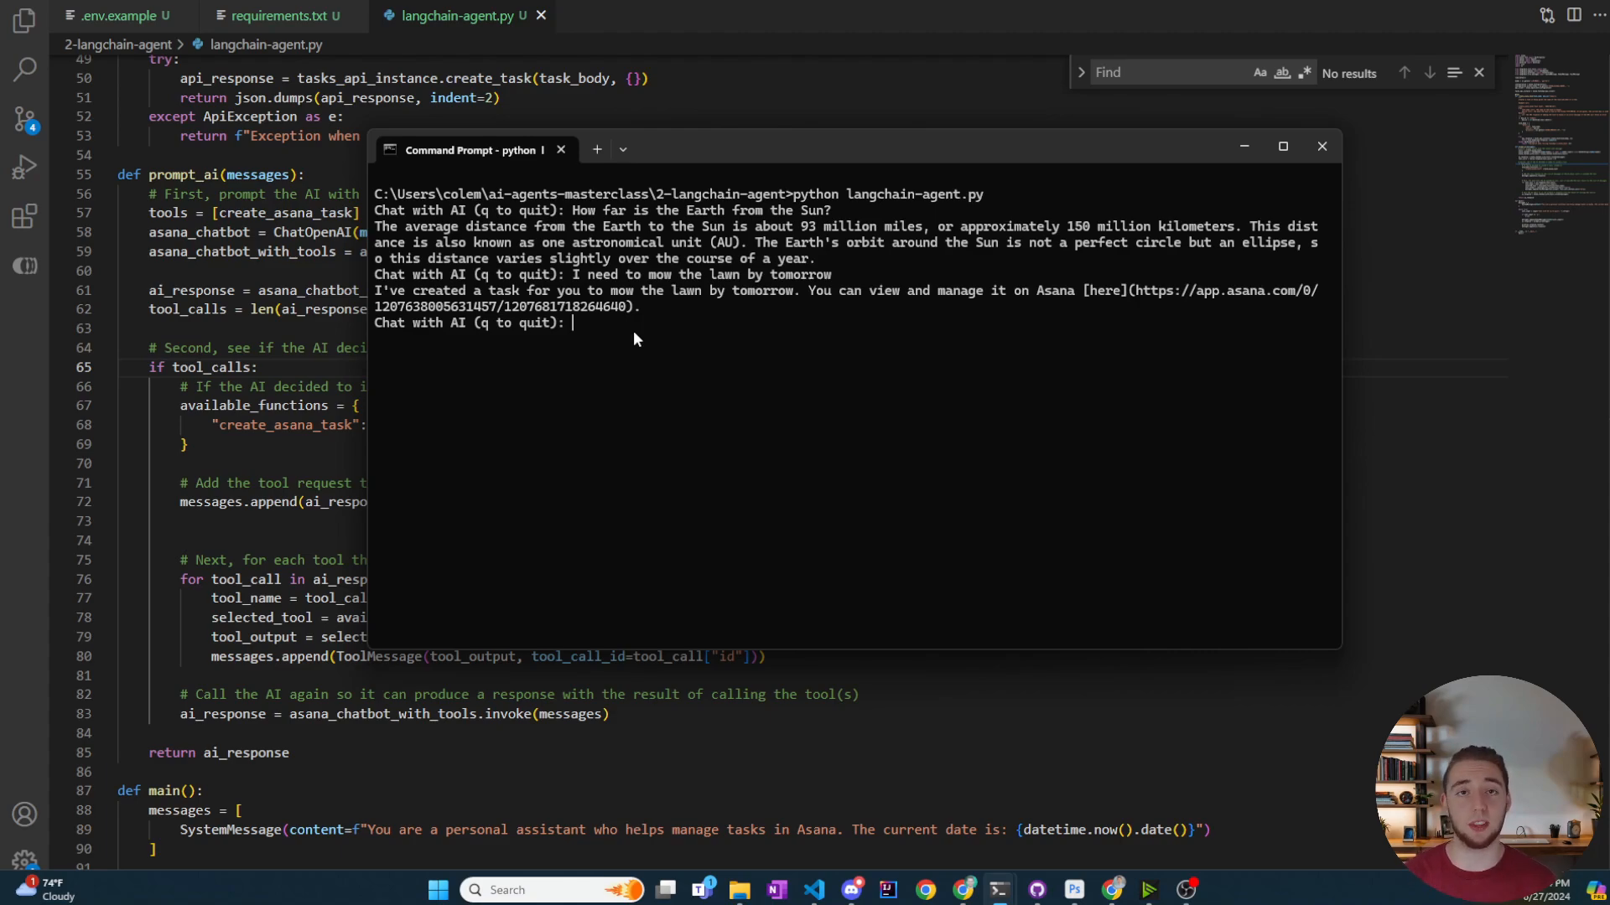
mouse_move(654, 333)
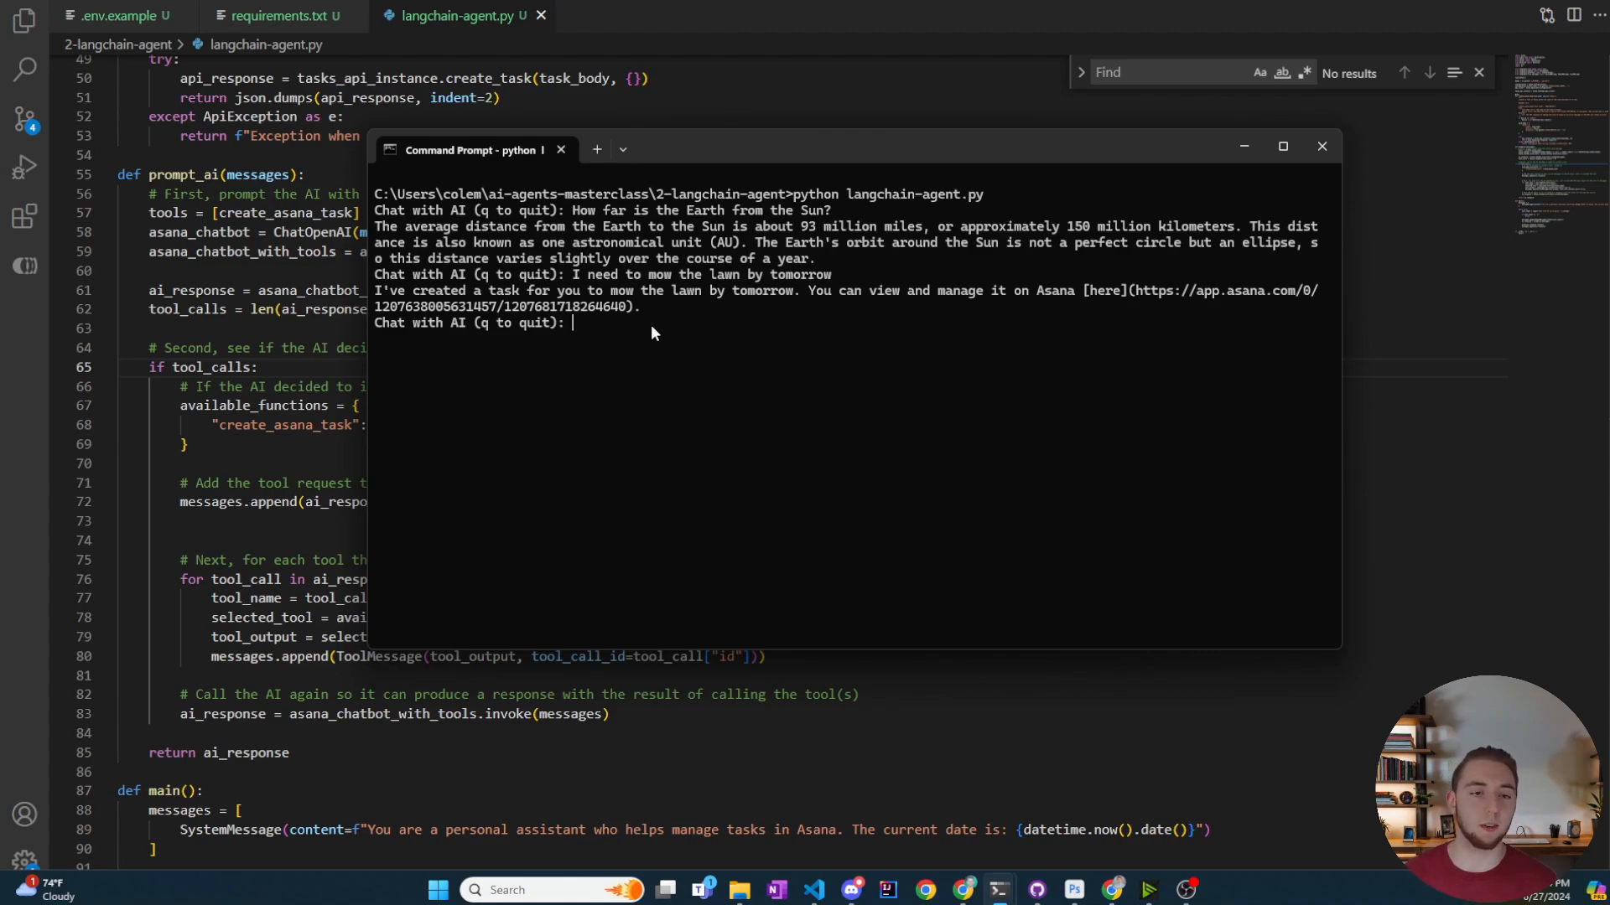
mouse_move(674, 350)
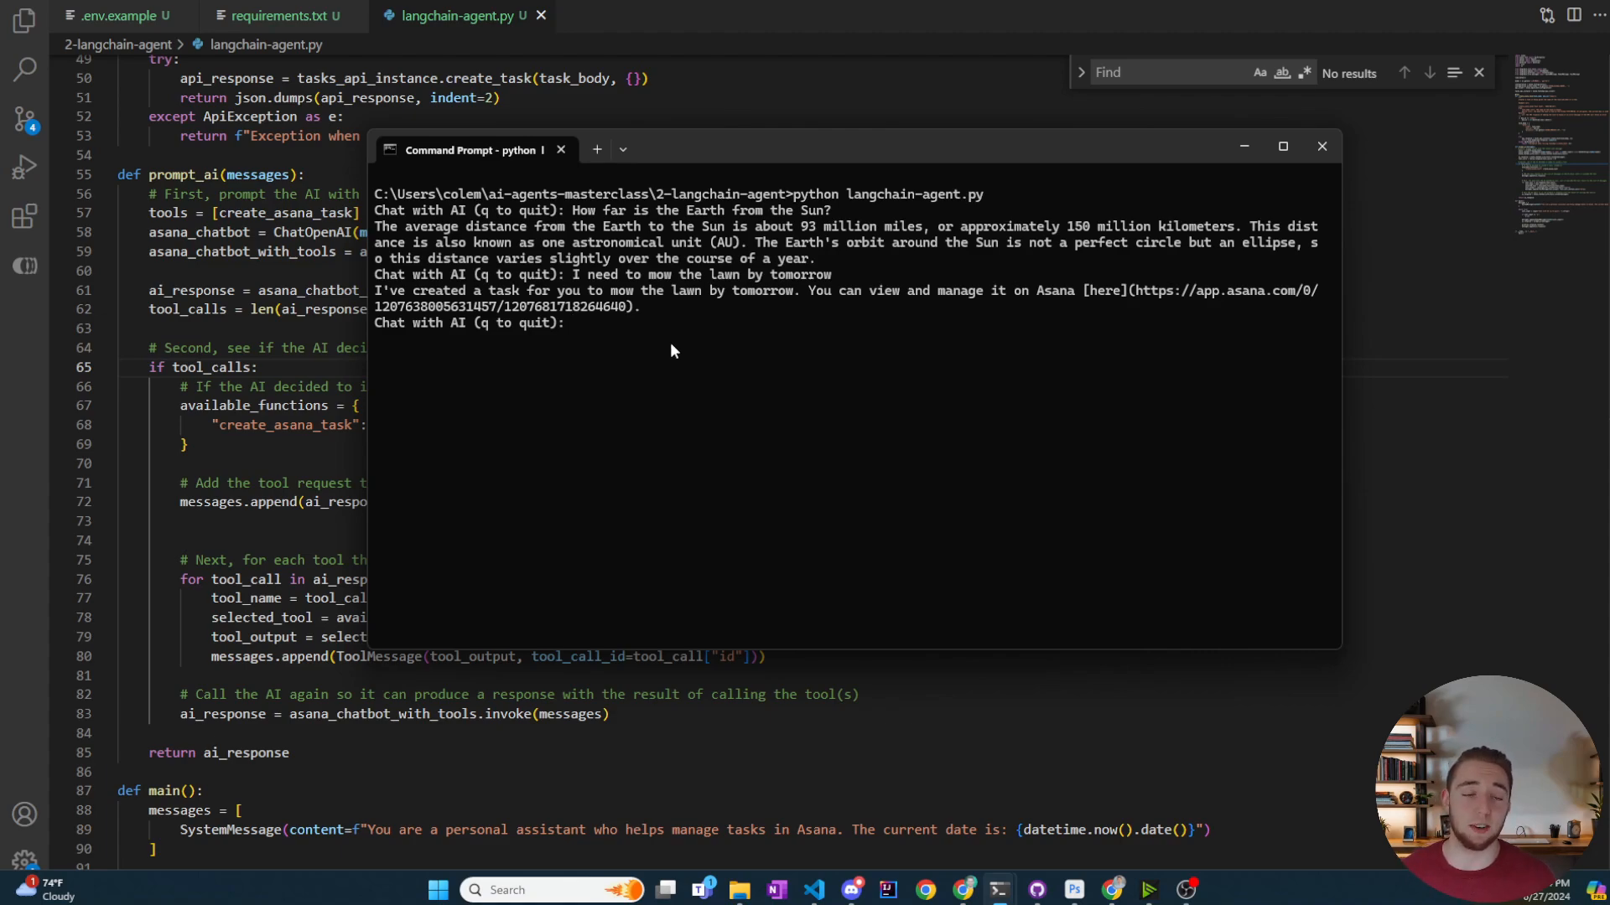
mouse_move(724, 288)
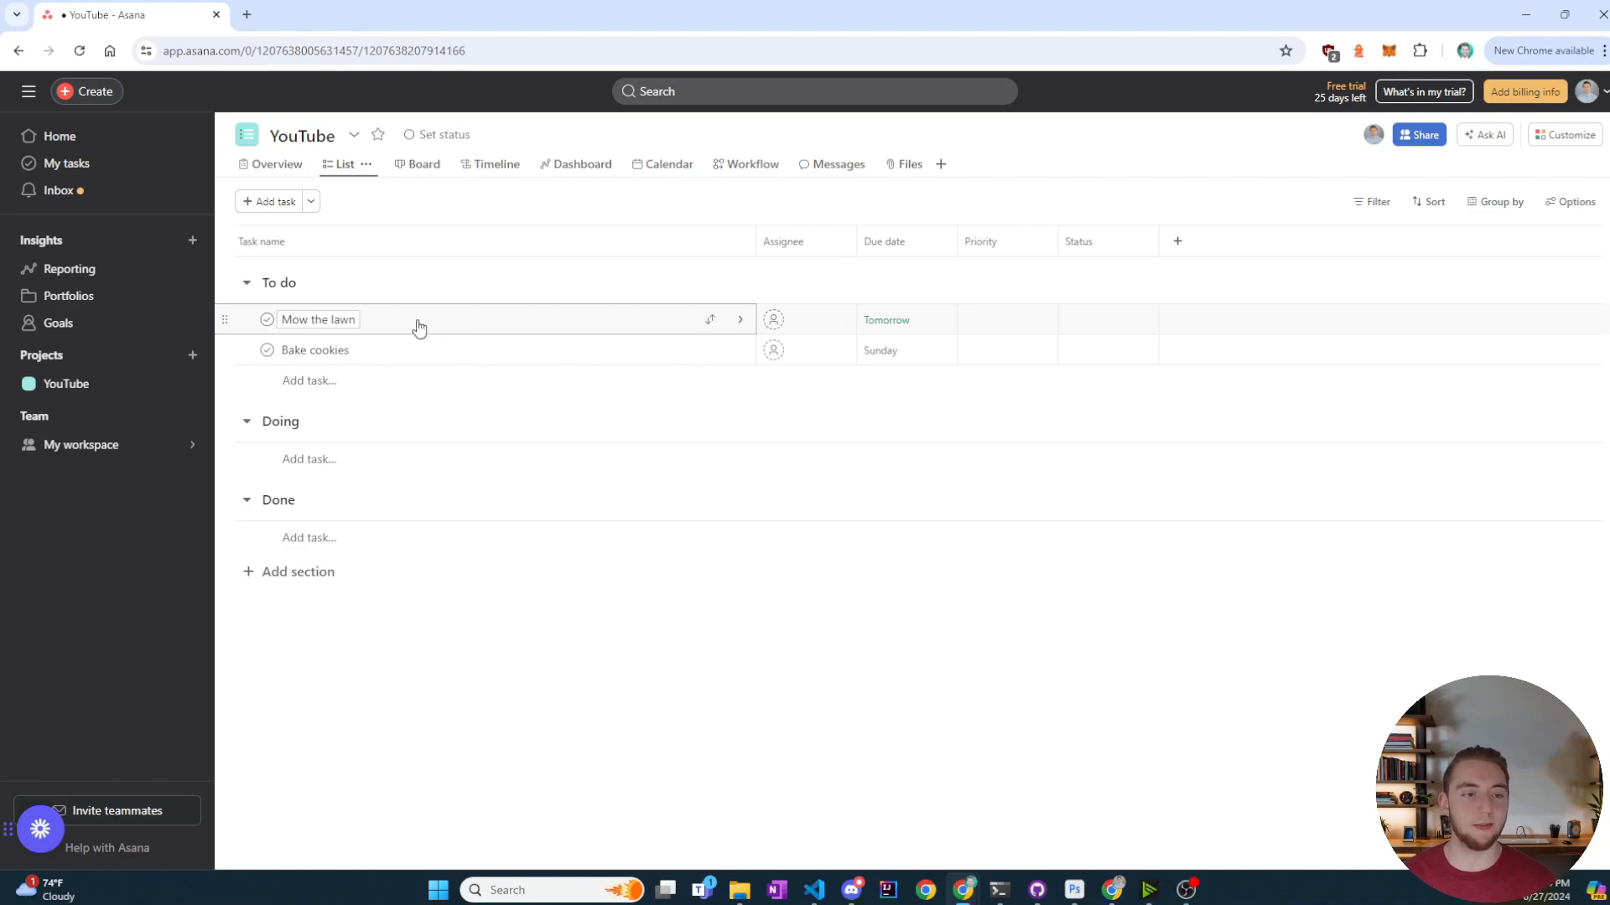
Step: Select the new Mow the lawn task in the Asana YouTube project list
left_click(885, 318)
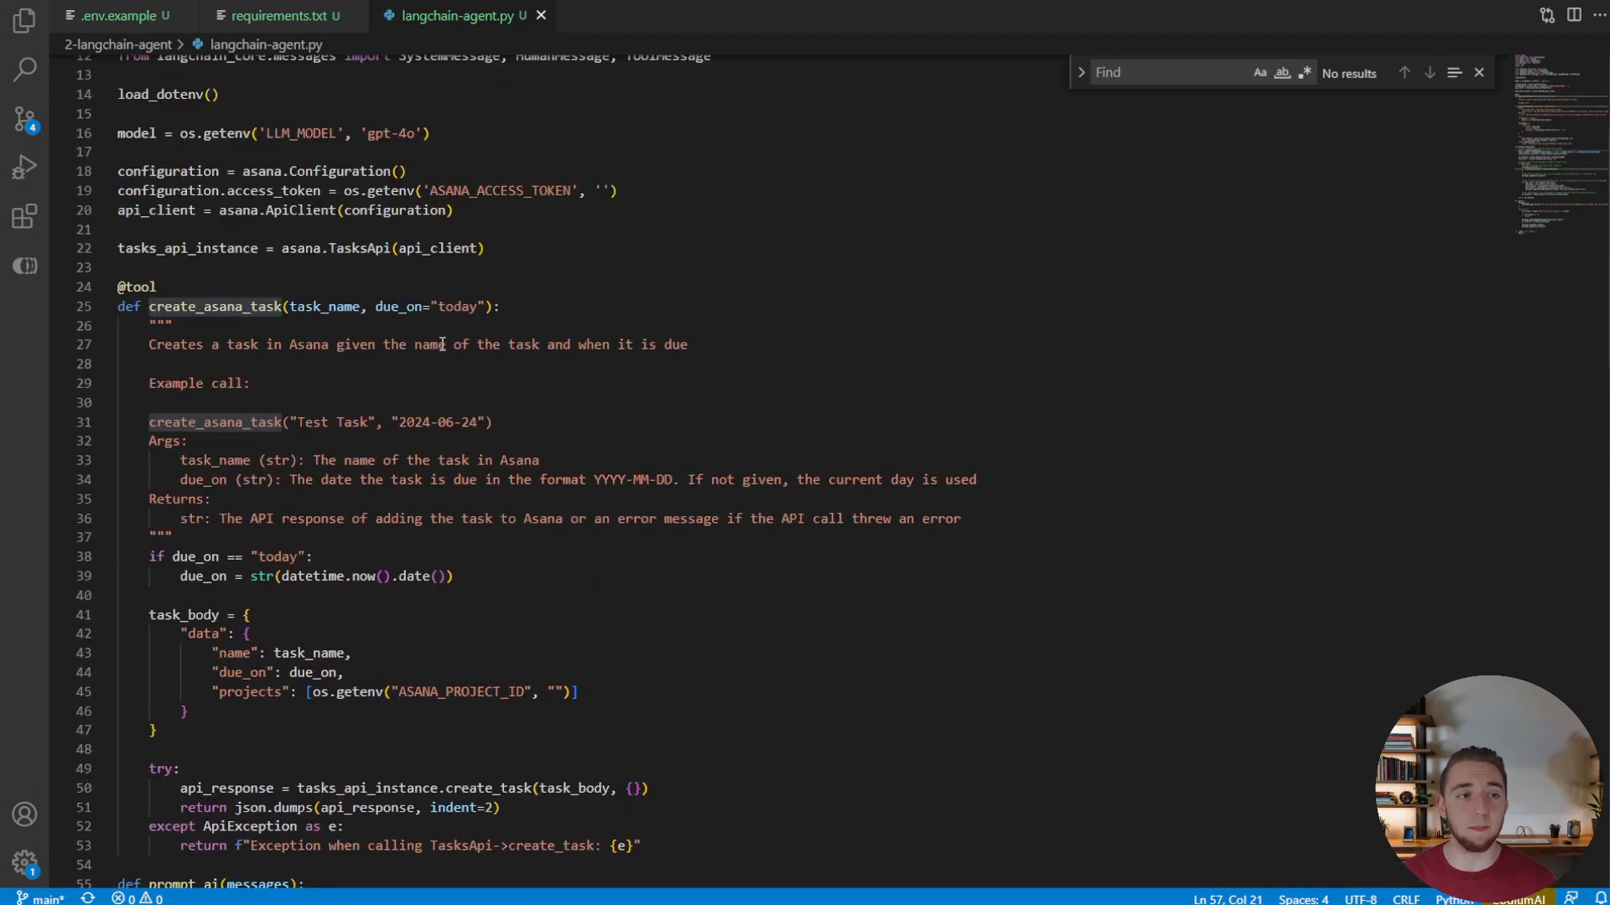
Step: Scroll langchain-agent.py from the imports past create_asana_task down to prompt_ai
scroll("up", 3)
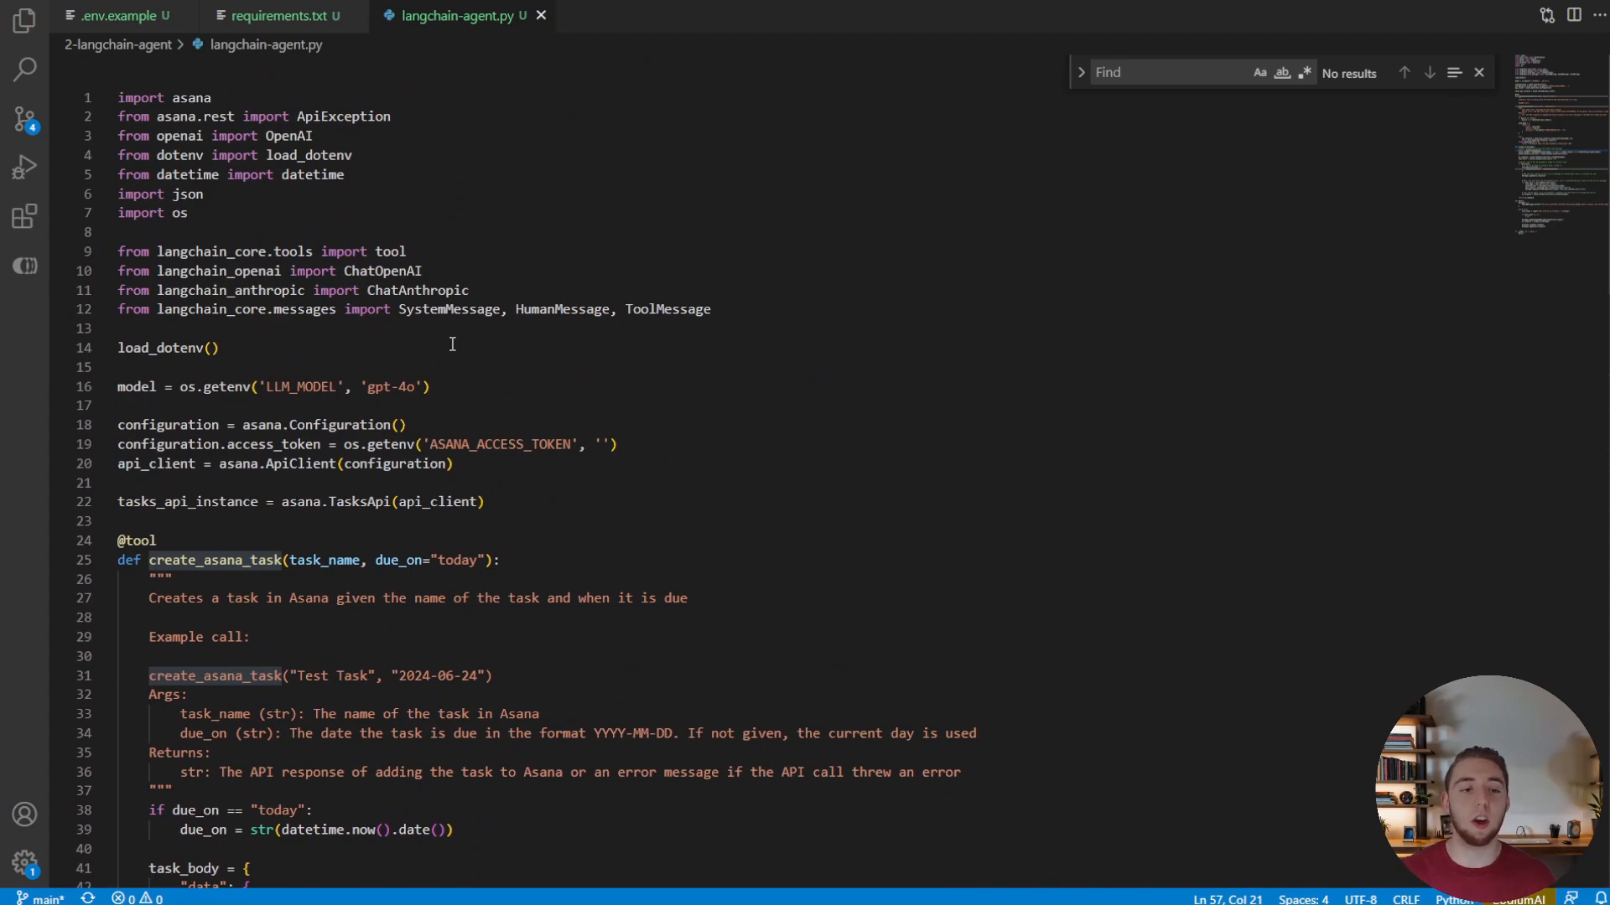
scroll("down", 3)
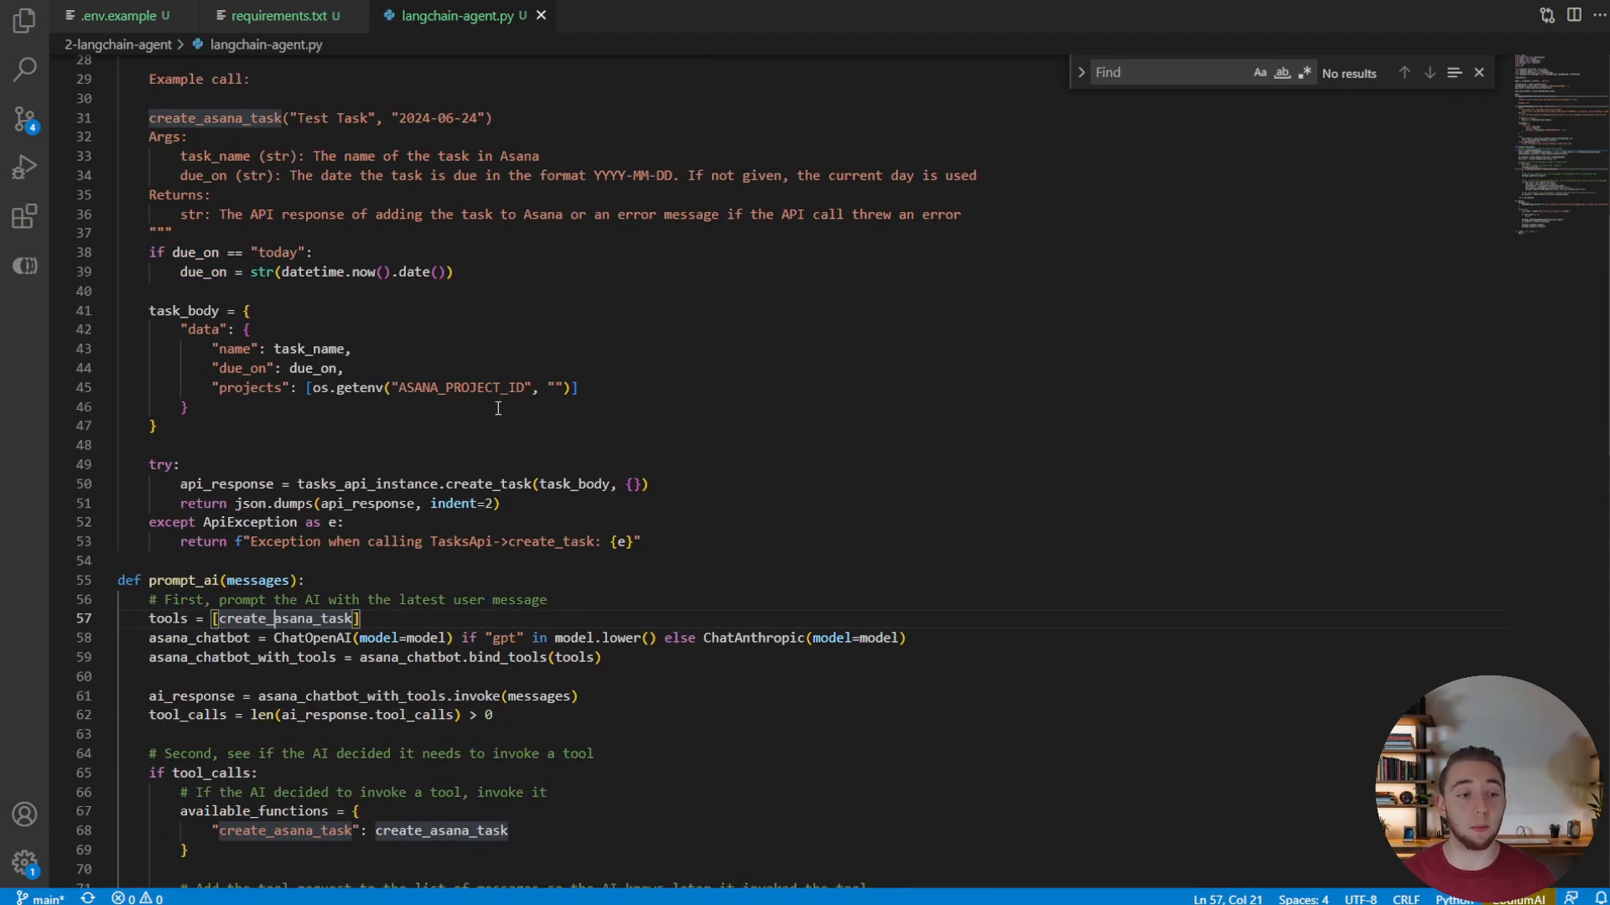
scroll("down", 3)
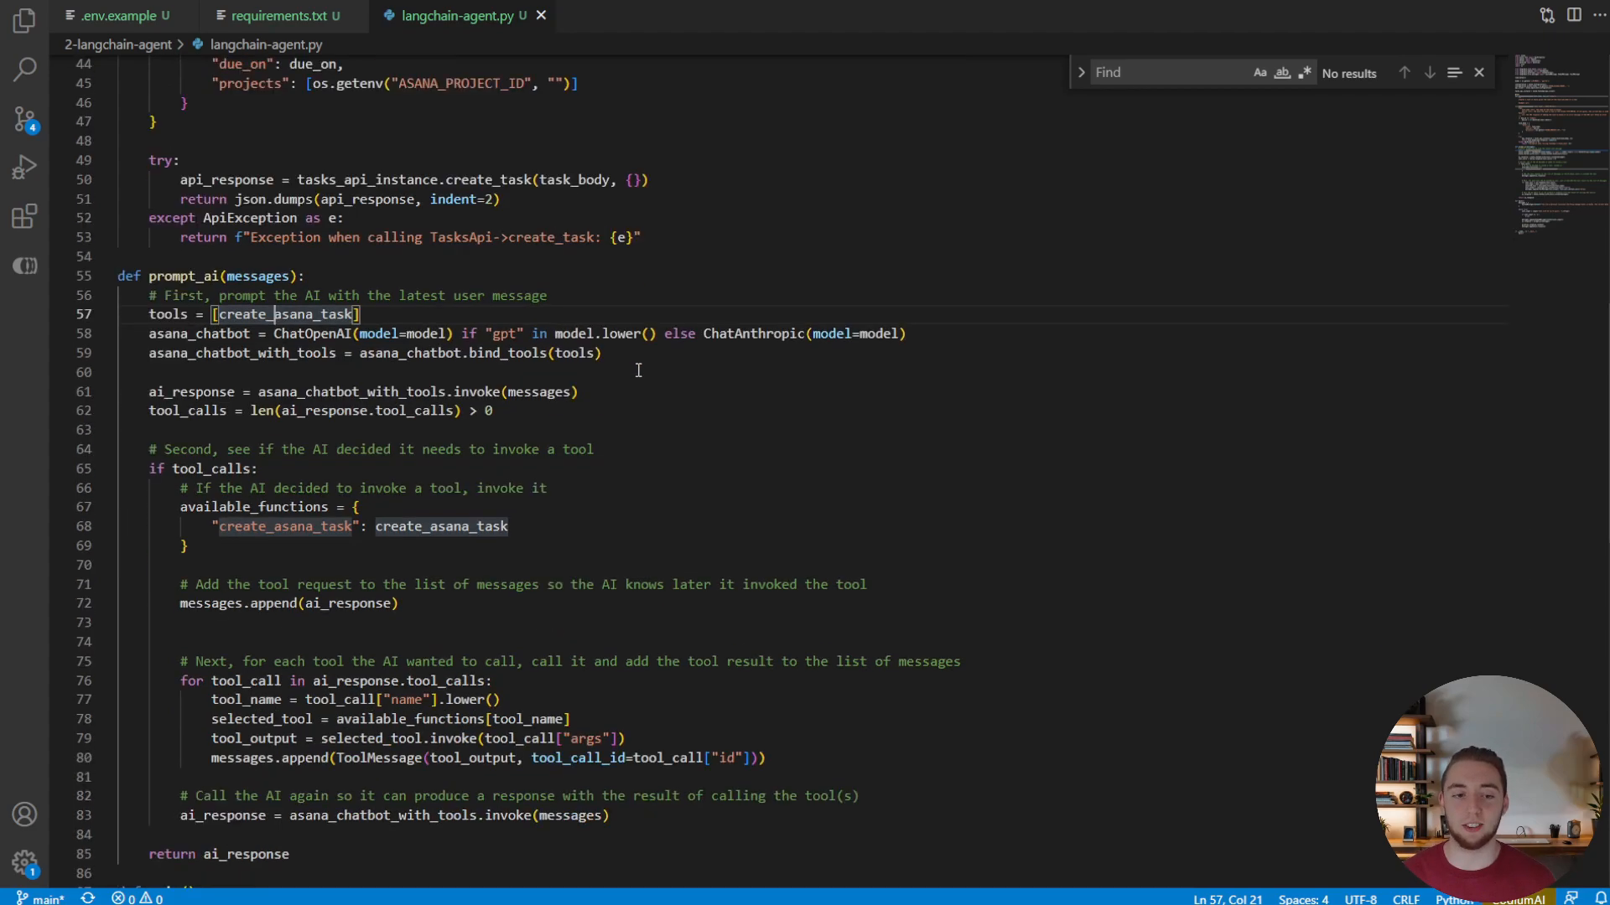
scroll("down", 3)
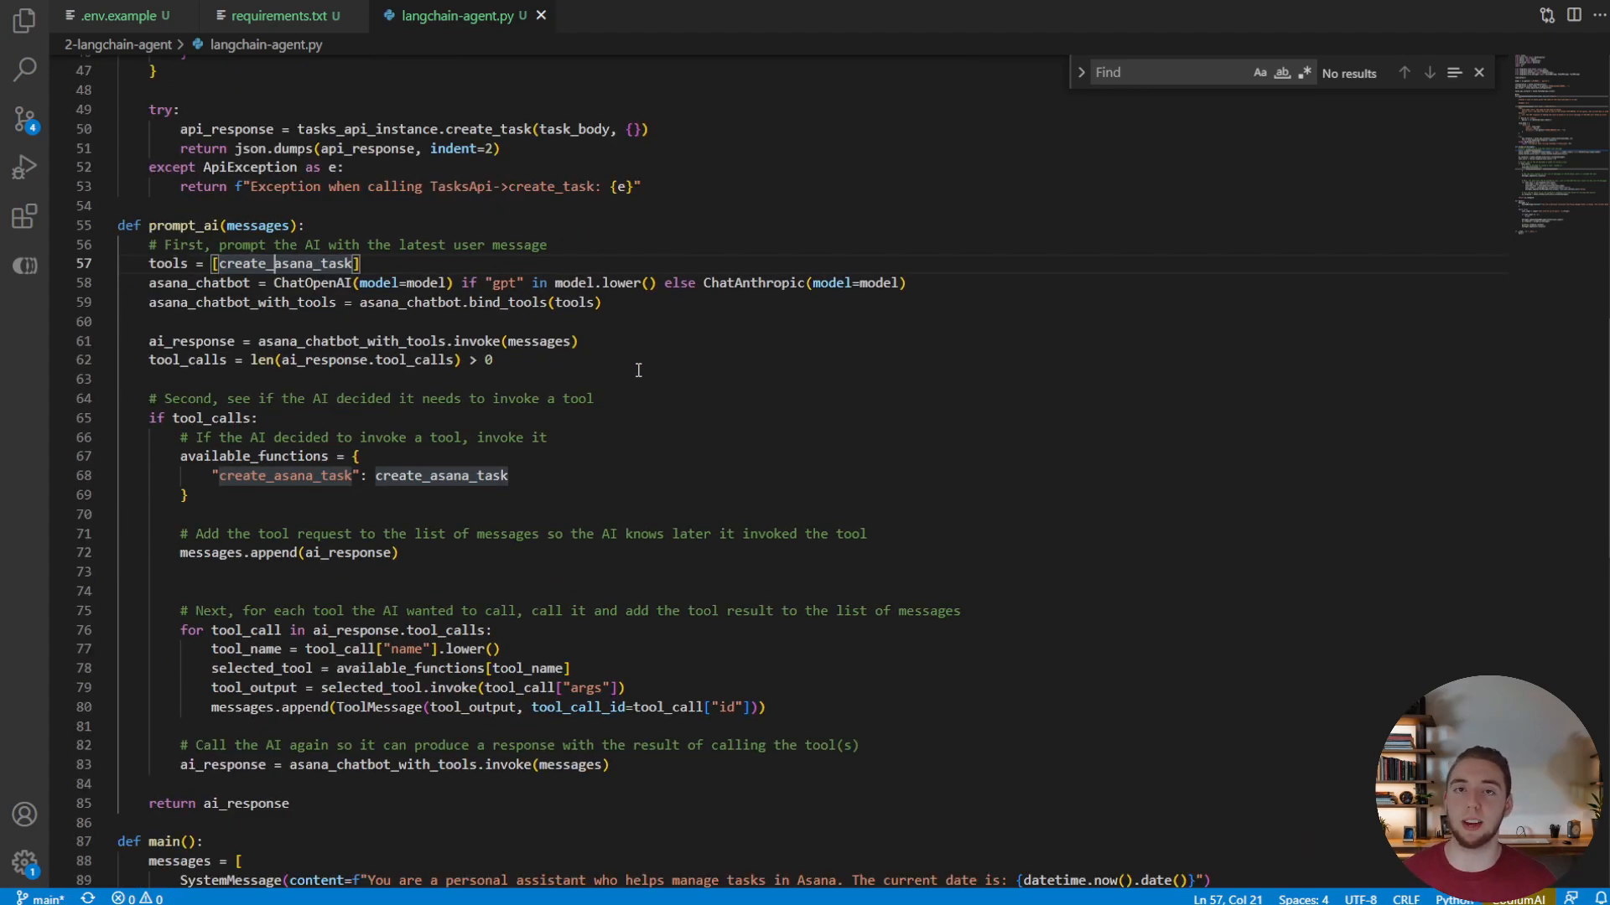